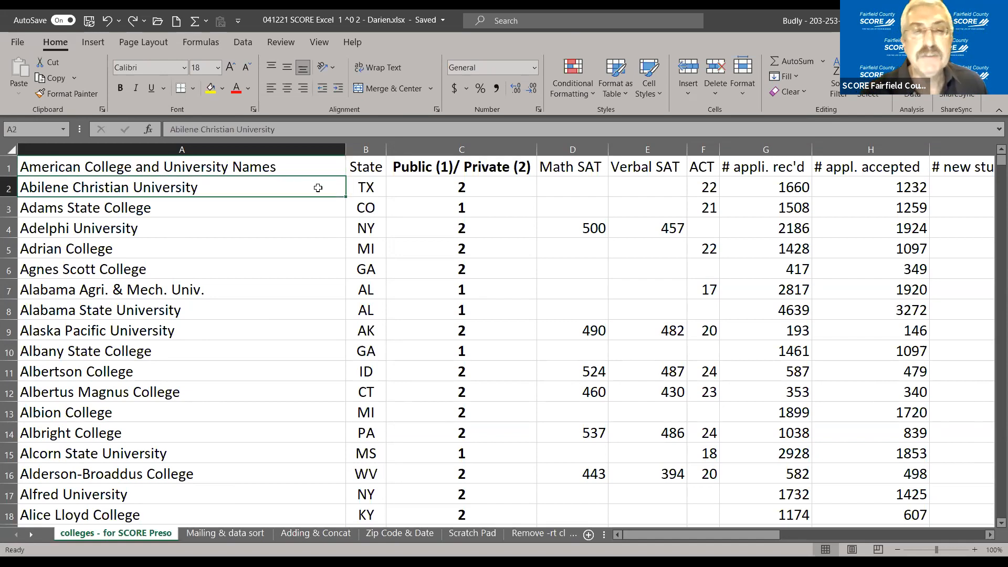
Step: From a cell in the college table, set up a custom sort with State as the sort column
{"action": "left_click", "coordinate": [365, 187]}
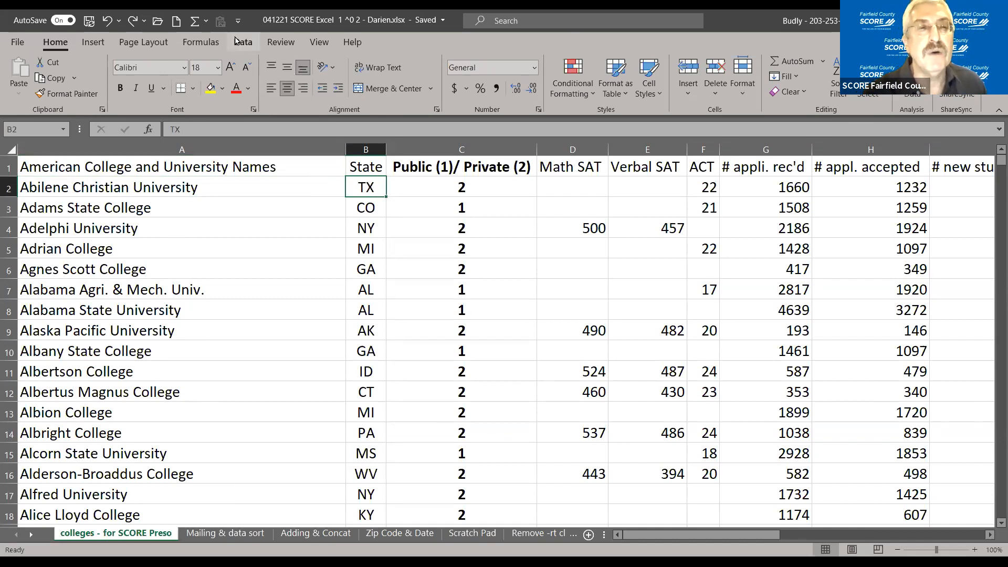
{"action": "left_click", "coordinate": [243, 42]}
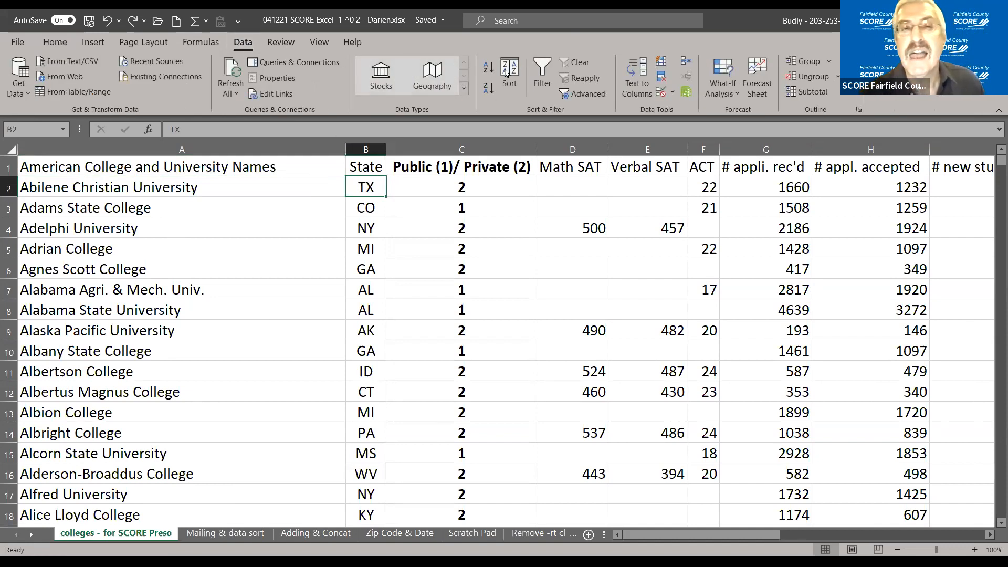
{"action": "left_click", "coordinate": [510, 72]}
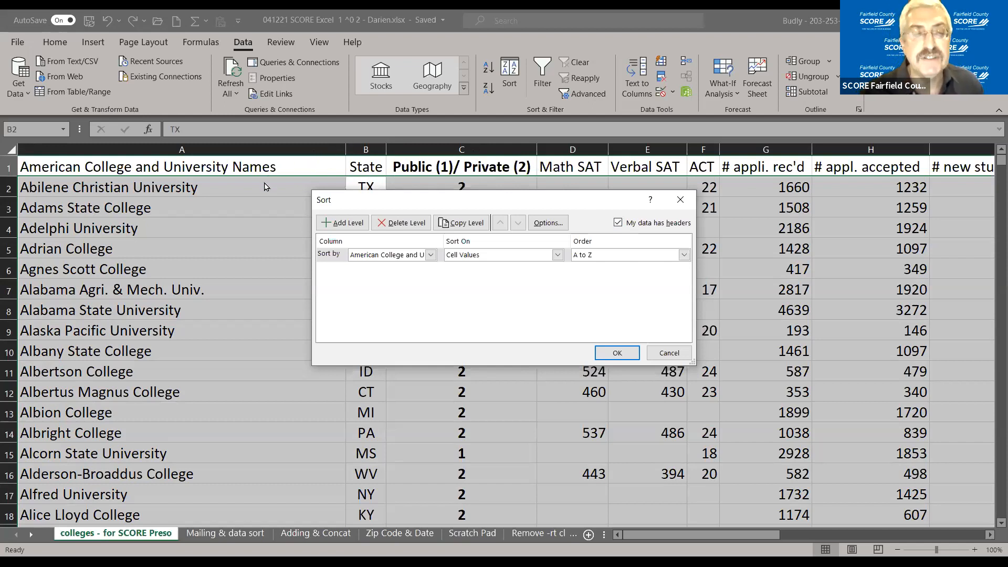
{"action": "mouse_move", "coordinate": [282, 212]}
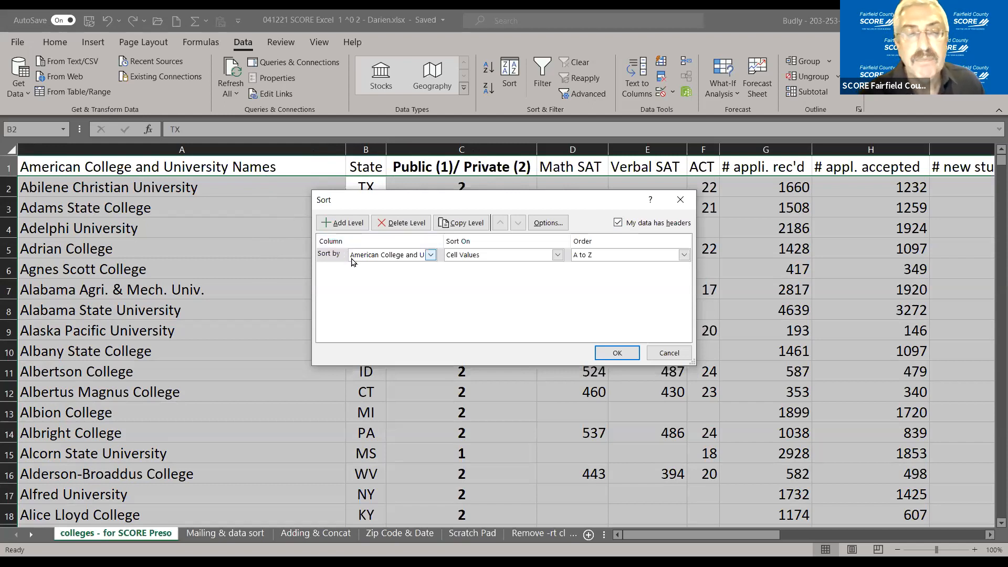
{"action": "mouse_move", "coordinate": [408, 258]}
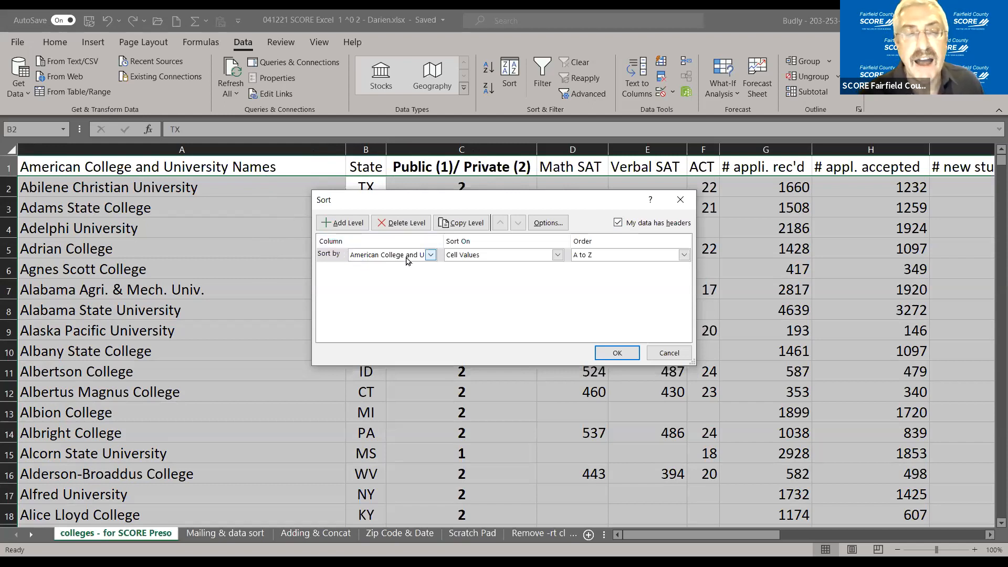
{"action": "left_click", "coordinate": [431, 254]}
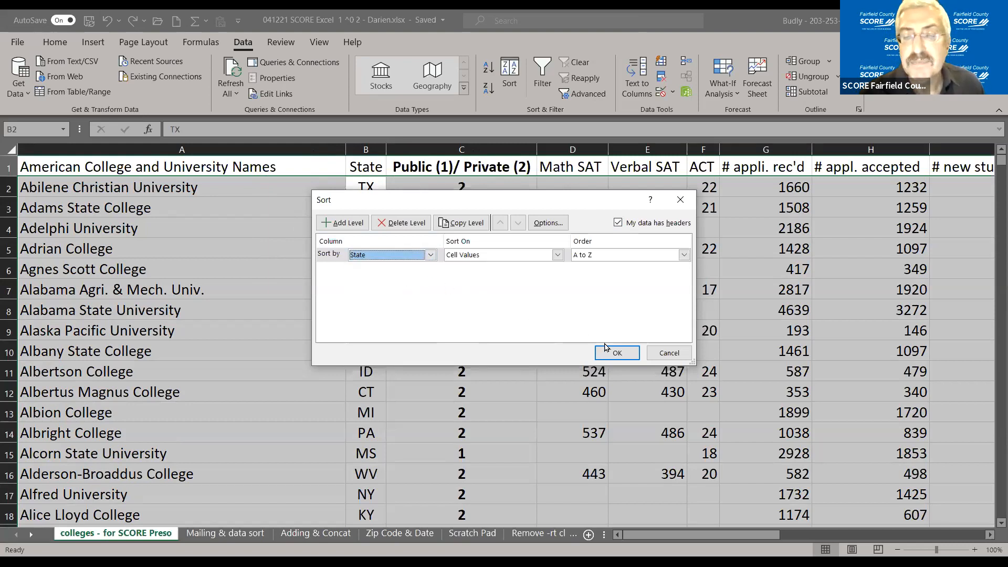
{"action": "left_click", "coordinate": [617, 353]}
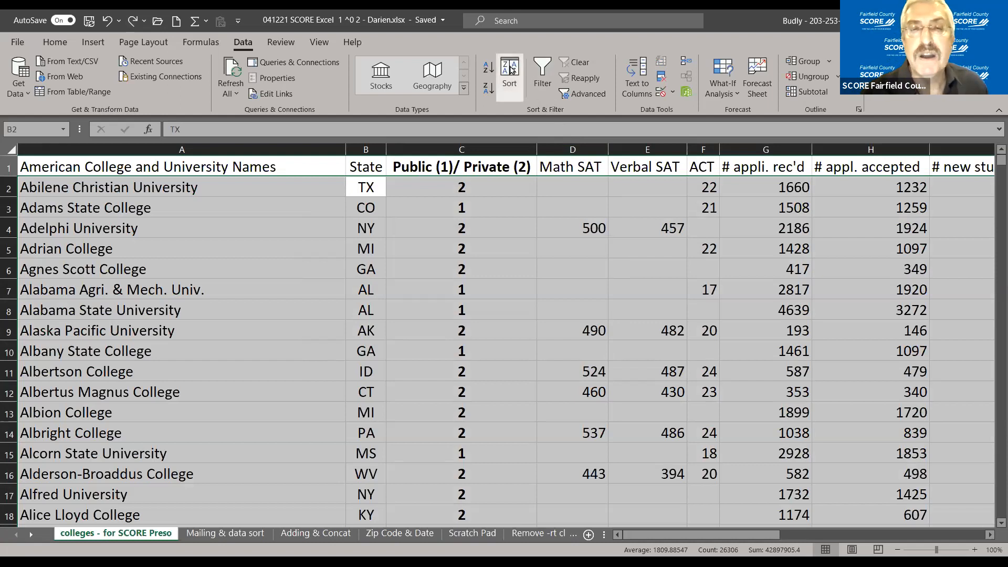
Step: In the custom sort, mark the first row as headers and sort primarily by State A to Z
{"action": "left_click", "coordinate": [509, 74]}
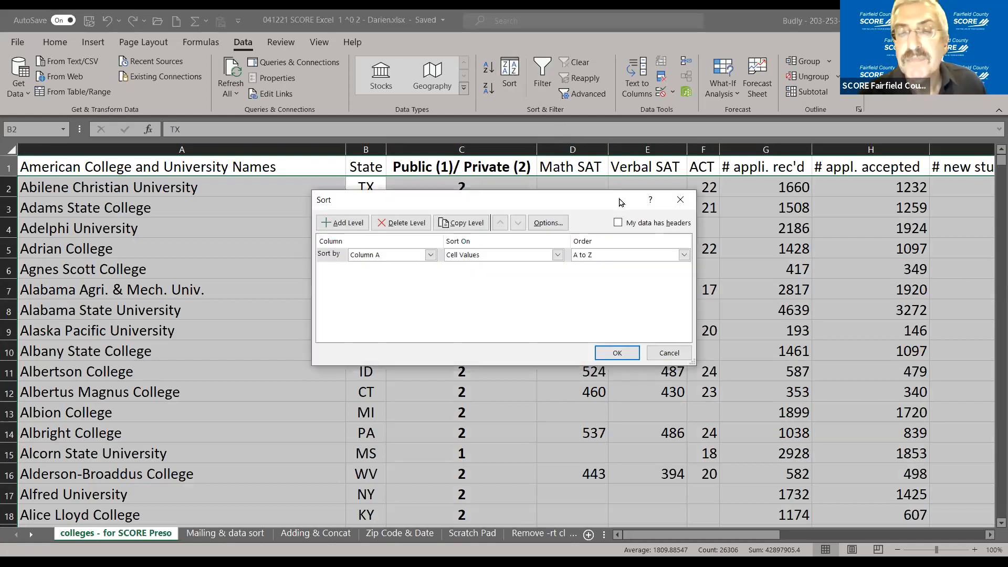
{"action": "left_click", "coordinate": [617, 222]}
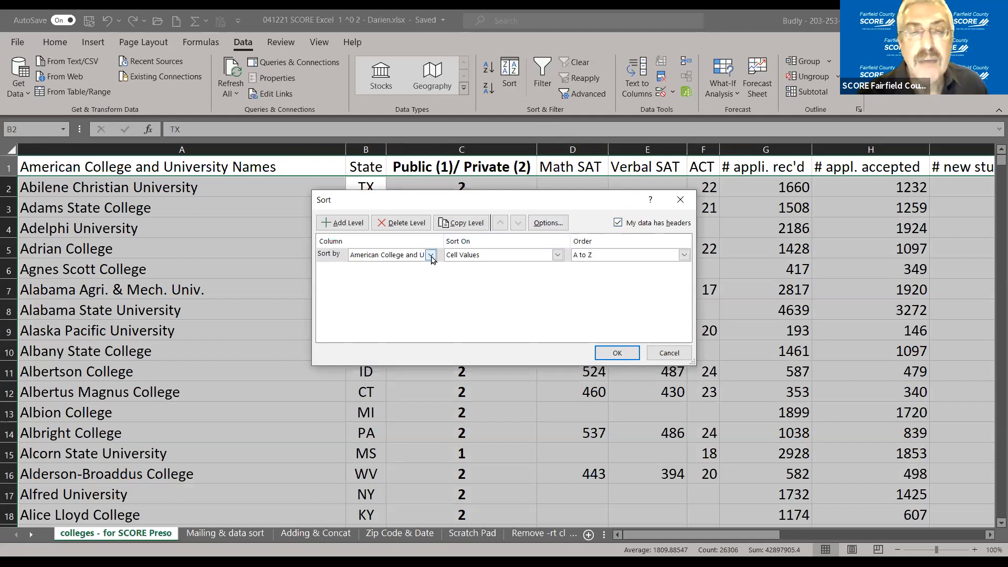
{"action": "left_click", "coordinate": [431, 254]}
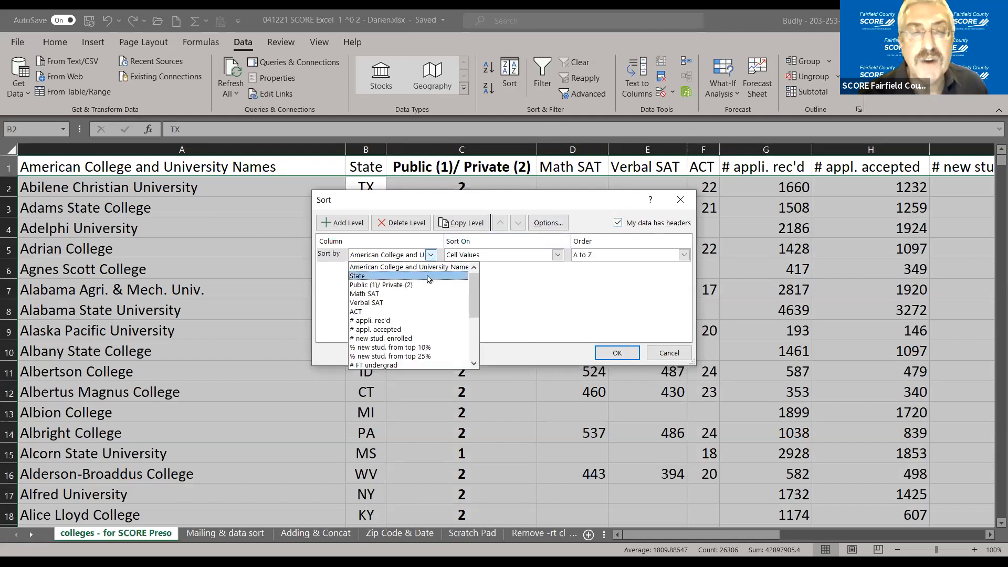
{"action": "left_click", "coordinate": [357, 275]}
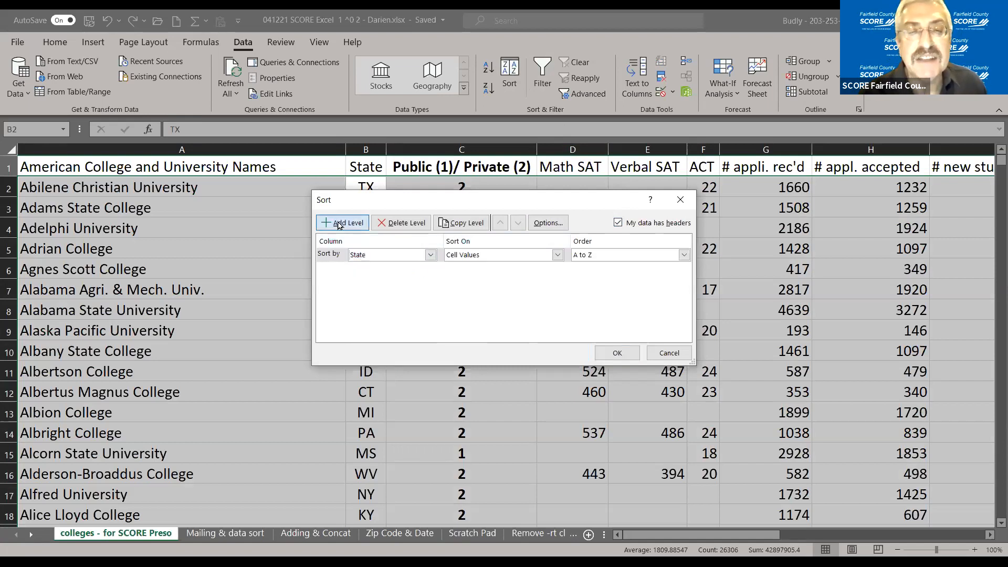
Step: Add a second level sorting college names Z to A within each state and apply the sort
{"action": "left_click", "coordinate": [343, 223]}
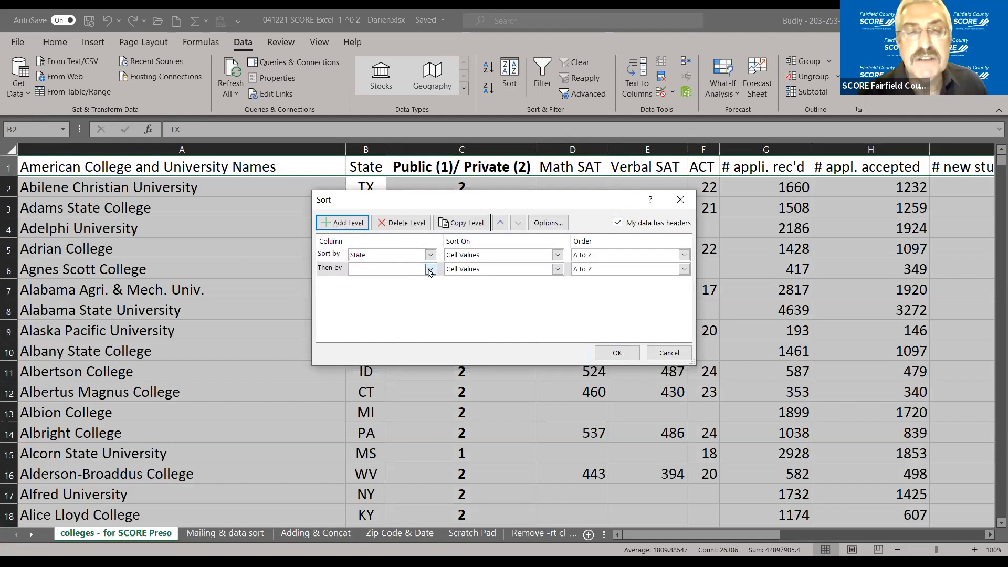
{"action": "left_click", "coordinate": [430, 269]}
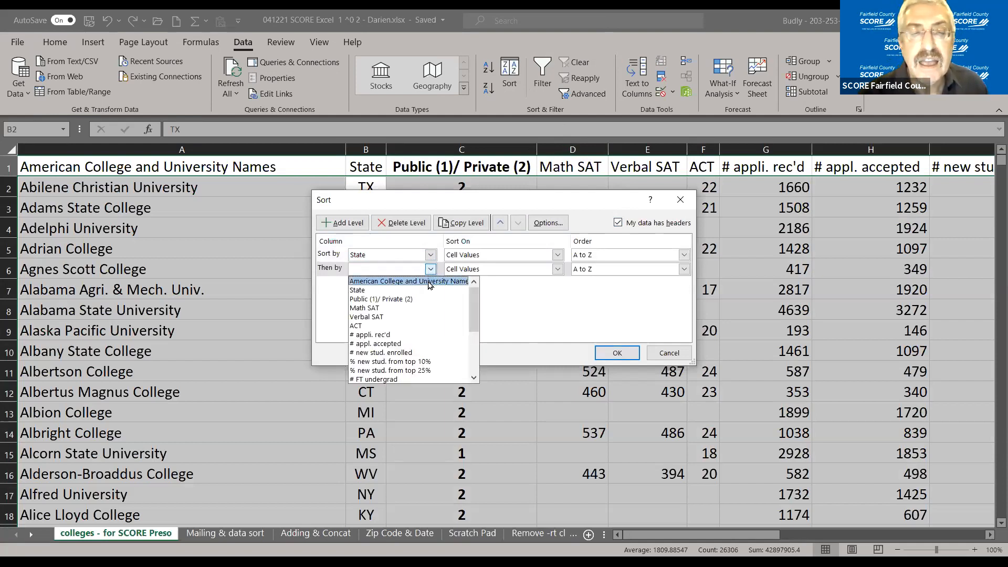
{"action": "left_click", "coordinate": [408, 282]}
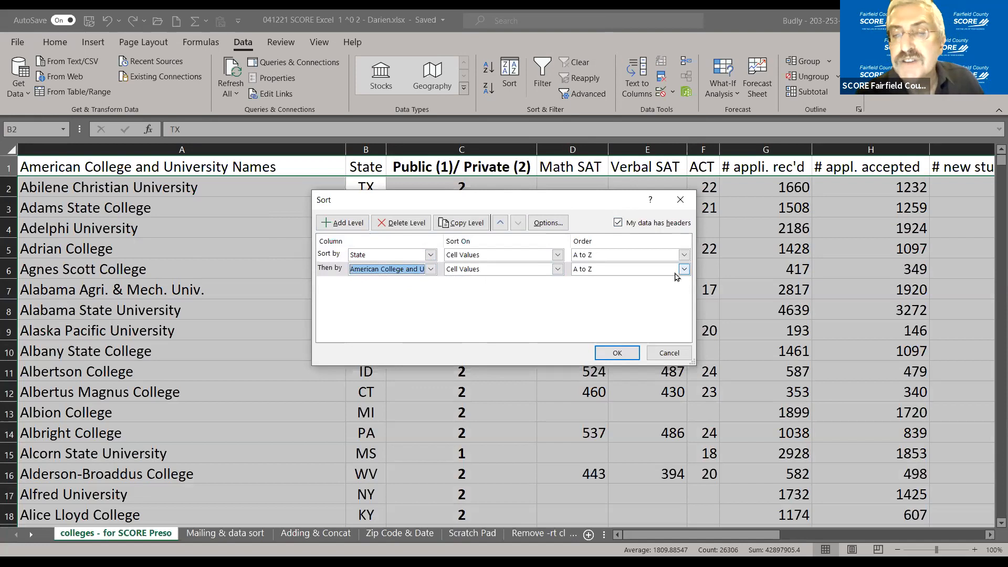
{"action": "left_click", "coordinate": [684, 268]}
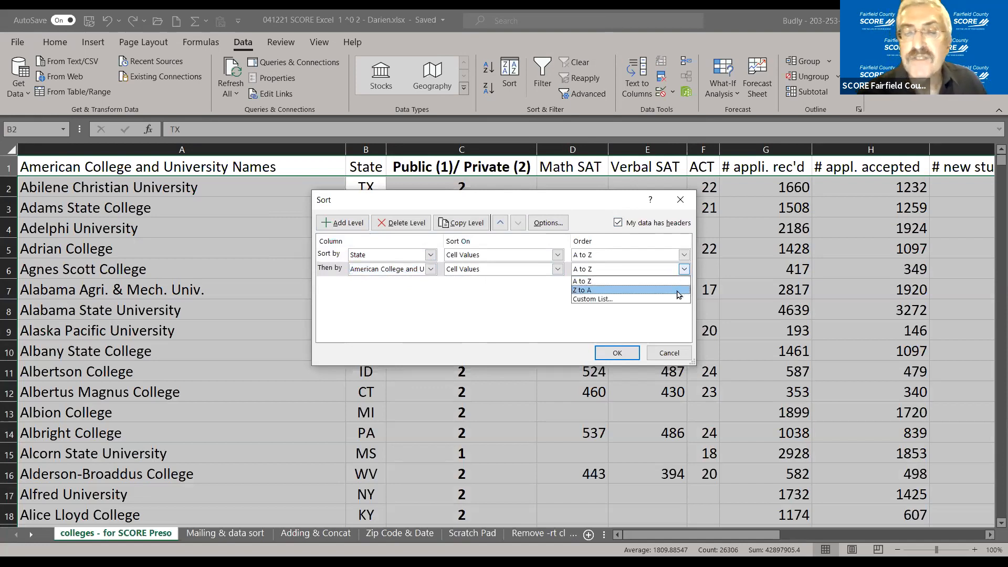
{"action": "left_click", "coordinate": [582, 290]}
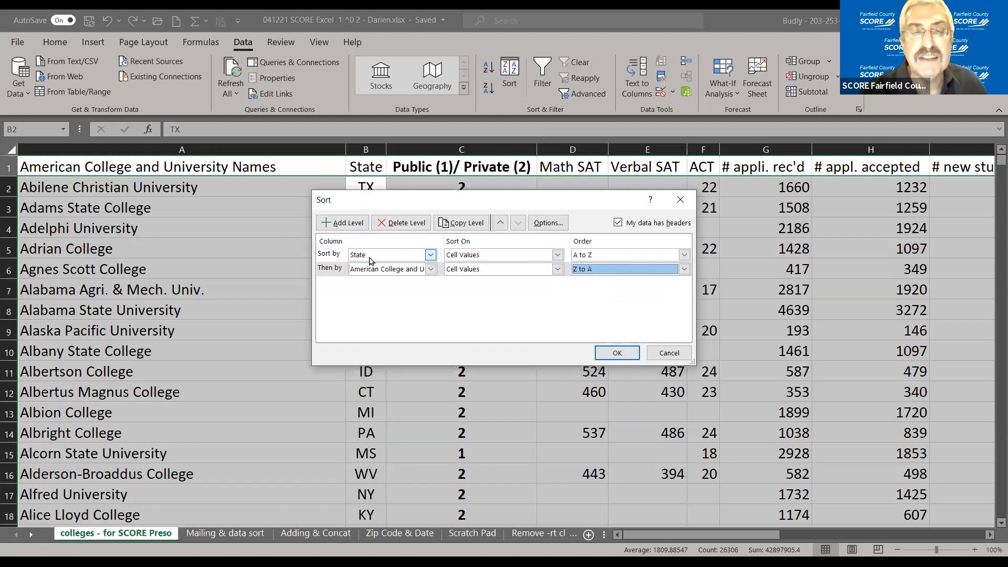
{"action": "mouse_move", "coordinate": [611, 347]}
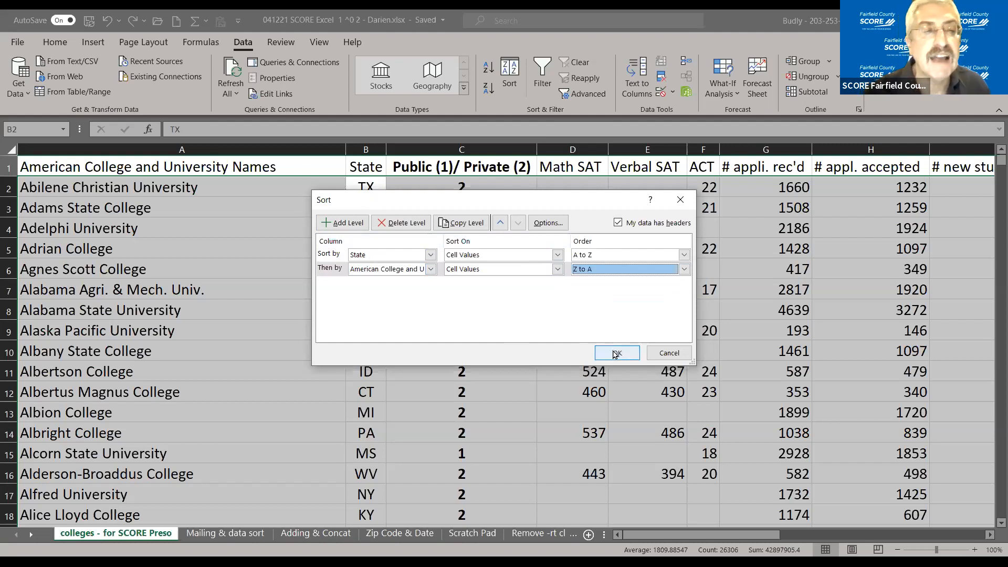
{"action": "left_click", "coordinate": [618, 352]}
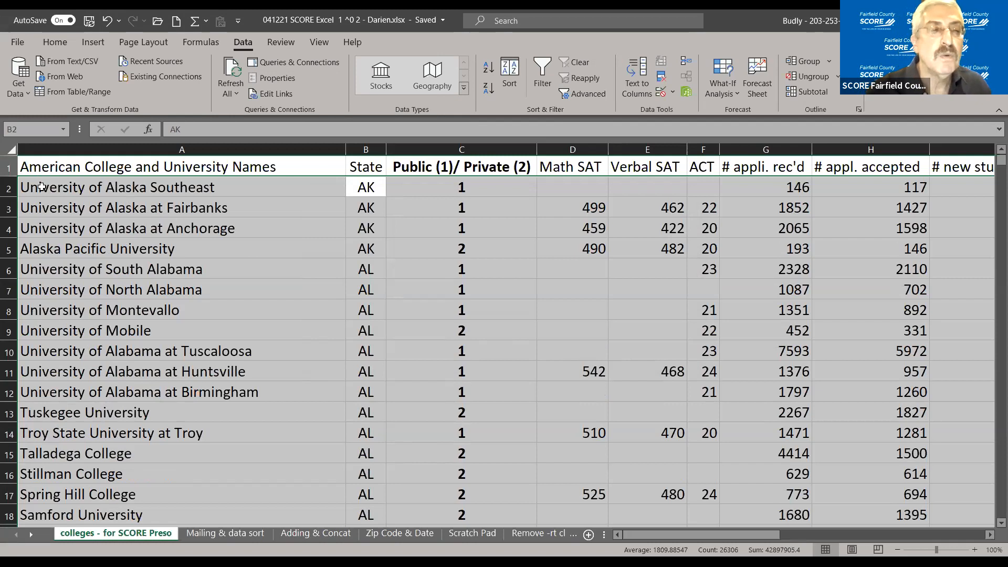
Step: Make the college names heading in A1 bold and widen column A to fit it
{"action": "left_click", "coordinate": [116, 187]}
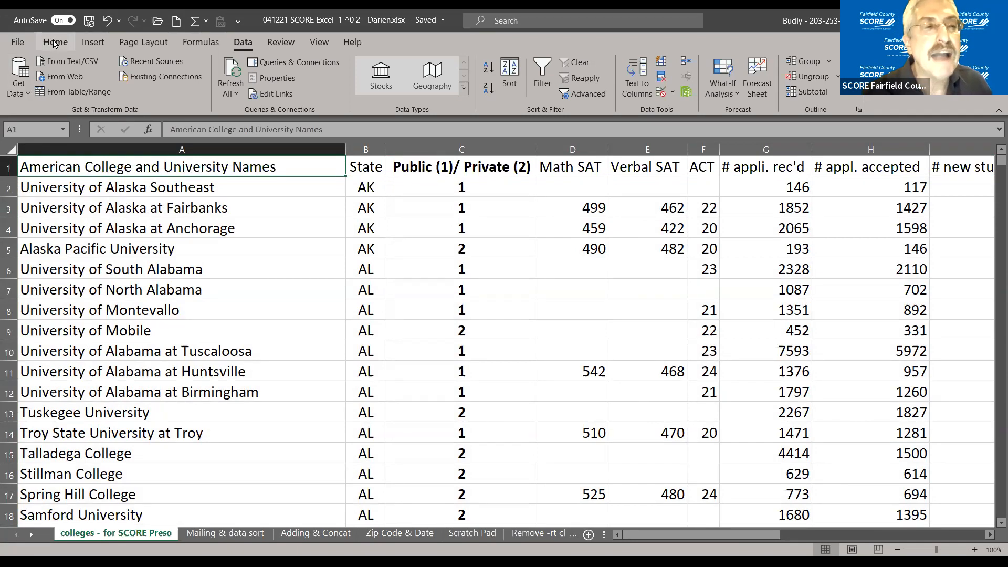
{"action": "left_click", "coordinate": [56, 42]}
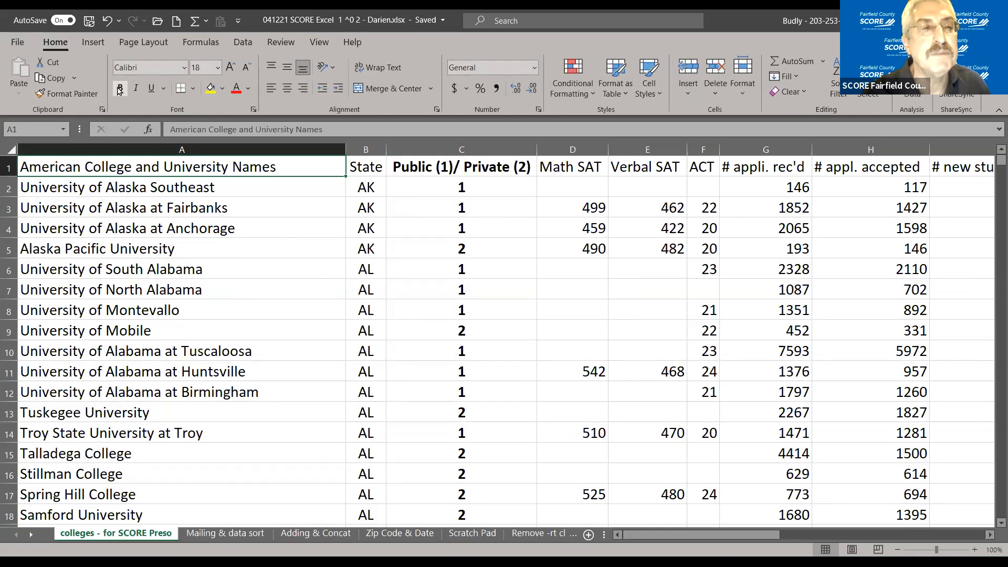
{"action": "left_click", "coordinate": [119, 89]}
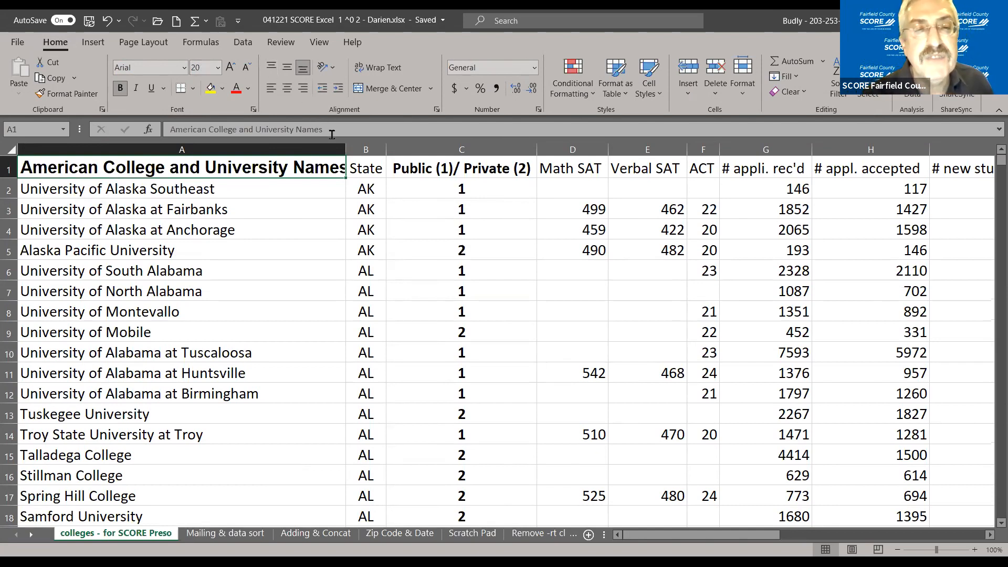
{"action": "mouse_move", "coordinate": [344, 156]}
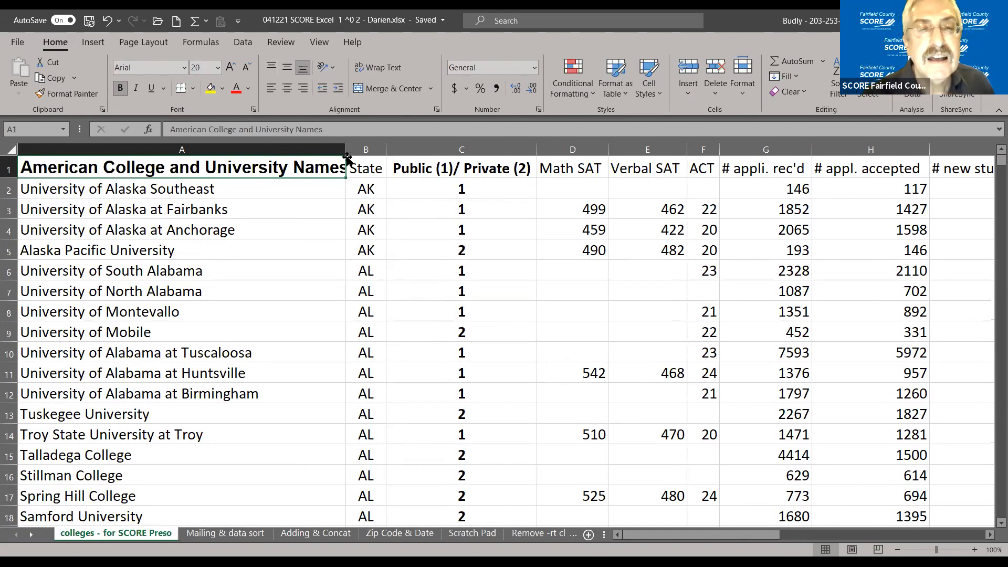
{"action": "mouse_move", "coordinate": [319, 207]}
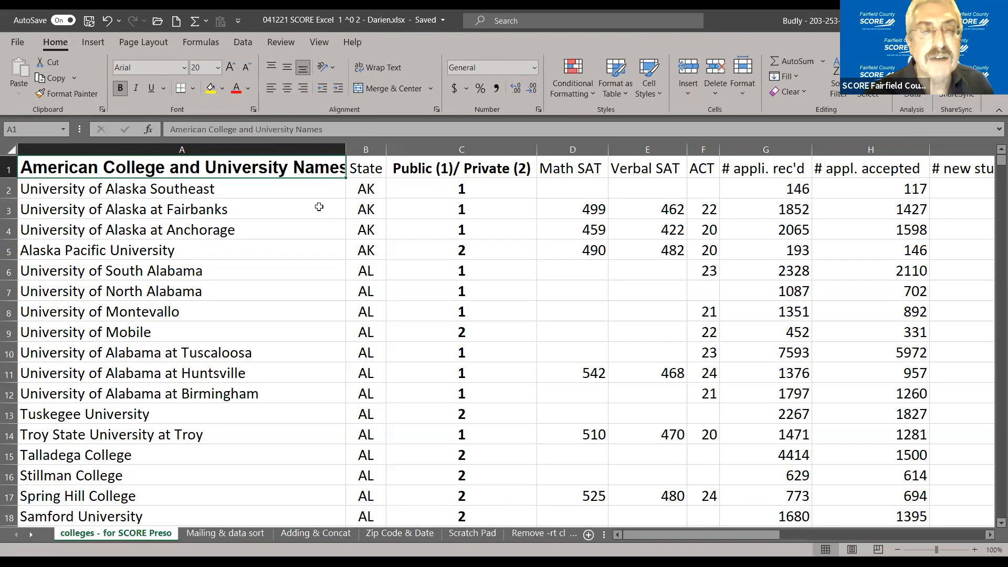
{"action": "left_click", "coordinate": [124, 209]}
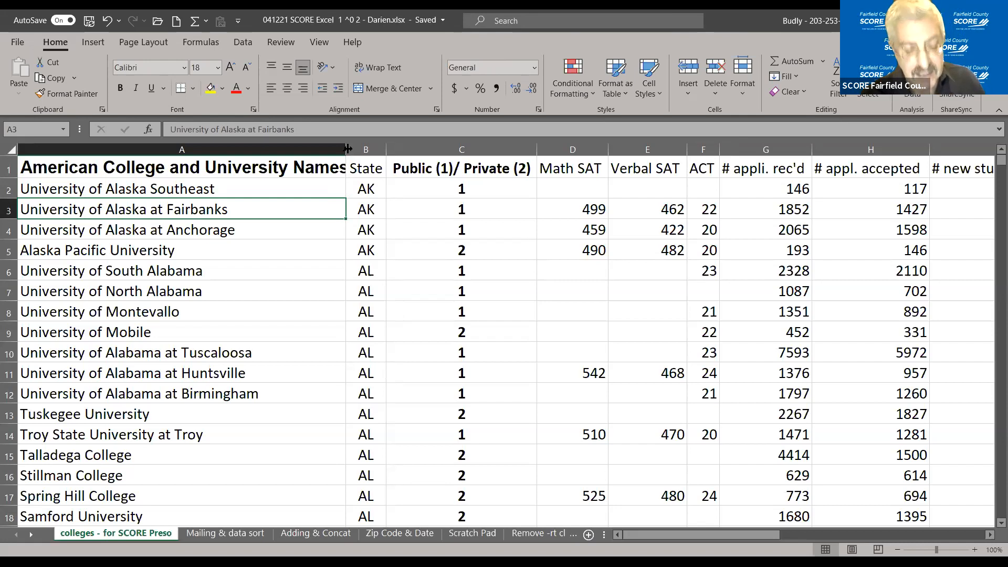
{"action": "left_click_drag", "start_coordinate": [345, 149], "coordinate": [364, 149]}
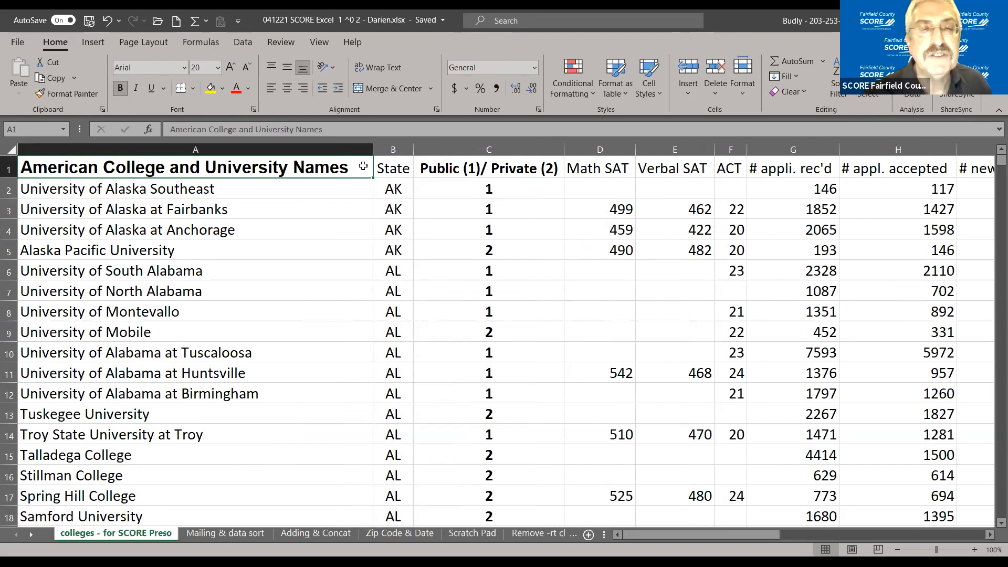
Step: Select the whole first row so all column headings can be made bold
{"action": "left_click", "coordinate": [392, 187]}
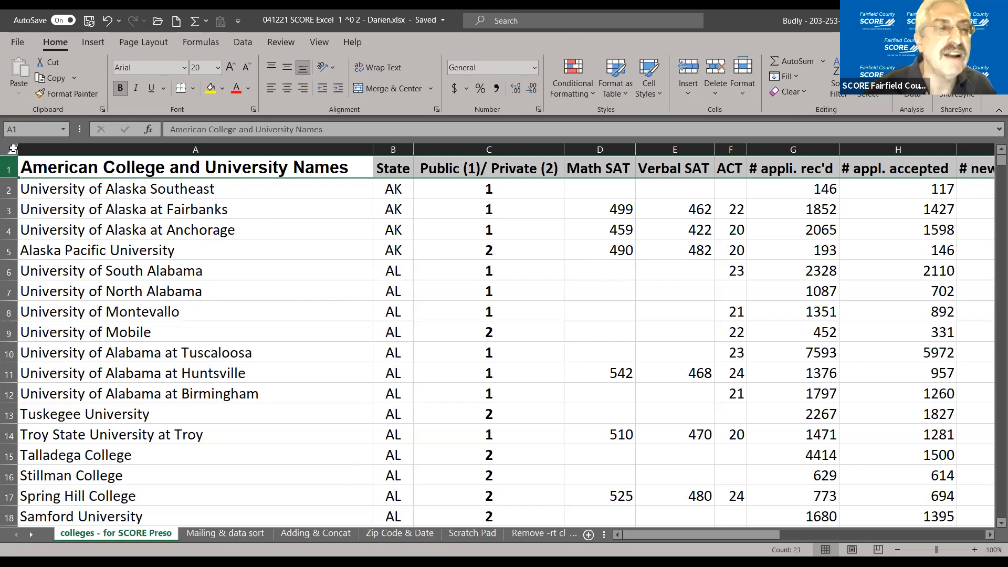
{"action": "left_click", "coordinate": [11, 149]}
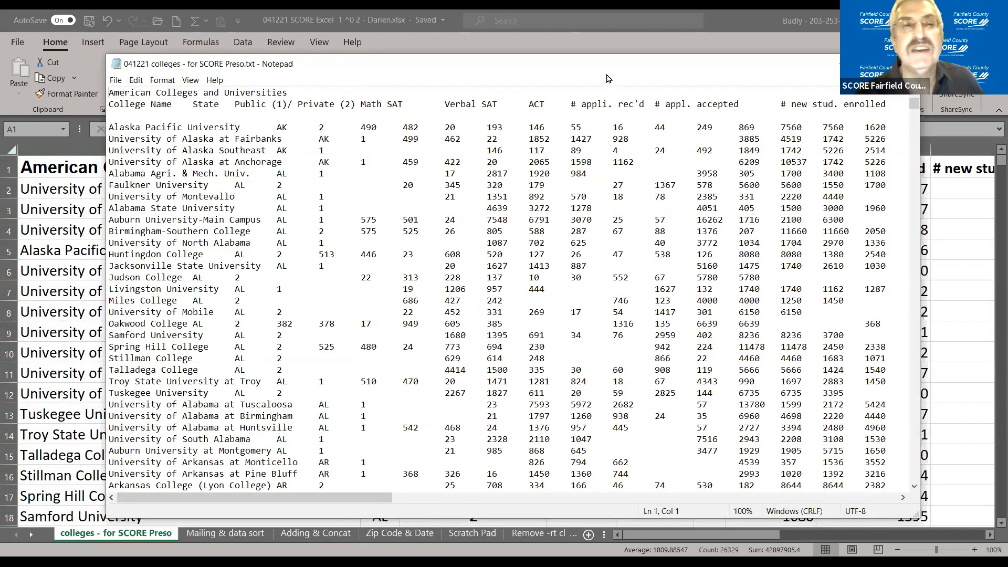
{"action": "mouse_move", "coordinate": [587, 68]}
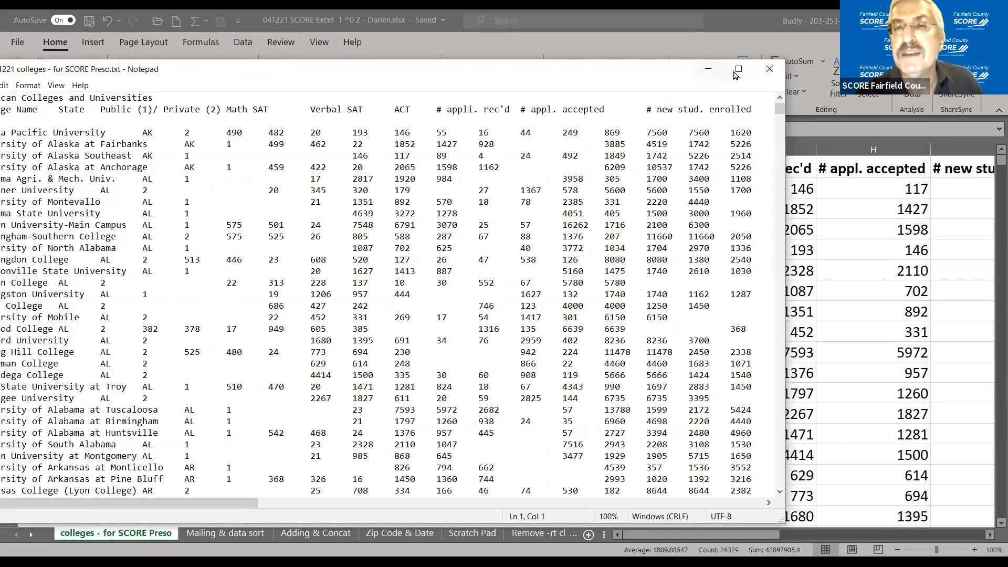
Step: Put the Notepad colleges file out of view to return to the Excel sheet
{"action": "left_click", "coordinate": [738, 69]}
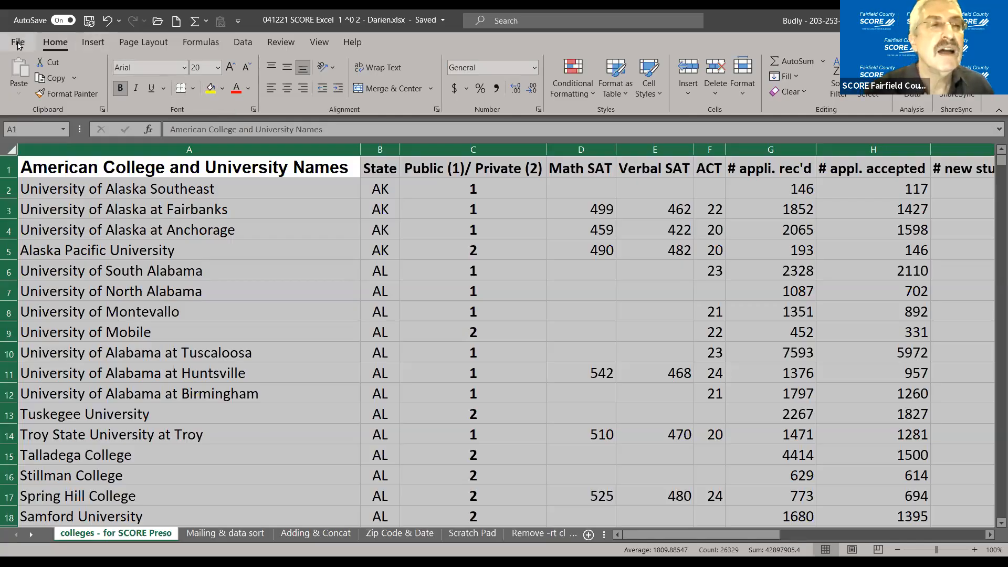
Step: Show Excel's start screen with recent files and pick the colleges text file
{"action": "left_click", "coordinate": [18, 42]}
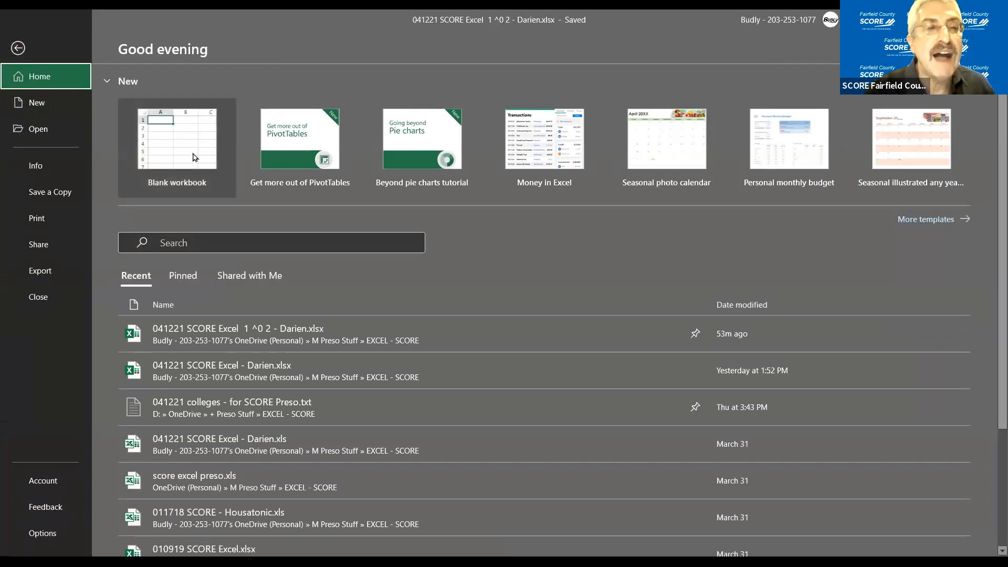
{"action": "left_click", "coordinate": [237, 329]}
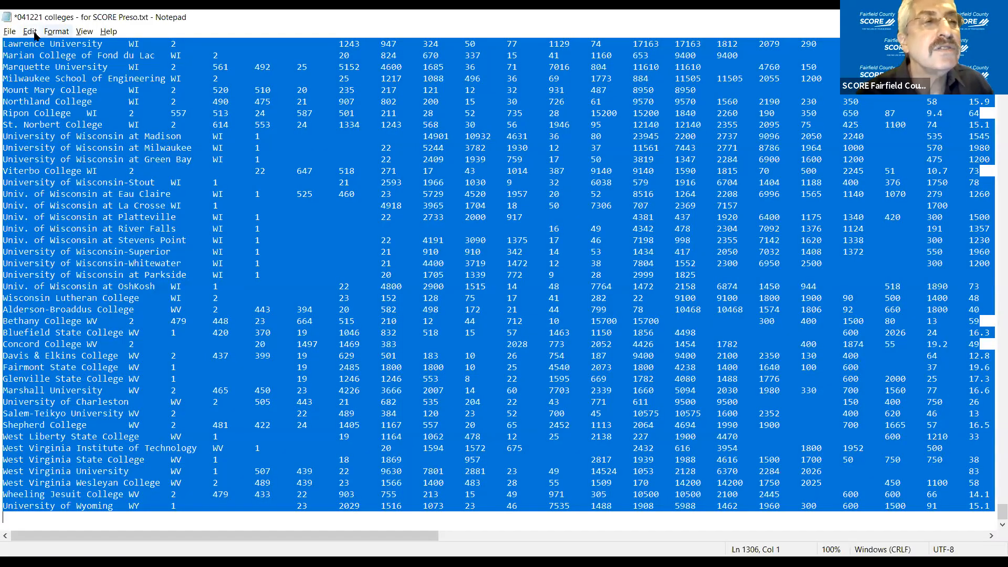
{"action": "left_click", "coordinate": [31, 30]}
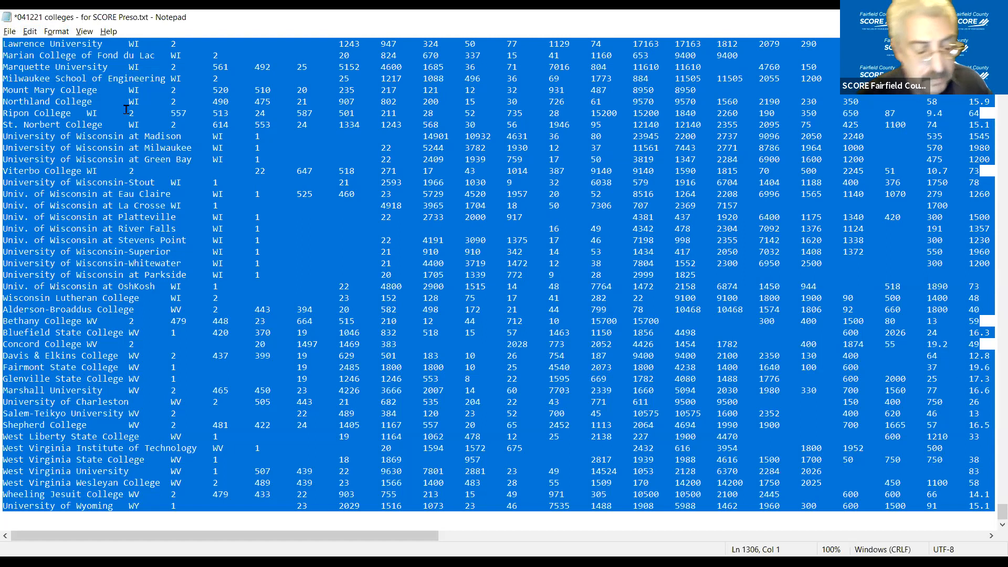
{"action": "mouse_move", "coordinate": [129, 113]}
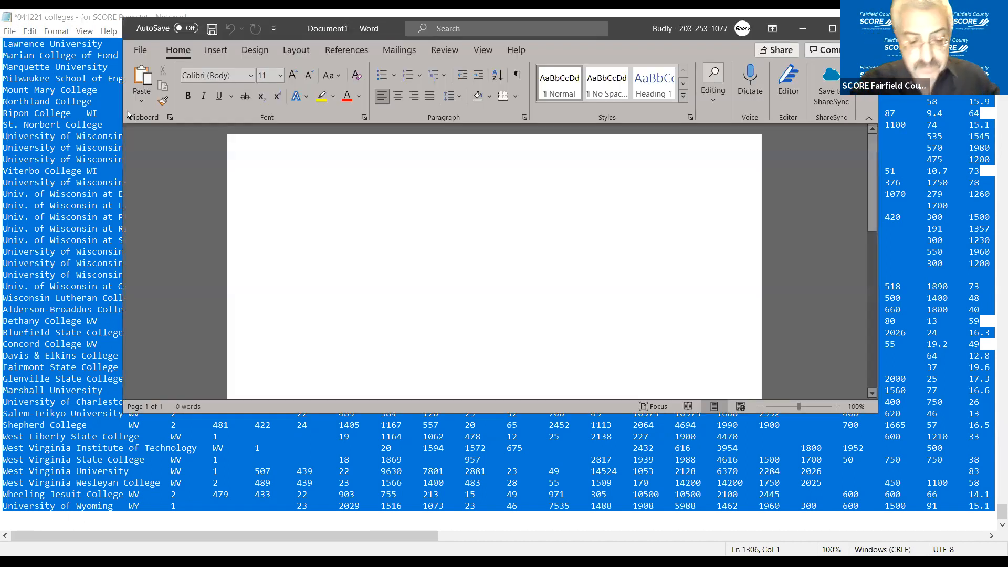
Step: Enter the line 'Type, type more, type even more' with words separated by tabs
{"action": "type", "text": "type mor"}
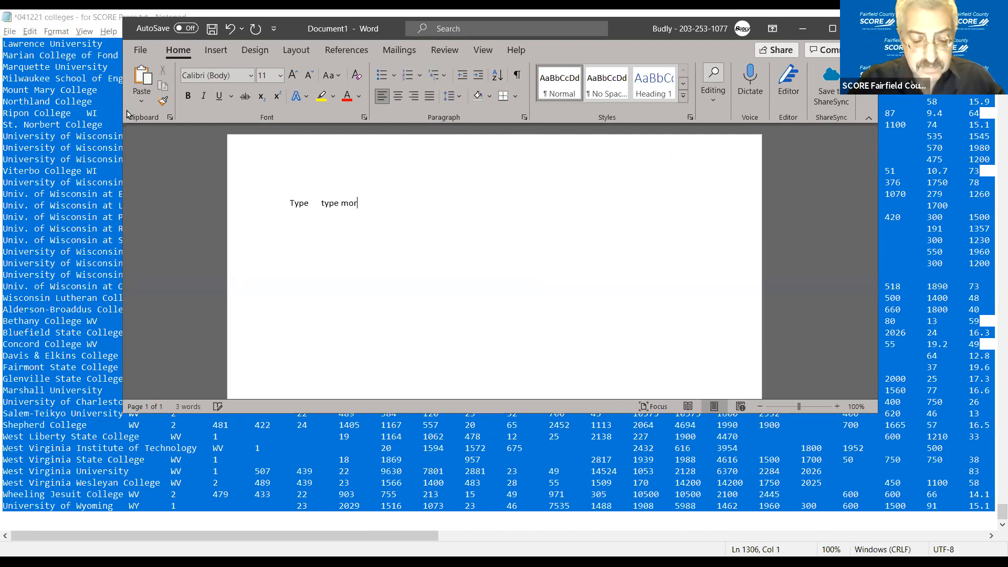
{"action": "type", "text": "e"}
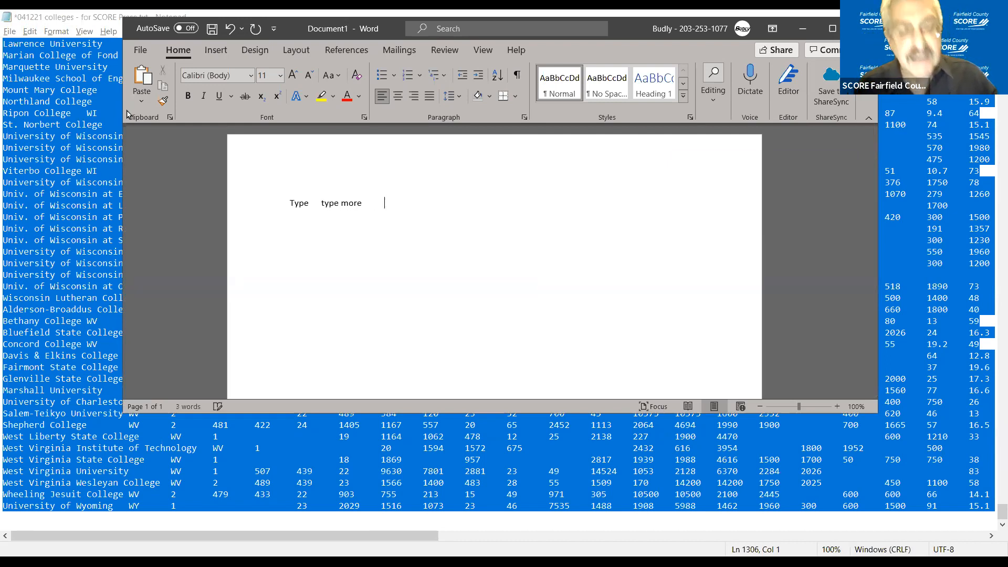
{"action": "type", "text": "t"}
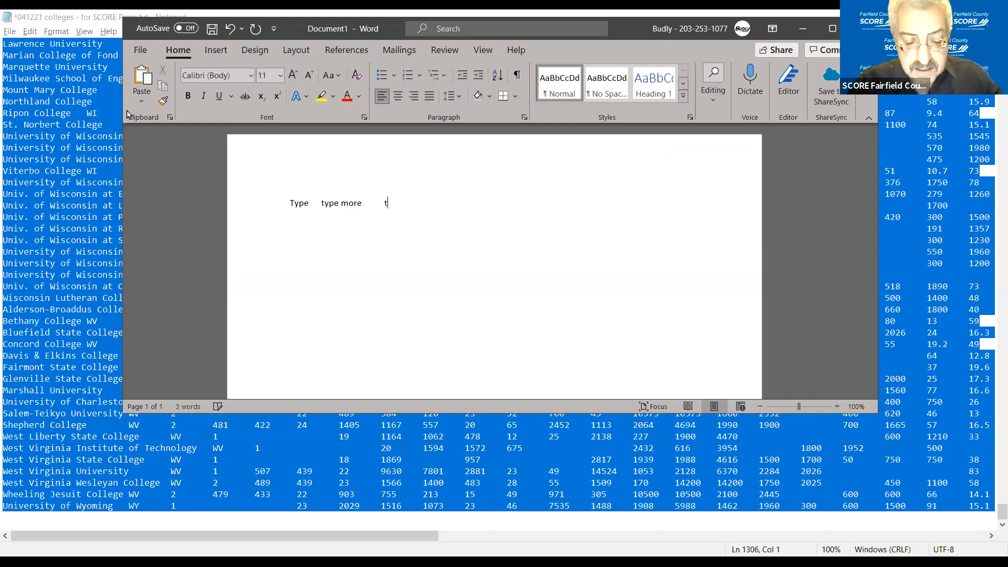
{"action": "type", "text": "ype even mor"}
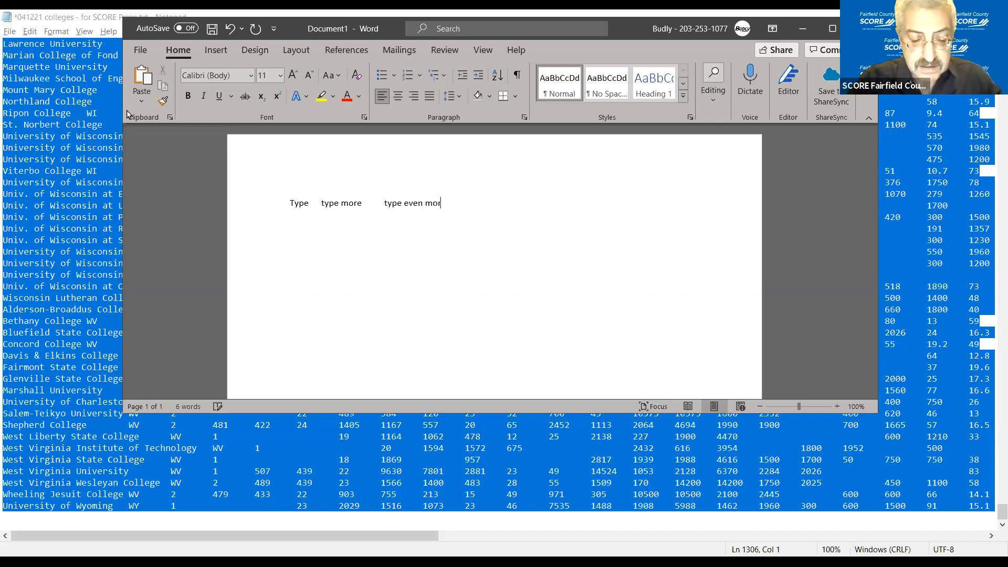
{"action": "type", "text": "e"}
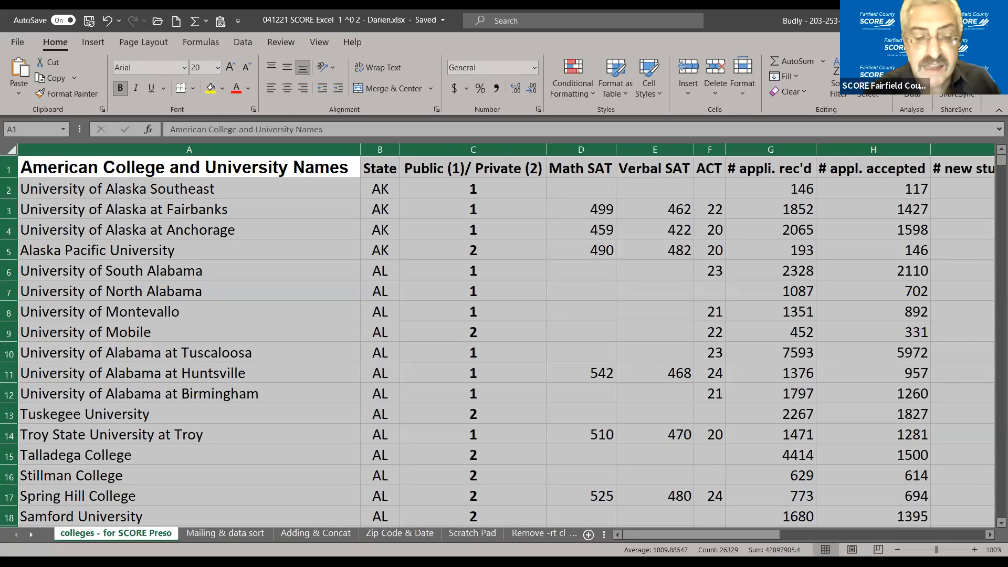
{"action": "mouse_move", "coordinate": [243, 521]}
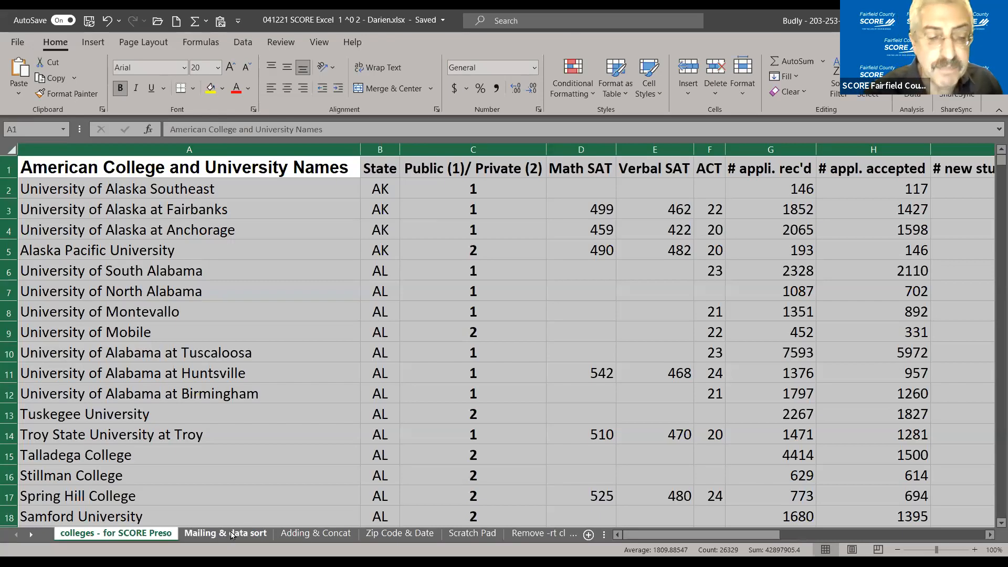
Step: Switch to the Mailing & data sort sheet with names and addresses
{"action": "left_click", "coordinate": [224, 533]}
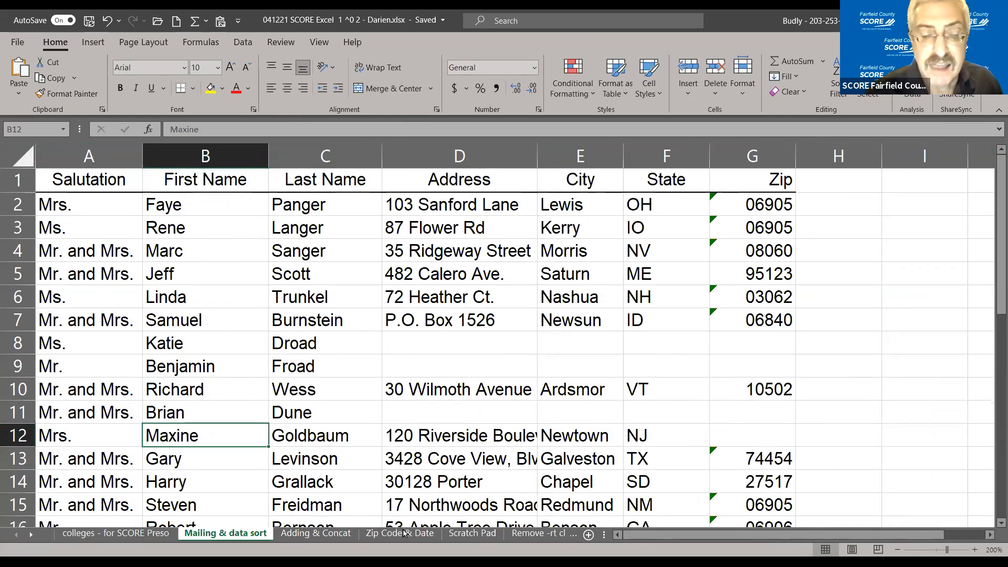
Step: Switch to the Adding & Concat sheet and select empty cell C2 for a formula
{"action": "left_click", "coordinate": [315, 533]}
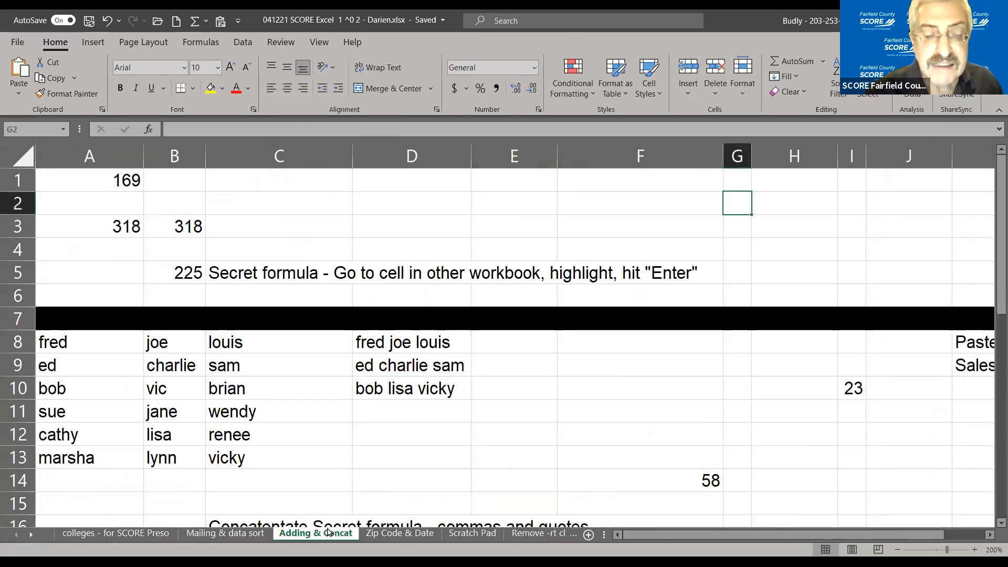
{"action": "scroll", "scroll_direction": "down", "scroll_amount": 3}
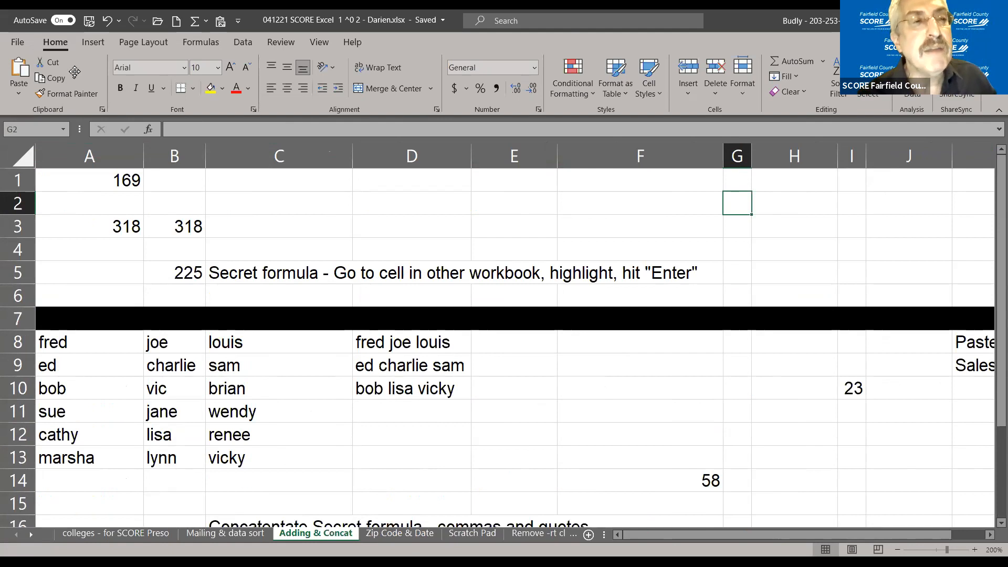
{"action": "mouse_move", "coordinate": [102, 225]}
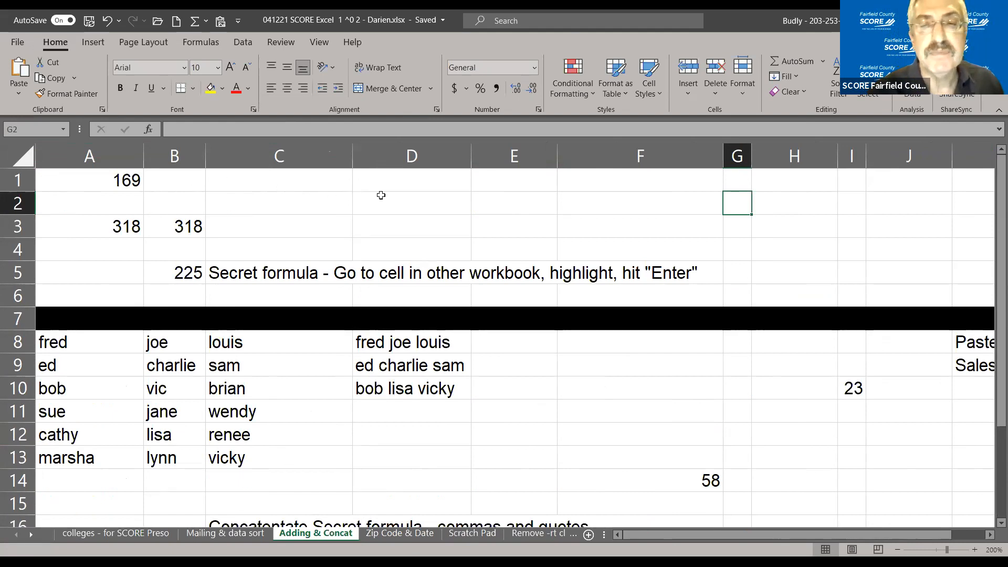
{"action": "left_click", "coordinate": [279, 203]}
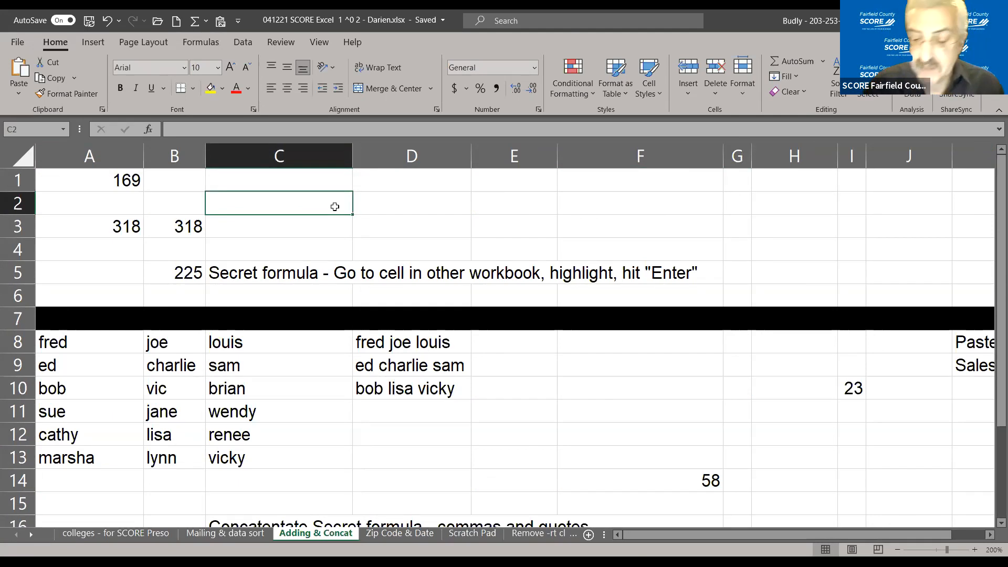
Step: Enter =sum(A1+A3+B3) in C2 by picking cells A1, A3 and B3, giving 805
{"action": "type", "text": "="}
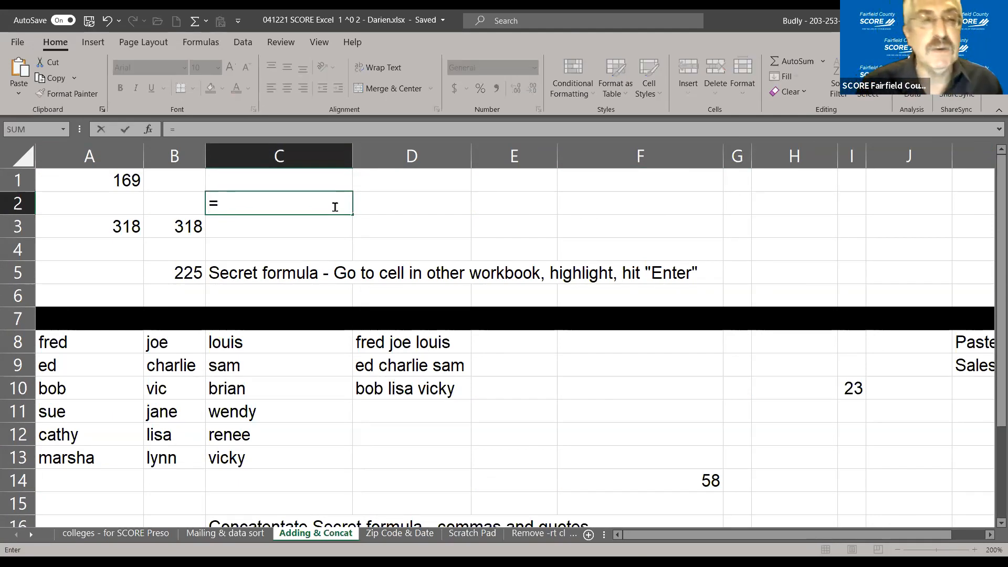
{"action": "type", "text": "s"}
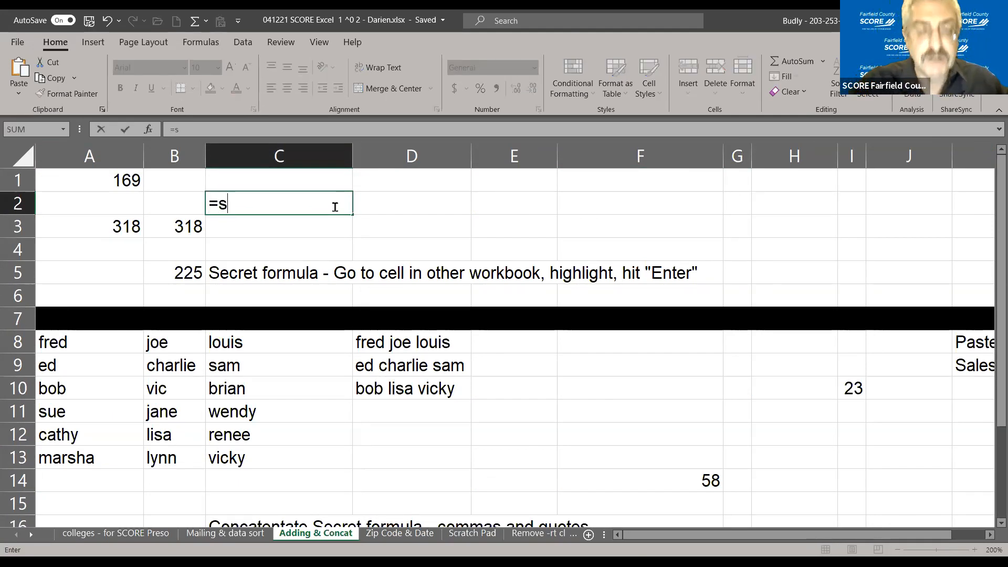
{"action": "type", "text": "um"}
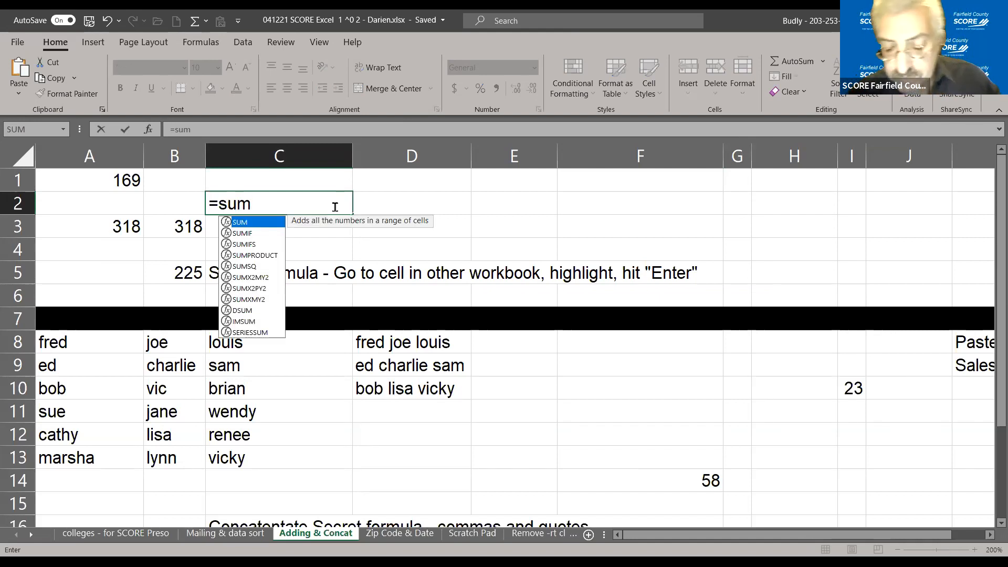
{"action": "type", "text": "("}
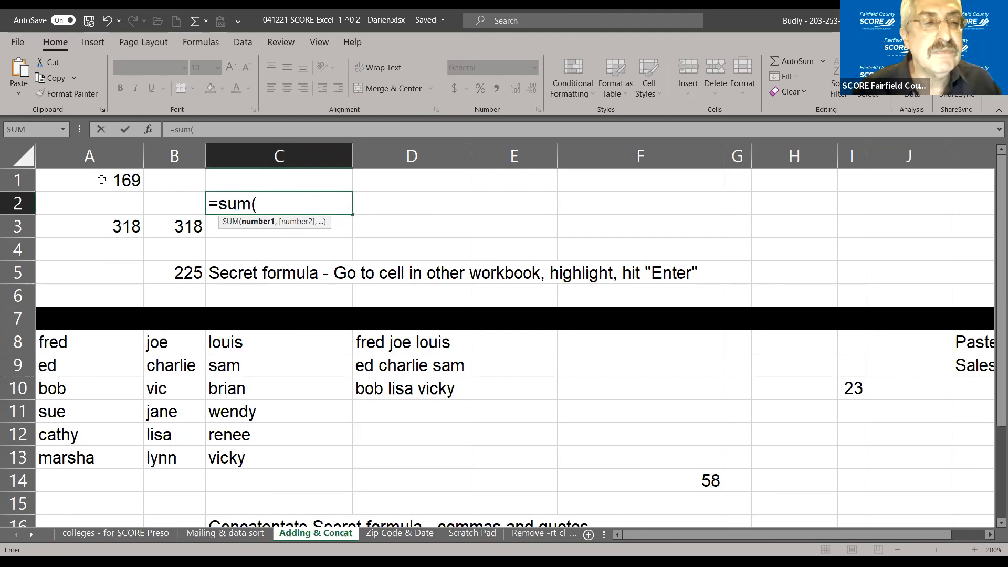
{"action": "left_click", "coordinate": [90, 181]}
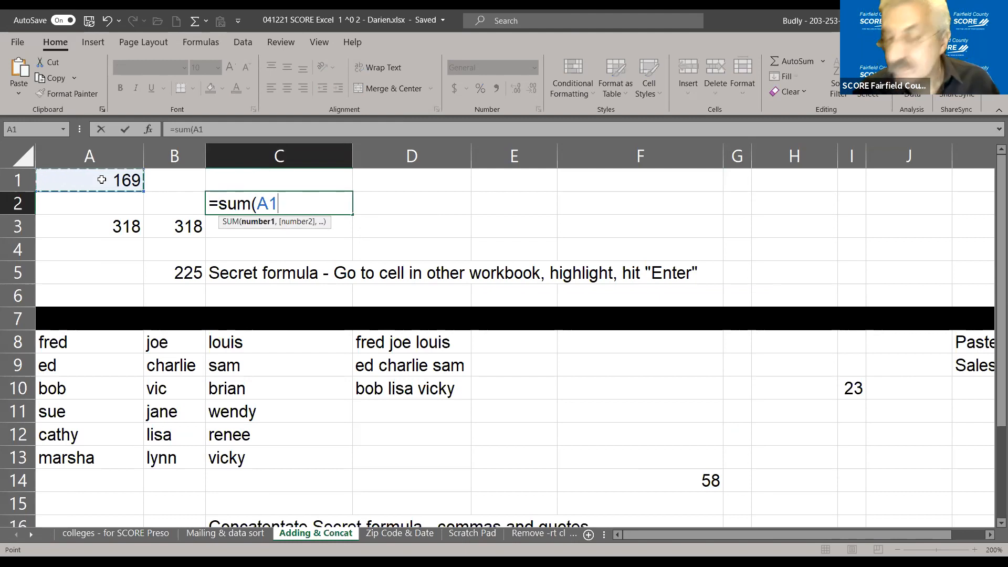
{"action": "type", "text": "+"}
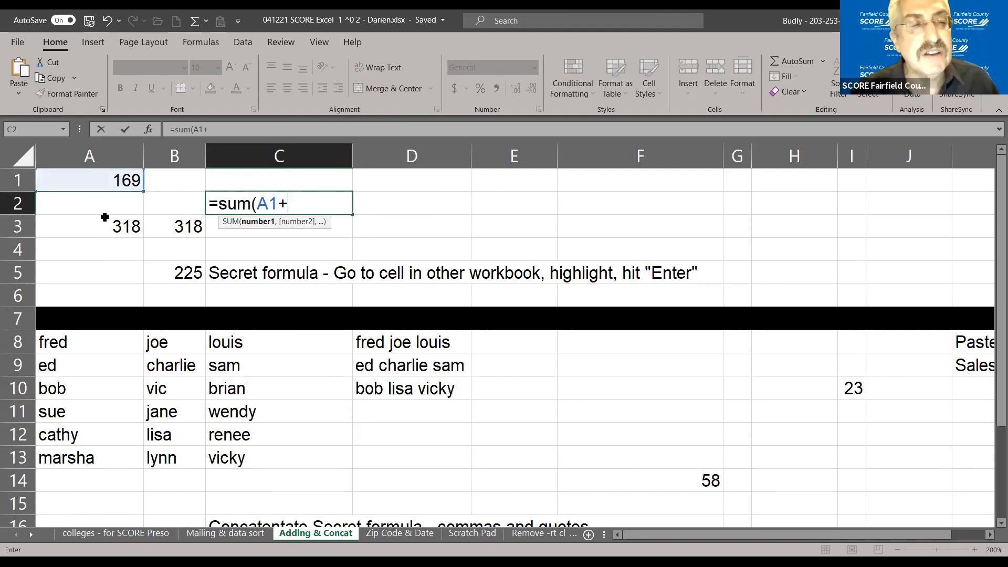
{"action": "left_click", "coordinate": [88, 227]}
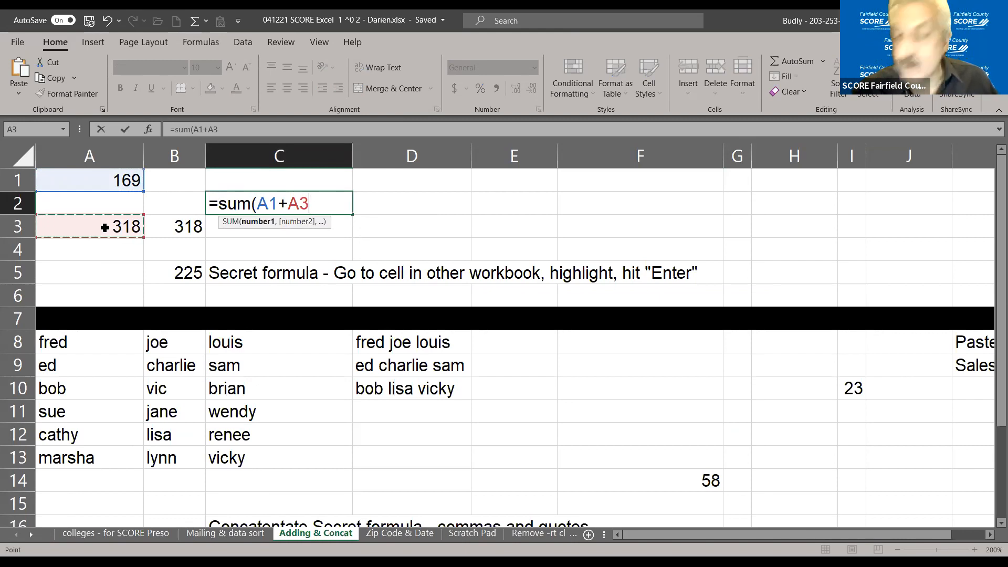
{"action": "type", "text": "+"}
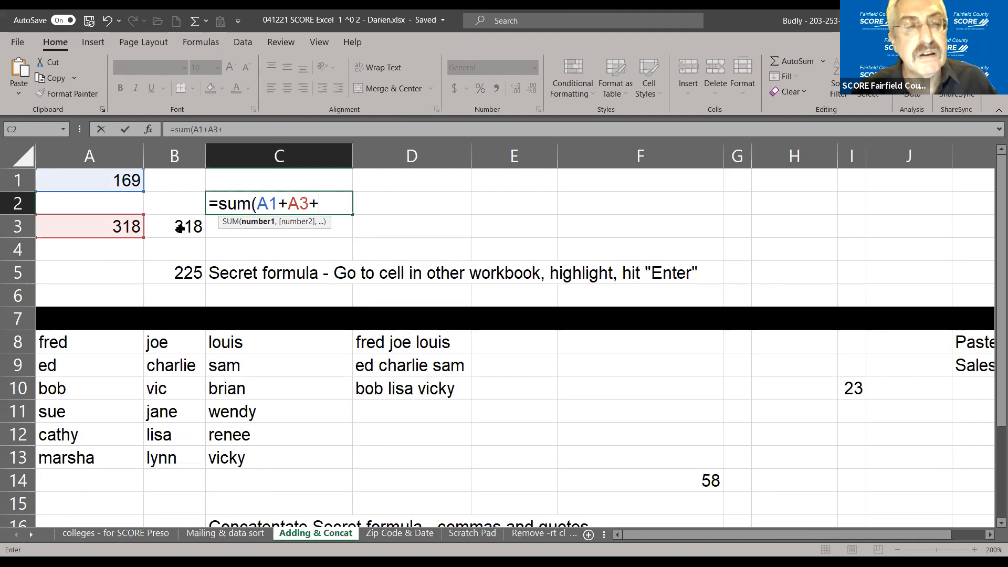
{"action": "left_click", "coordinate": [175, 227]}
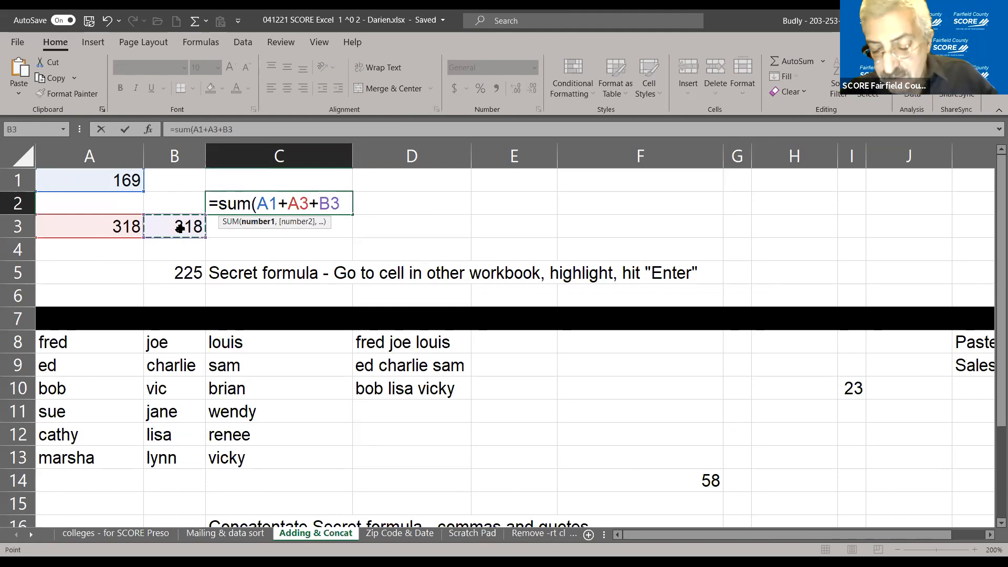
{"action": "type", "text": ")"}
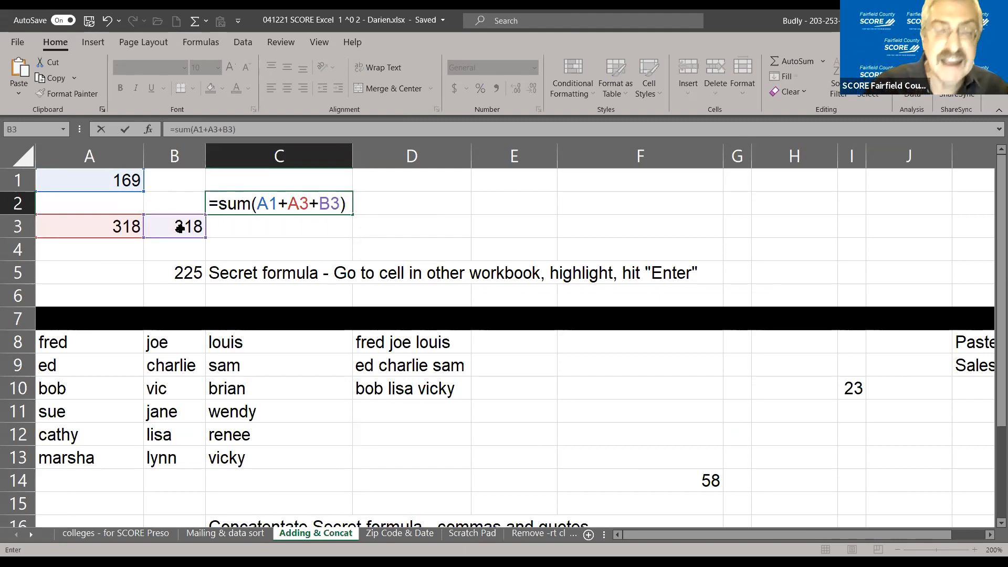
{"action": "key", "text": "Enter"}
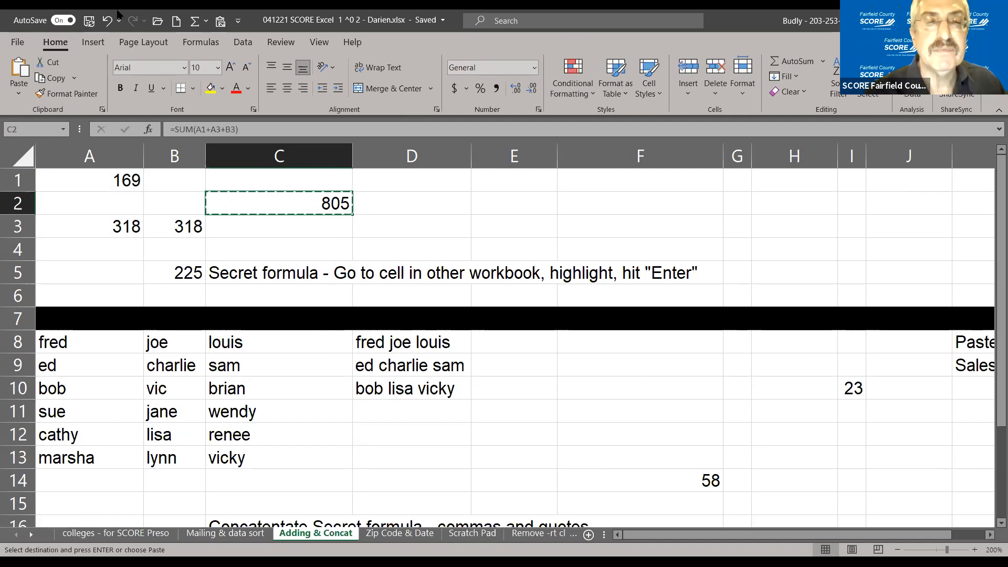
{"action": "mouse_move", "coordinate": [510, 204]}
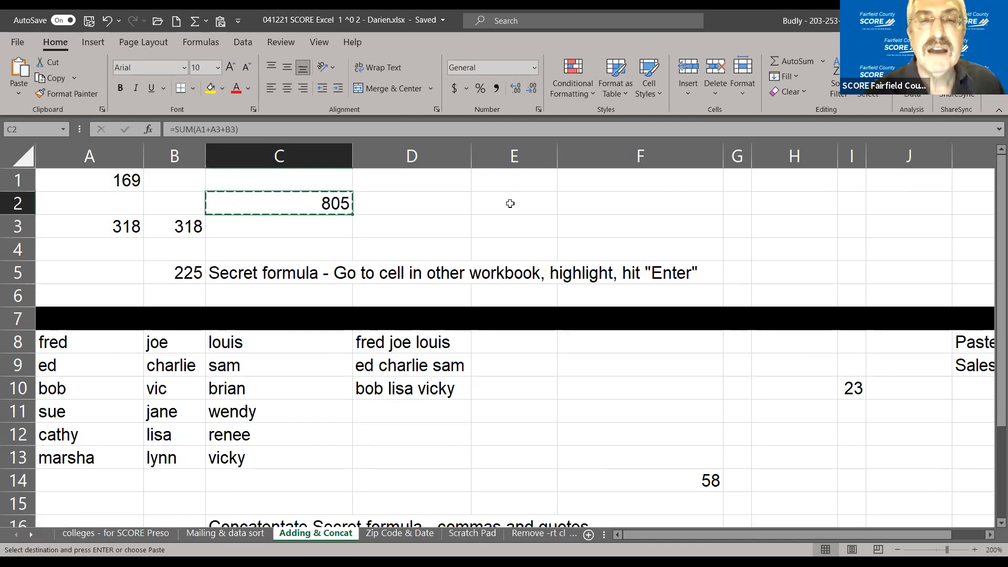
Step: Preview the Paste, Values and Formulas options for pasting the copied C2 total into E2
{"action": "left_click", "coordinate": [511, 204]}
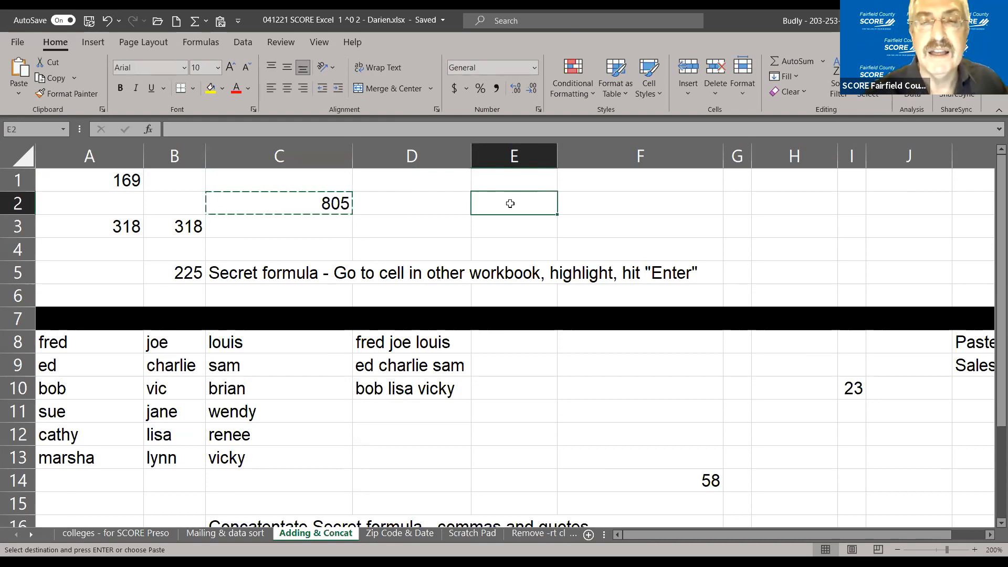
{"action": "right_click", "coordinate": [510, 204]}
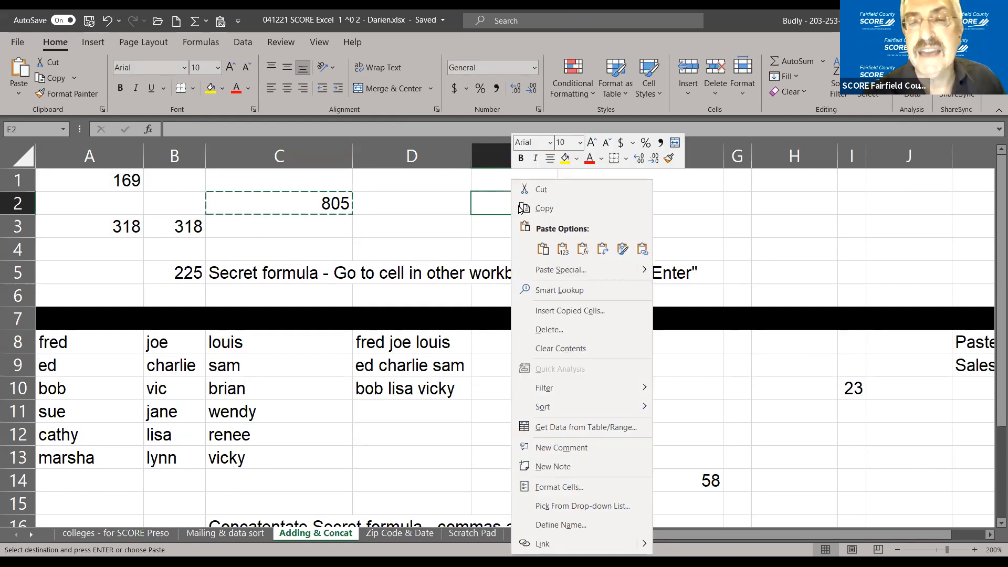
{"action": "left_click", "coordinate": [542, 249]}
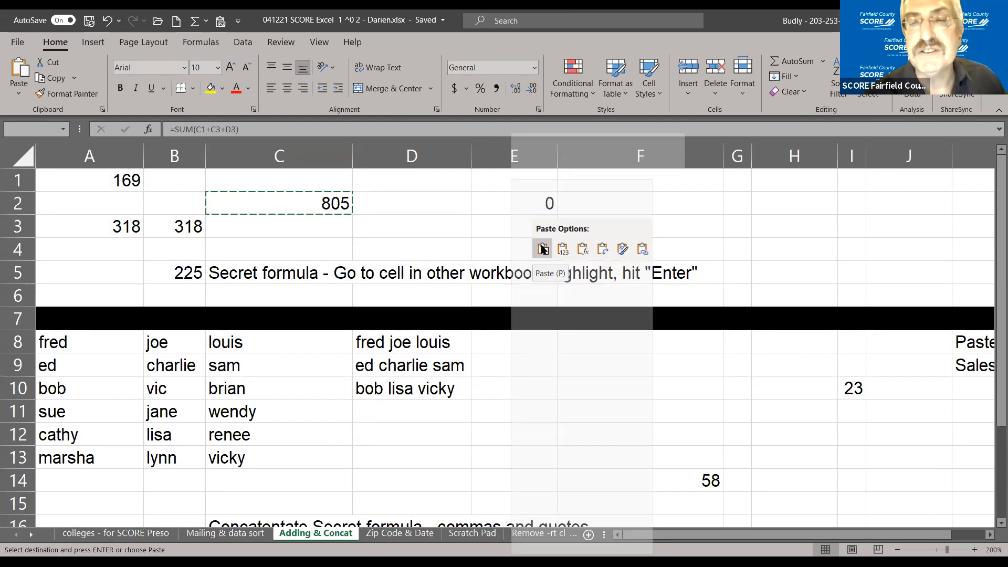
{"action": "left_click", "coordinate": [562, 248]}
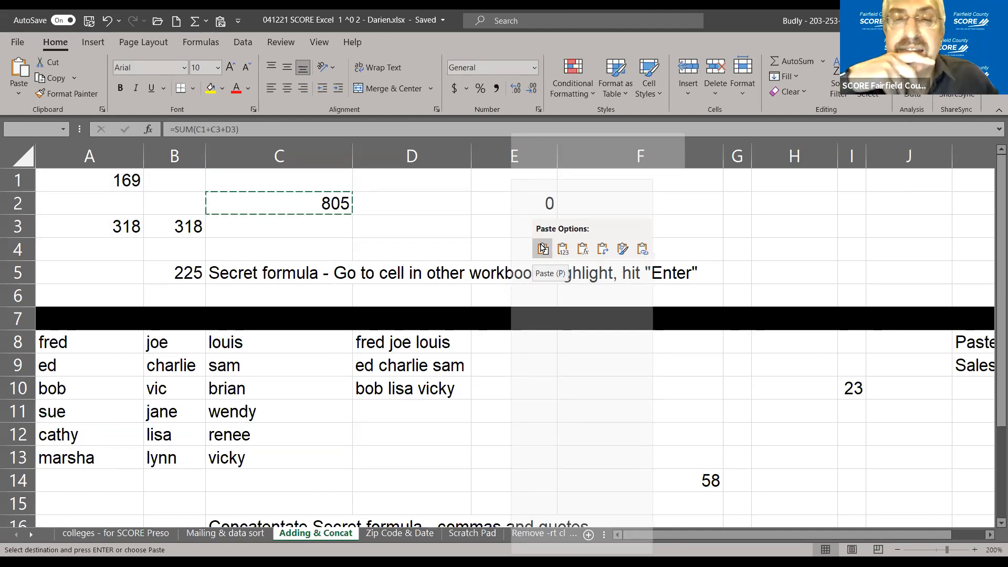
{"action": "left_click", "coordinate": [562, 250]}
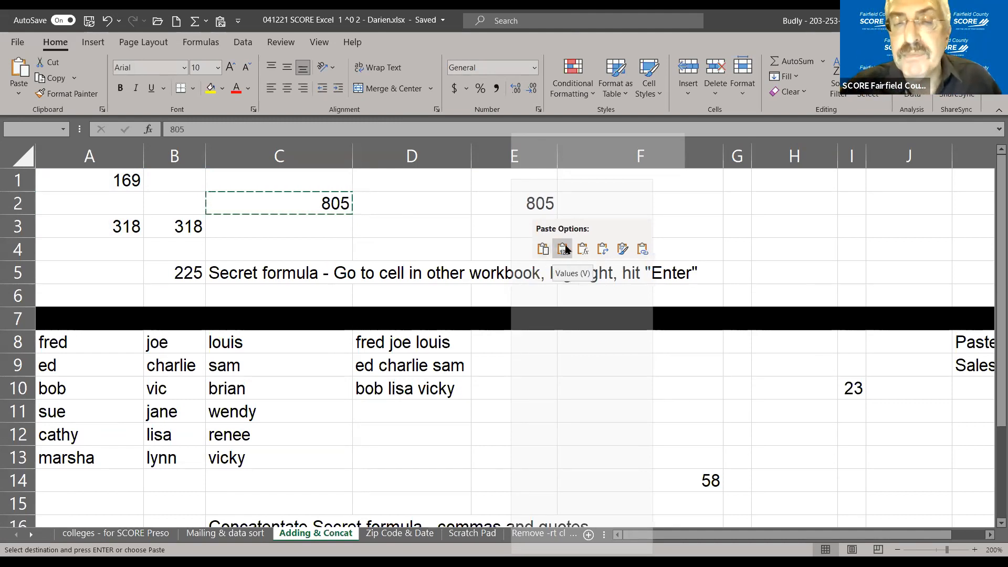
{"action": "left_click", "coordinate": [582, 249]}
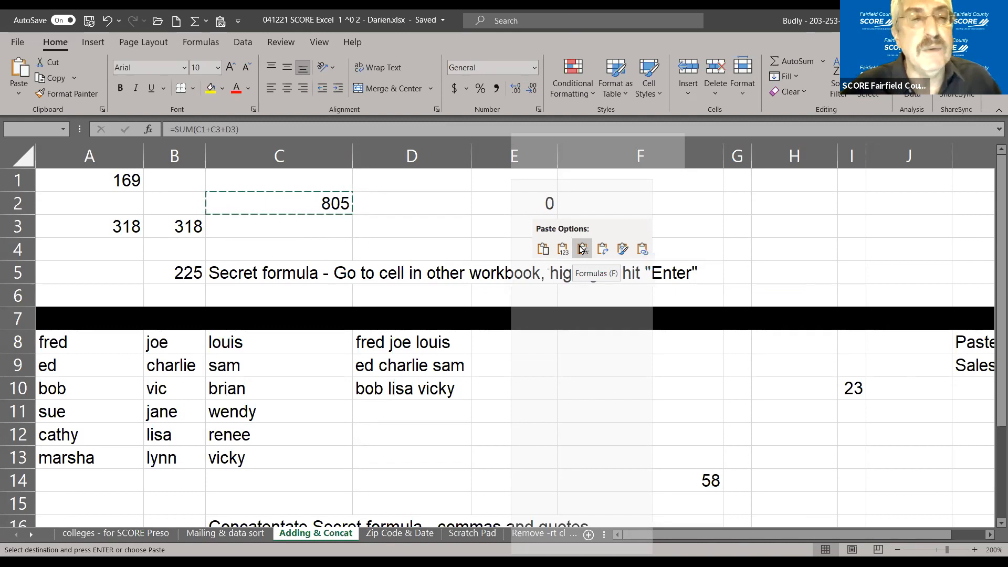
{"action": "mouse_move", "coordinate": [604, 250]}
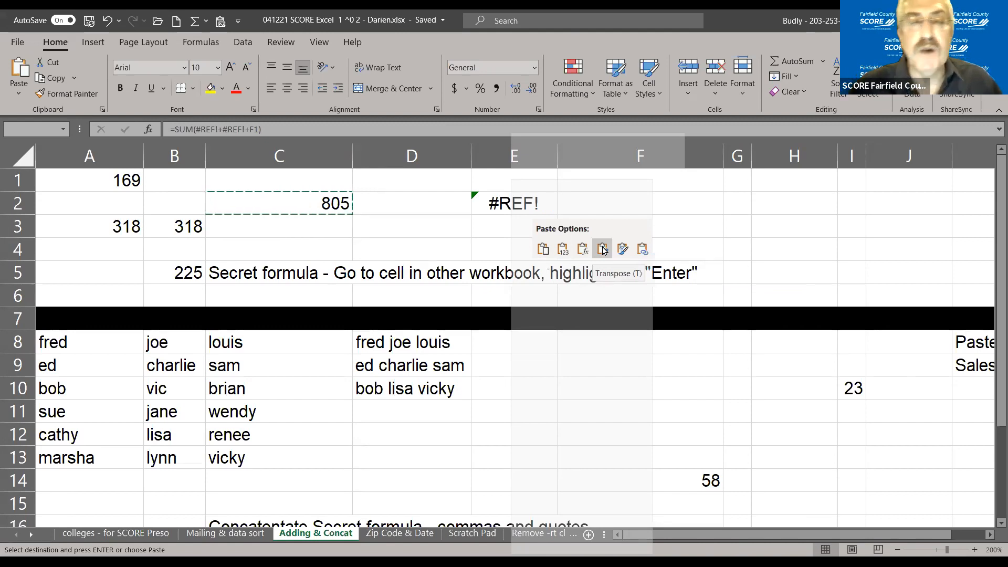
Step: Paste the copied C2 total into E2, which raises a clipboard-problem warning
{"action": "right_click", "coordinate": [510, 203]}
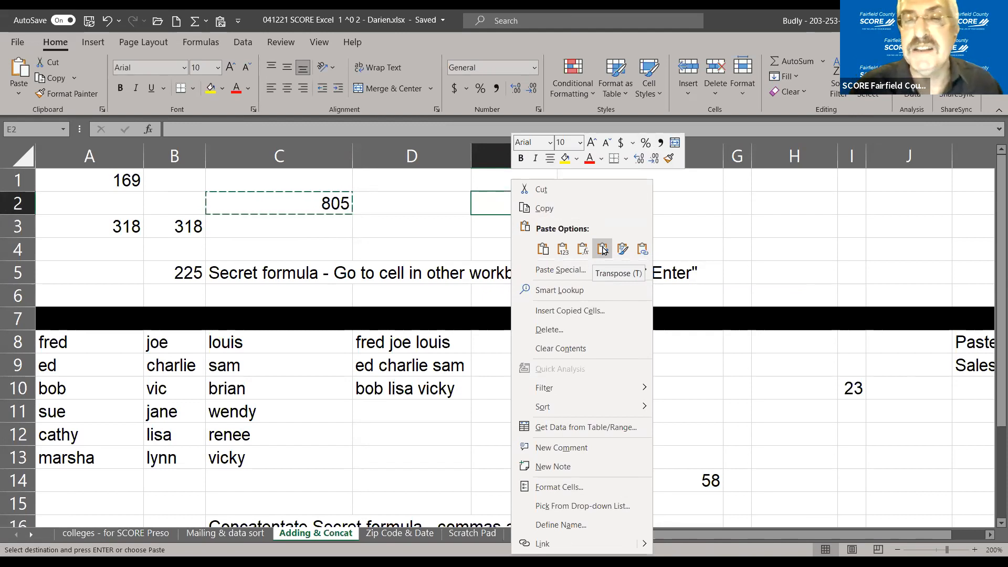
{"action": "left_click", "coordinate": [603, 249]}
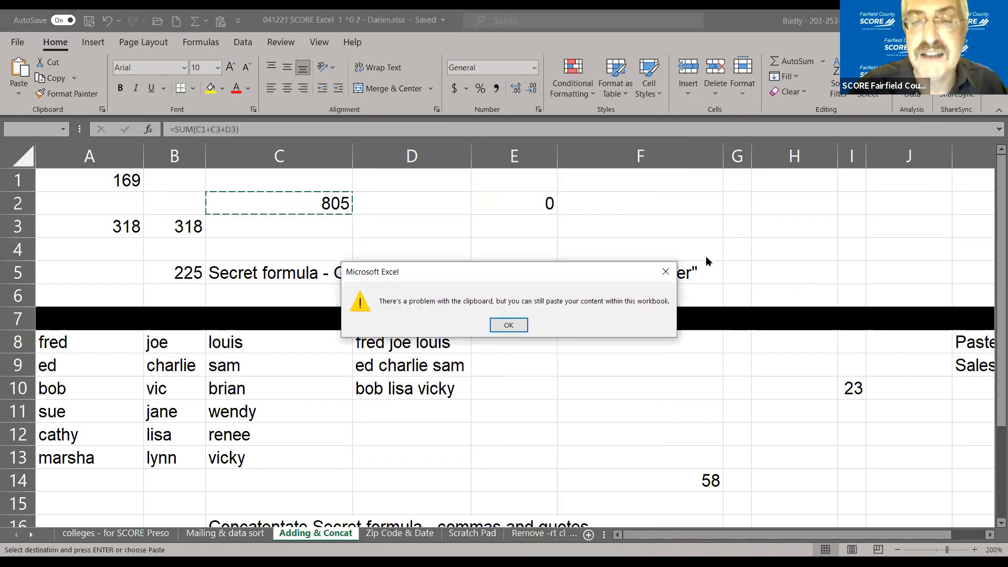
Step: Dismiss the clipboard warning and view C2's =SUM(A1+A3+B3) formula
{"action": "left_click", "coordinate": [509, 325]}
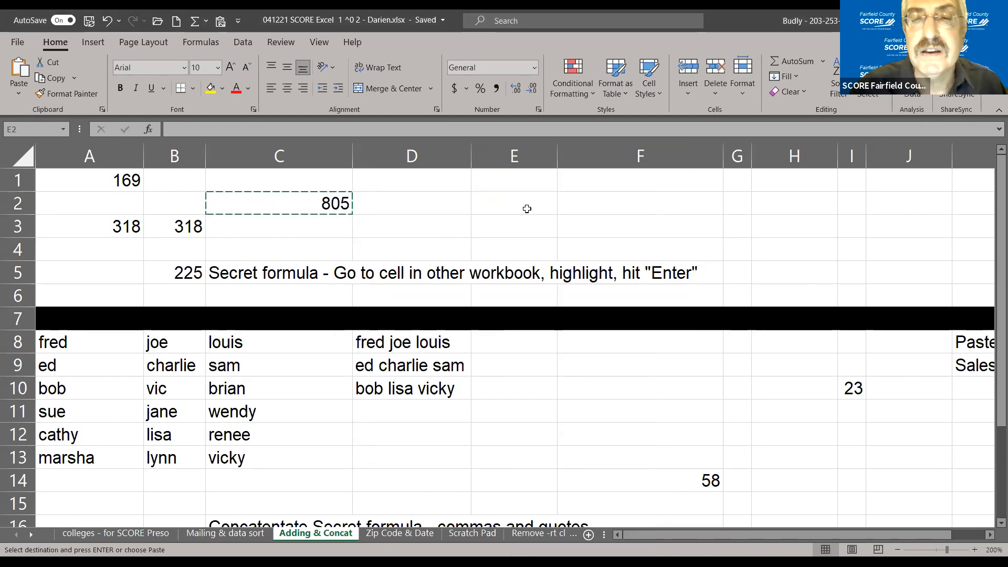
{"action": "mouse_move", "coordinate": [519, 200]}
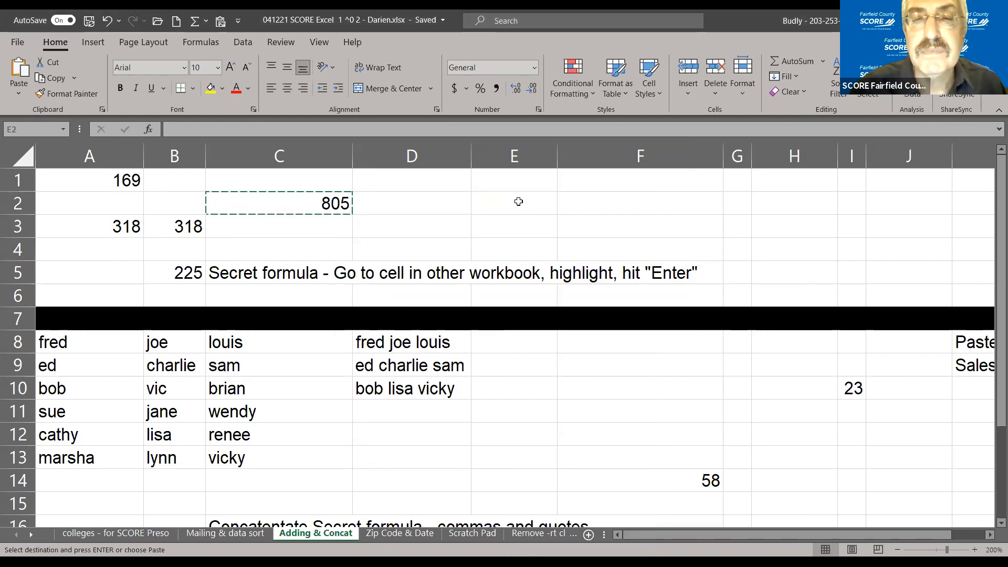
{"action": "mouse_move", "coordinate": [520, 203]}
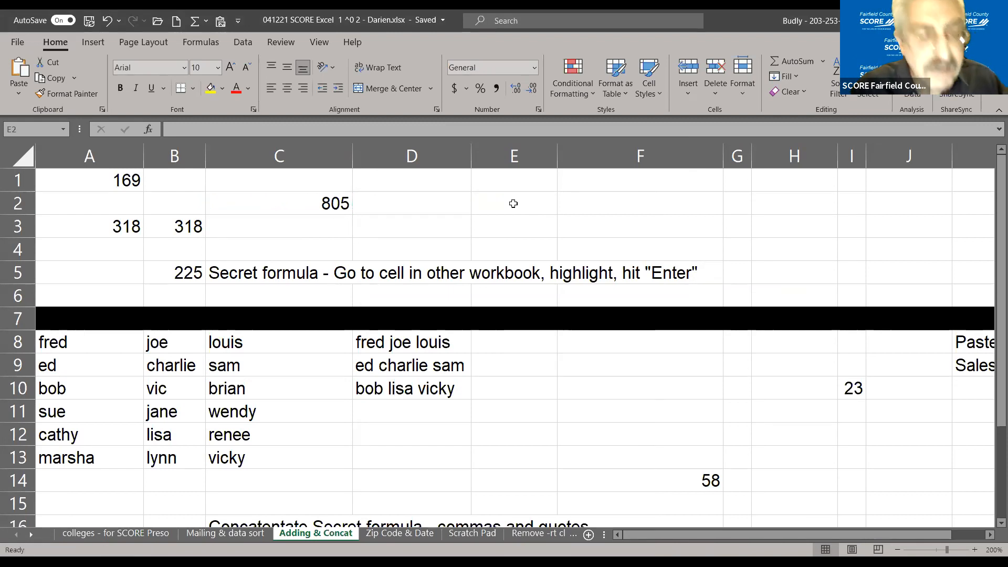
{"action": "mouse_move", "coordinate": [287, 203]}
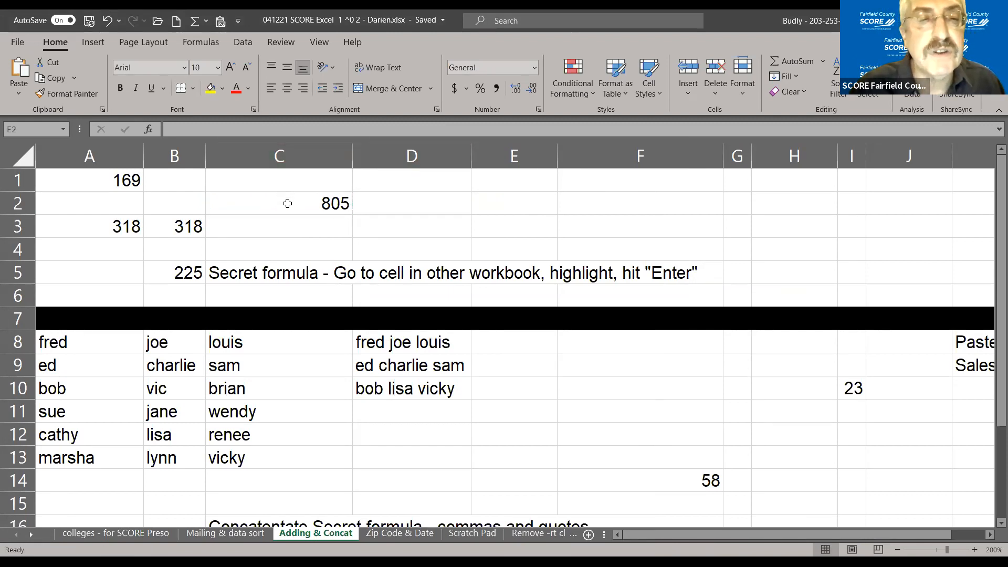
{"action": "left_click", "coordinate": [288, 203]}
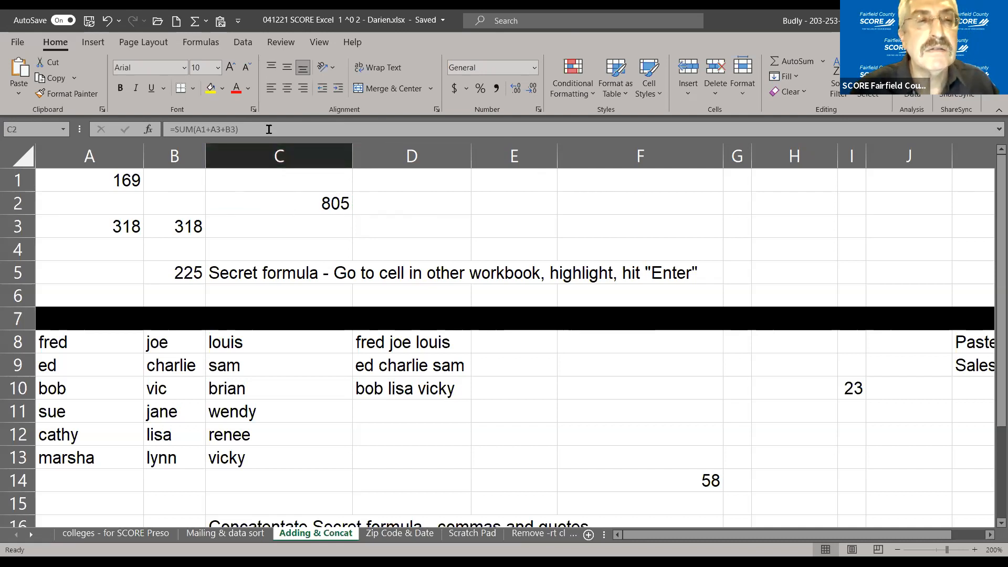
{"action": "double_click", "coordinate": [279, 203]}
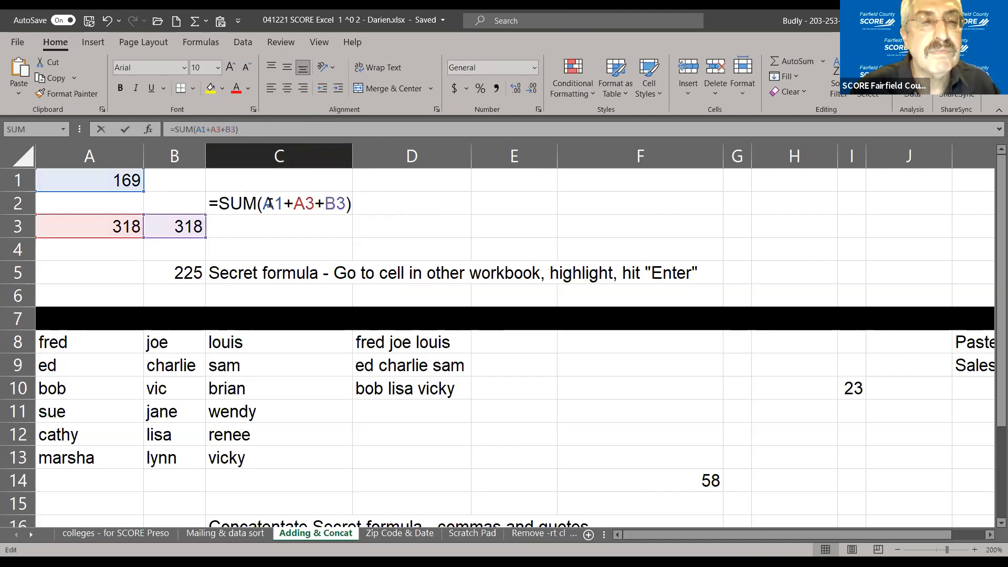
{"action": "key", "text": "Enter"}
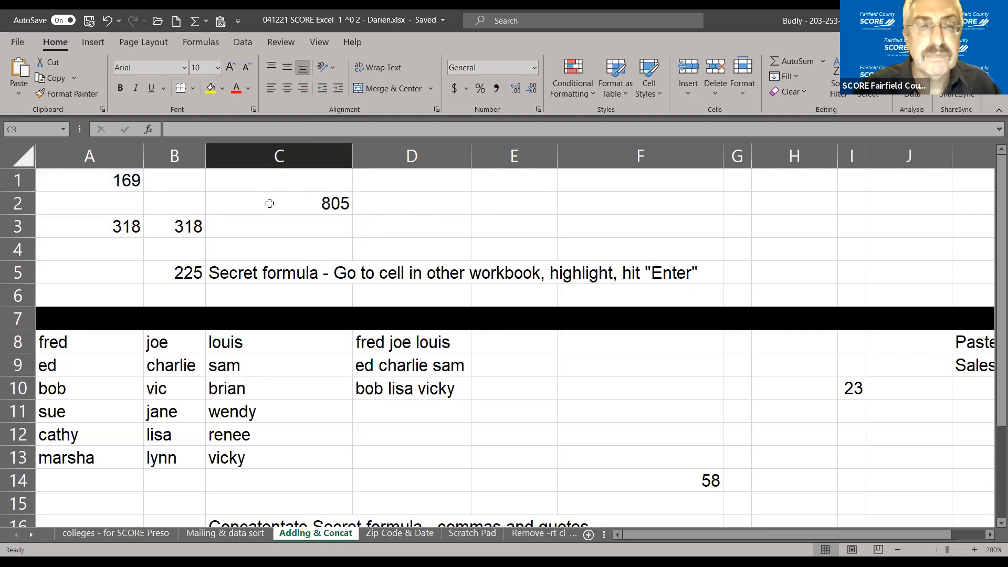
Step: Commit an edited C2 formula, then undo so C2 returns to its 805 total
{"action": "left_click", "coordinate": [279, 227]}
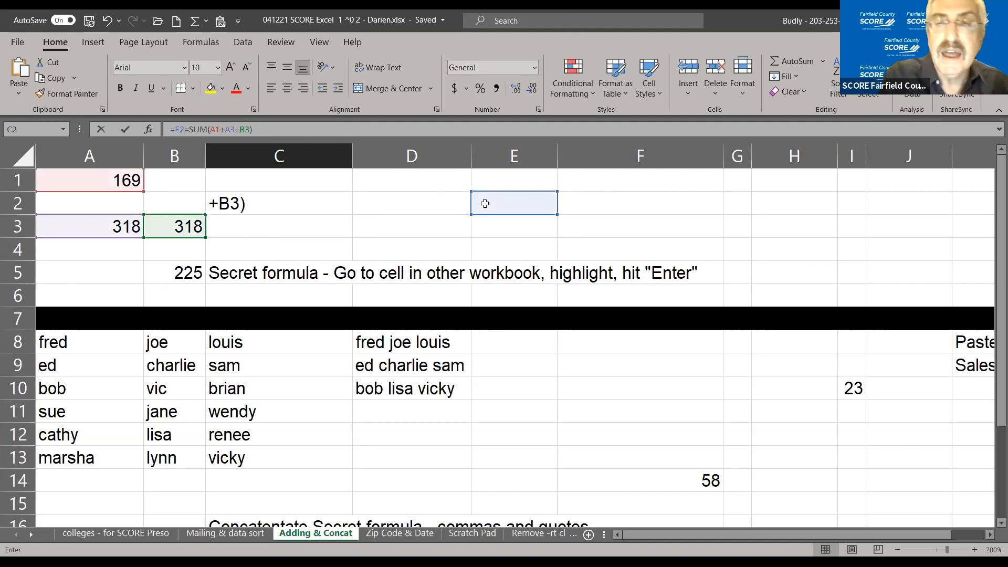
{"action": "key", "text": "Enter"}
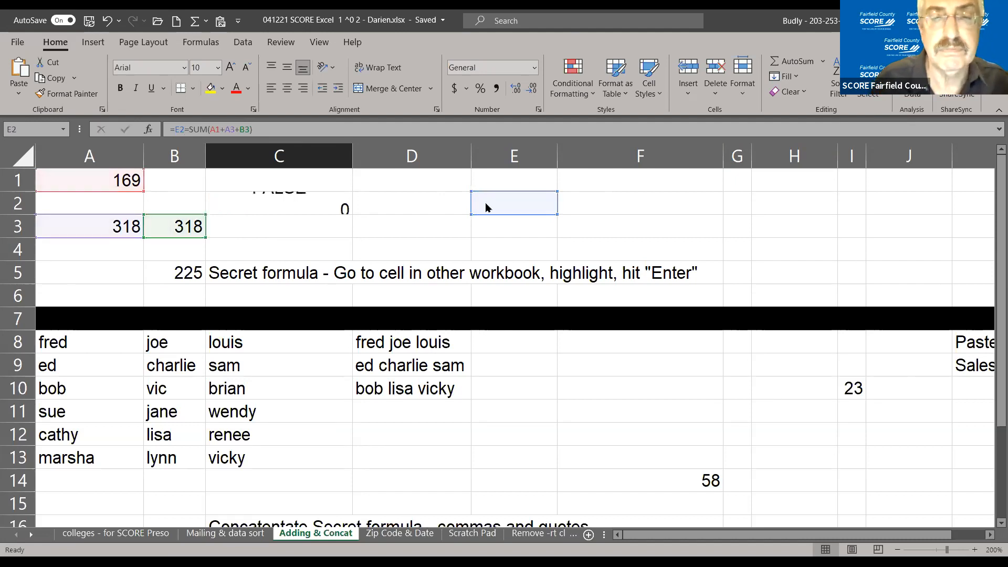
{"action": "right_click", "coordinate": [487, 207]}
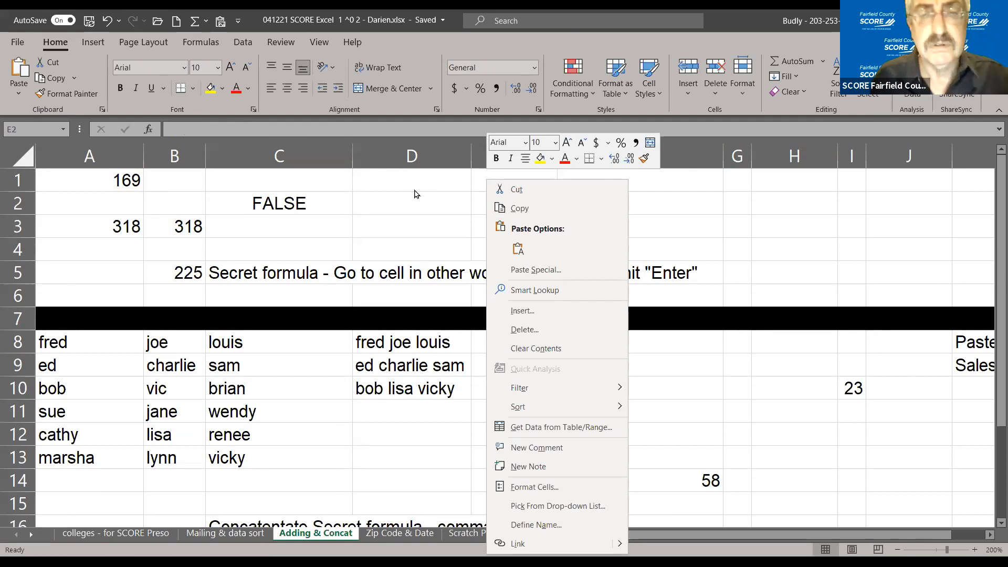
{"action": "left_click", "coordinate": [414, 190]}
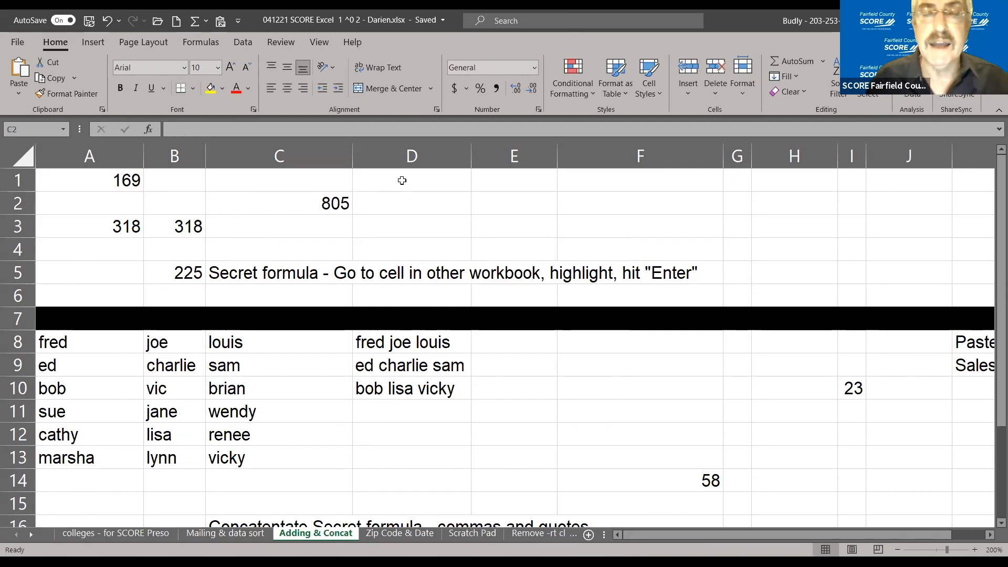
{"action": "mouse_move", "coordinate": [550, 289]}
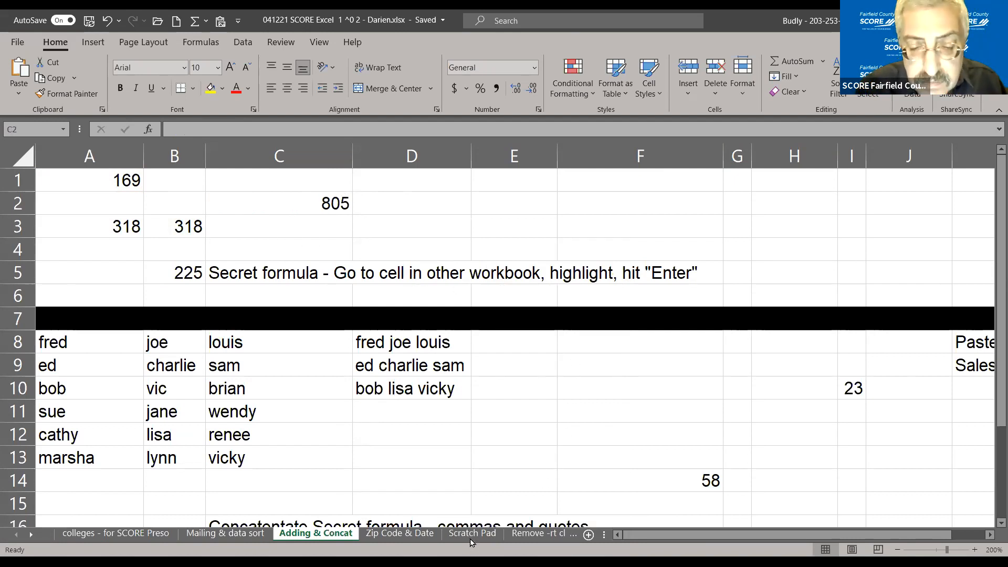
Step: On the Scratch Pad sheet, AutoSum 27, 53 and 92 to give 172
{"action": "left_click", "coordinate": [470, 534]}
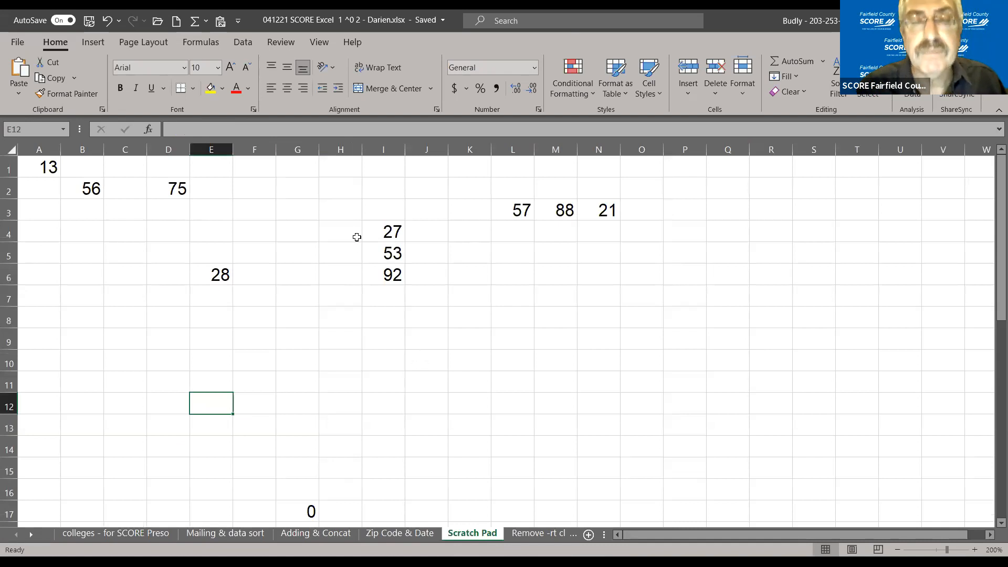
{"action": "left_click", "coordinate": [383, 231]}
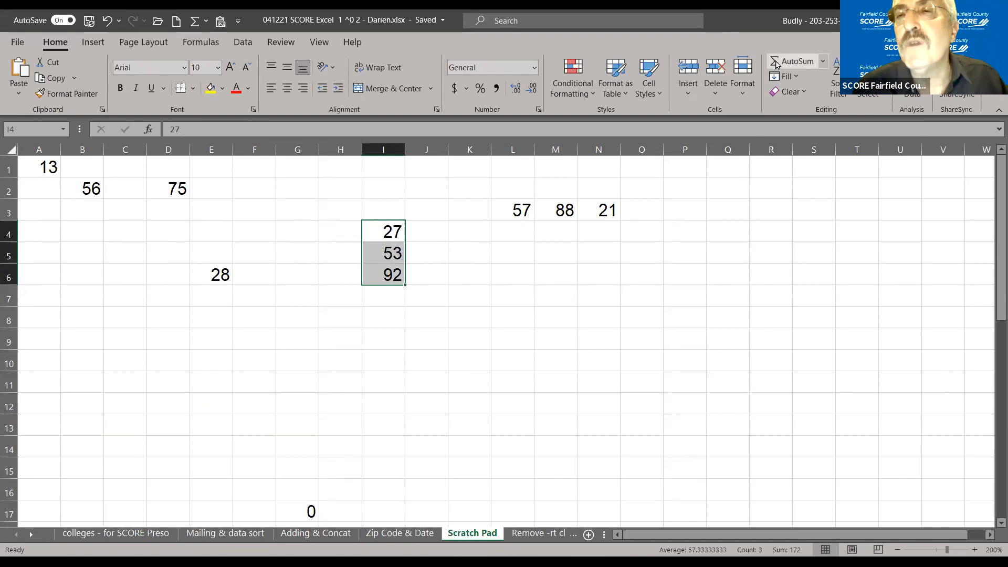
{"action": "mouse_move", "coordinate": [790, 61]}
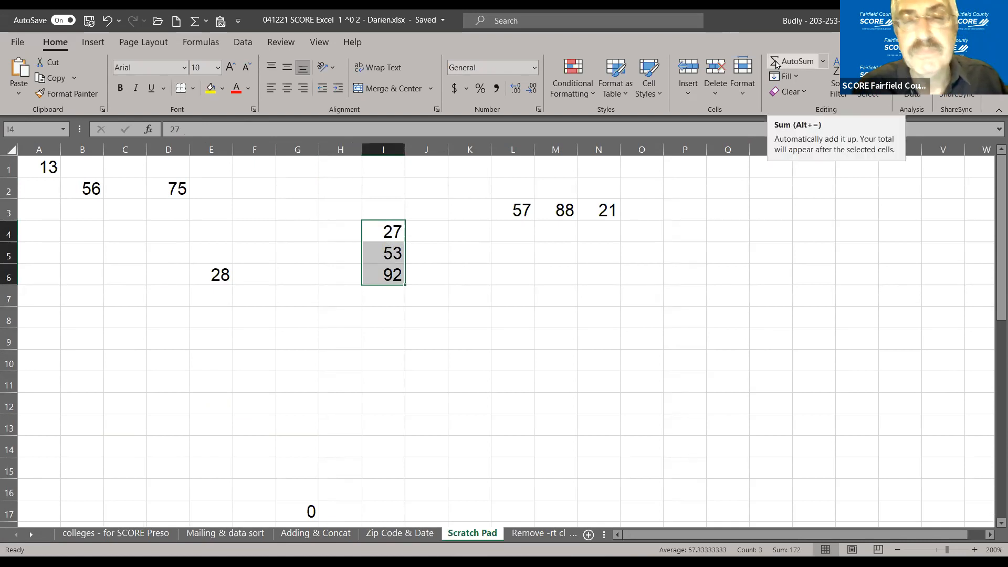
{"action": "left_click", "coordinate": [791, 61]}
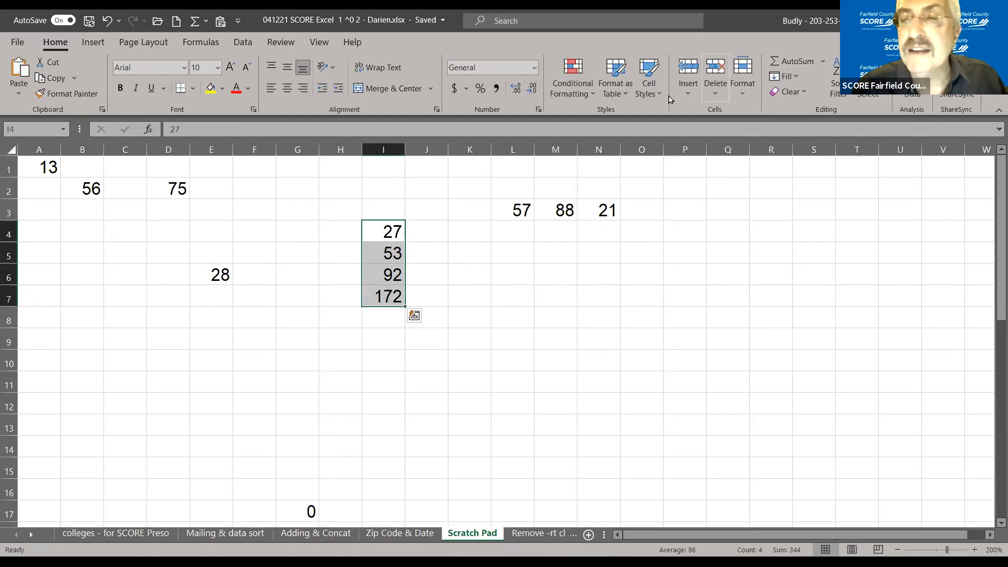
Step: AutoSum the row 57, 88 and 21 to give 166
{"action": "left_click", "coordinate": [513, 210]}
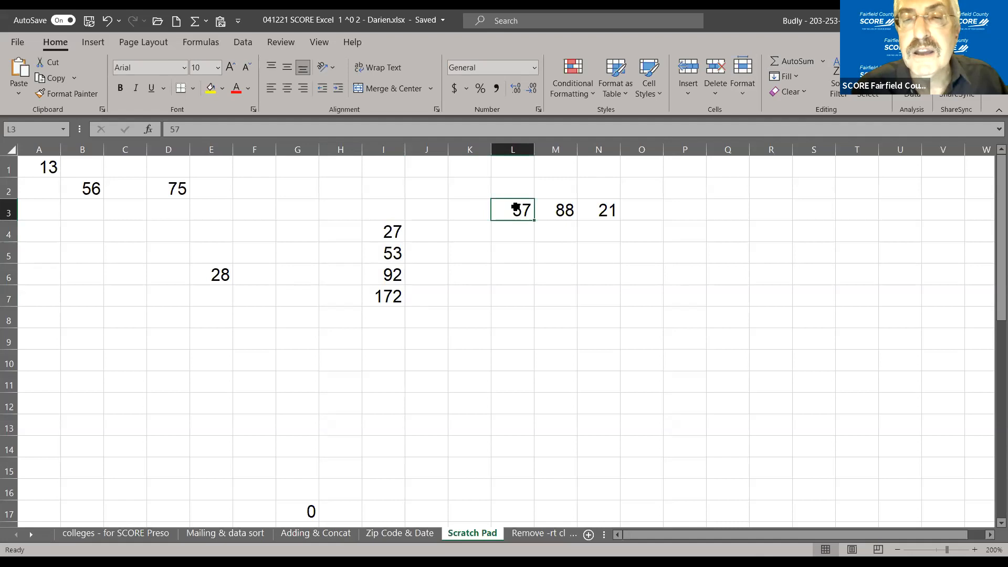
{"action": "left_click_drag", "start_coordinate": [513, 210], "coordinate": [597, 210]}
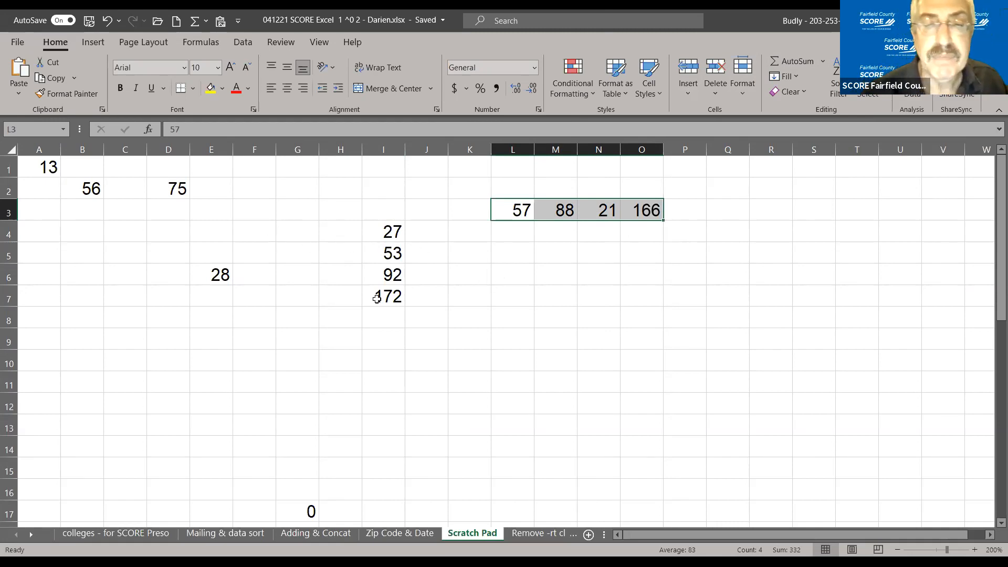
{"action": "left_click", "coordinate": [382, 296]}
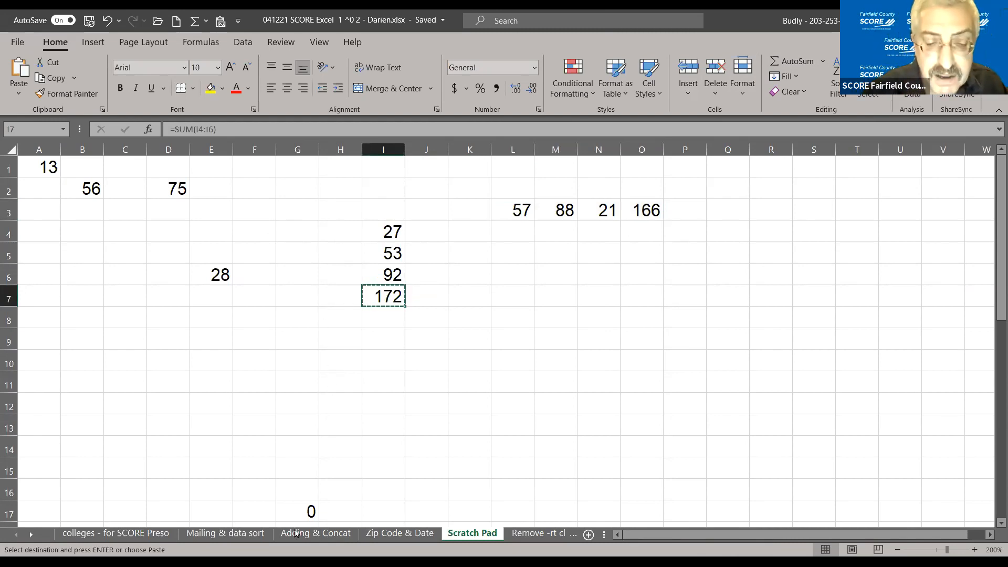
Step: On the Adding & Concat sheet, link F11 to the Scratch Pad total so it shows 172
{"action": "left_click", "coordinate": [315, 534]}
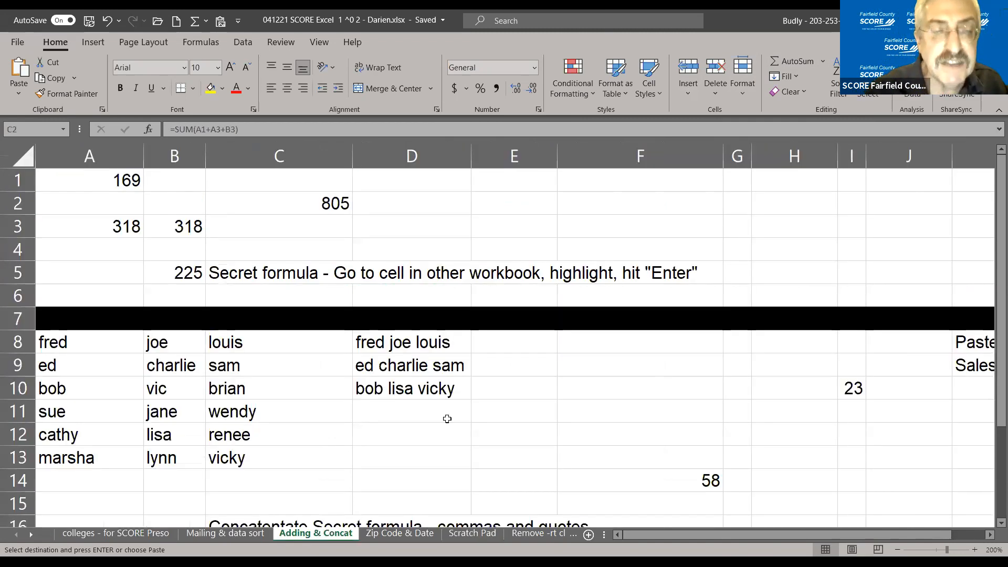
{"action": "left_click", "coordinate": [534, 203]}
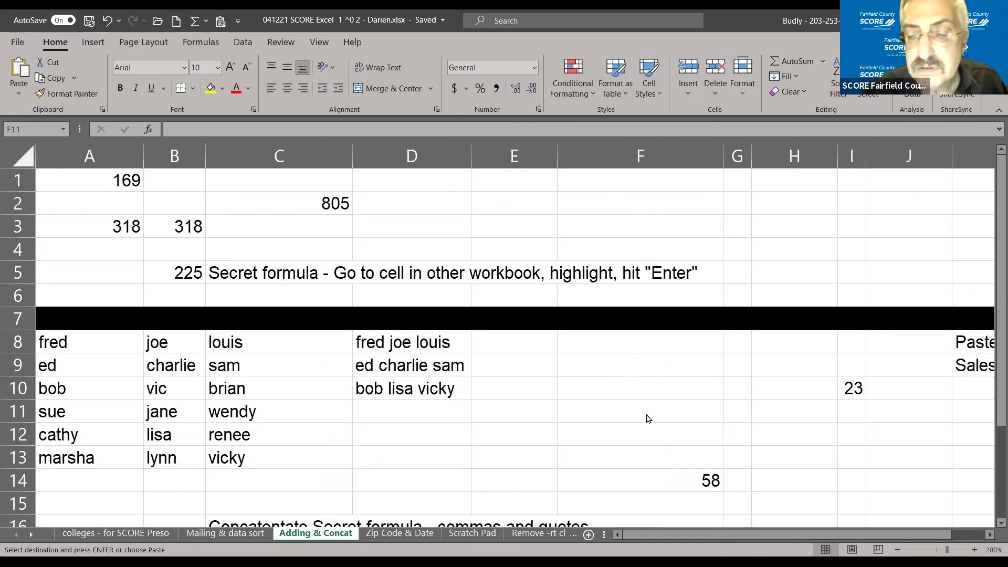
{"action": "right_click", "coordinate": [649, 419]}
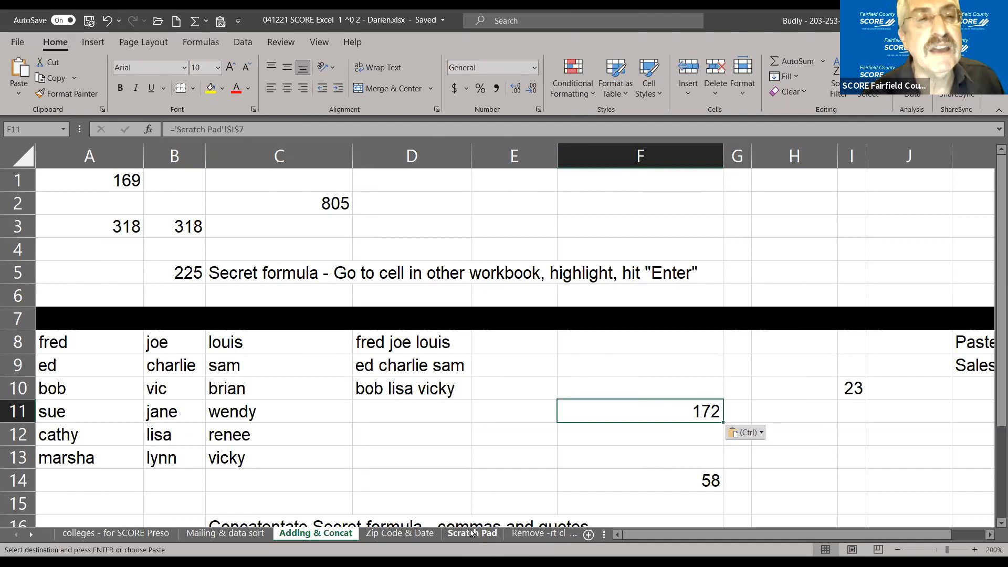
{"action": "mouse_move", "coordinate": [184, 128]}
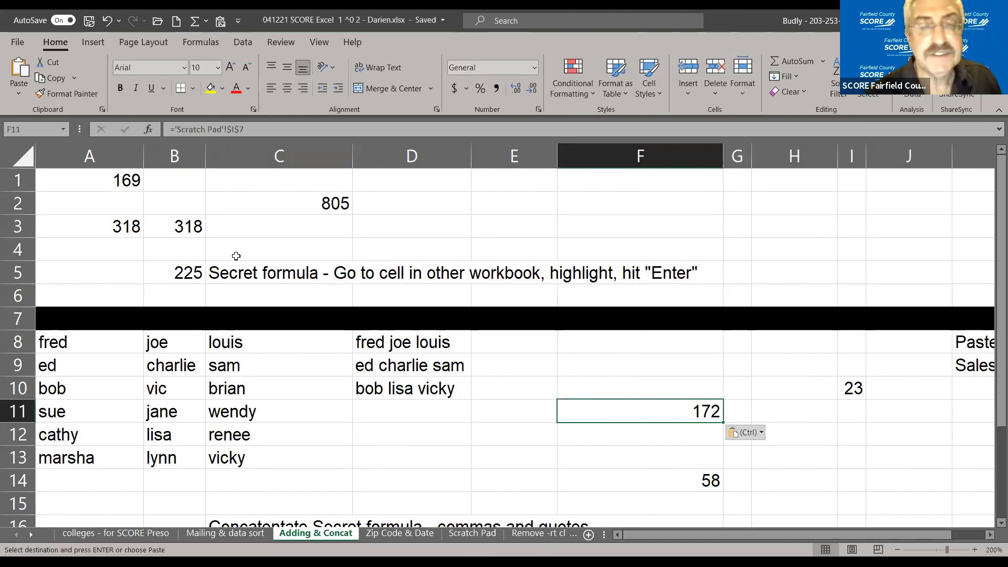
{"action": "mouse_move", "coordinate": [632, 412]}
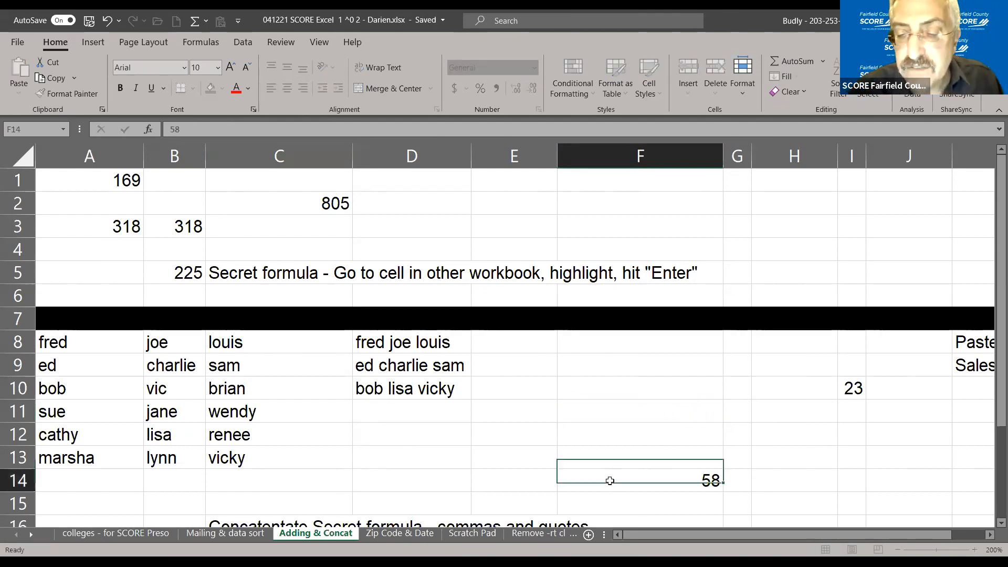
Step: Delete the 58 from F14 and inspect the names fred and joe in A8 and B8
{"action": "key", "text": "Delete"}
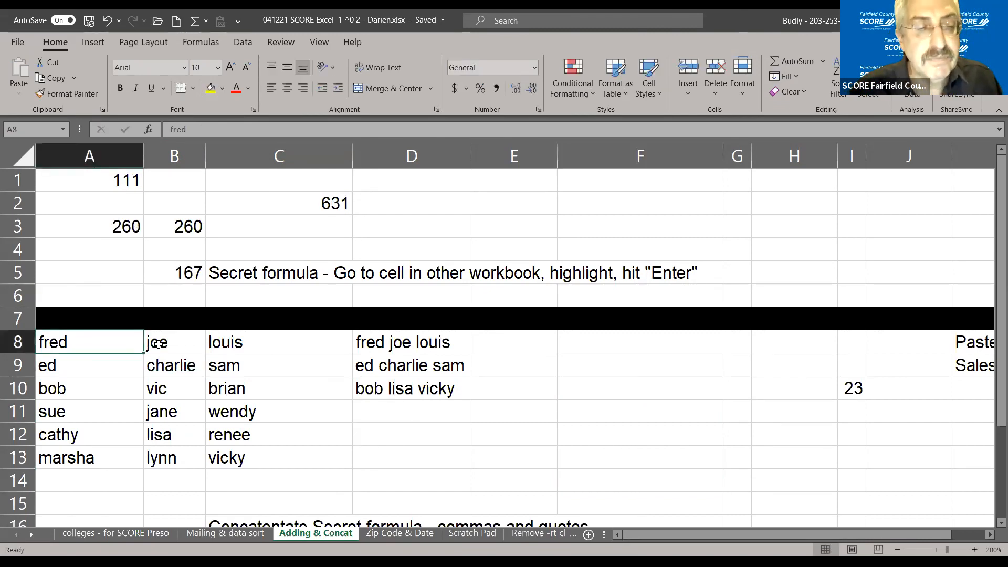
{"action": "left_click", "coordinate": [174, 342]}
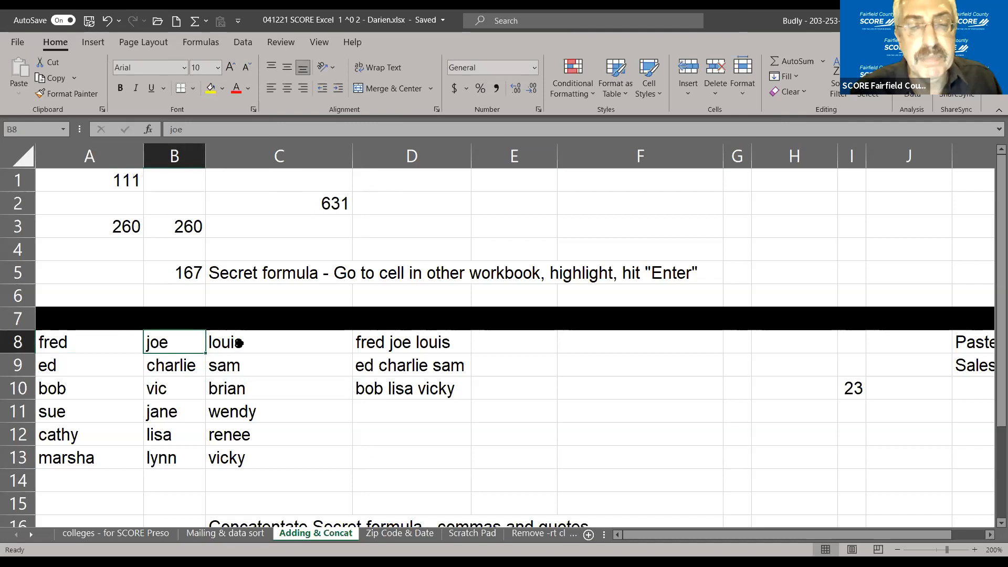
{"action": "left_click", "coordinate": [411, 342]}
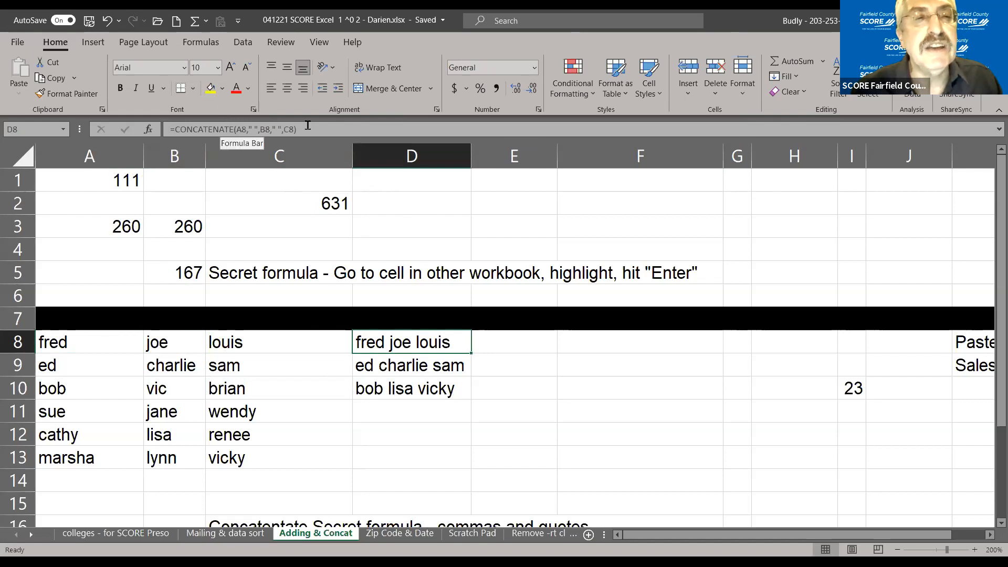
Step: View D8's CONCATENATE formula joining A8, B8, C8 and the C17 template text
{"action": "double_click", "coordinate": [411, 342]}
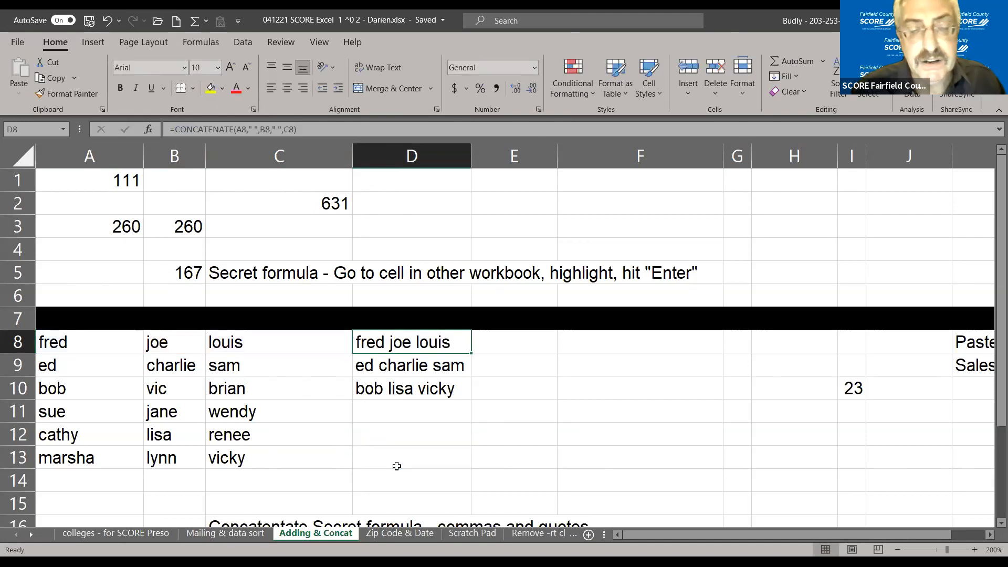
{"action": "scroll", "scroll_direction": "down", "scroll_amount": 3}
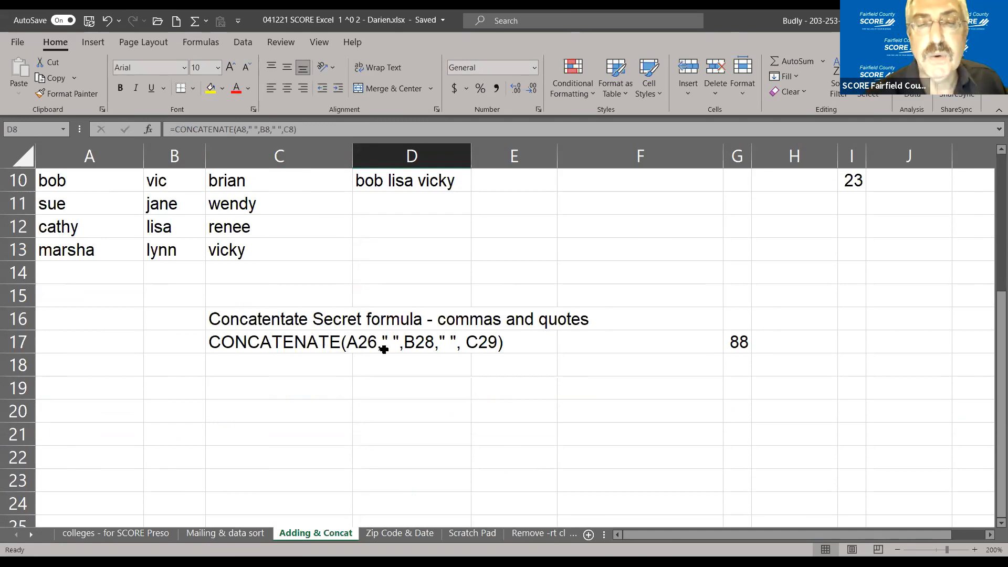
{"action": "mouse_move", "coordinate": [355, 343]}
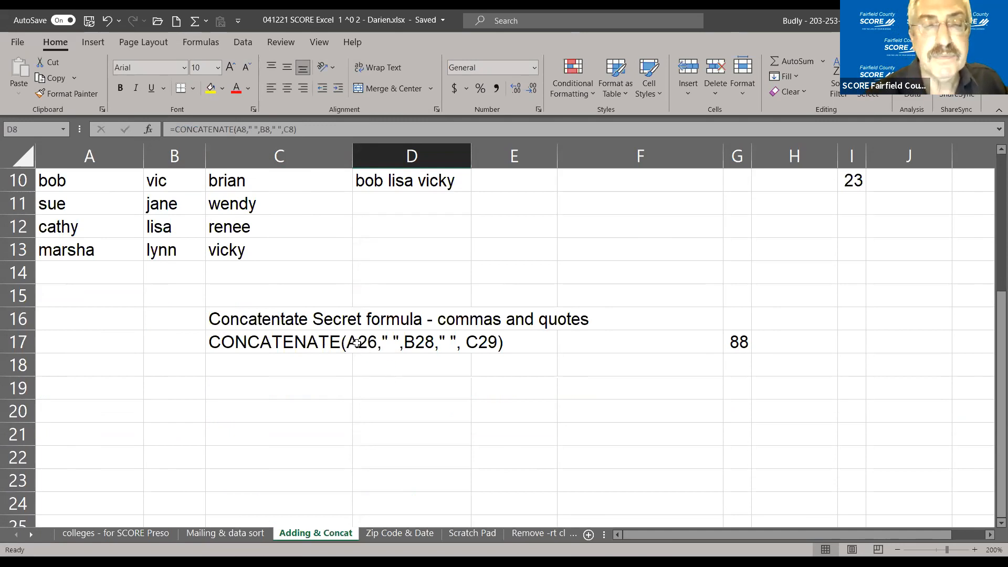
{"action": "left_click", "coordinate": [299, 342]}
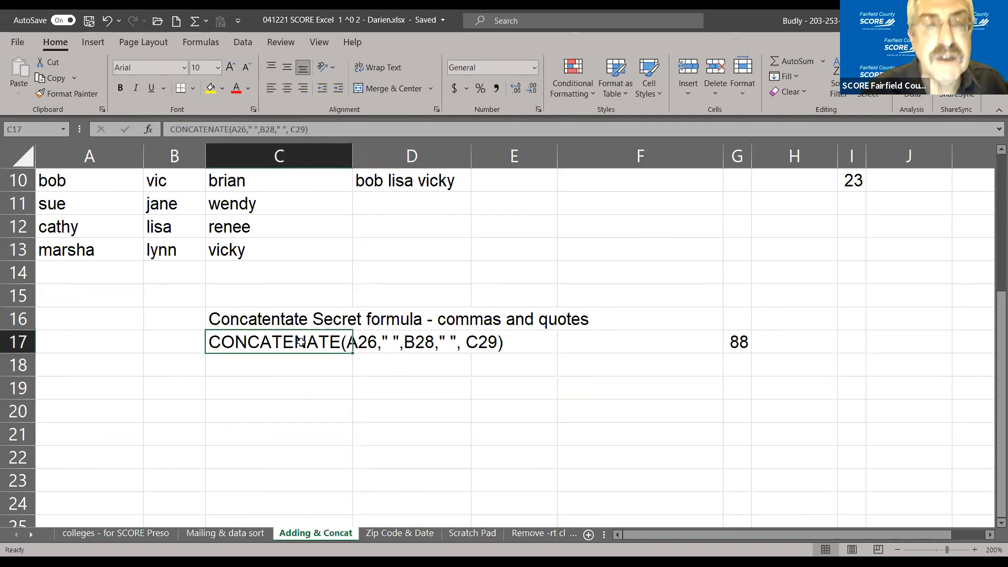
{"action": "mouse_move", "coordinate": [287, 300]}
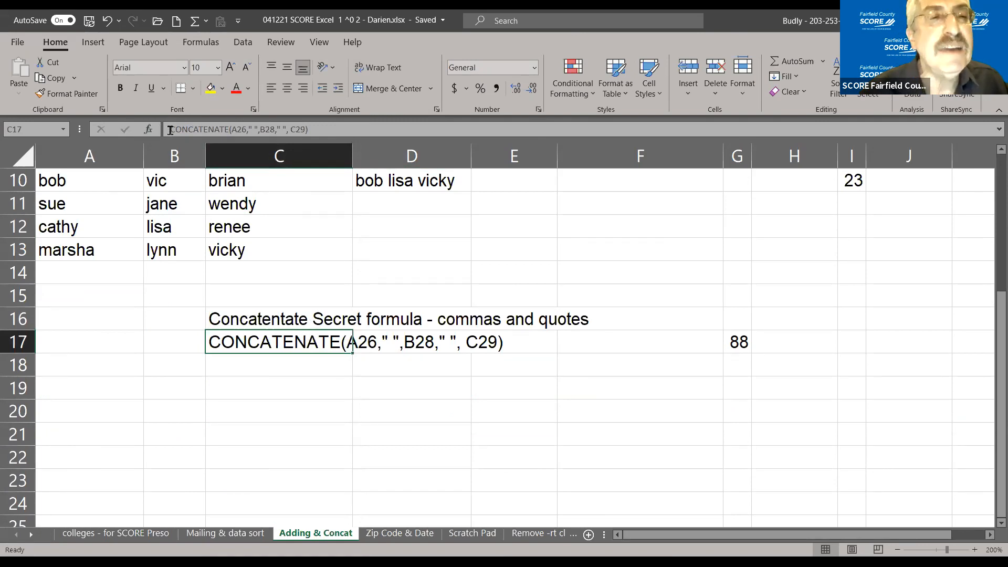
{"action": "mouse_move", "coordinate": [170, 130]}
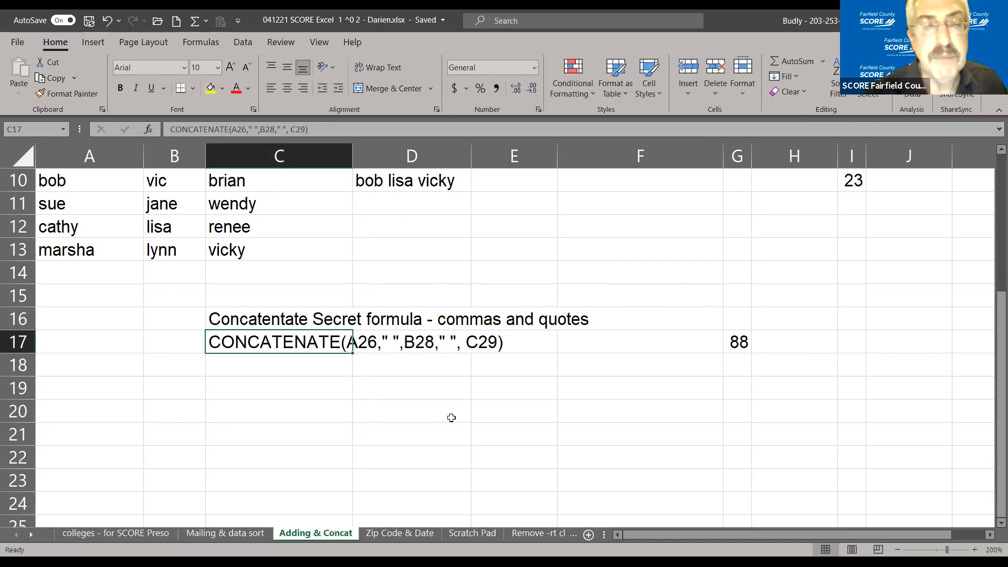
{"action": "mouse_move", "coordinate": [302, 129]}
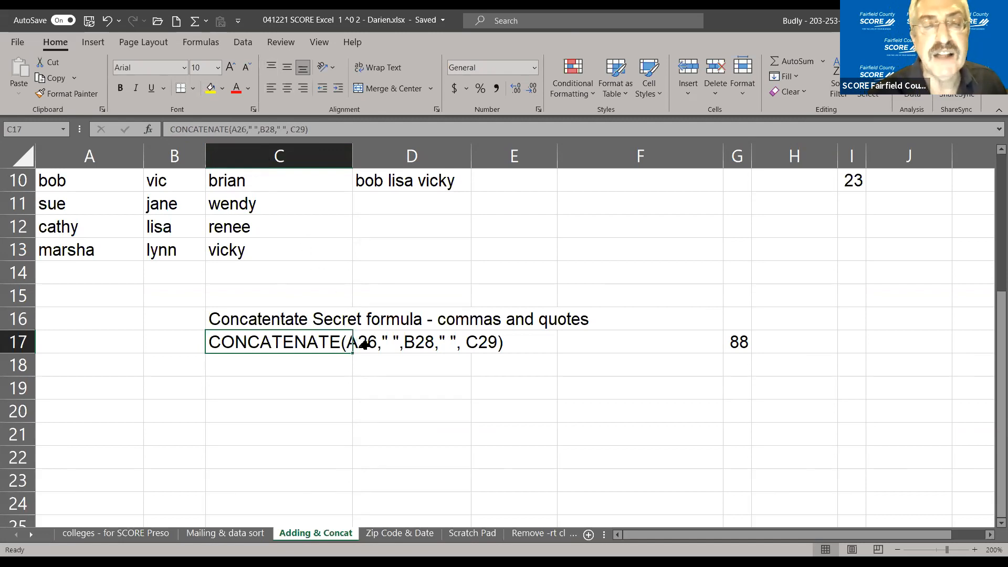
{"action": "mouse_move", "coordinate": [409, 227]}
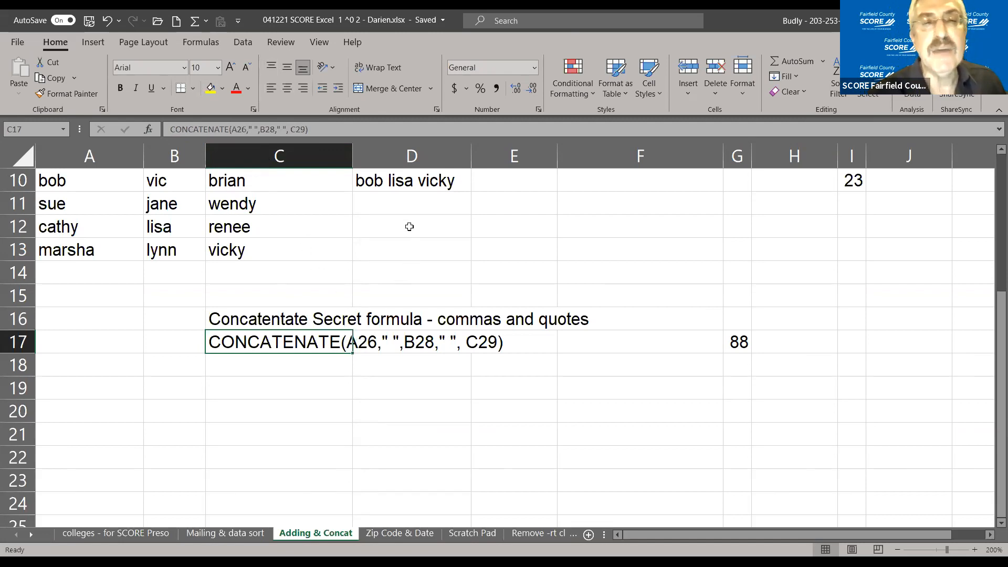
{"action": "mouse_move", "coordinate": [382, 193]}
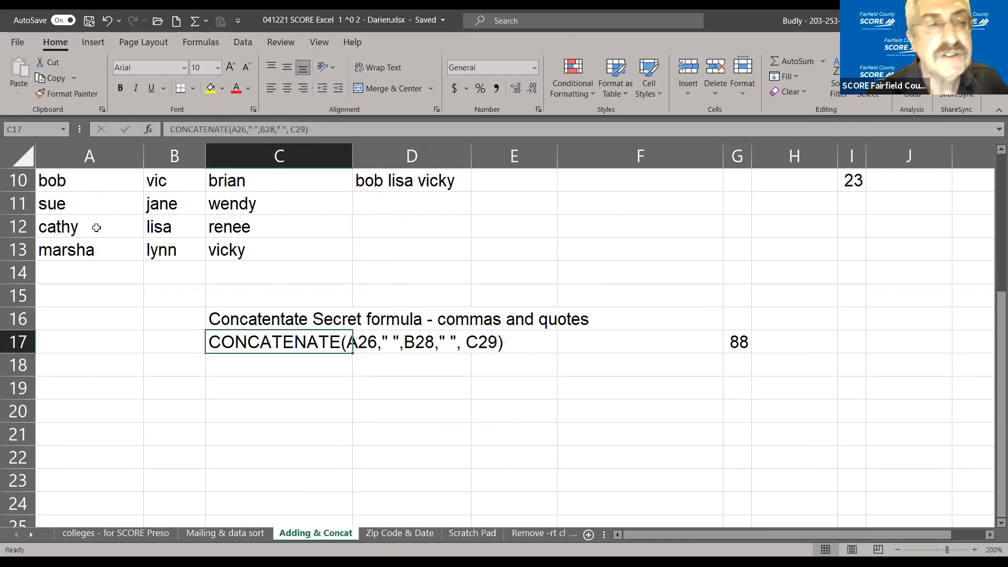
{"action": "mouse_move", "coordinate": [372, 190]}
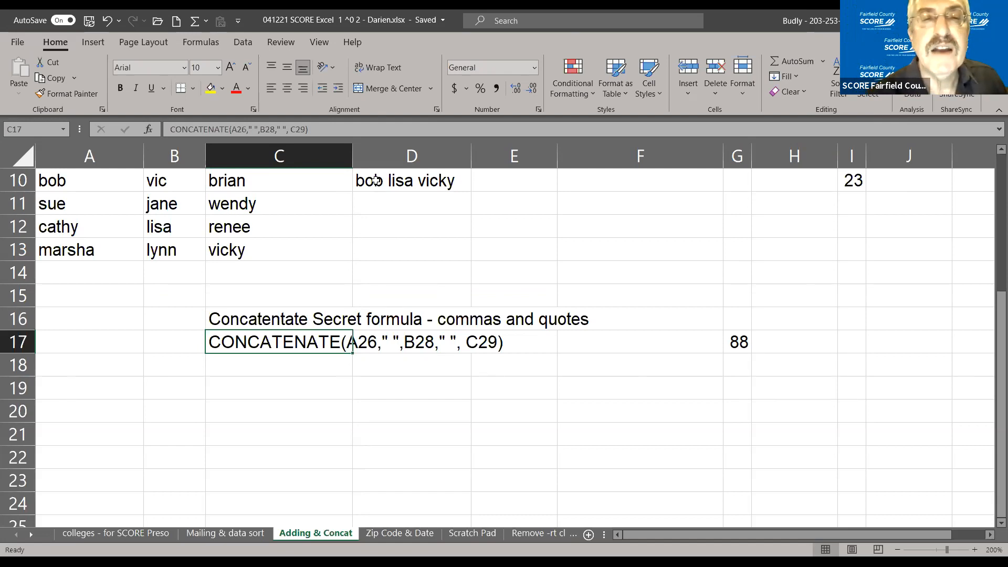
Step: Inspect D10's joining formula and the filled-down name strings in D11–D13
{"action": "left_click", "coordinate": [410, 180]}
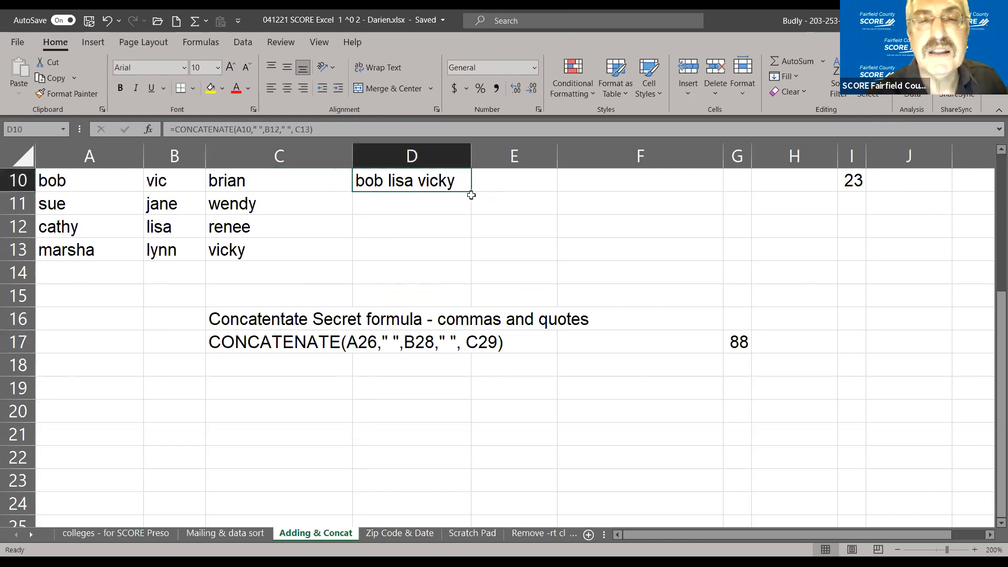
{"action": "mouse_move", "coordinate": [456, 193]}
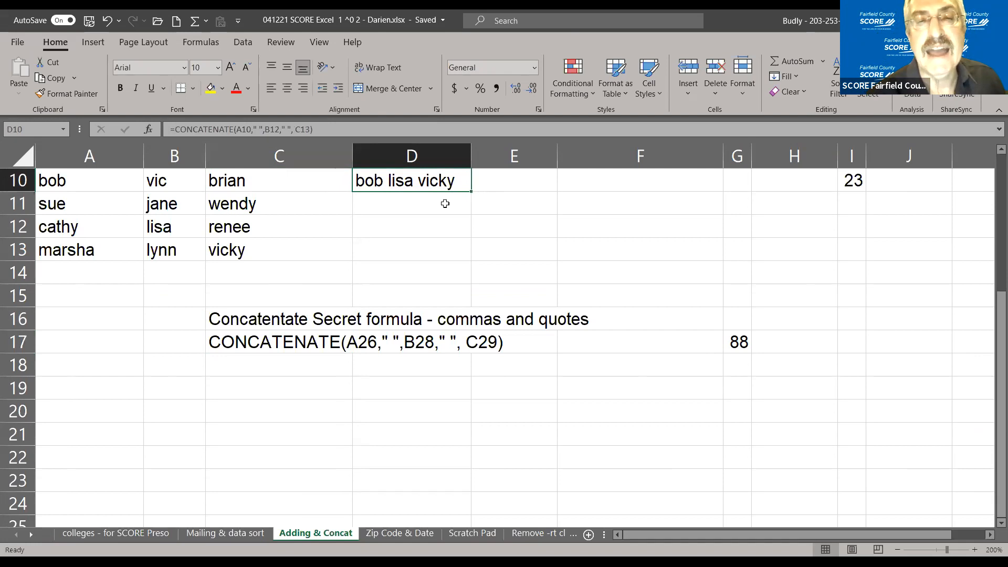
{"action": "left_click", "coordinate": [412, 204]}
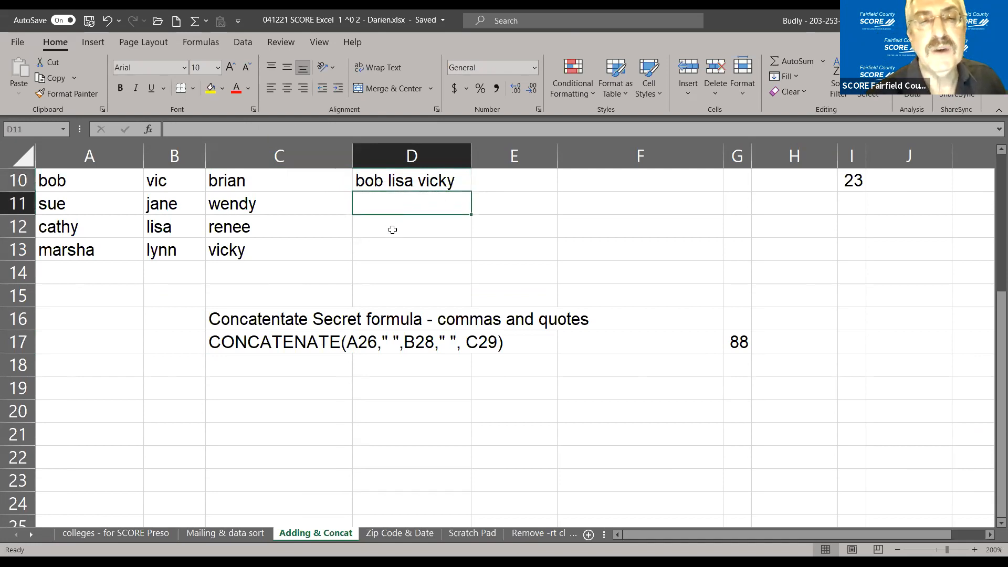
{"action": "left_click", "coordinate": [410, 227]}
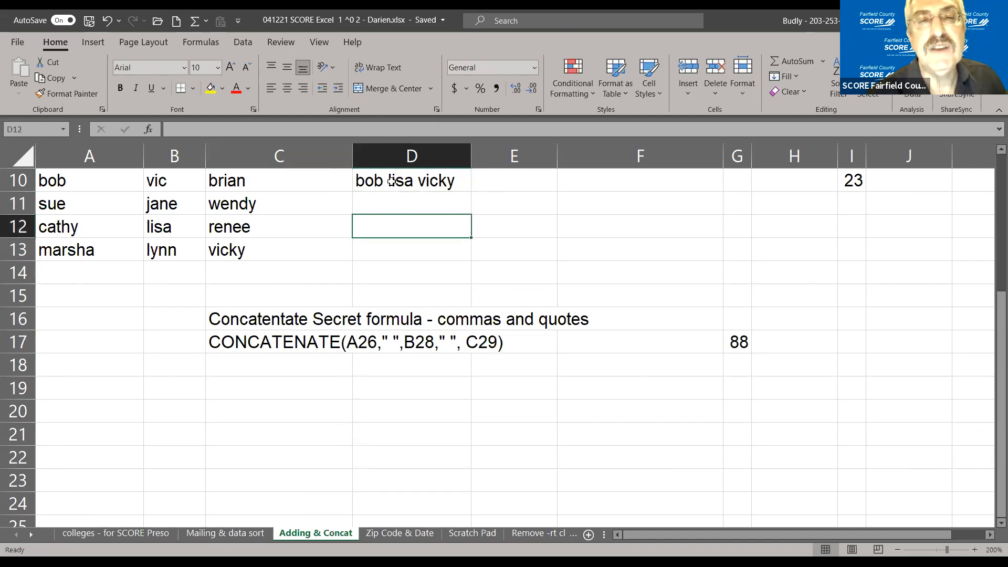
{"action": "left_click", "coordinate": [411, 181]}
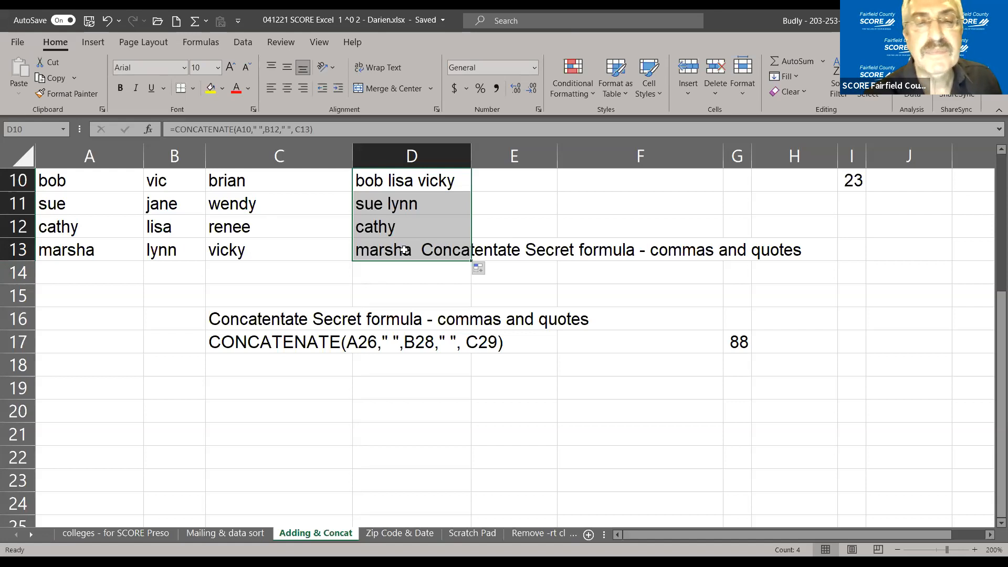
{"action": "left_click", "coordinate": [403, 249]}
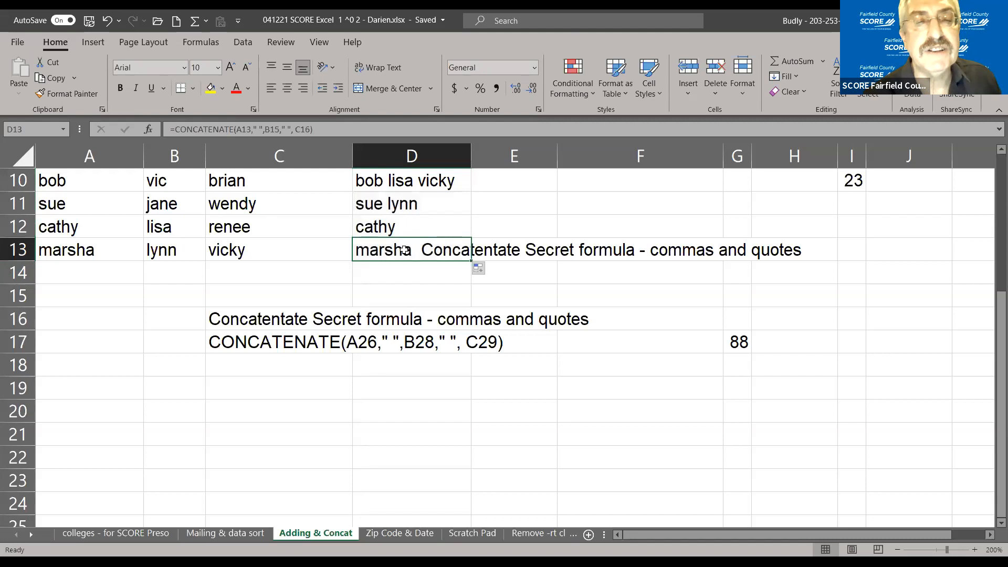
{"action": "mouse_move", "coordinate": [393, 202]}
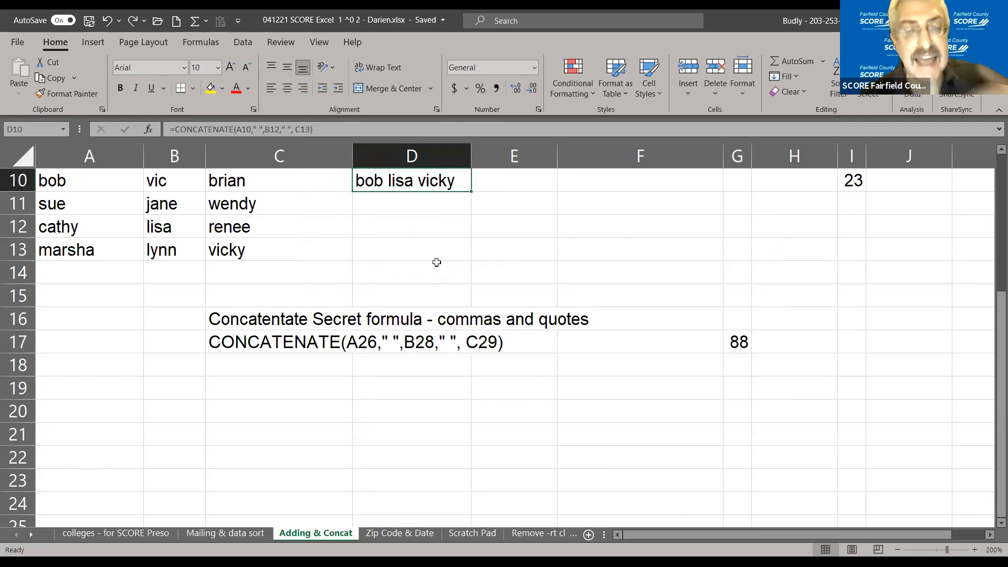
{"action": "mouse_move", "coordinate": [479, 195]}
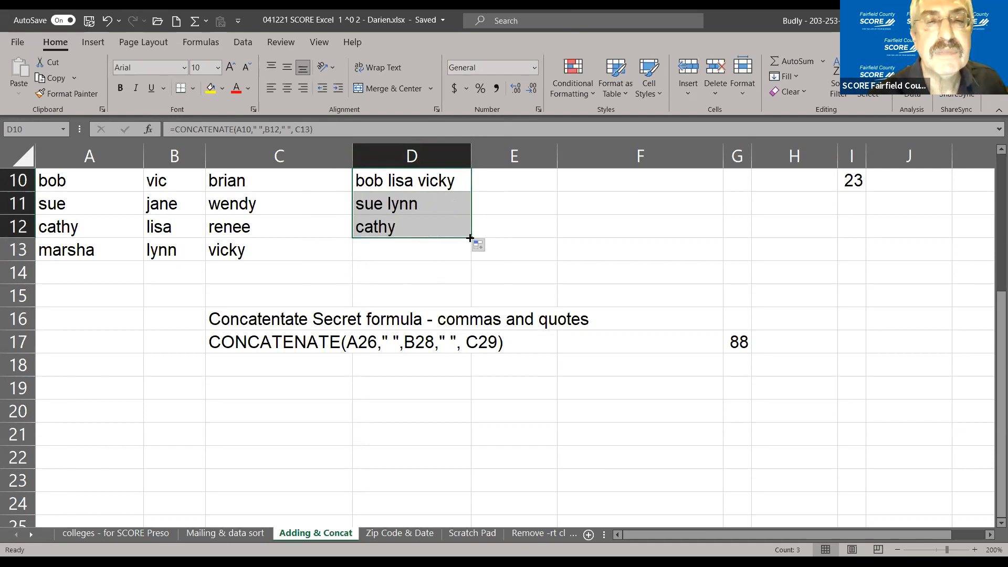
{"action": "mouse_move", "coordinate": [431, 226]}
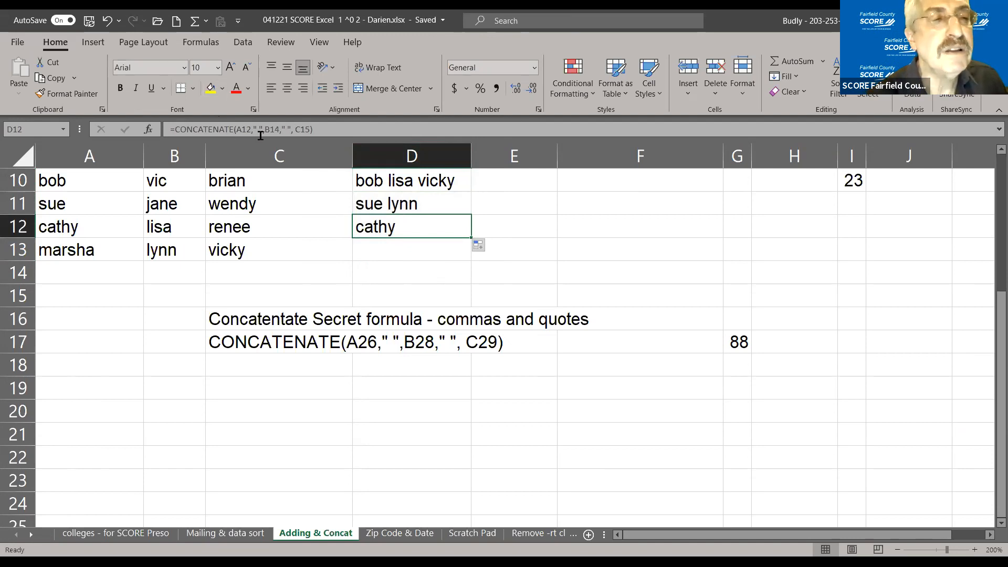
{"action": "mouse_move", "coordinate": [260, 132]}
{"action": "type", "text": "2"}
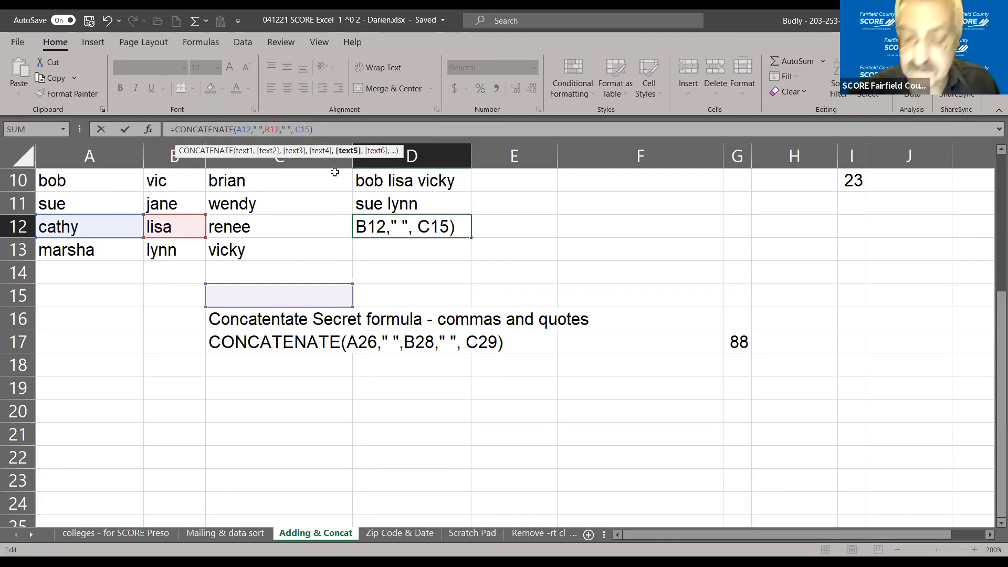
Step: Confirm D12's CONCATENATE of A12, B12, C12 with spaces, showing cathy lisa renee
{"action": "key", "text": "Enter"}
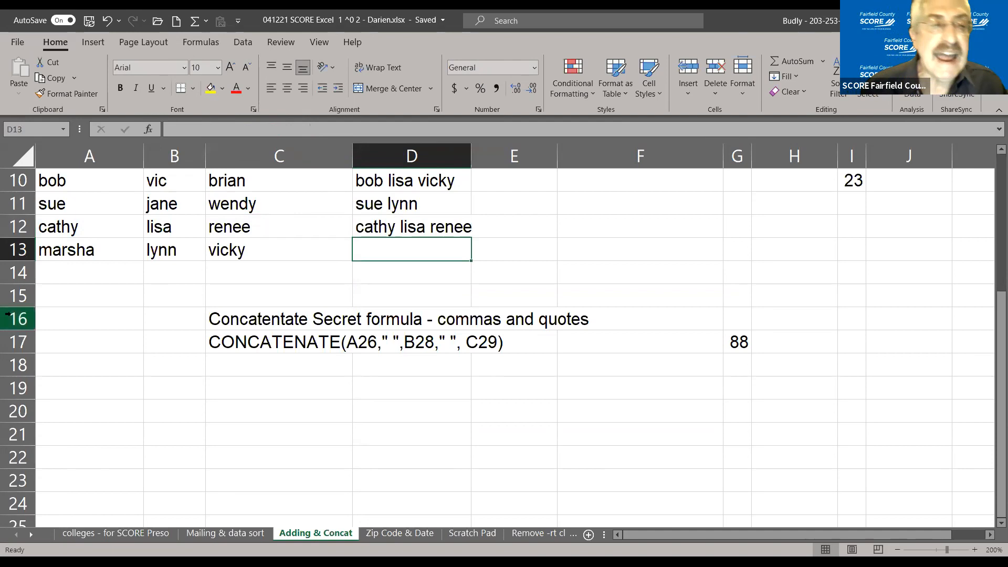
{"action": "left_click", "coordinate": [89, 227]}
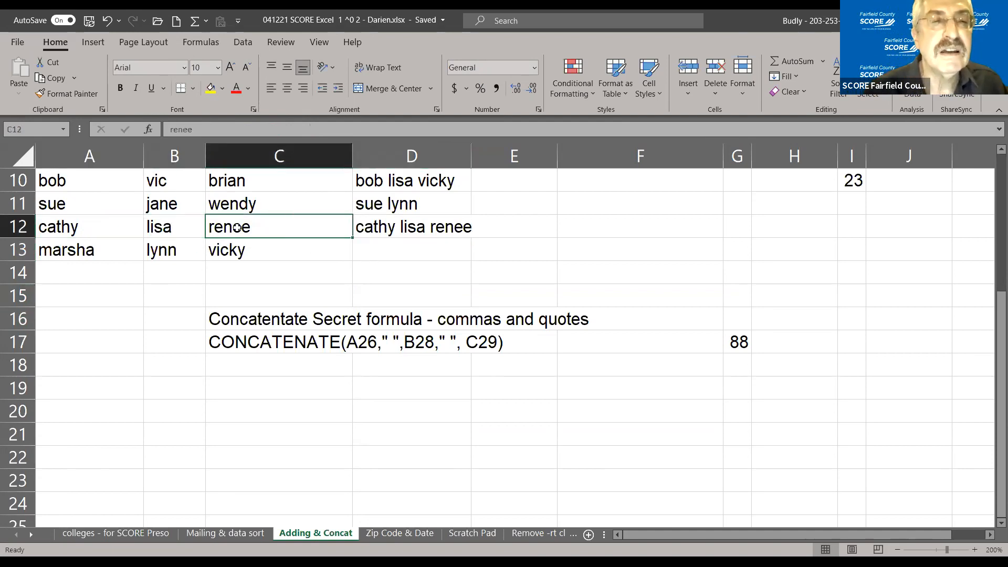
{"action": "left_click", "coordinate": [433, 227]}
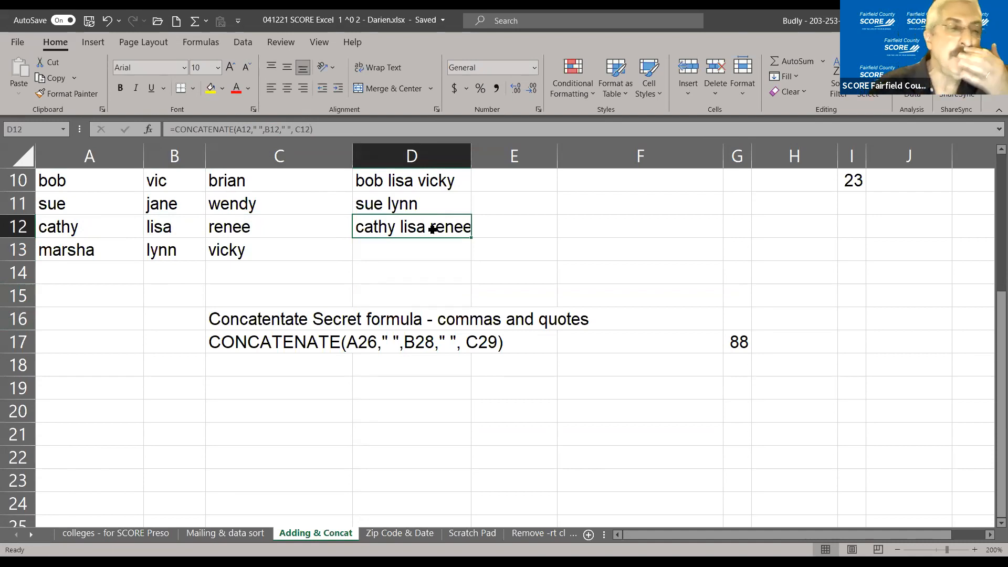
Step: Copy the names bob, vic and brian from A10:C10 into row 21
{"action": "left_click", "coordinate": [279, 227]}
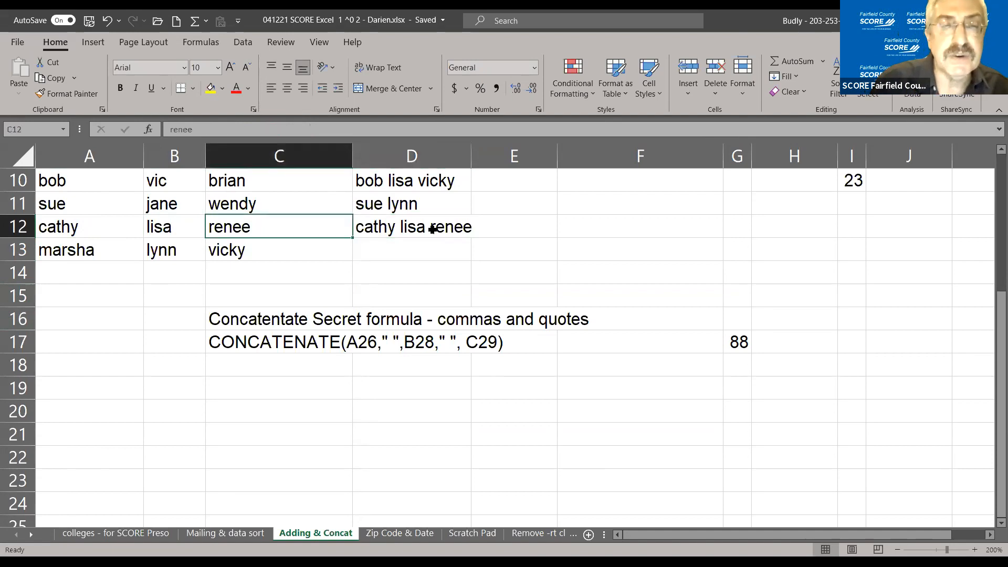
{"action": "left_click", "coordinate": [89, 226]}
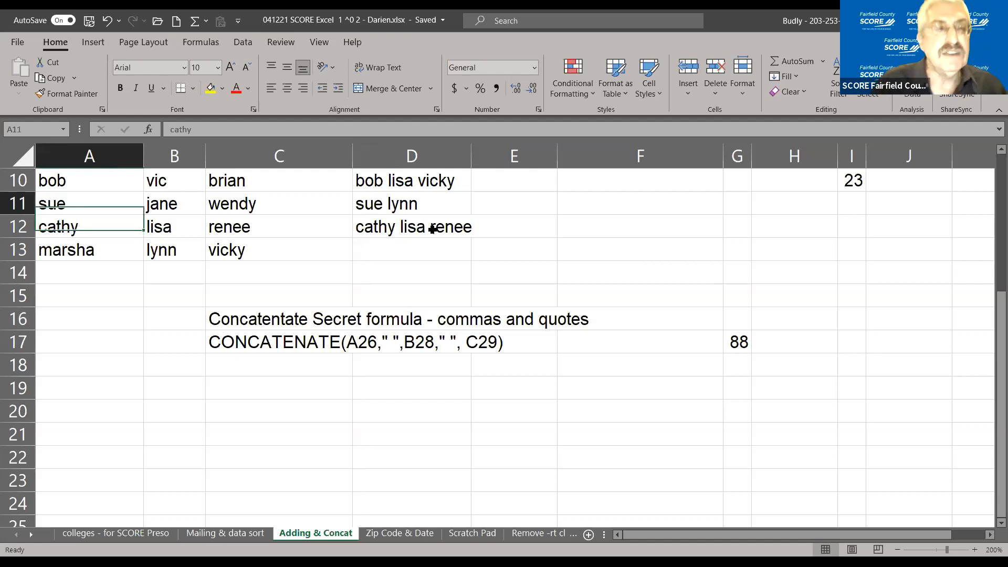
{"action": "left_click", "coordinate": [89, 181]}
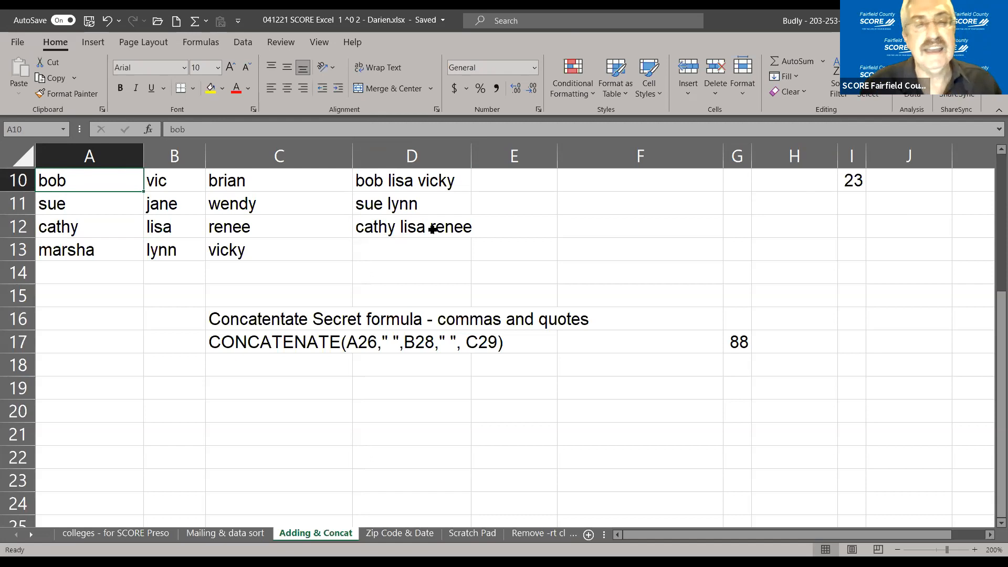
{"action": "left_click", "coordinate": [737, 342]}
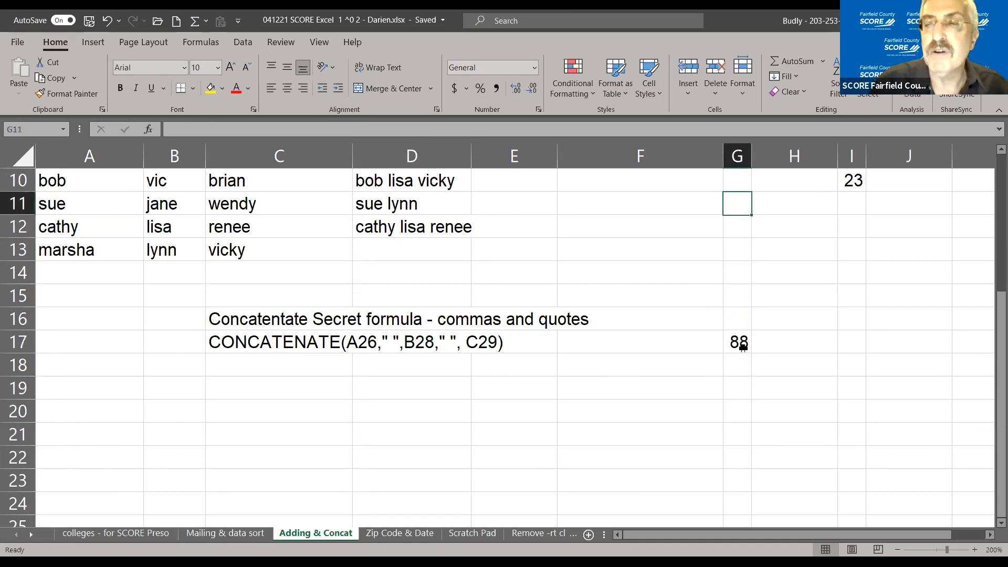
{"action": "left_click", "coordinate": [69, 180]}
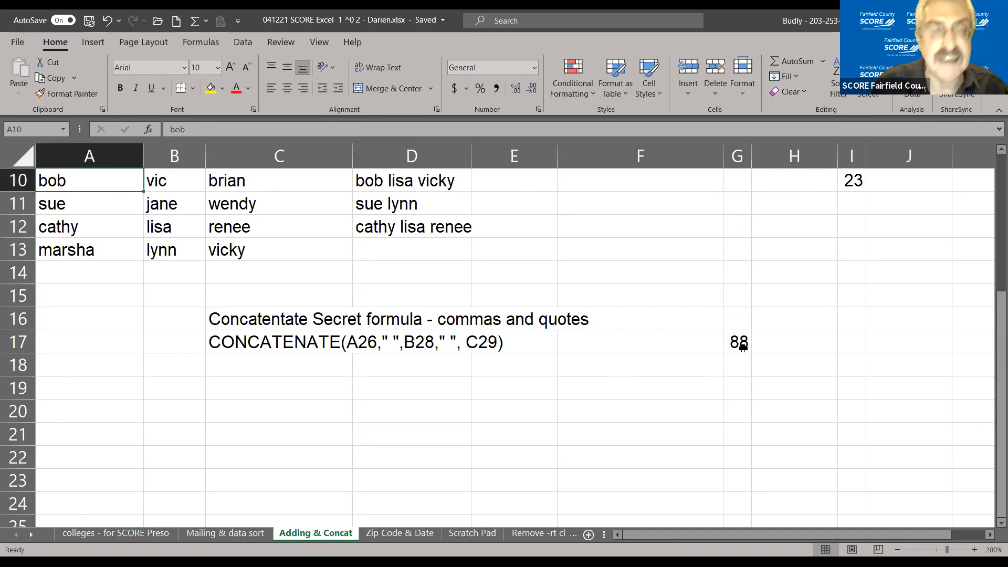
{"action": "left_click_drag", "start_coordinate": [90, 180], "coordinate": [278, 179]}
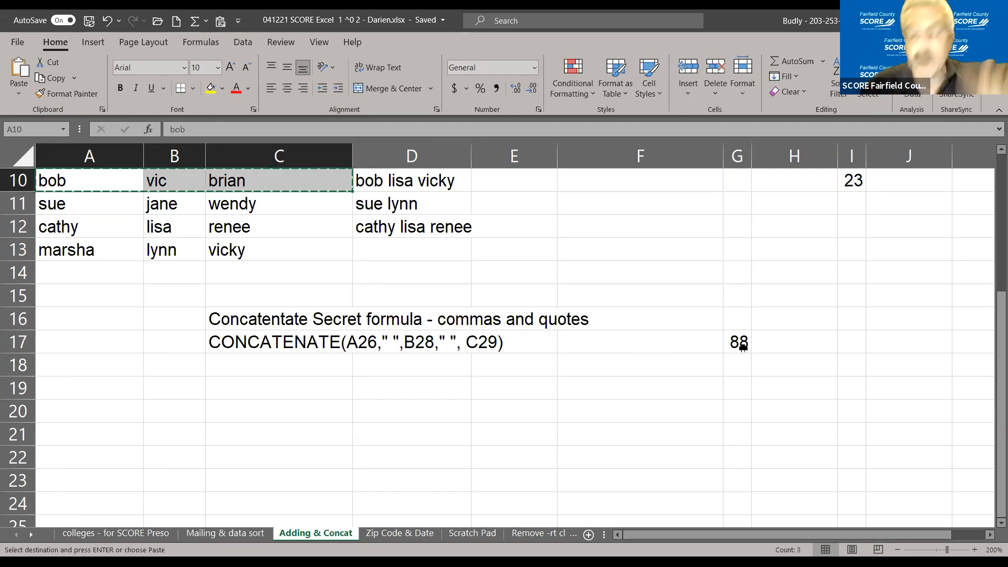
{"action": "left_click", "coordinate": [88, 319]}
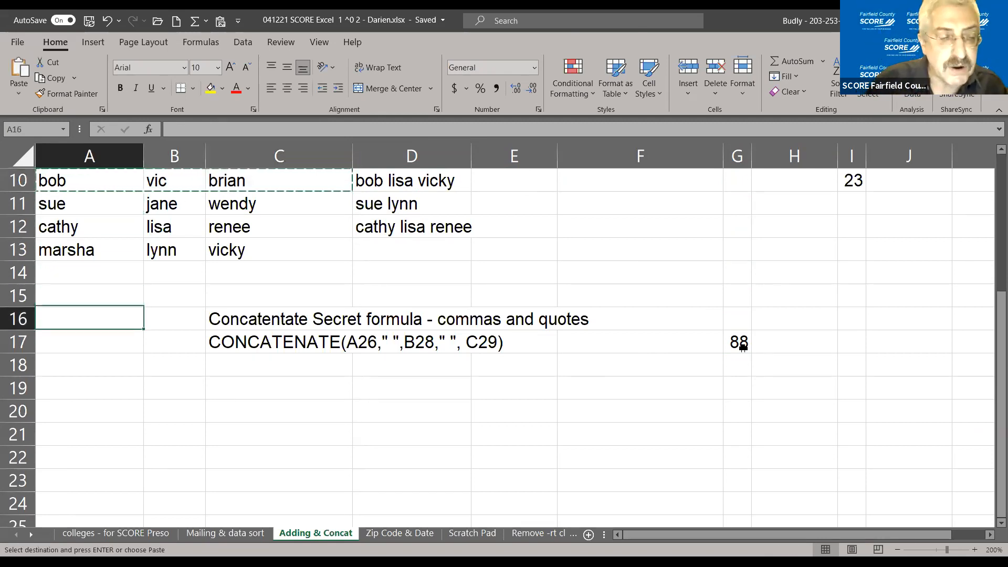
{"action": "left_click", "coordinate": [84, 435]}
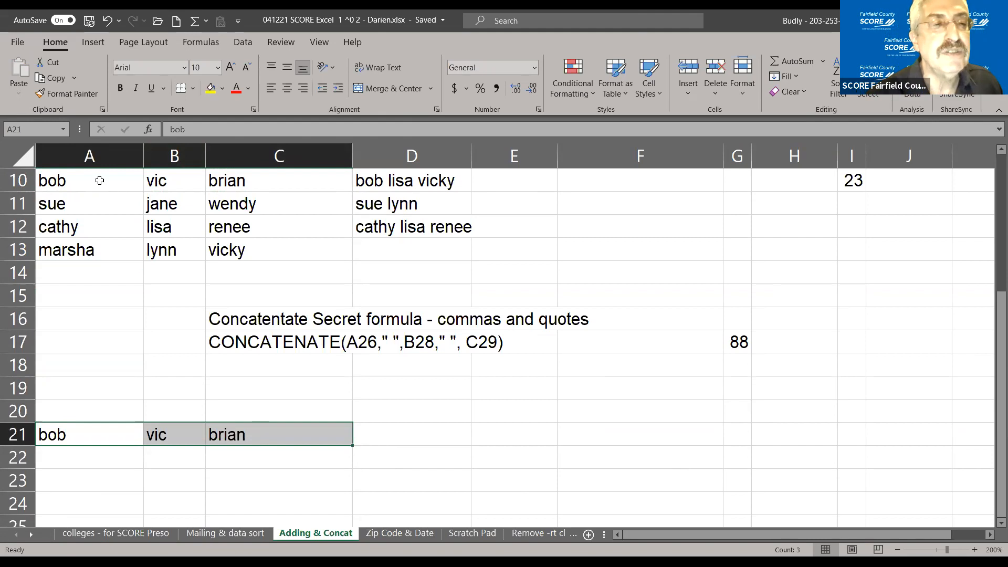
{"action": "mouse_move", "coordinate": [192, 254]}
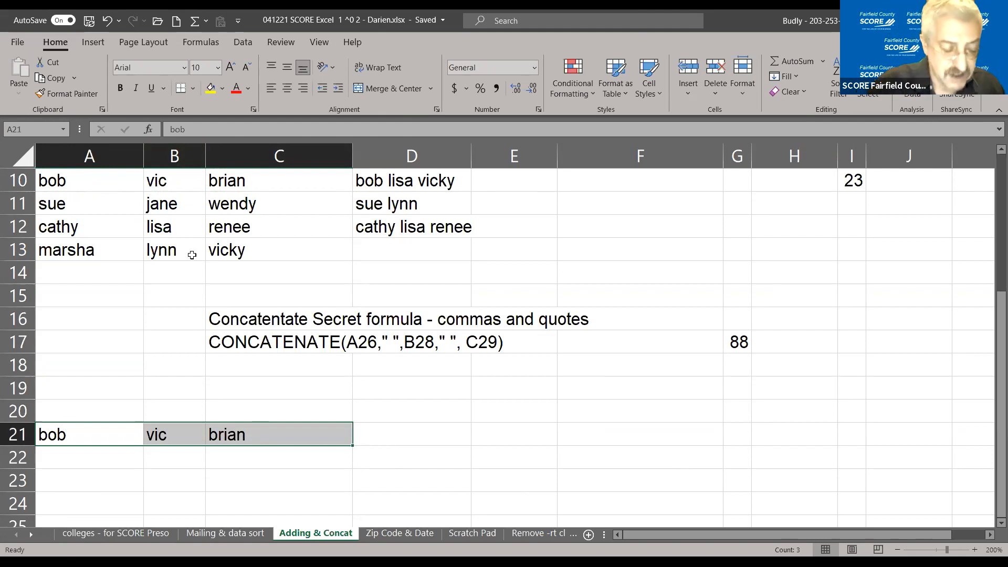
Step: Clear row 21, then copy the whole A10:C13 name block into A21:C24
{"action": "key", "text": "Ctrl+x"}
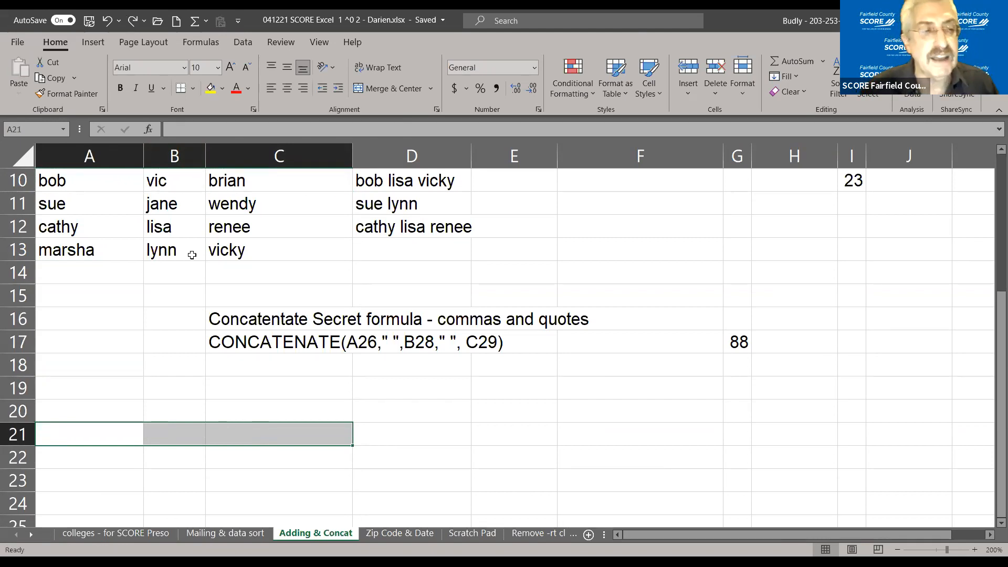
{"action": "left_click", "coordinate": [86, 435]}
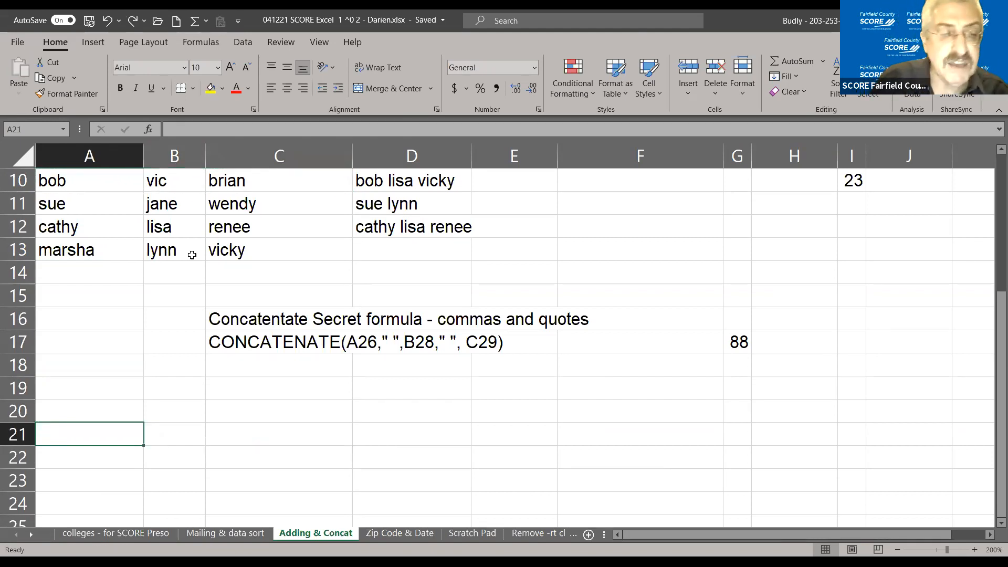
{"action": "left_click", "coordinate": [88, 365]}
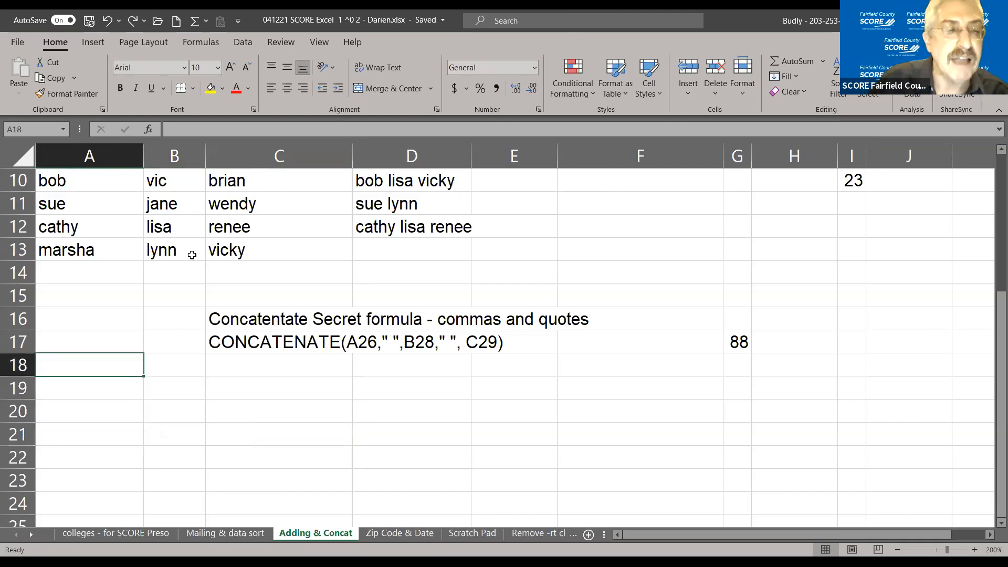
{"action": "left_click", "coordinate": [88, 181]}
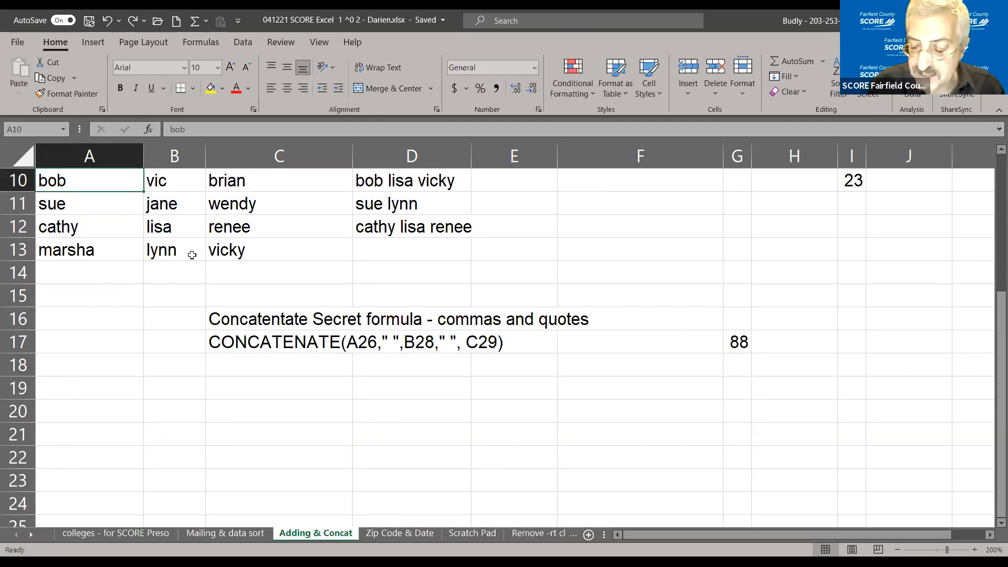
{"action": "left_click_drag", "start_coordinate": [89, 181], "coordinate": [279, 181]}
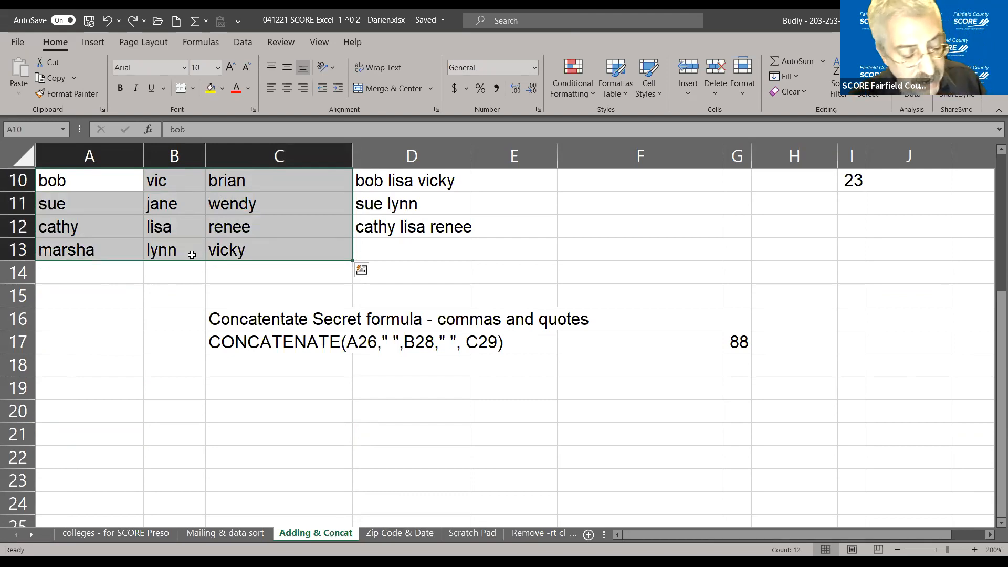
{"action": "key", "text": "Ctrl+c"}
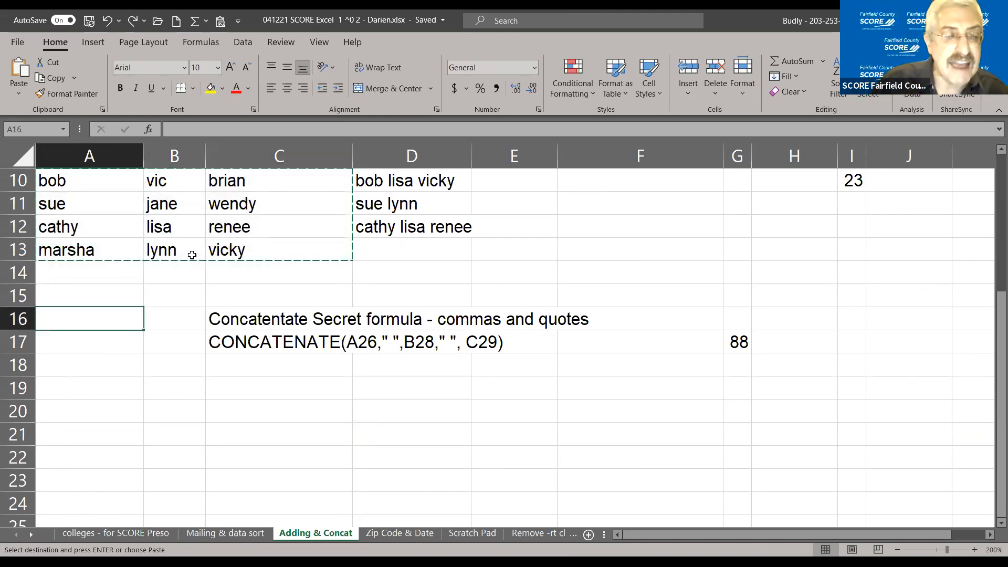
{"action": "left_click", "coordinate": [89, 435]}
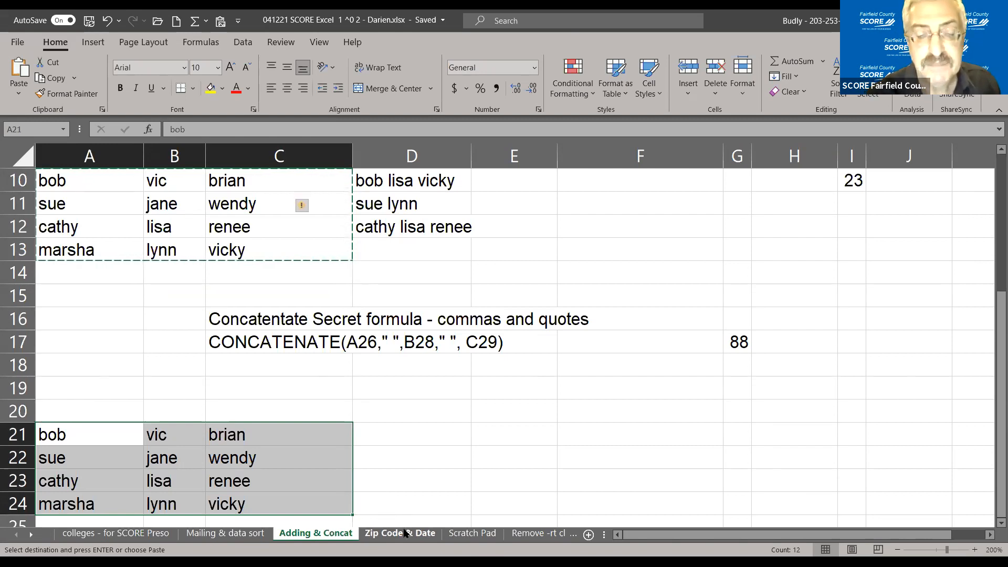
Step: Switch to the Zip Code & Date sheet
{"action": "left_click", "coordinate": [399, 533]}
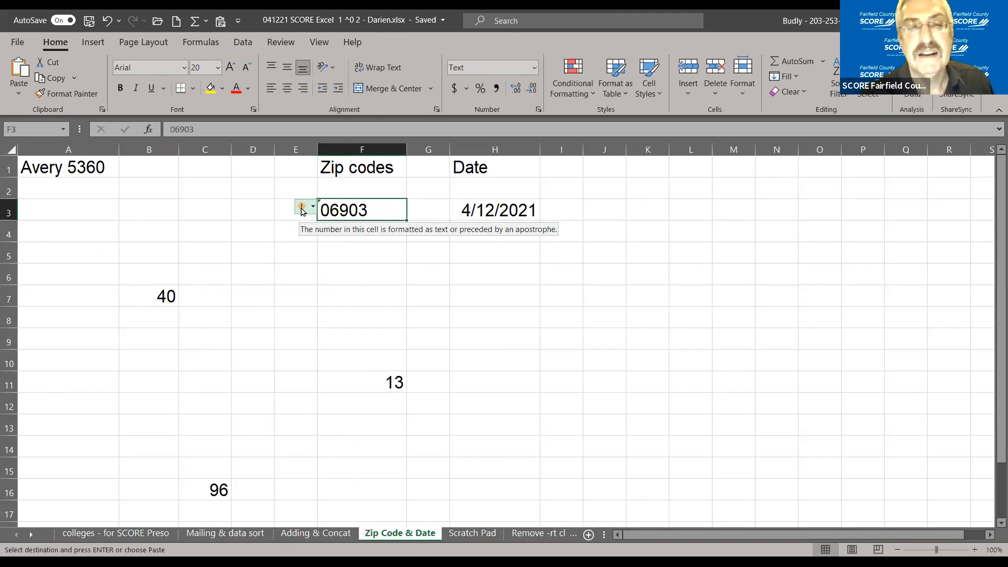
{"action": "mouse_move", "coordinate": [331, 219]}
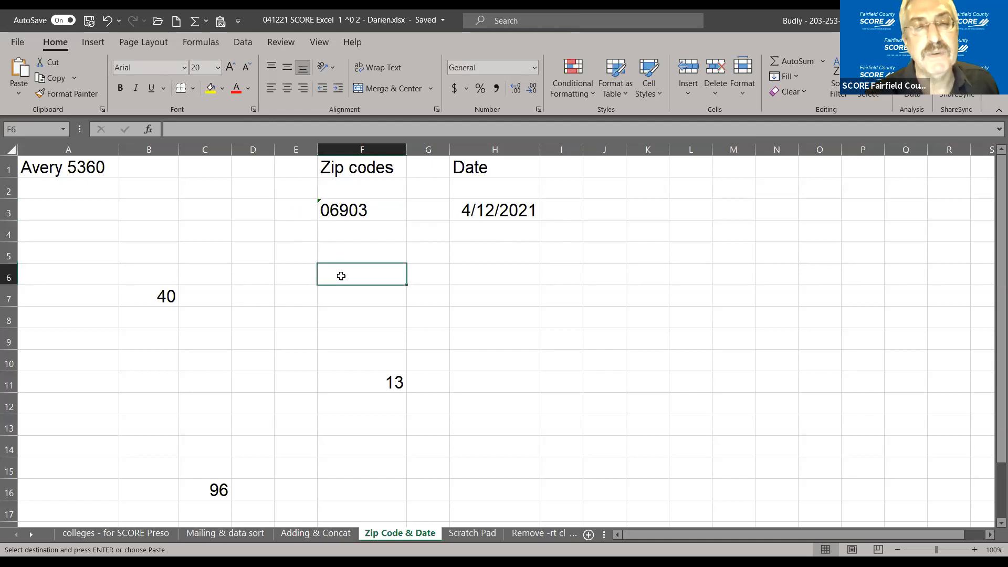
Step: Enter 06932 into F6 and see it stored as 6932 with the leading zero dropped
{"action": "type", "text": "06932"}
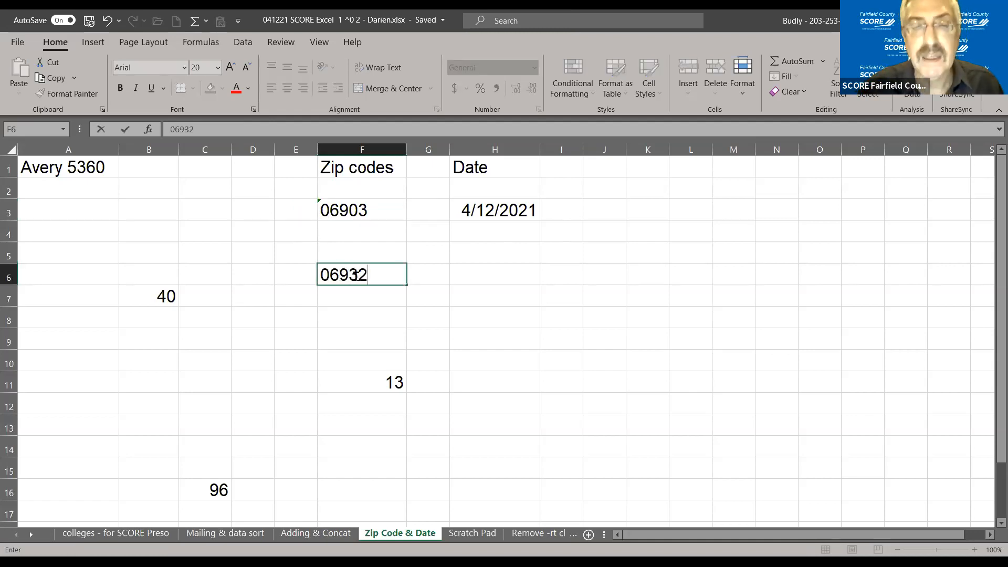
{"action": "key", "text": "Enter"}
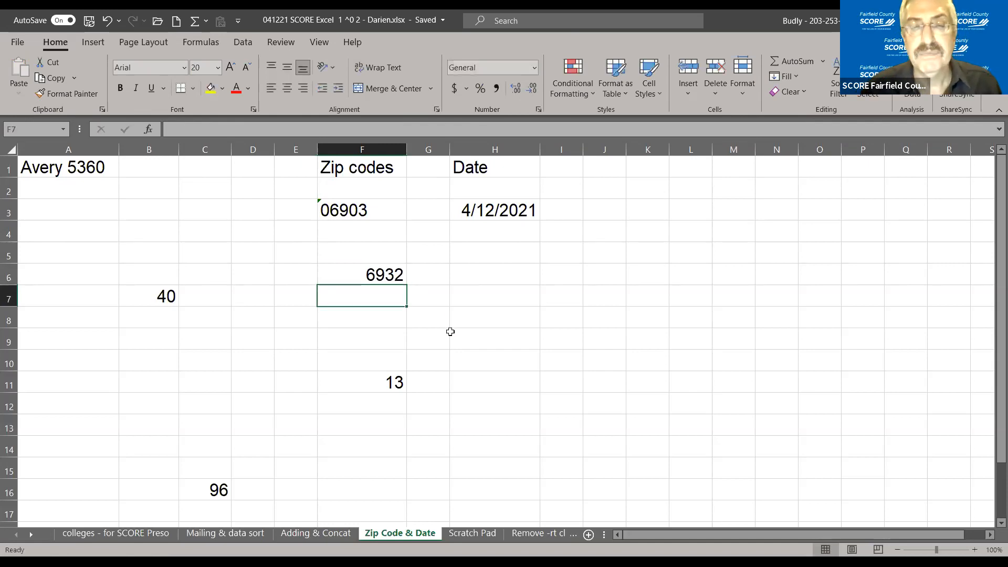
{"action": "left_click", "coordinate": [361, 275]}
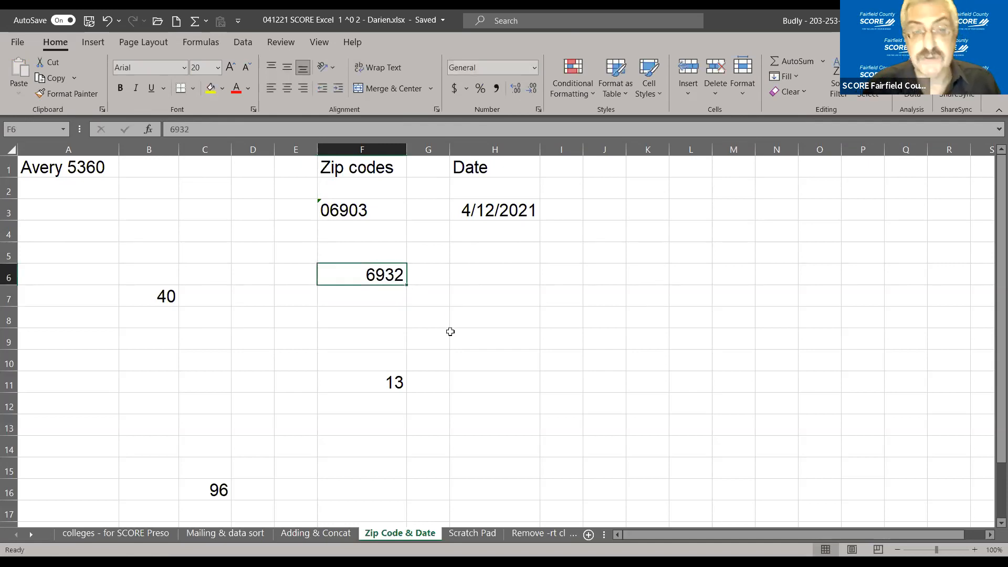
{"action": "mouse_move", "coordinate": [343, 277]}
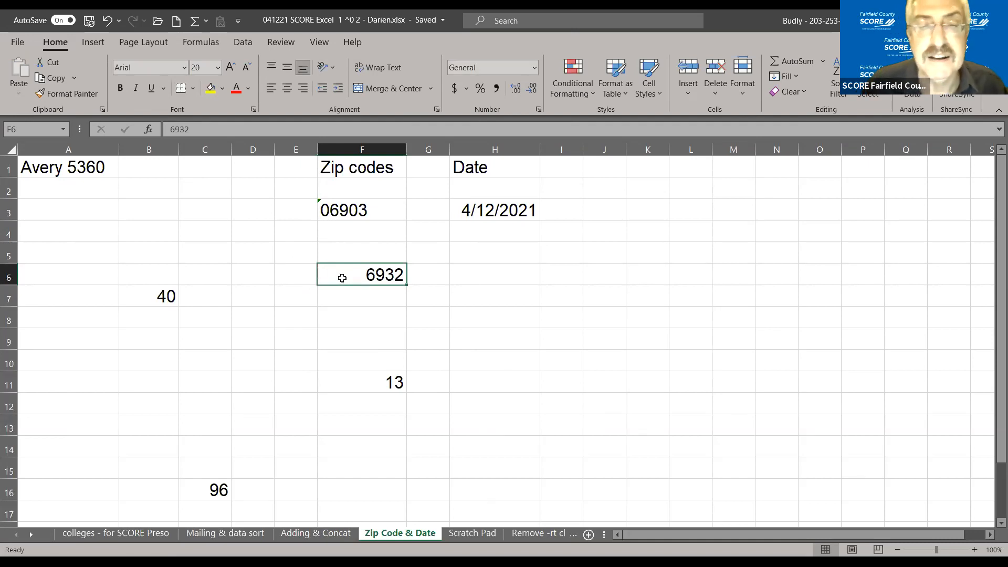
{"action": "mouse_move", "coordinate": [339, 268]}
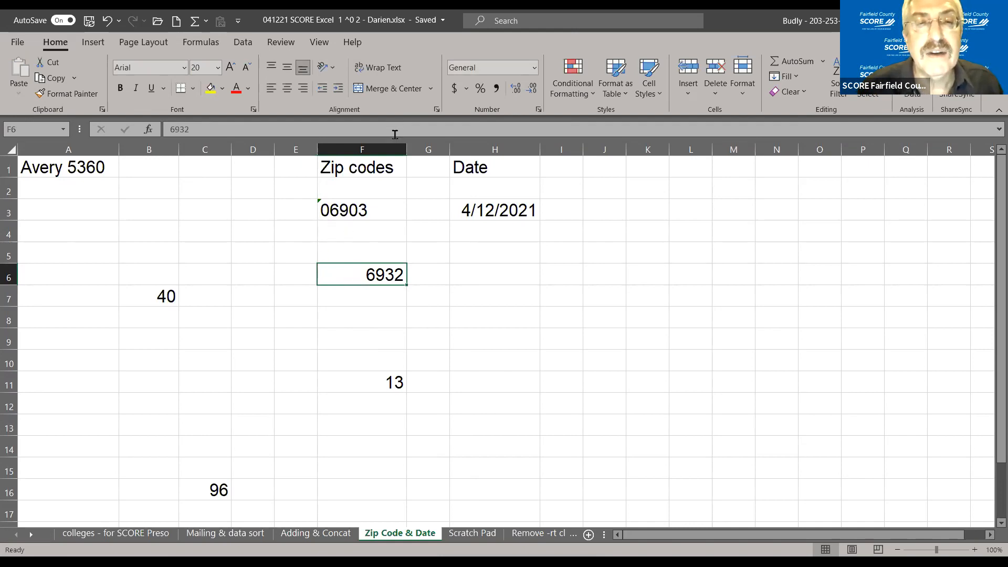
Step: Open Format Cells for column F and preview the Currency and Date formats
{"action": "left_click", "coordinate": [361, 149]}
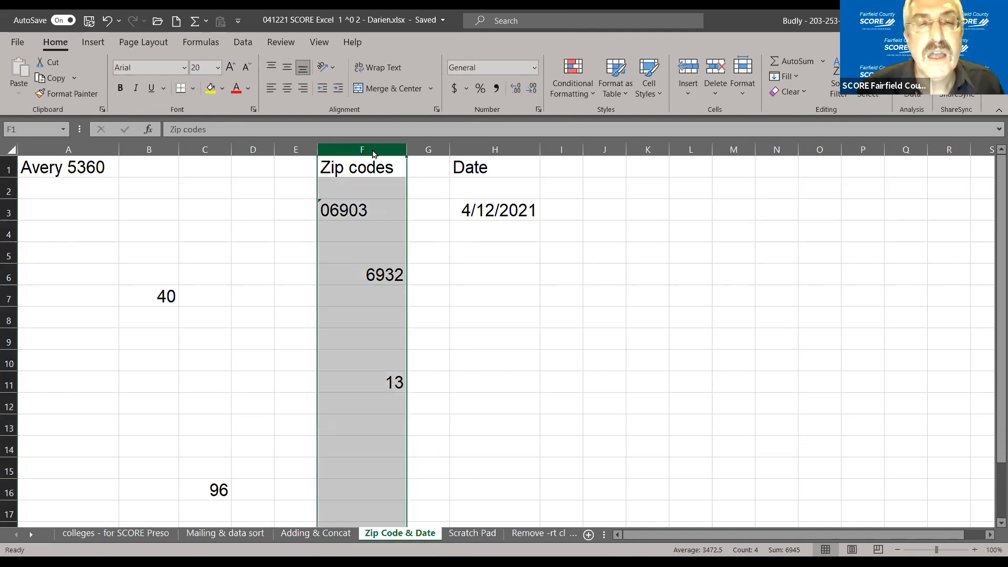
{"action": "right_click", "coordinate": [361, 150]}
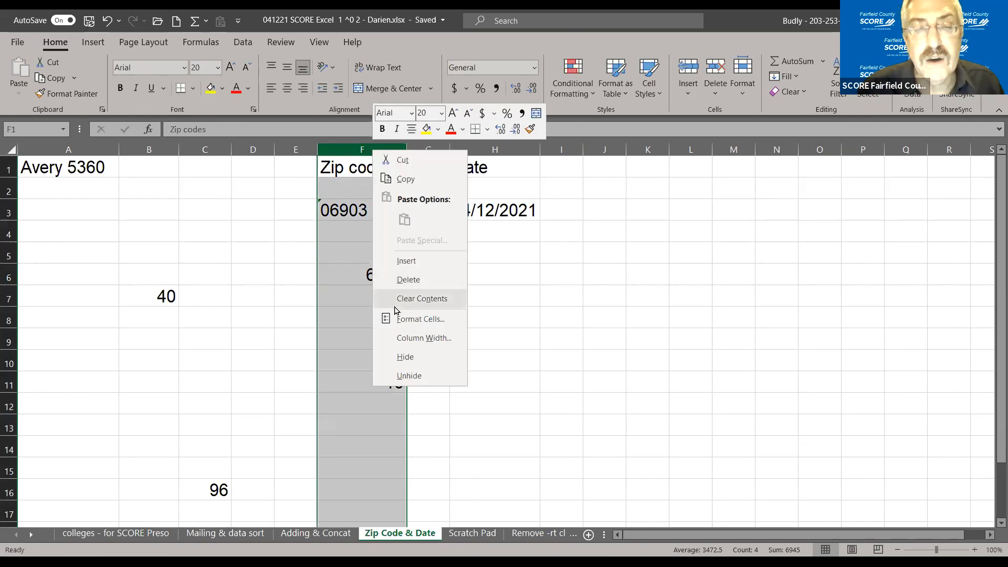
{"action": "mouse_move", "coordinate": [404, 322]}
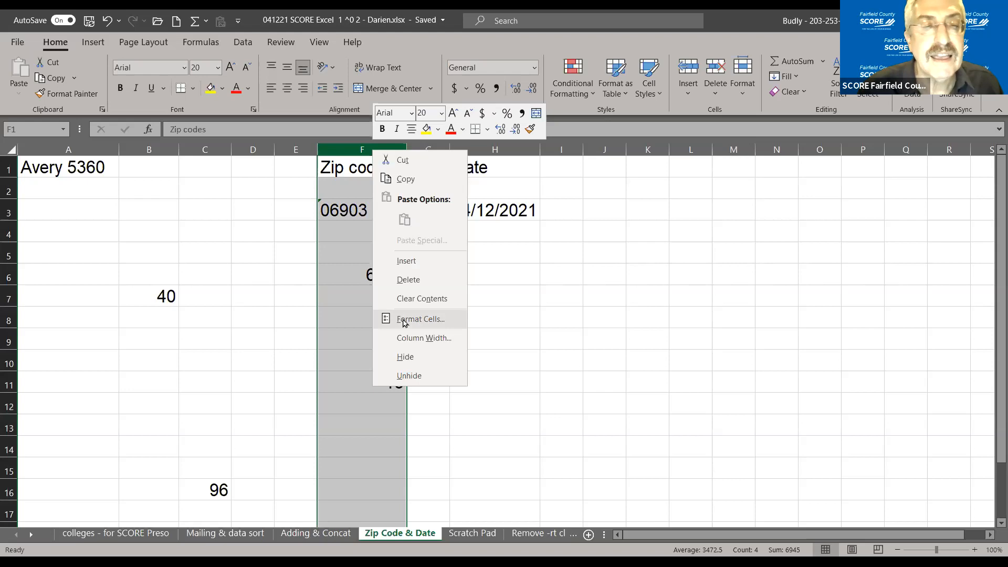
{"action": "left_click", "coordinate": [420, 320]}
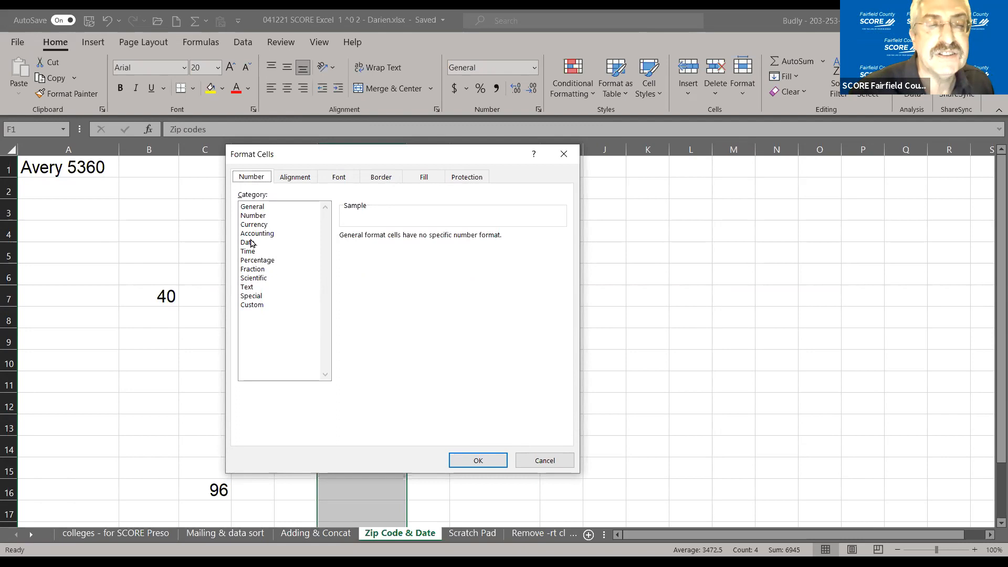
{"action": "mouse_move", "coordinate": [251, 229]}
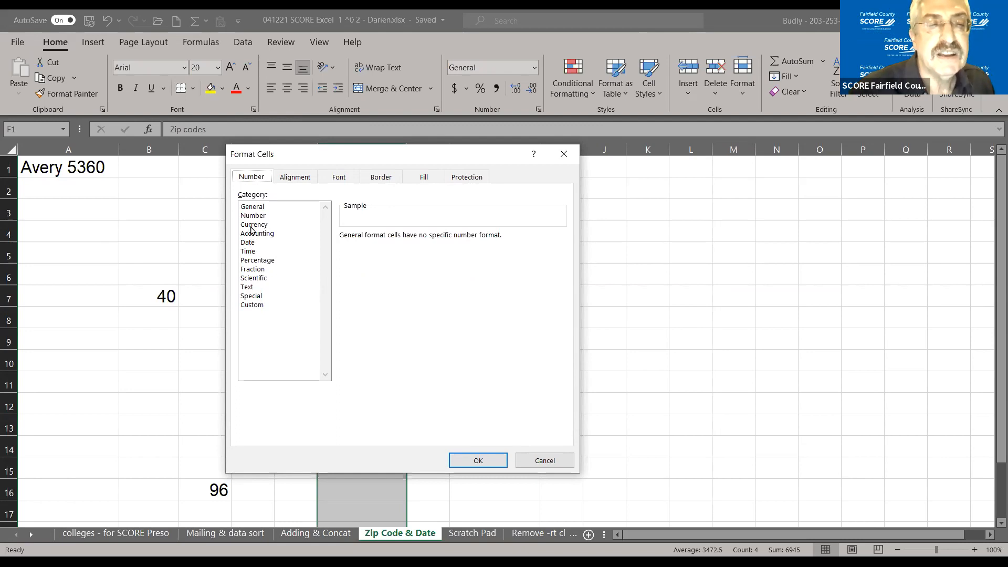
{"action": "left_click", "coordinate": [253, 224]}
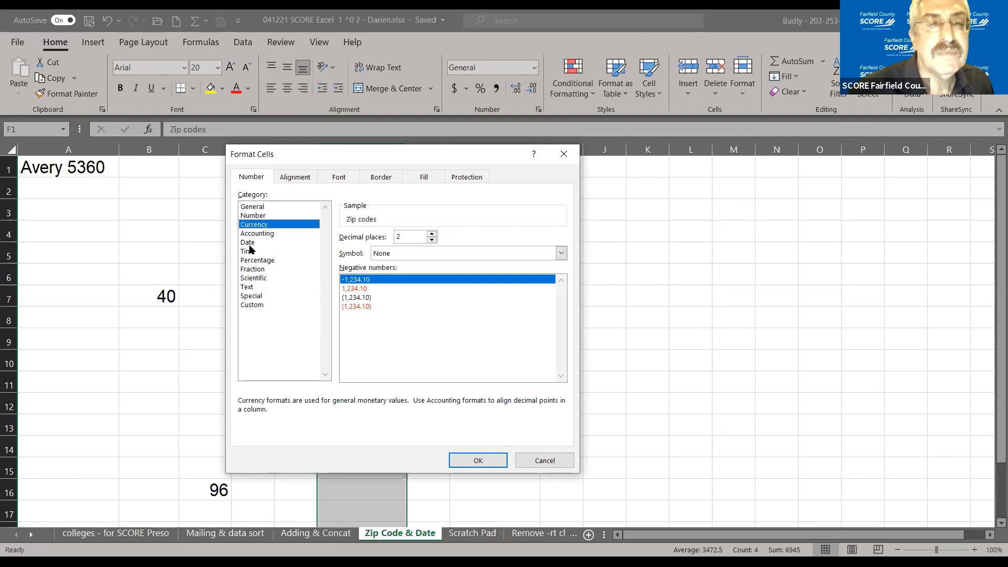
{"action": "left_click", "coordinate": [247, 241]}
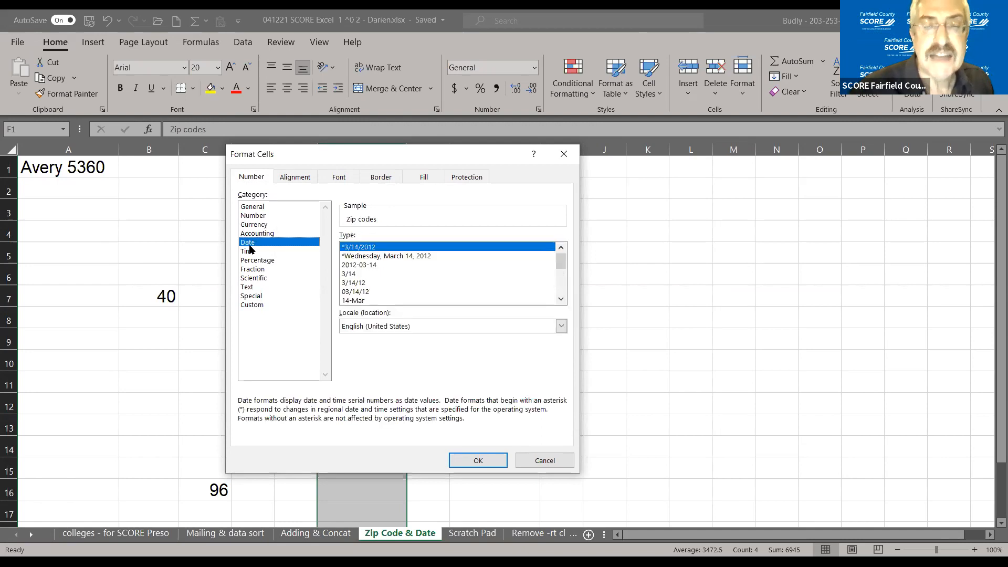
{"action": "mouse_move", "coordinate": [401, 277]}
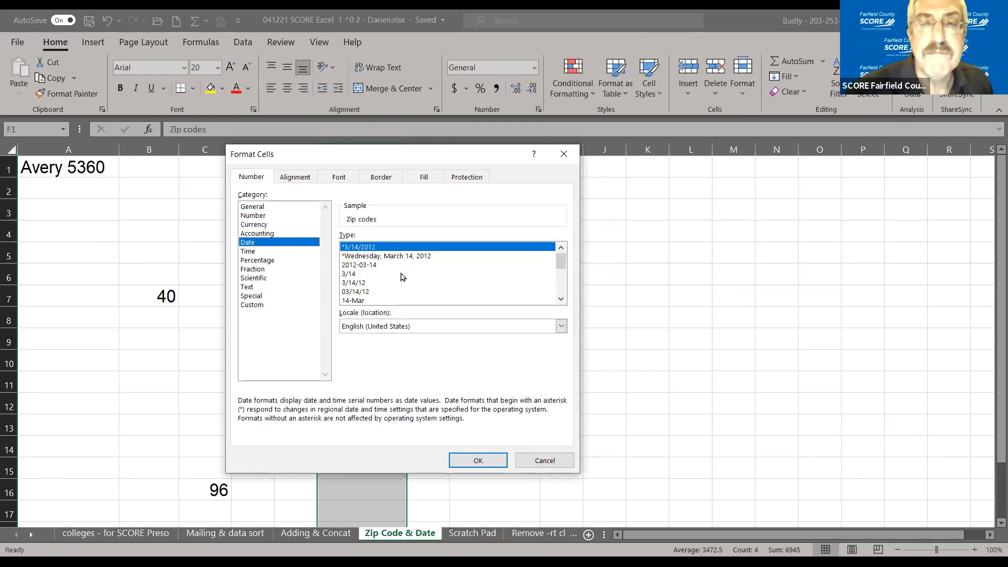
Step: Browse past Time and set the whole Zip codes column F to the Text format
{"action": "scroll", "scroll_direction": "down", "scroll_amount": 3}
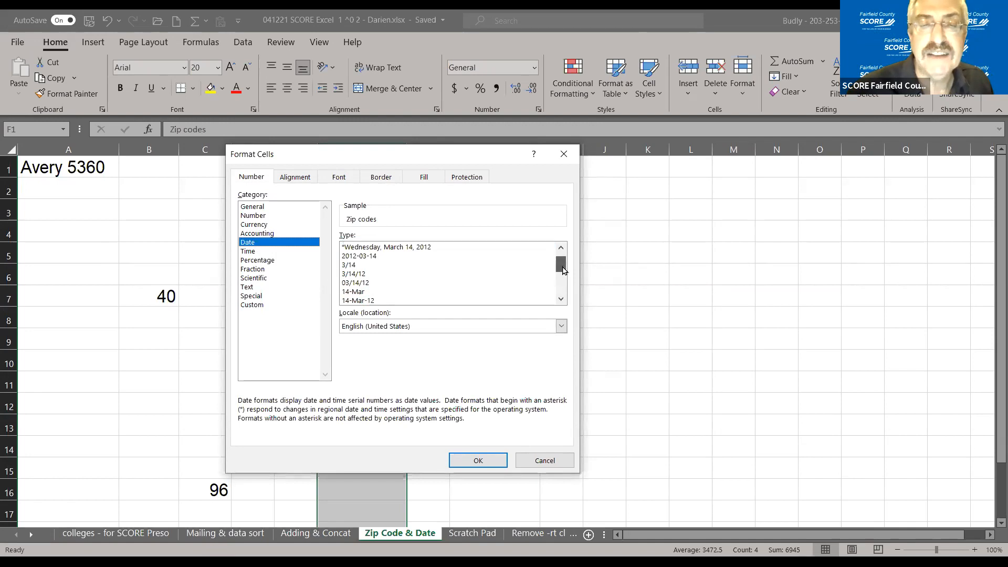
{"action": "scroll", "scroll_direction": "down", "scroll_amount": 3}
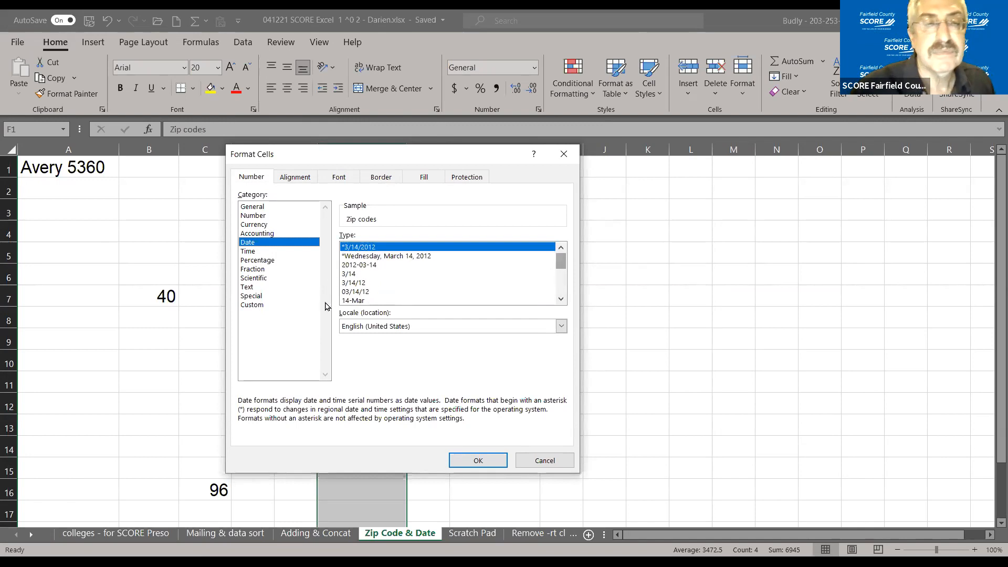
{"action": "left_click", "coordinate": [247, 251]}
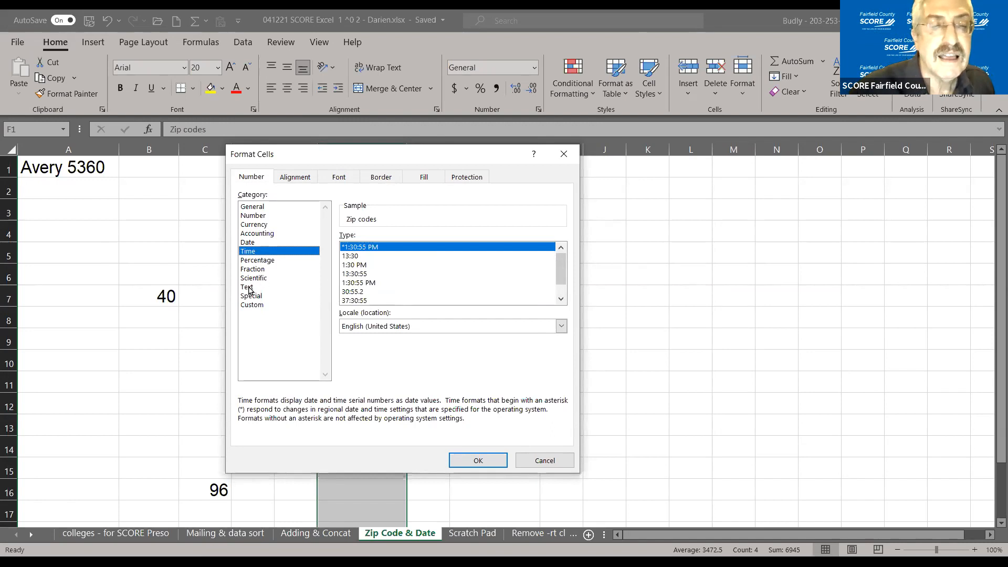
{"action": "left_click", "coordinate": [247, 287]}
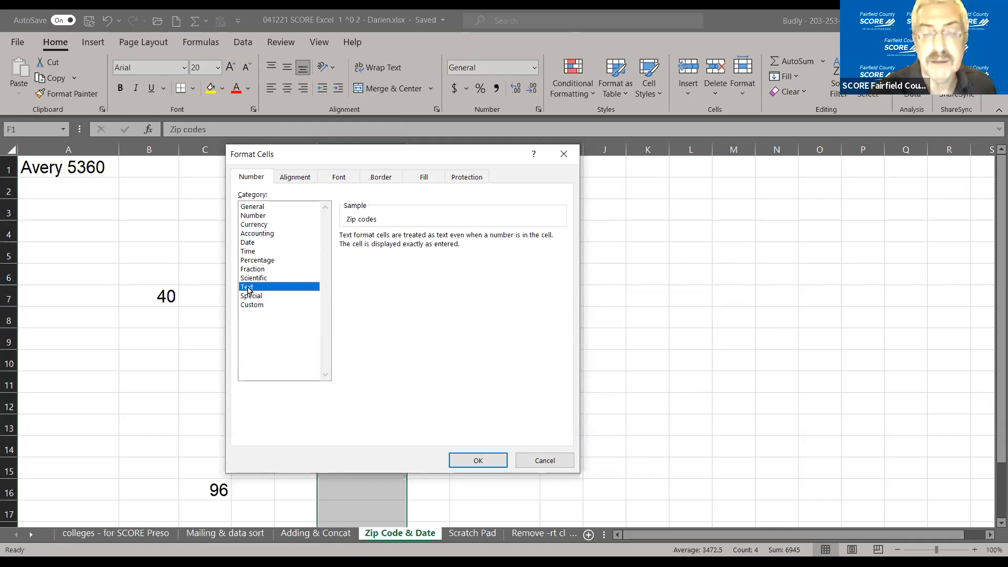
{"action": "mouse_move", "coordinate": [476, 469]}
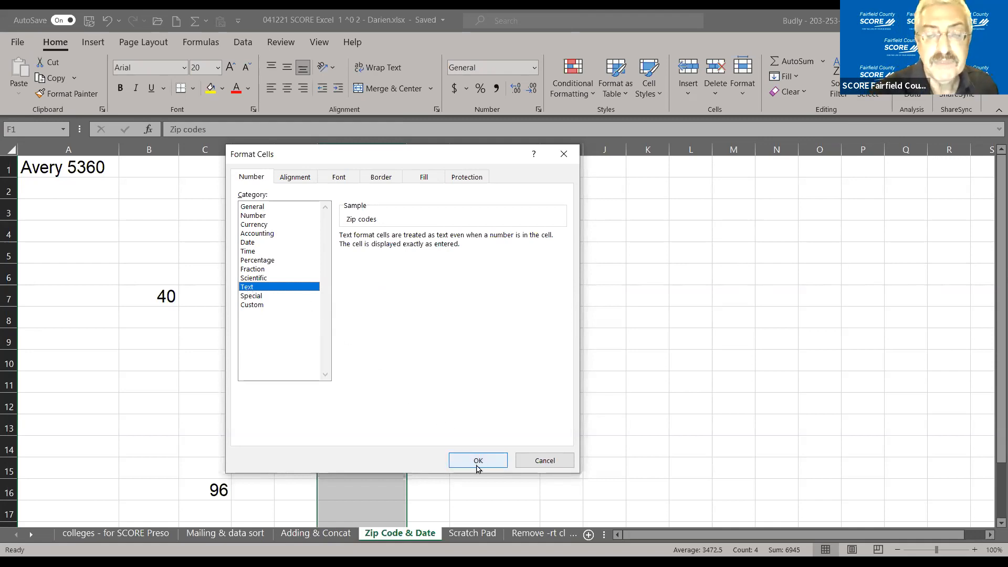
{"action": "left_click", "coordinate": [478, 460]}
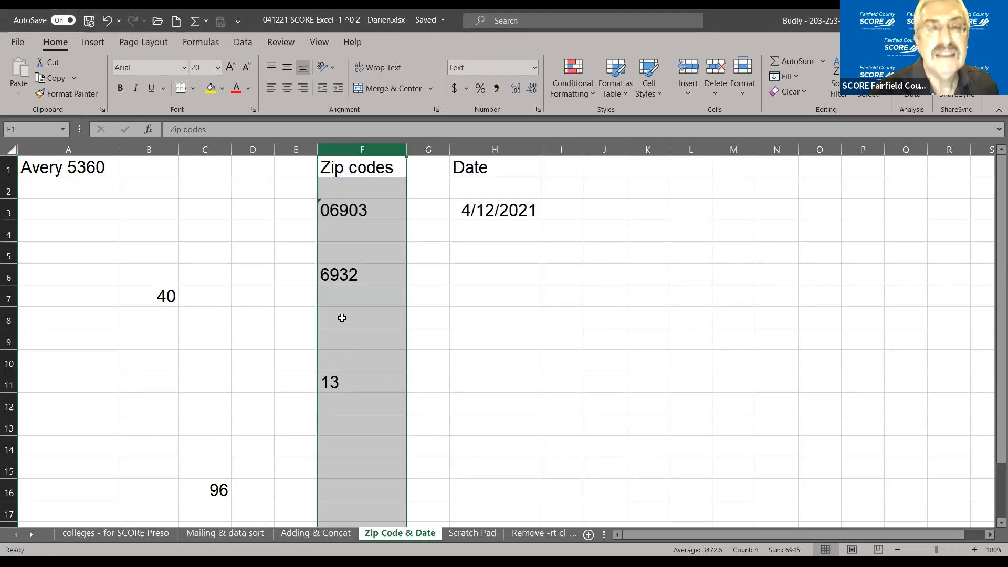
Step: Enter zip code 05248 in F8 as text, review its warning, then select date cell H3
{"action": "left_click", "coordinate": [361, 317]}
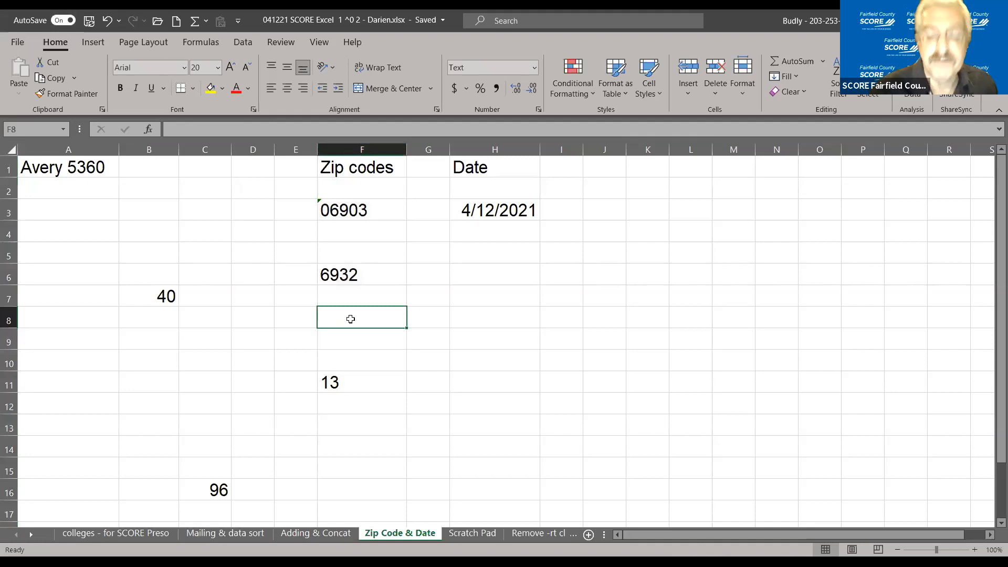
{"action": "type", "text": "05248"}
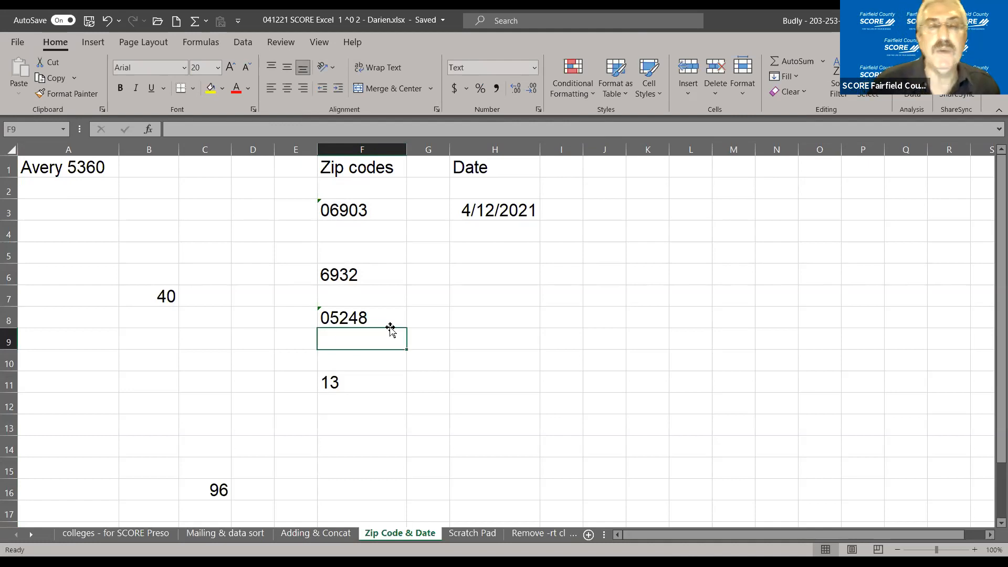
{"action": "mouse_move", "coordinate": [396, 329]}
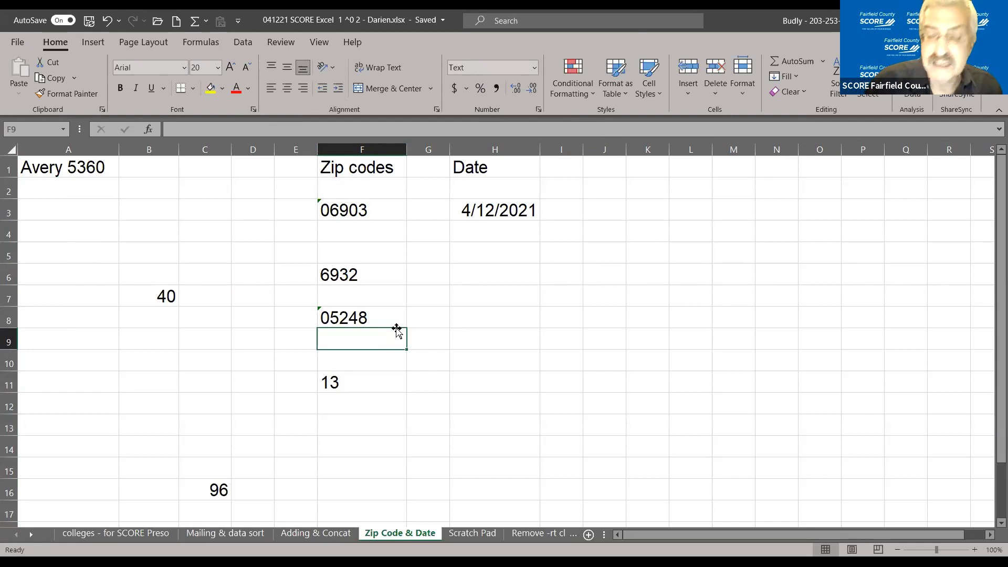
{"action": "left_click", "coordinate": [361, 317]}
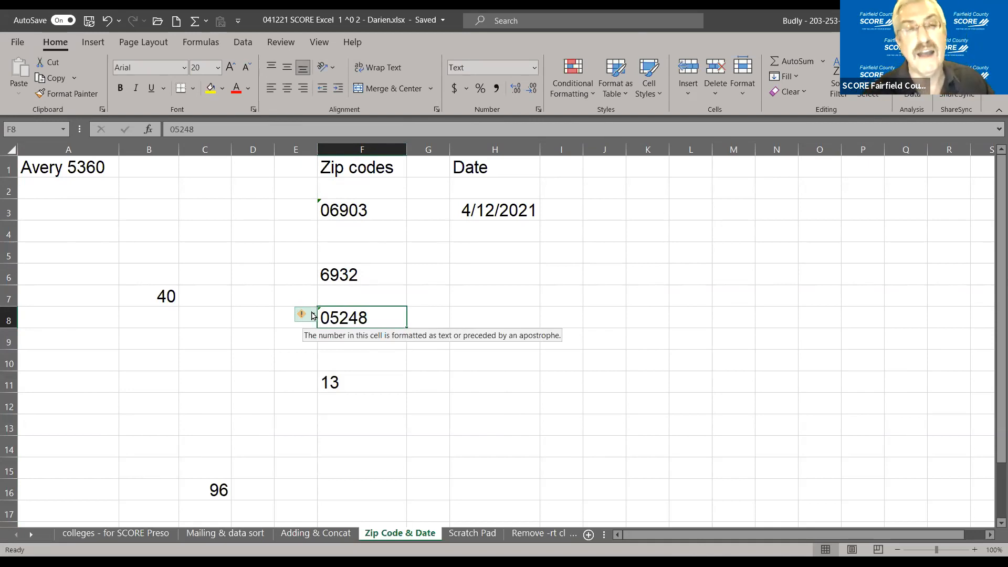
{"action": "mouse_move", "coordinate": [434, 240]}
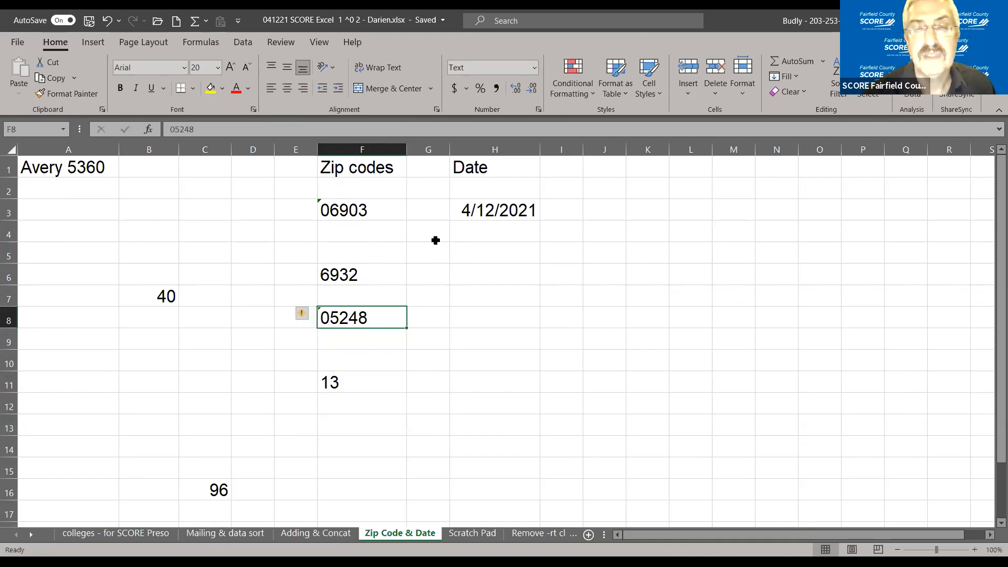
{"action": "left_click", "coordinate": [495, 209]}
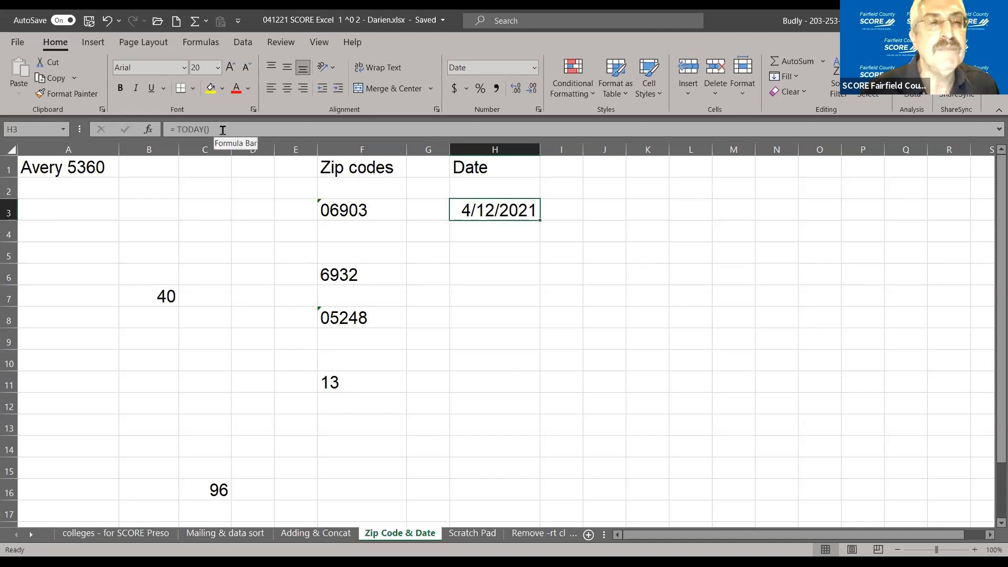
Step: Edit H3 so its TODAY() formula is replaced by a reference to H4, still unentered
{"action": "double_click", "coordinate": [496, 210]}
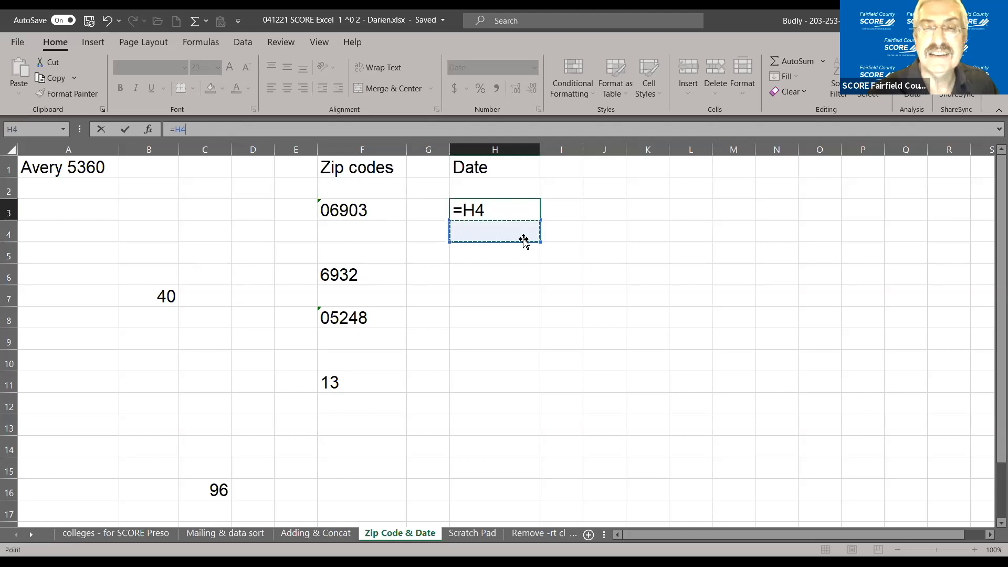
Step: Leave H3 with its TODAY() date 4/12/2021 and switch to the Adding & Concat sheet
{"action": "type", "text": "= TODAY()"}
{"action": "key", "text": "Enter"}
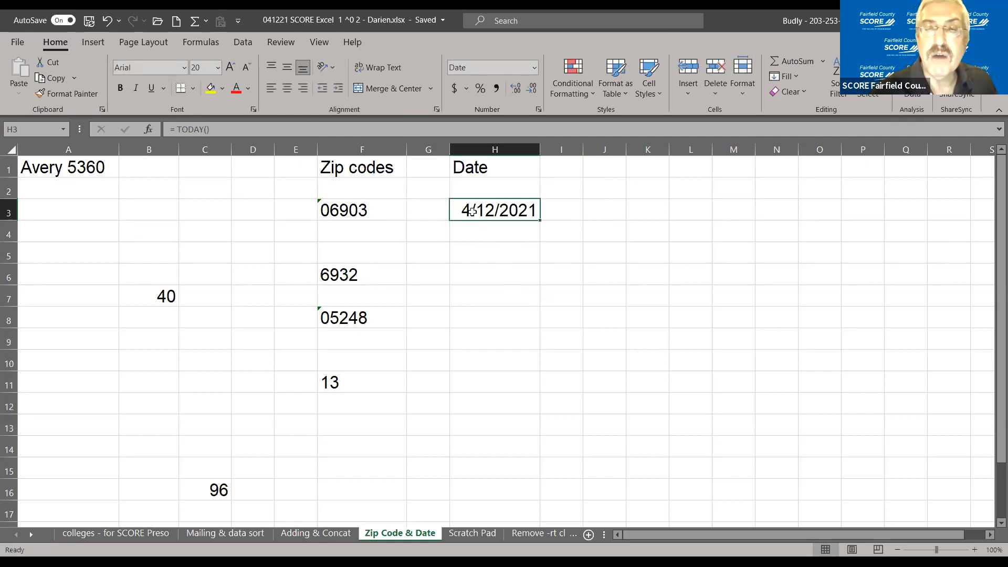
{"action": "mouse_move", "coordinate": [491, 223]}
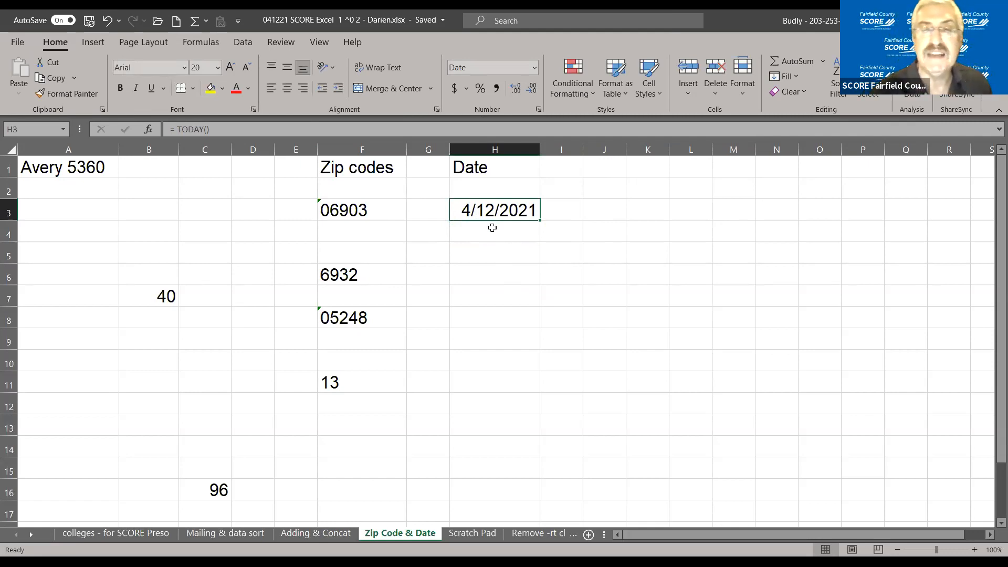
{"action": "mouse_move", "coordinate": [203, 107]}
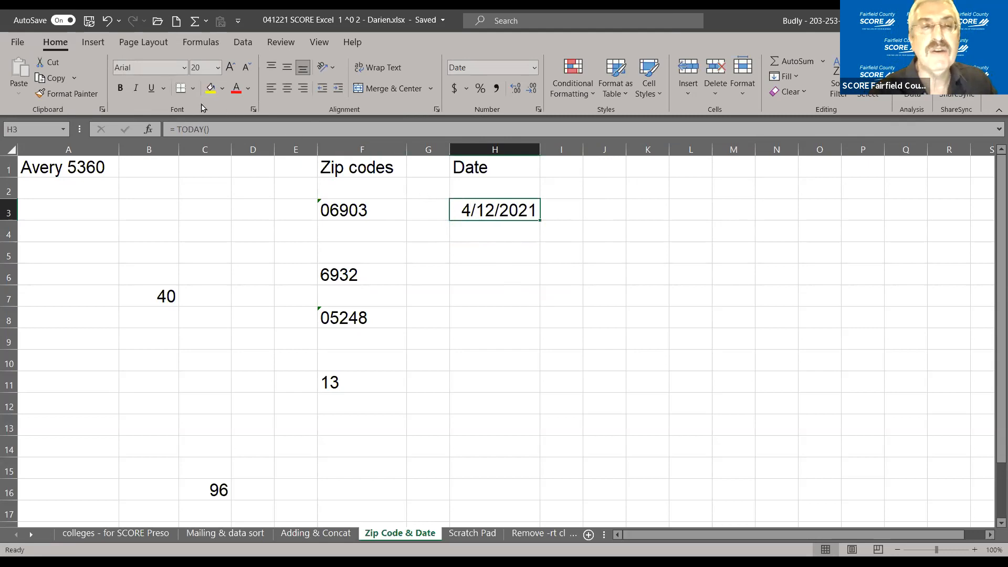
{"action": "mouse_move", "coordinate": [230, 126]}
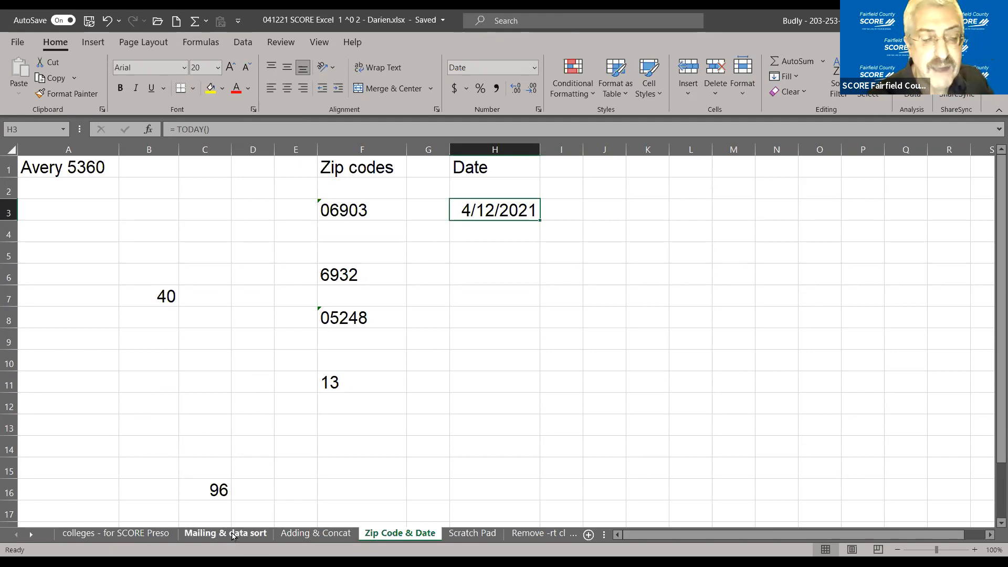
{"action": "left_click", "coordinate": [315, 533]}
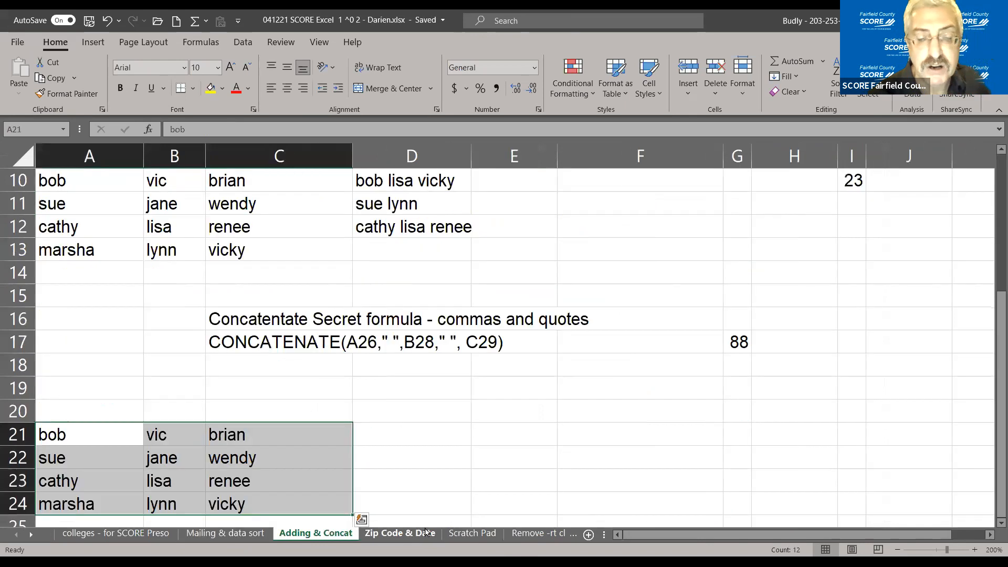
Step: Browse the Scratch Pad and Zip Code & Date sheets, ending on Mailing & data sort
{"action": "left_click", "coordinate": [473, 533]}
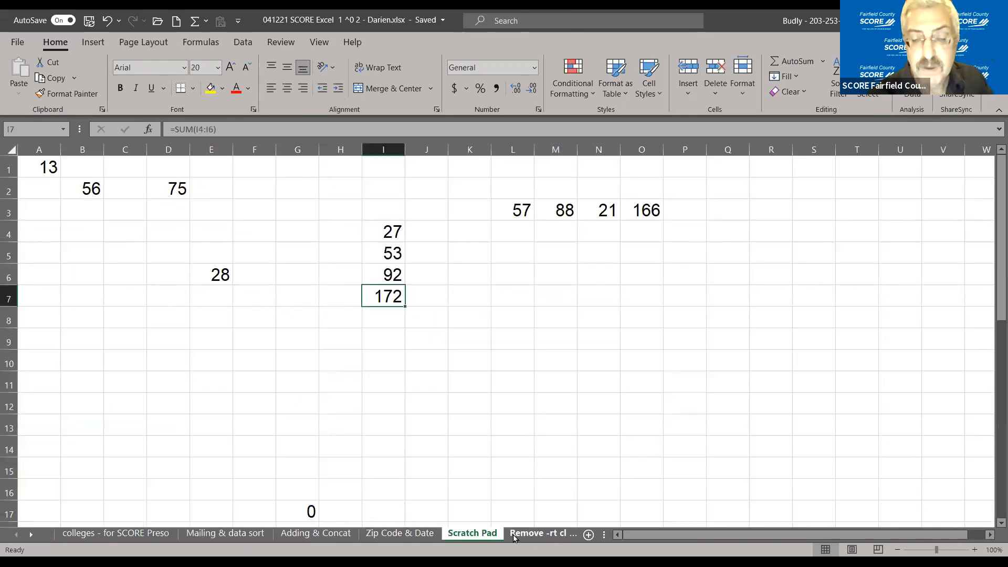
{"action": "right_click", "coordinate": [472, 534]}
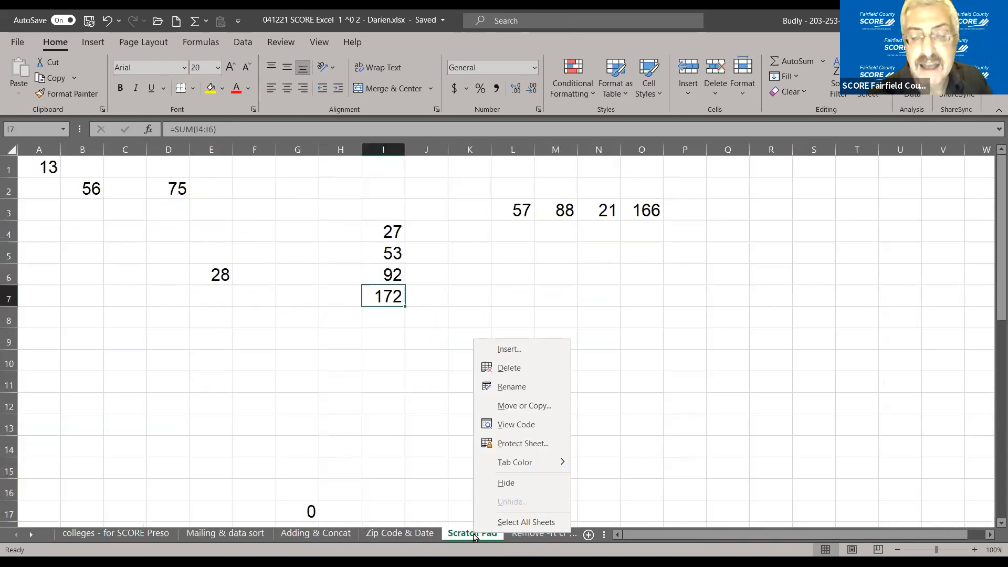
{"action": "mouse_move", "coordinate": [502, 384]}
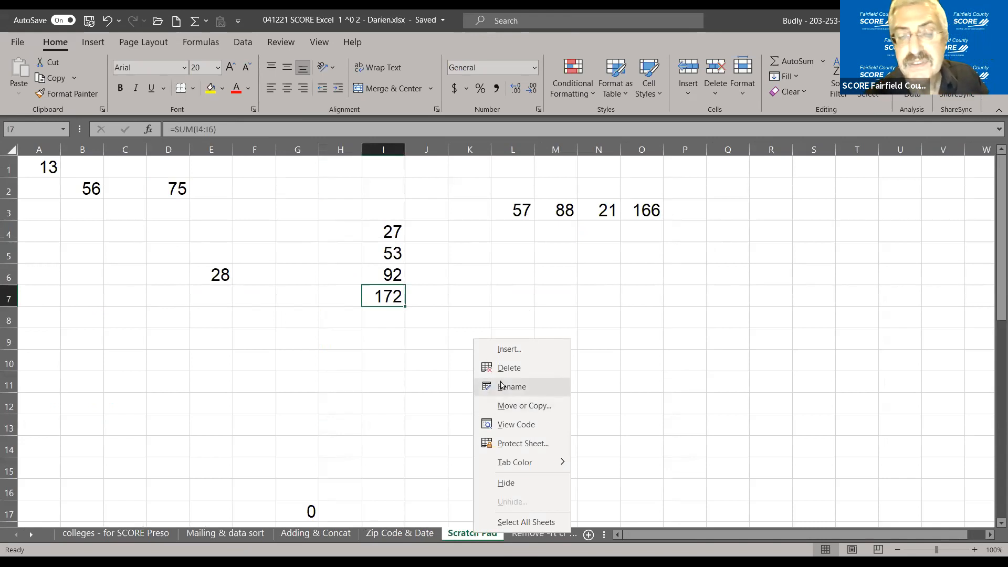
{"action": "mouse_move", "coordinate": [512, 432]}
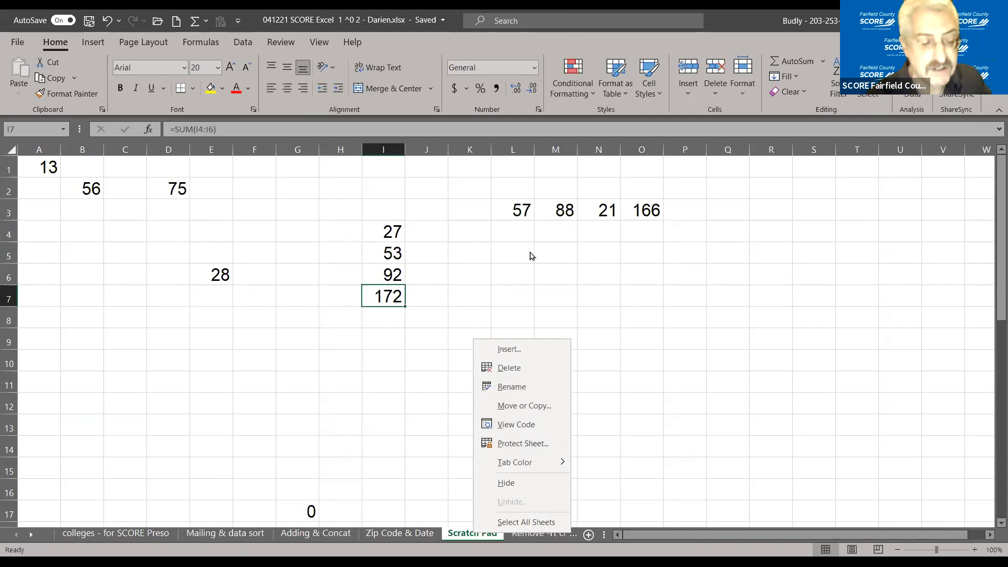
{"action": "left_click", "coordinate": [356, 359]}
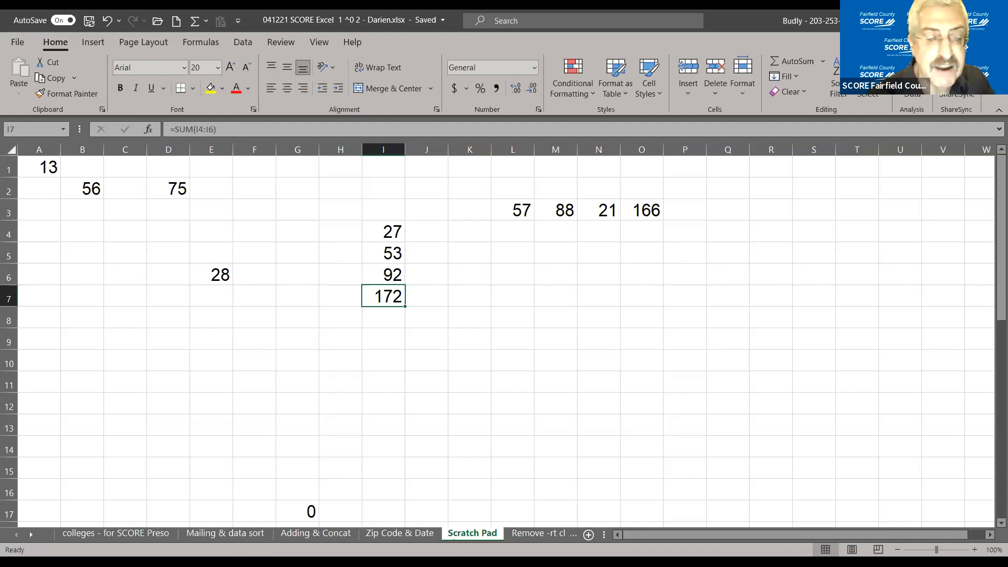
{"action": "left_click", "coordinate": [398, 533]}
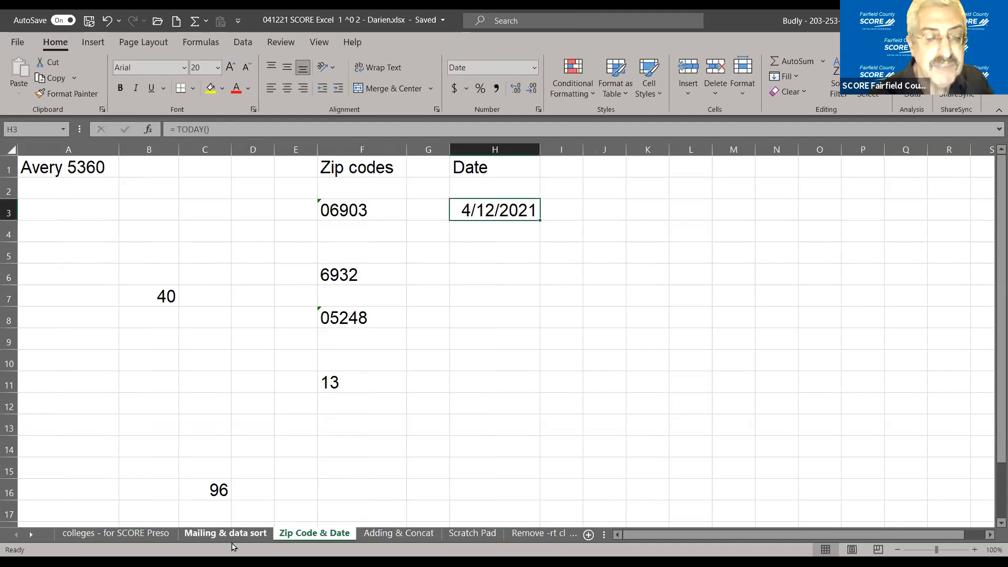
{"action": "left_click", "coordinate": [225, 534]}
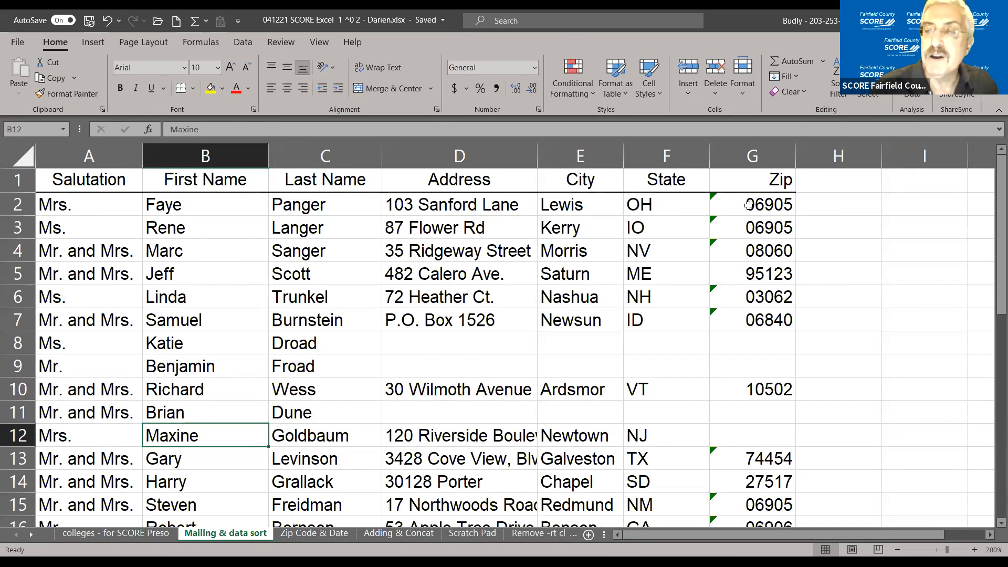
{"action": "mouse_move", "coordinate": [712, 258]}
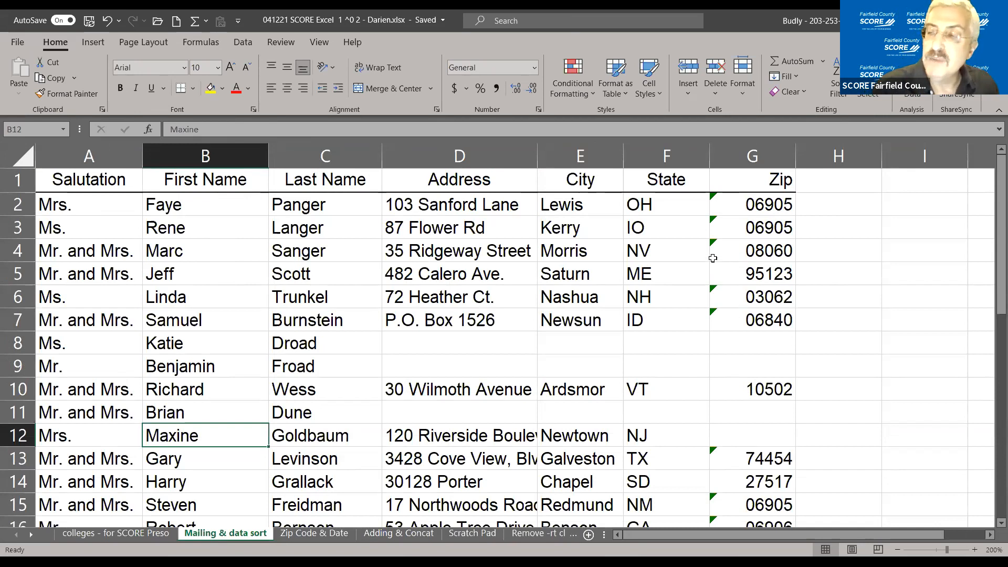
{"action": "mouse_move", "coordinate": [739, 232]}
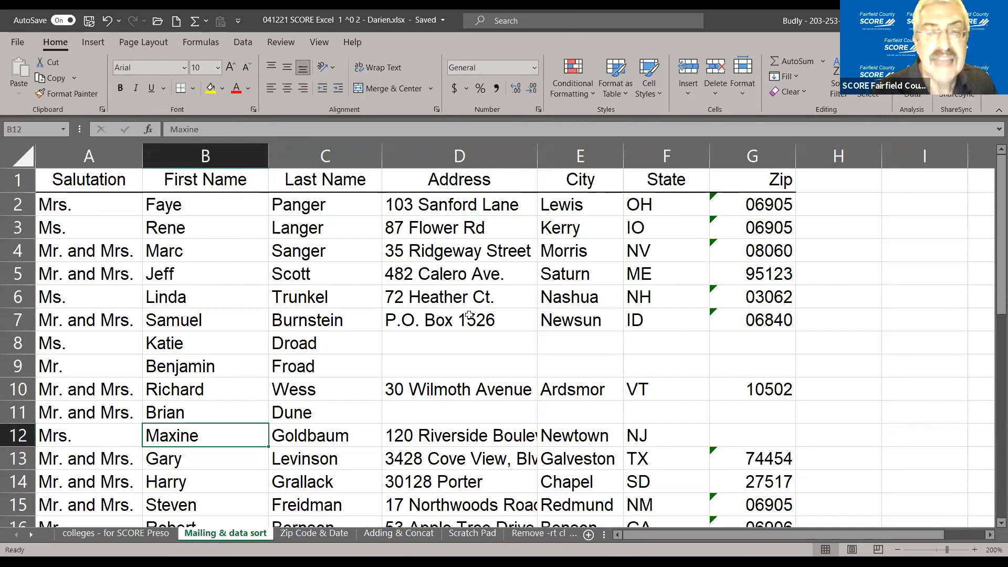
{"action": "left_click", "coordinate": [458, 342]}
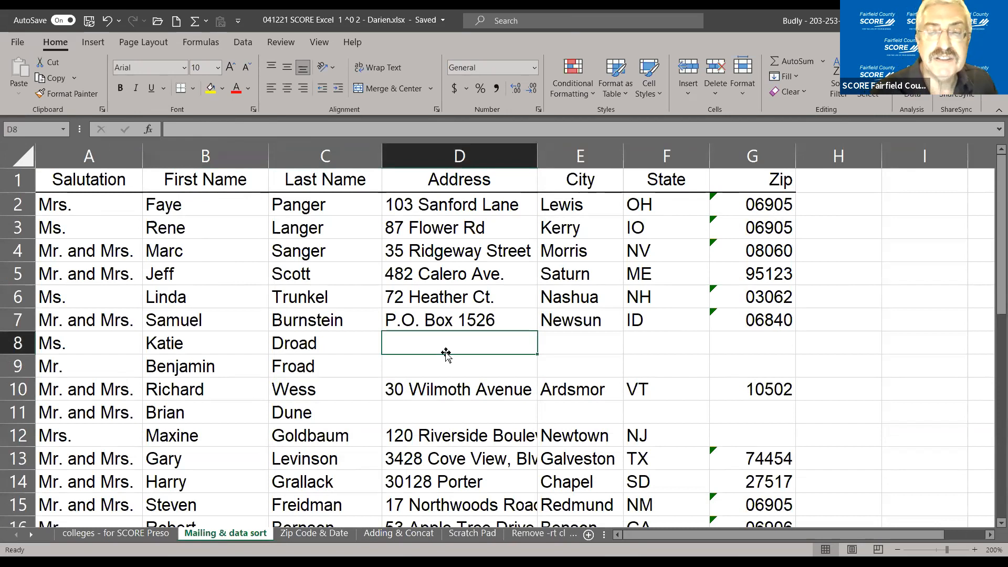
{"action": "left_click", "coordinate": [458, 366]}
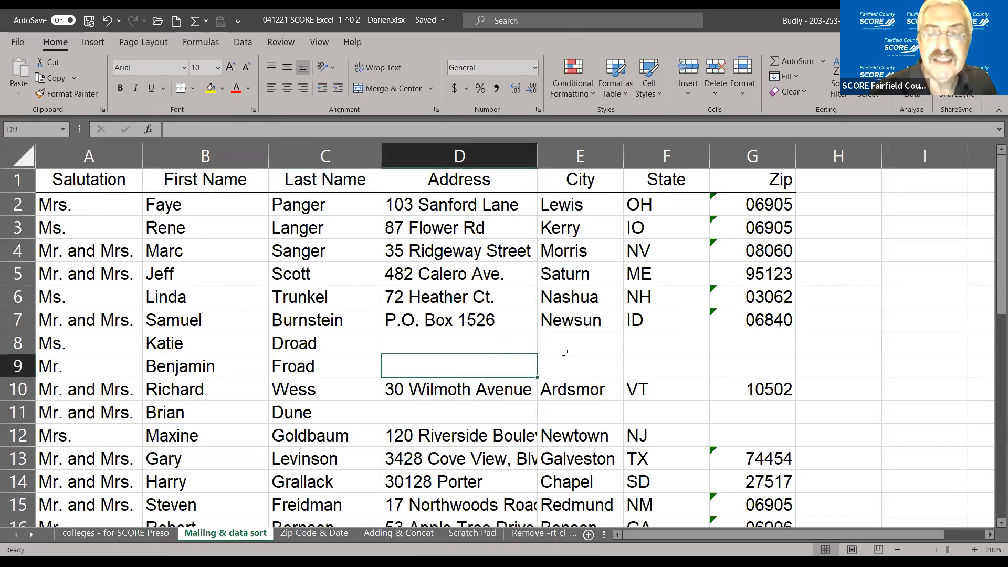
{"action": "left_click", "coordinate": [579, 343]}
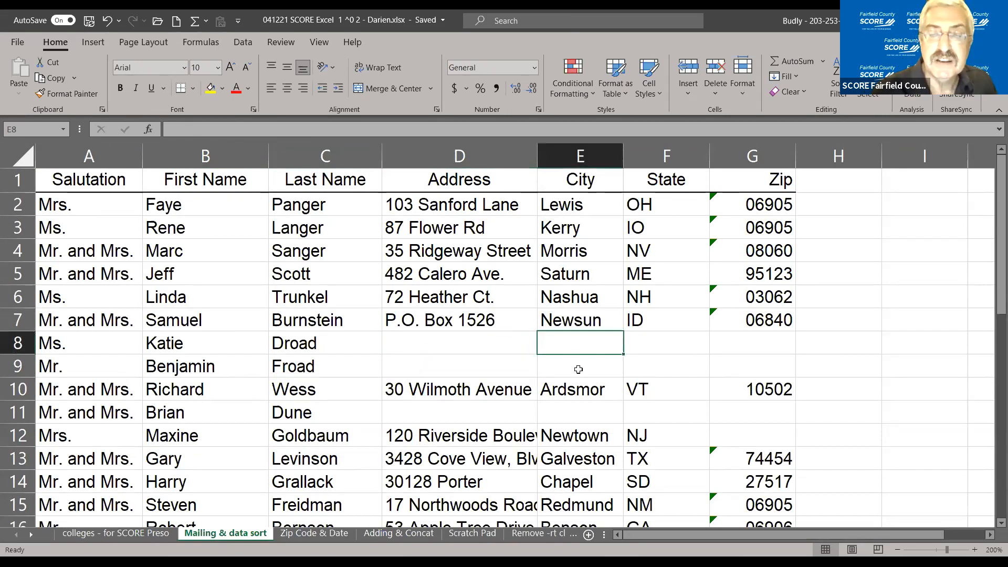
{"action": "left_click", "coordinate": [578, 368]}
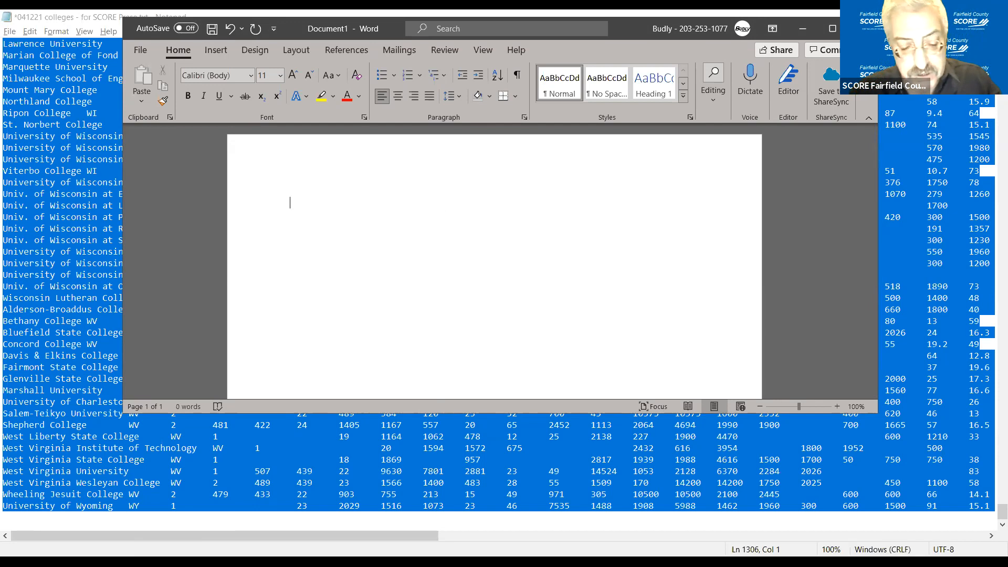
Step: Practise typing sample text in the blank document, then show the Mailings tools
{"action": "type", "text": "type,"}
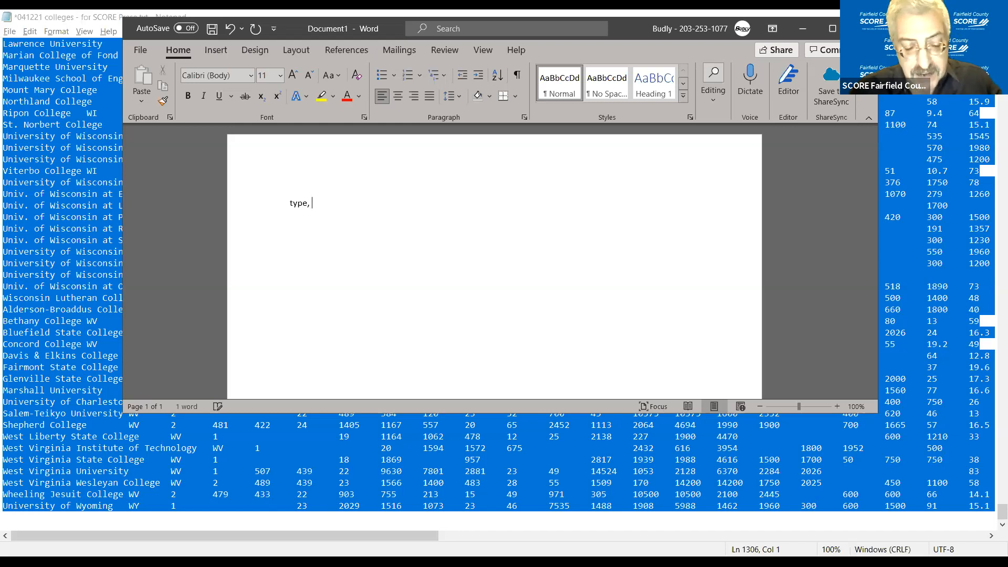
{"action": "type", "text": "type more,"}
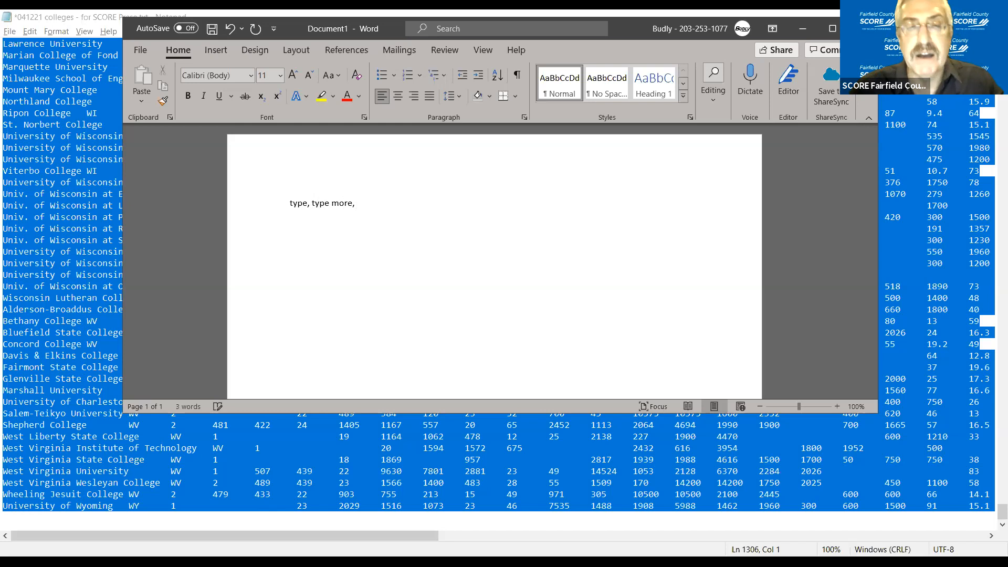
{"action": "type", "text": "type even m"}
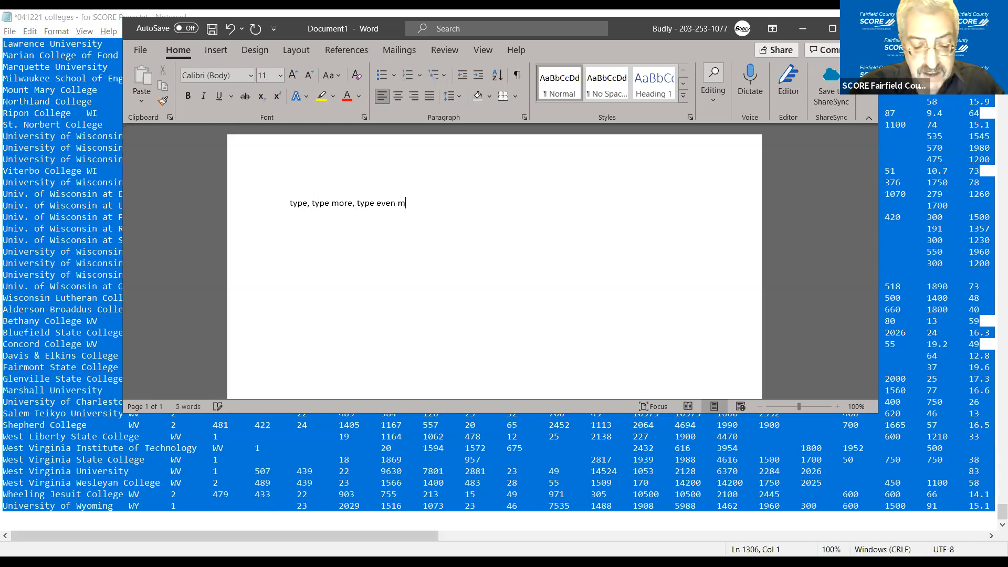
{"action": "type", "text": "ore"}
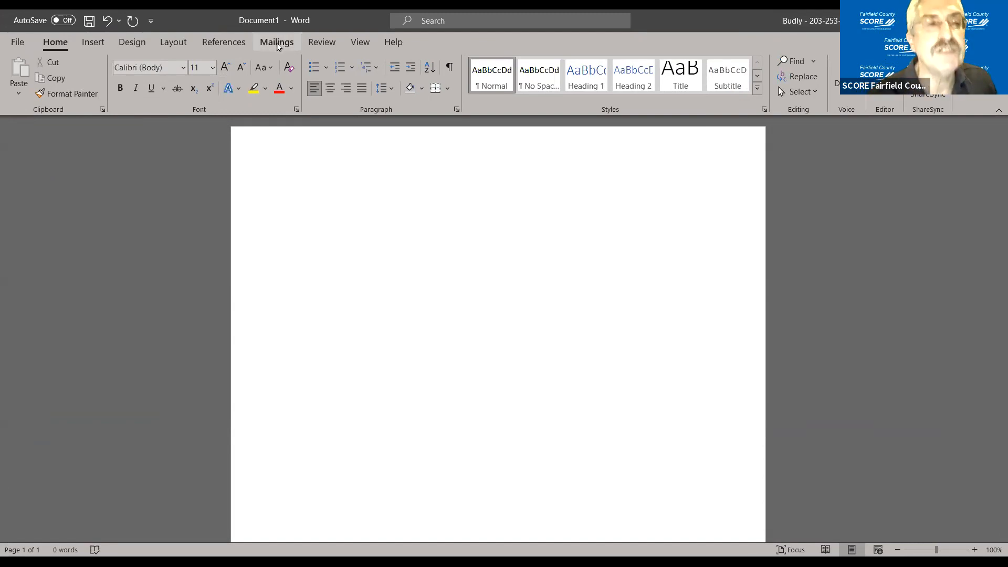
{"action": "left_click", "coordinate": [277, 42]}
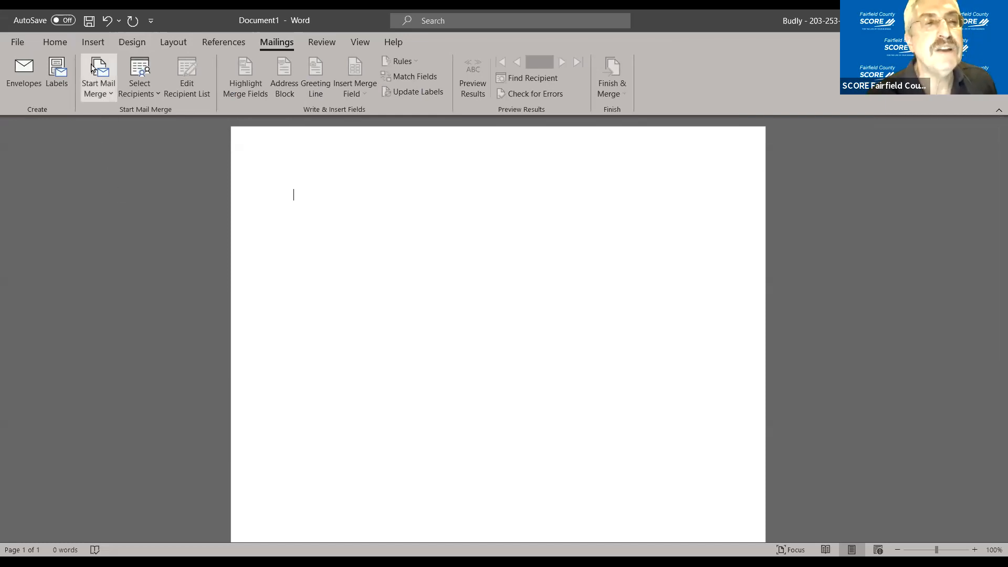
Step: Start a Labels mail merge using Avery US Letter product 5160 Address Labels
{"action": "left_click", "coordinate": [99, 73]}
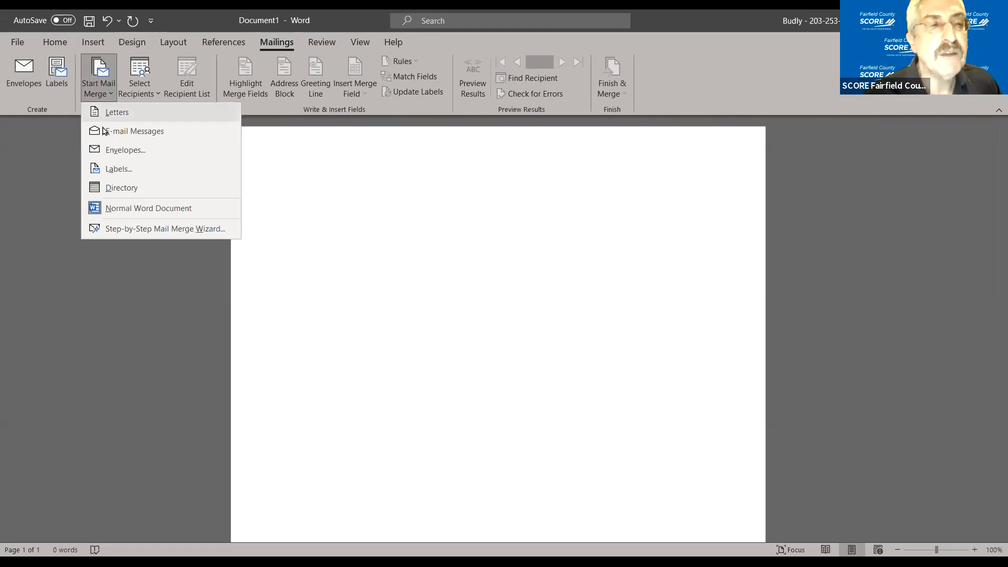
{"action": "mouse_move", "coordinate": [115, 172]}
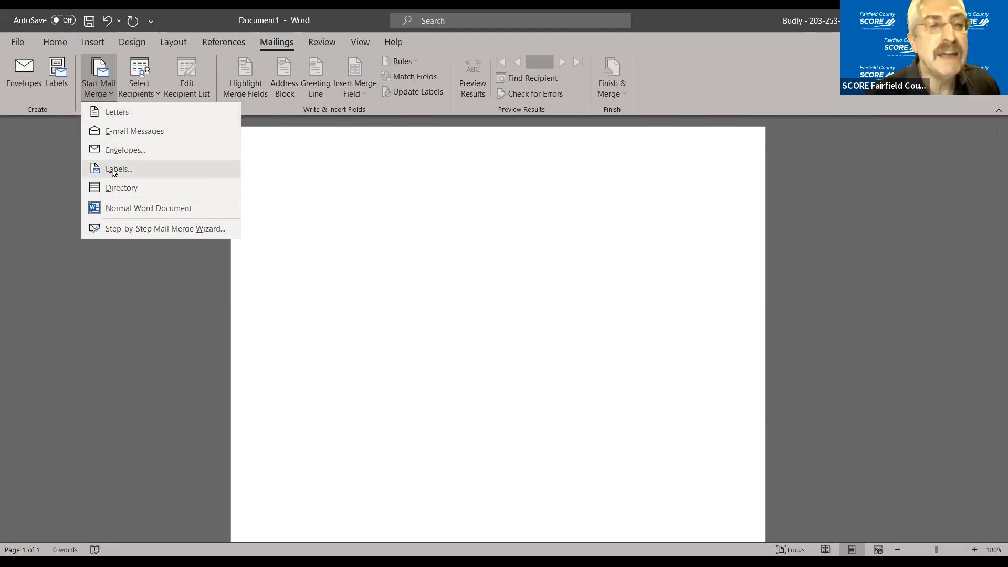
{"action": "left_click", "coordinate": [119, 168]}
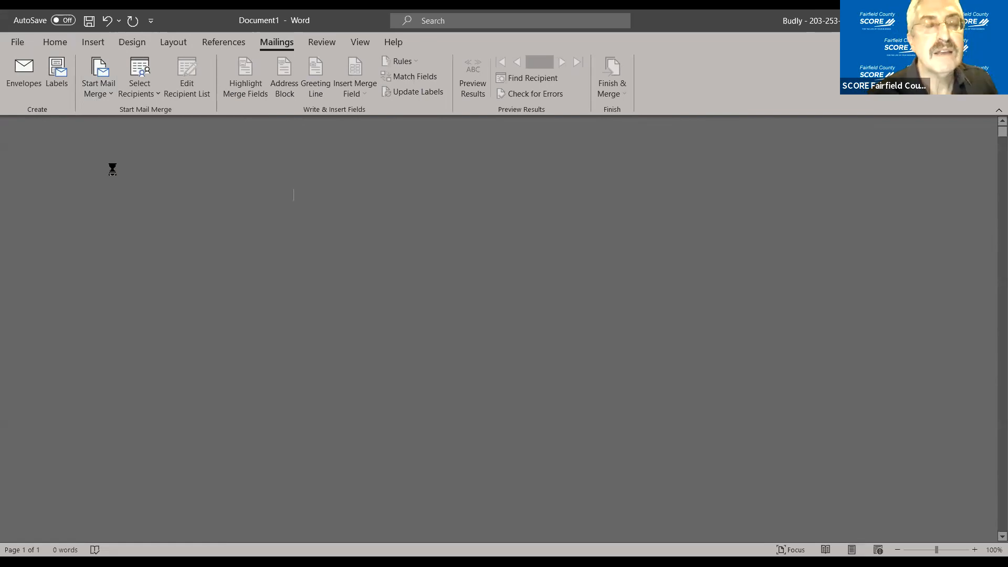
{"action": "left_click", "coordinate": [57, 71]}
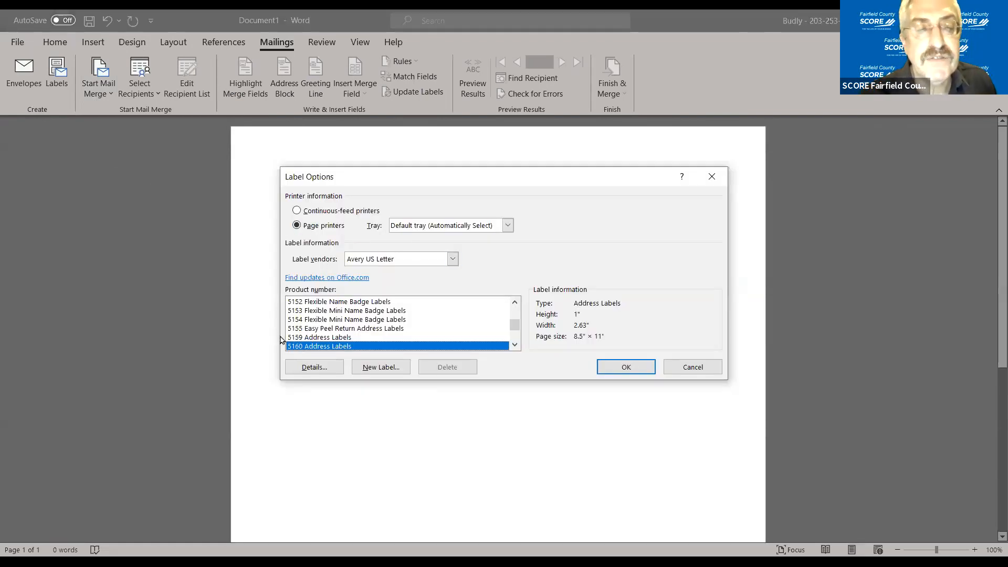
{"action": "mouse_move", "coordinate": [377, 231]}
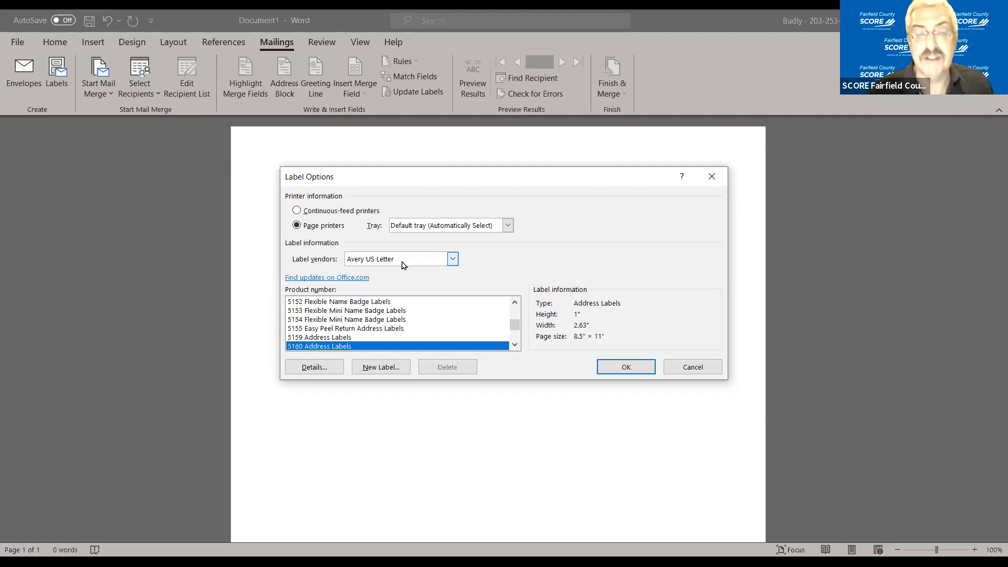
{"action": "mouse_move", "coordinate": [394, 284]}
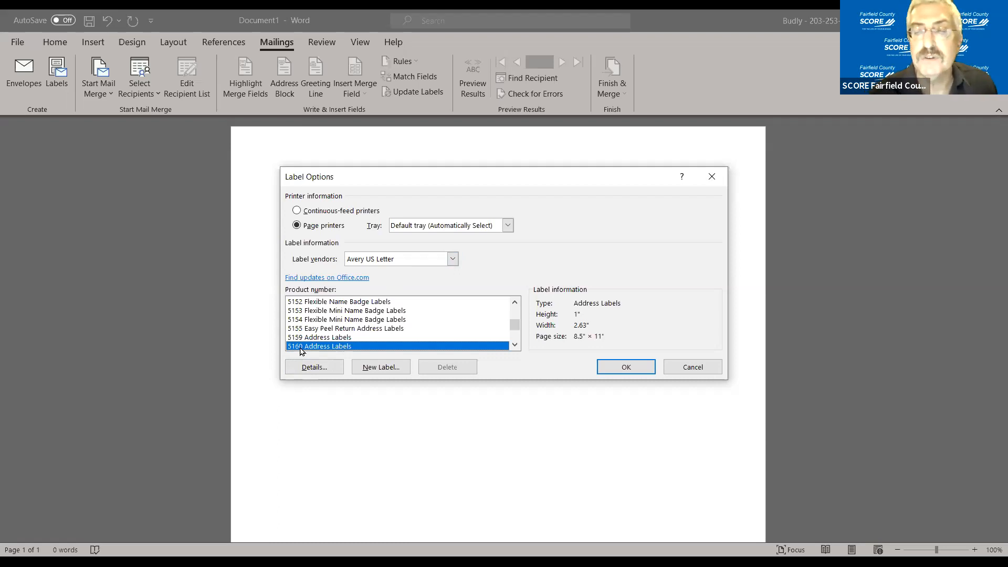
{"action": "mouse_move", "coordinate": [604, 319]}
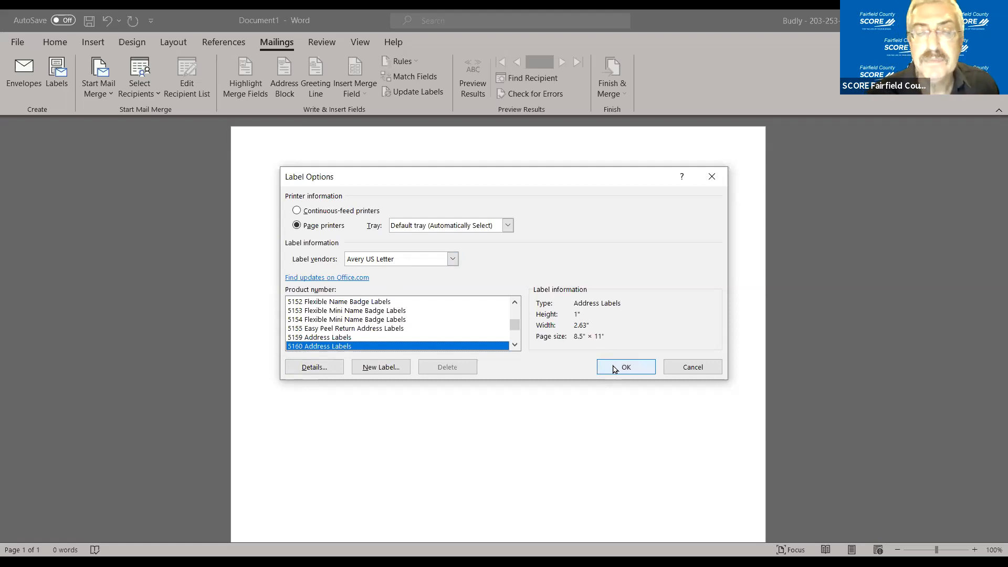
{"action": "left_click", "coordinate": [626, 368]}
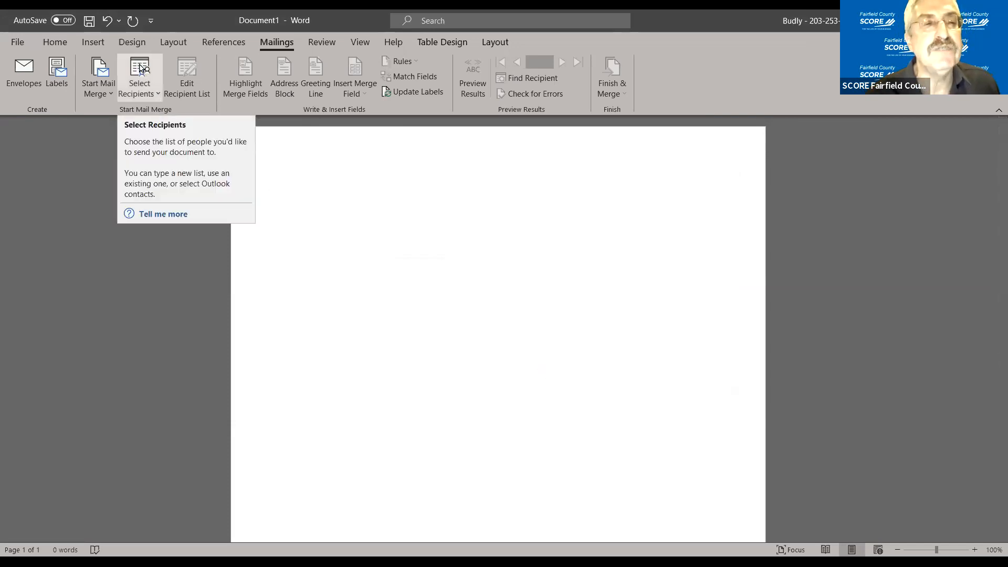
Step: Choose an existing recipient list and sort the Select Data Source files newest first
{"action": "left_click", "coordinate": [139, 78]}
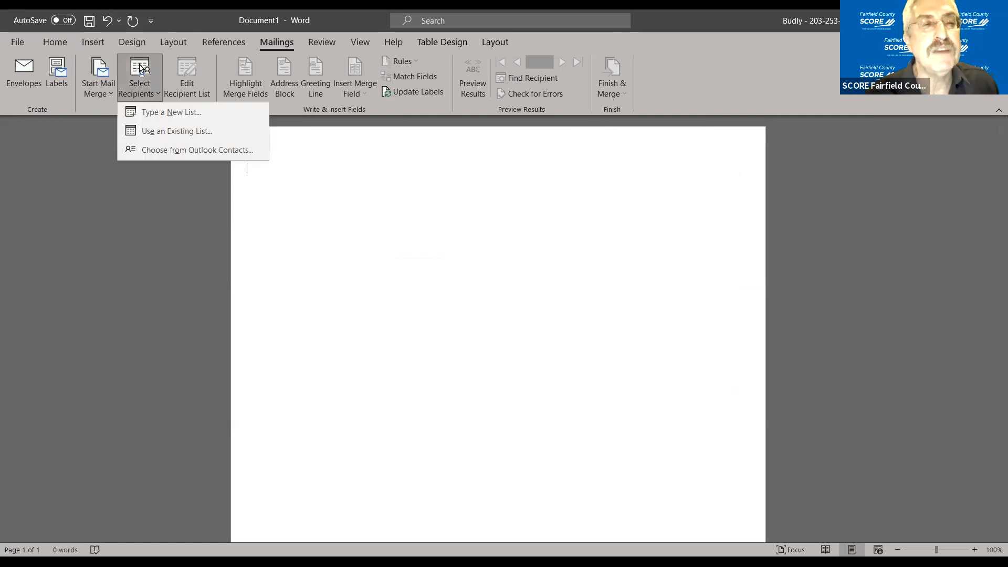
{"action": "mouse_move", "coordinate": [151, 136]}
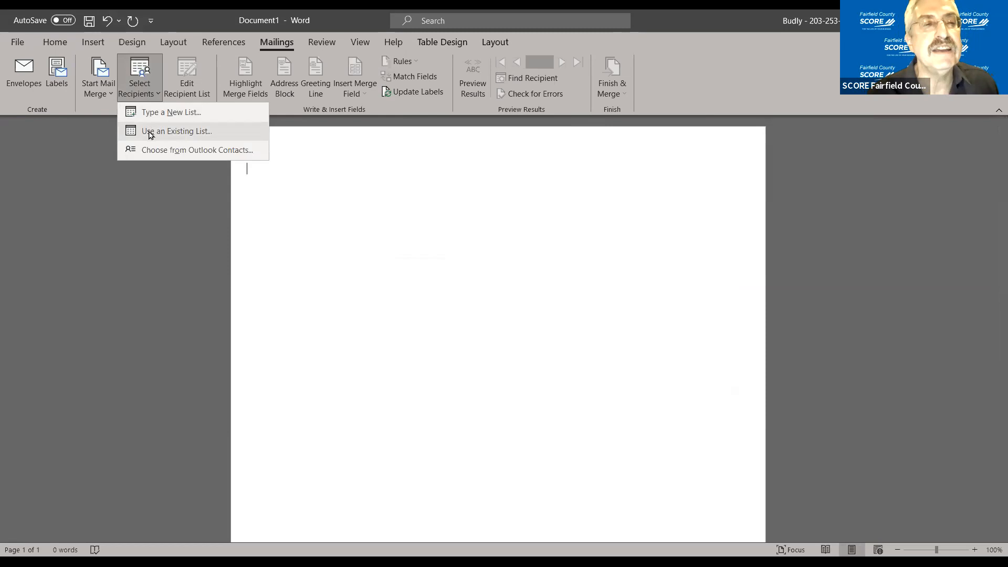
{"action": "left_click", "coordinate": [177, 130]}
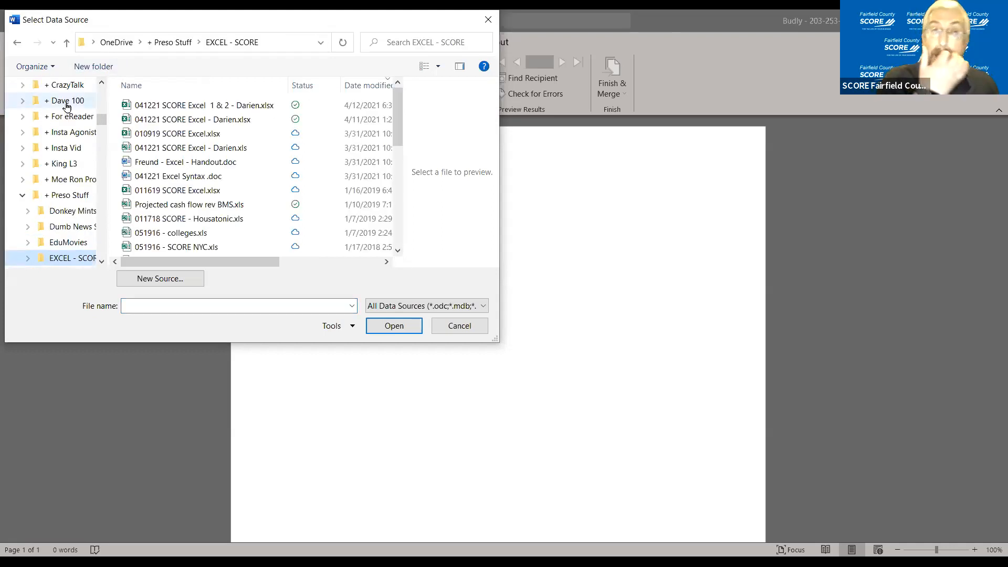
{"action": "mouse_move", "coordinate": [131, 97]}
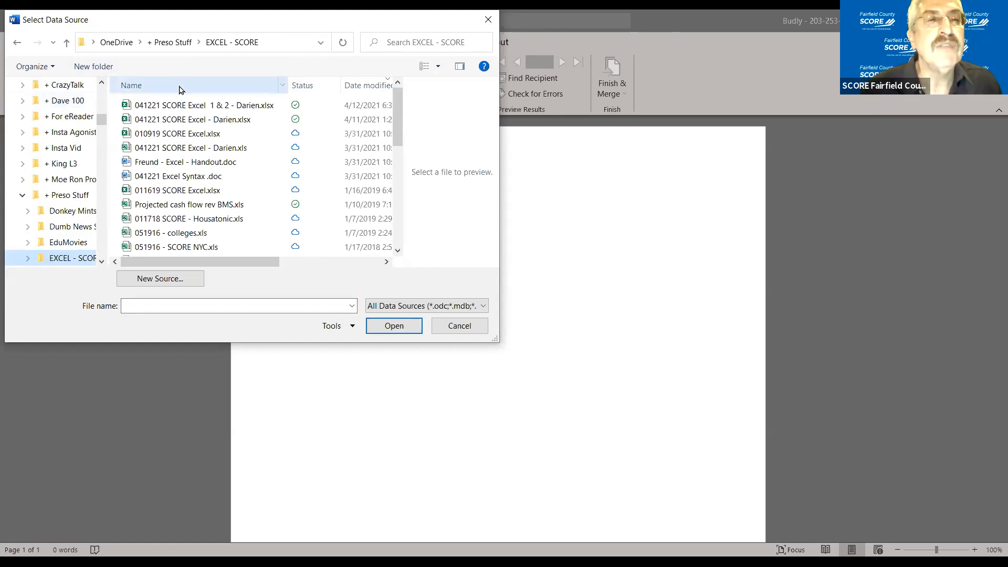
{"action": "mouse_move", "coordinate": [187, 93]}
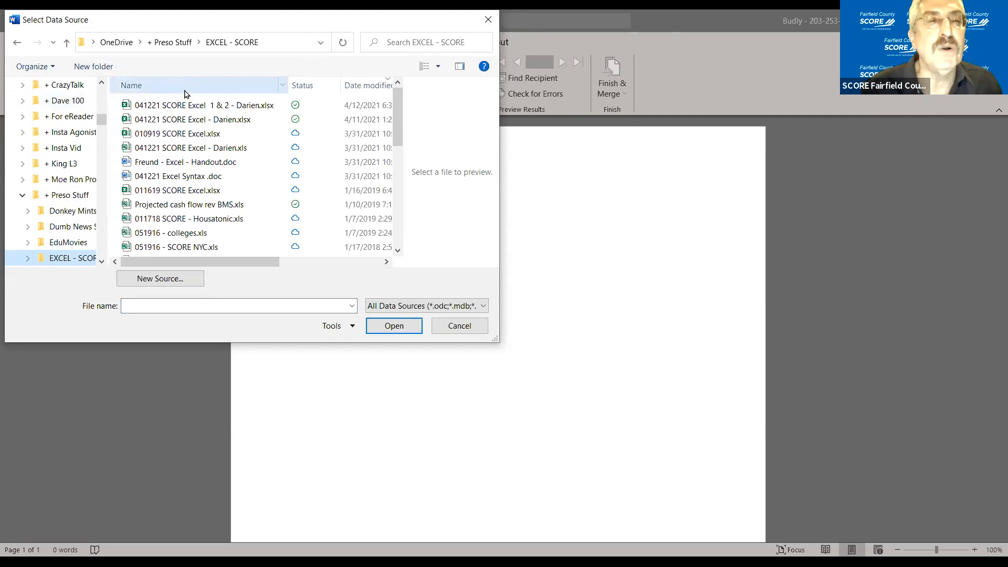
{"action": "left_click", "coordinate": [131, 85]}
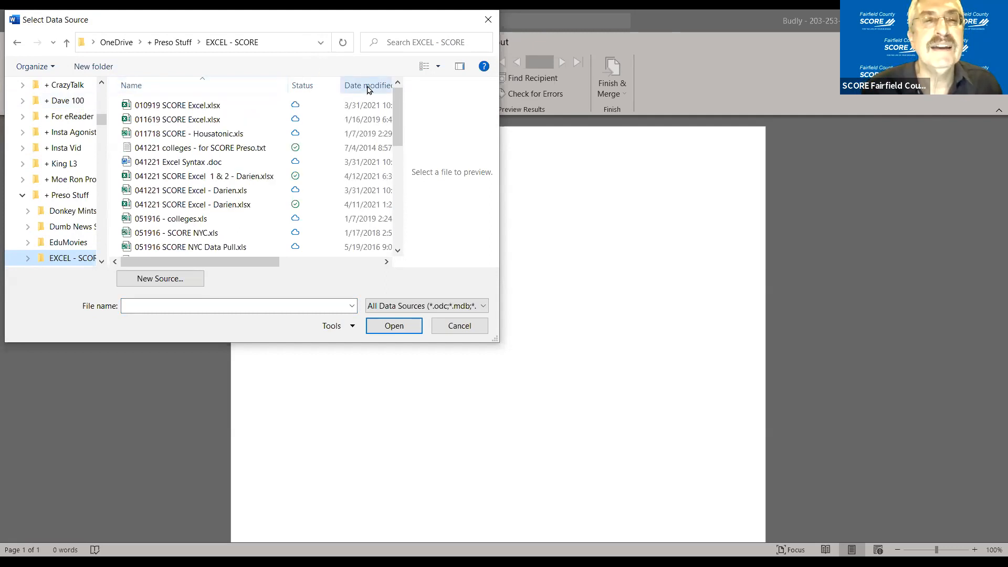
{"action": "left_click", "coordinate": [368, 85]}
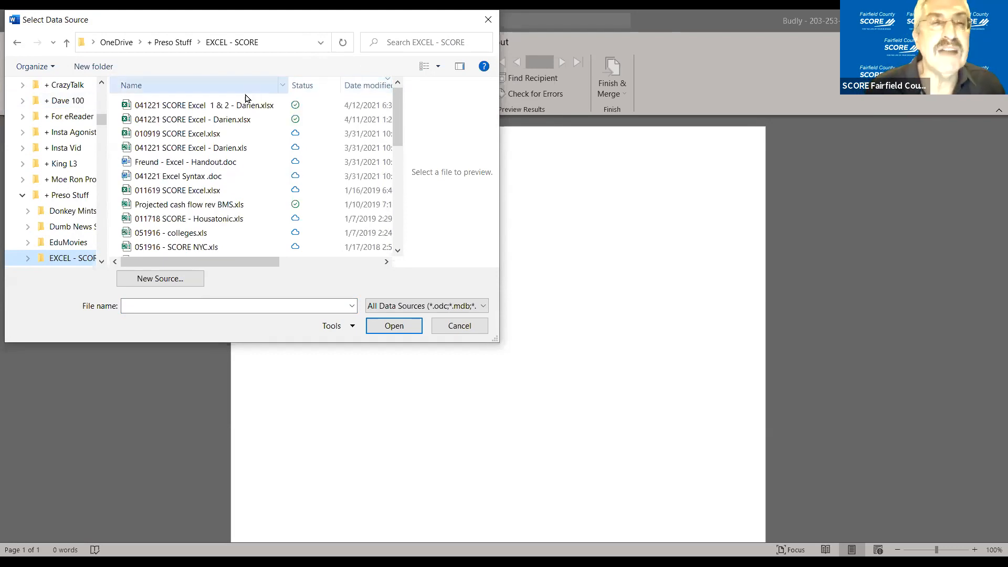
Step: Open 041221 SCORE Excel 1 & 2 - Darien.xlsx as the merge data source
{"action": "left_click", "coordinate": [199, 105]}
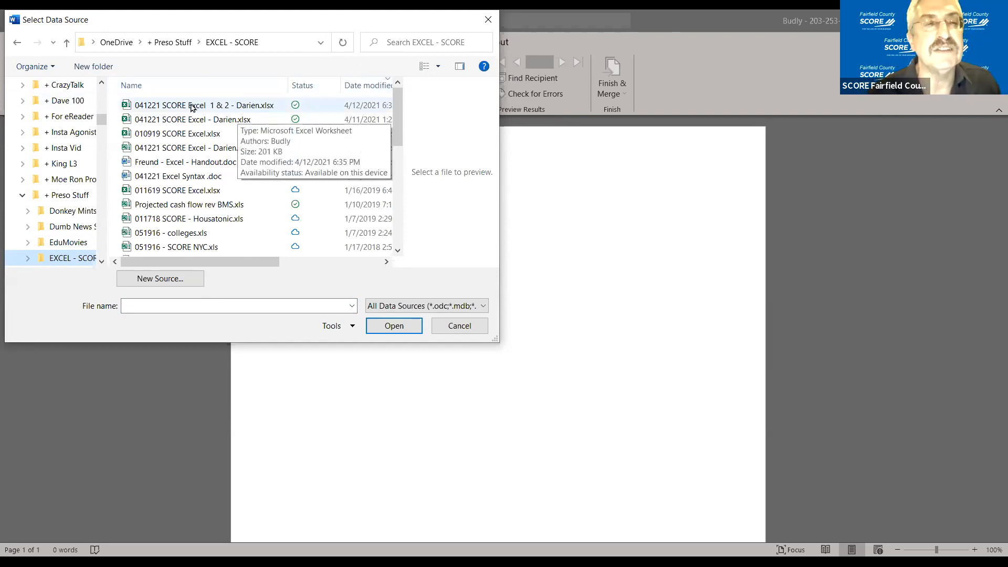
{"action": "left_click", "coordinate": [198, 105]}
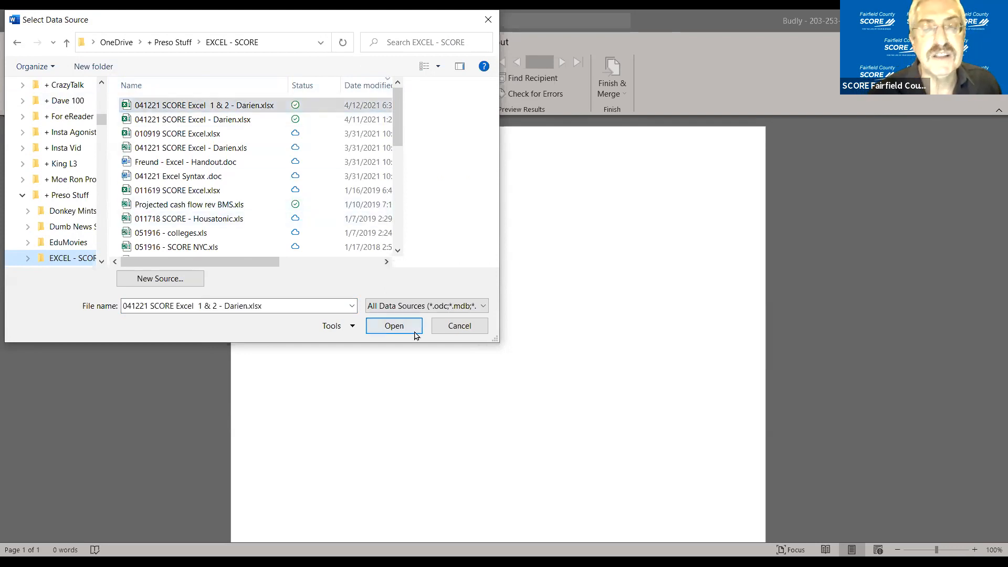
{"action": "left_click", "coordinate": [394, 325]}
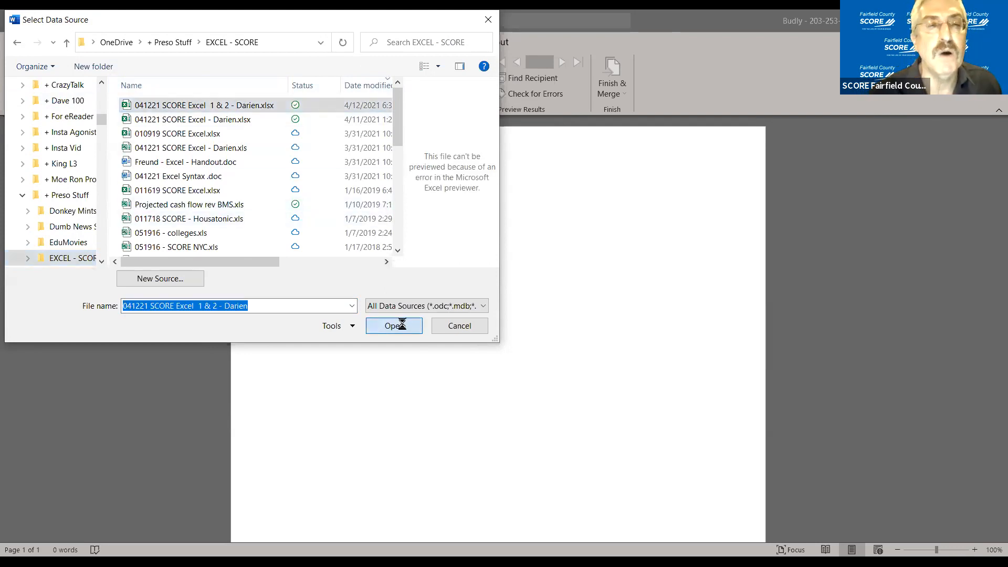
{"action": "left_click", "coordinate": [394, 326]}
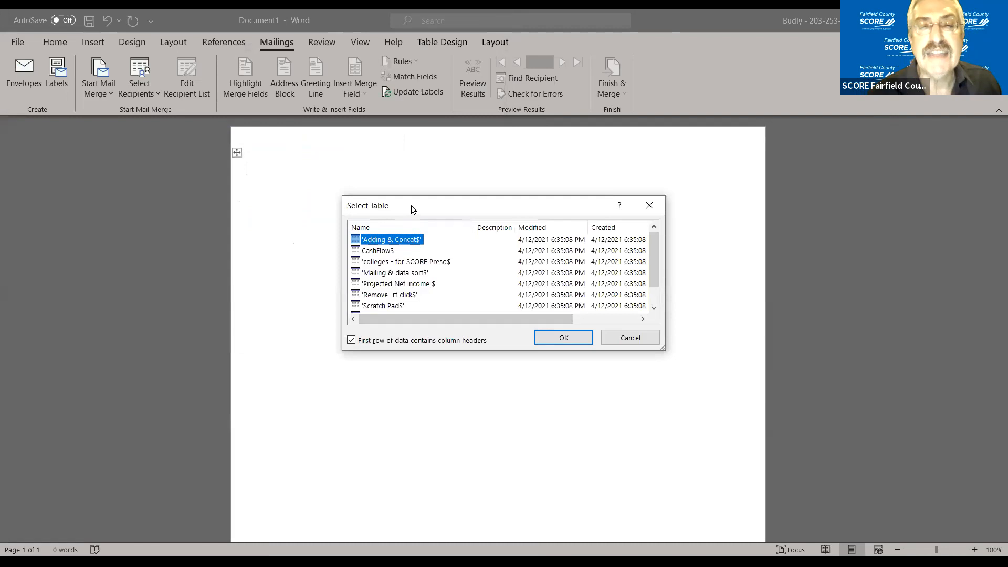
{"action": "mouse_move", "coordinate": [93, 155]}
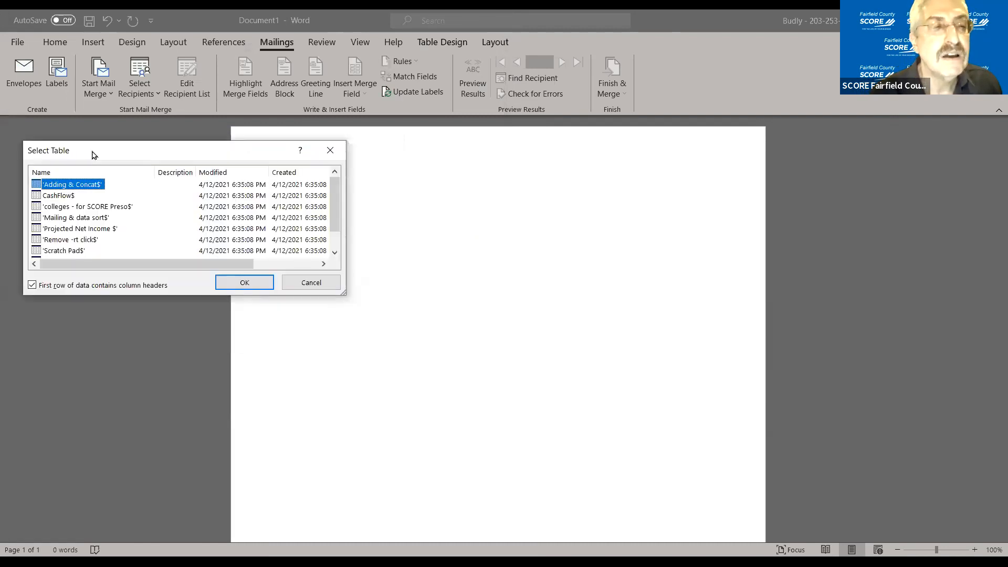
{"action": "mouse_move", "coordinate": [76, 217]}
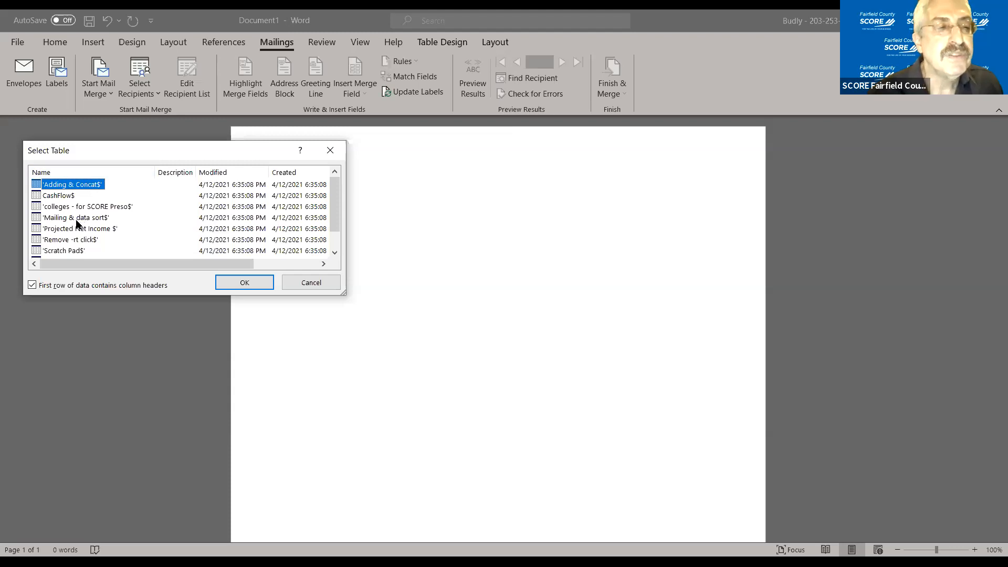
Step: Use the 'Mailing & data sort$' sheet with headers as the recipient list
{"action": "left_click", "coordinate": [75, 217]}
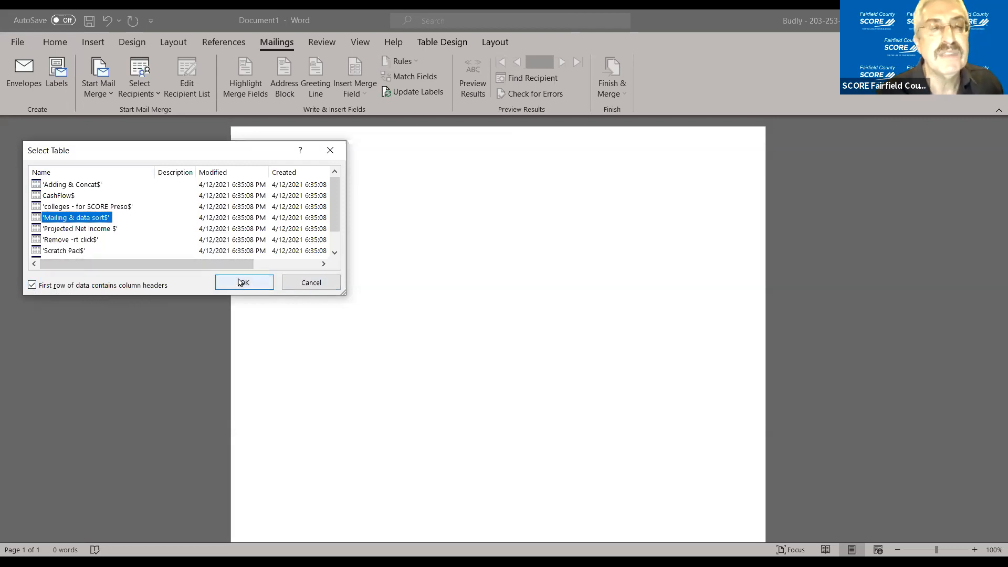
{"action": "left_click", "coordinate": [244, 282]}
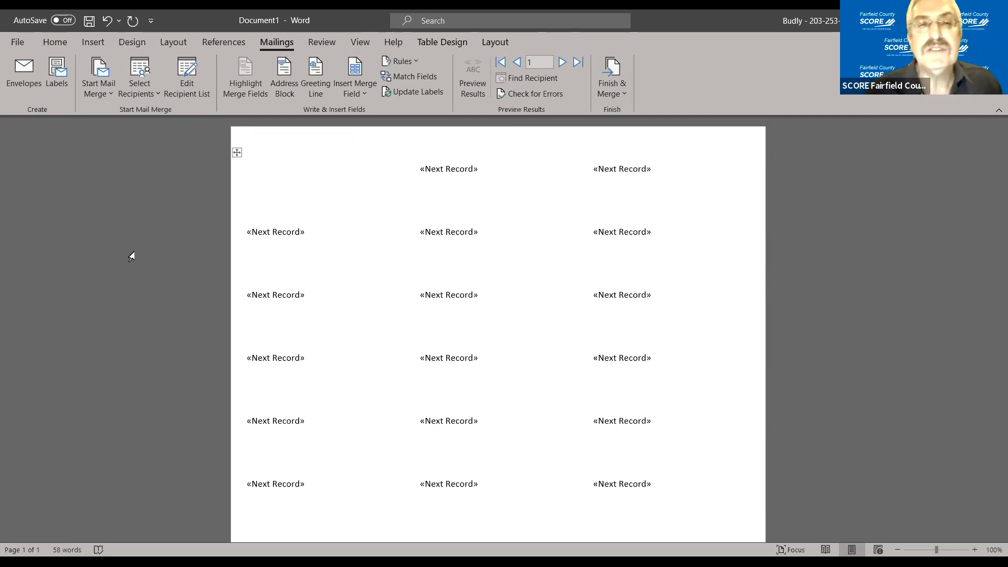
{"action": "mouse_move", "coordinate": [283, 71]}
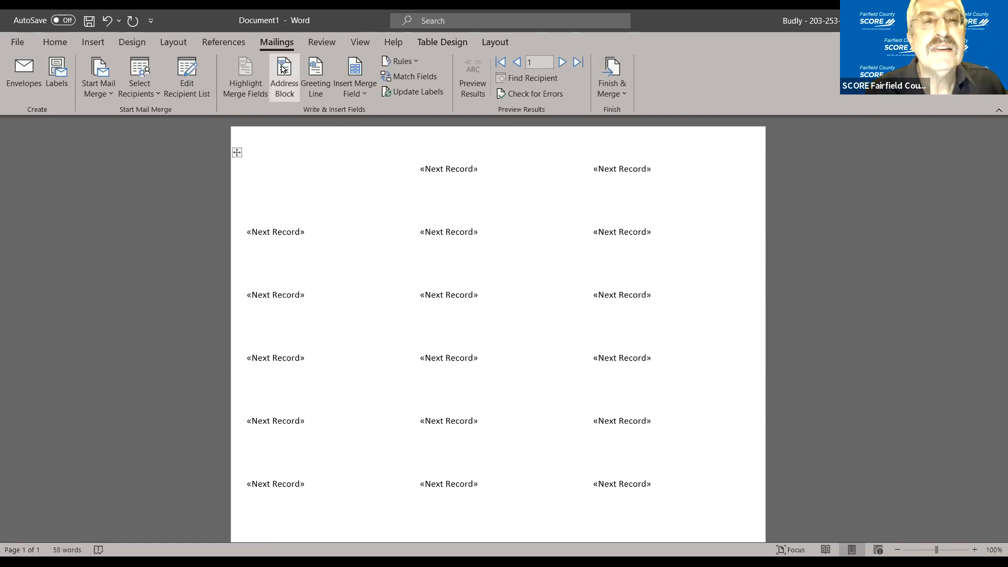
{"action": "mouse_move", "coordinate": [284, 68]}
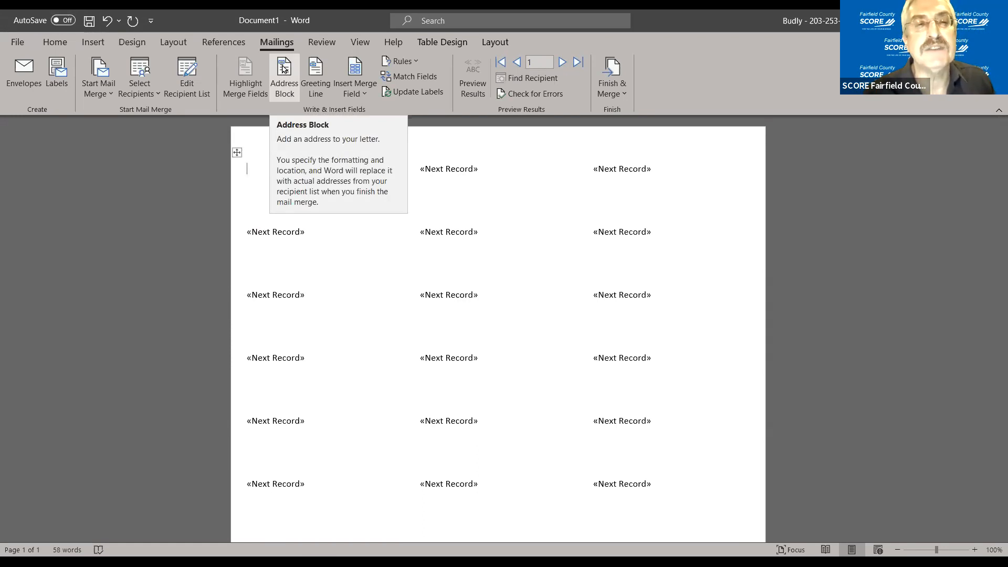
Step: Insert an address block, trying name formats and choosing 'Mr. Josh Randall Jr.'
{"action": "left_click", "coordinate": [283, 73]}
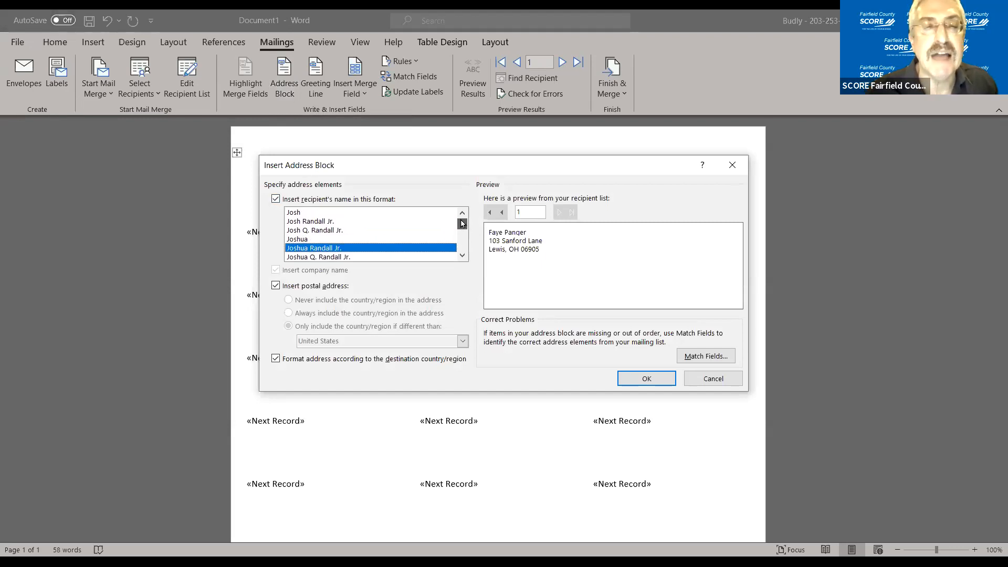
{"action": "left_click", "coordinate": [311, 220]}
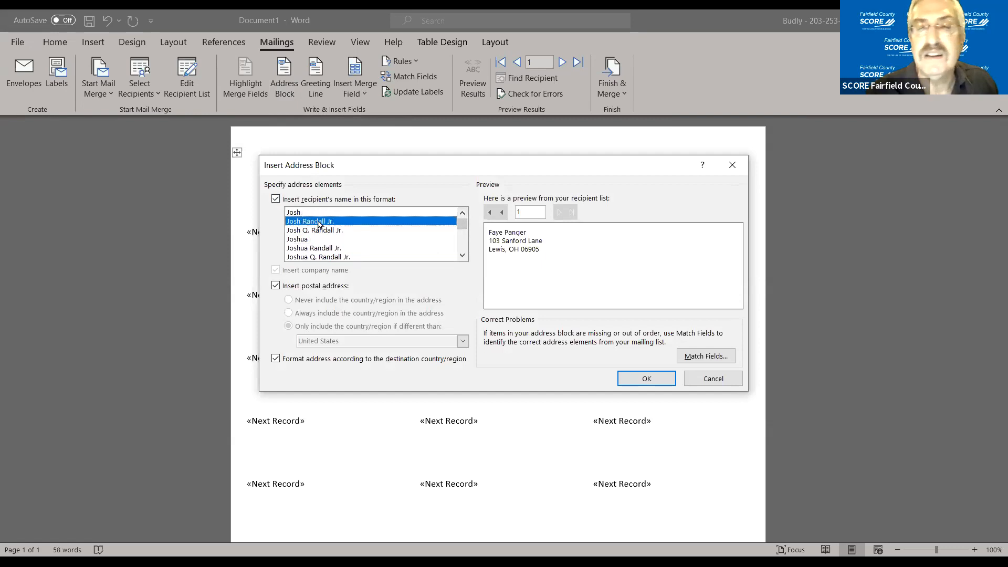
{"action": "left_click", "coordinate": [314, 212]}
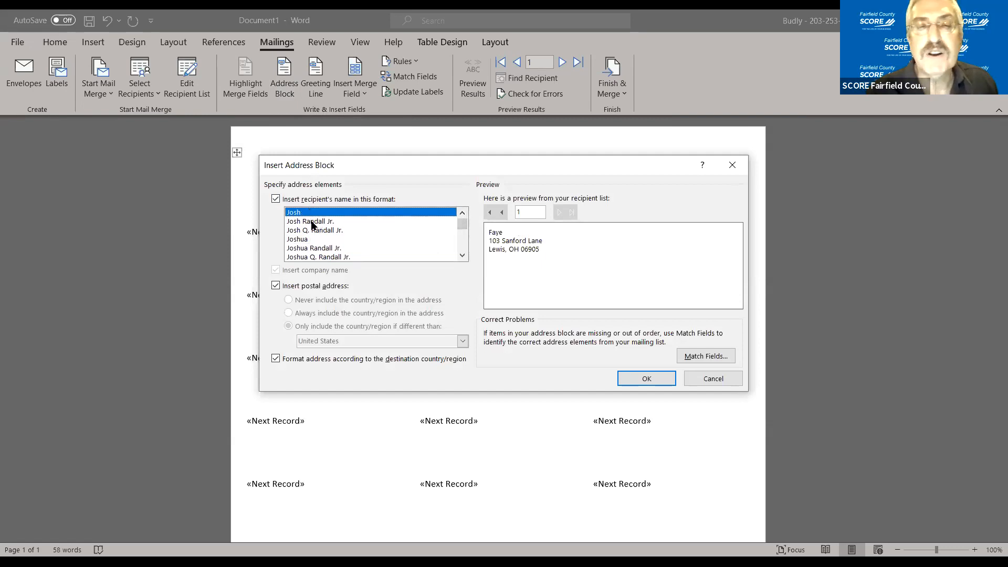
{"action": "left_click", "coordinate": [297, 240]}
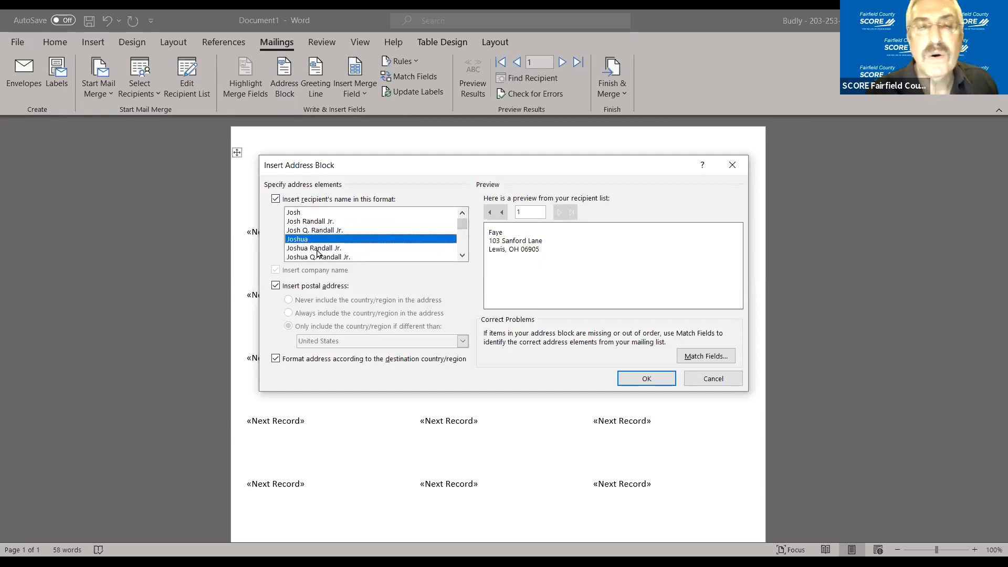
{"action": "left_click", "coordinate": [314, 248]}
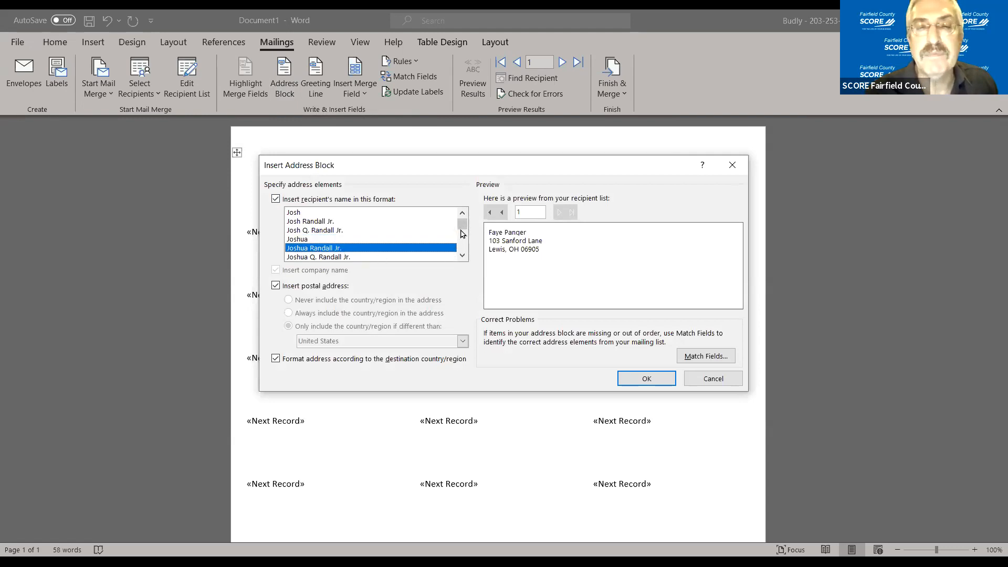
{"action": "scroll", "scroll_direction": "down", "scroll_amount": 3}
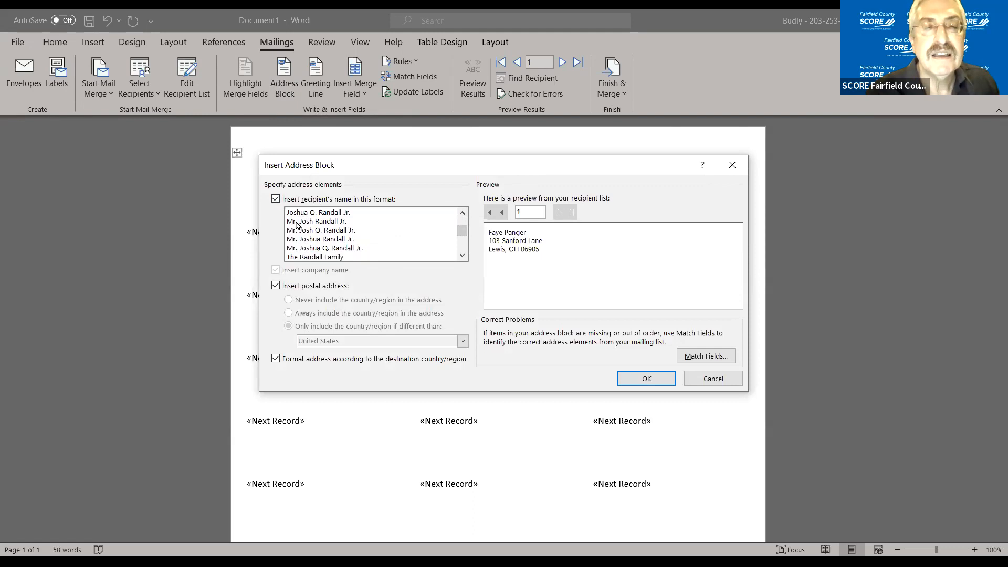
{"action": "left_click", "coordinate": [317, 221]}
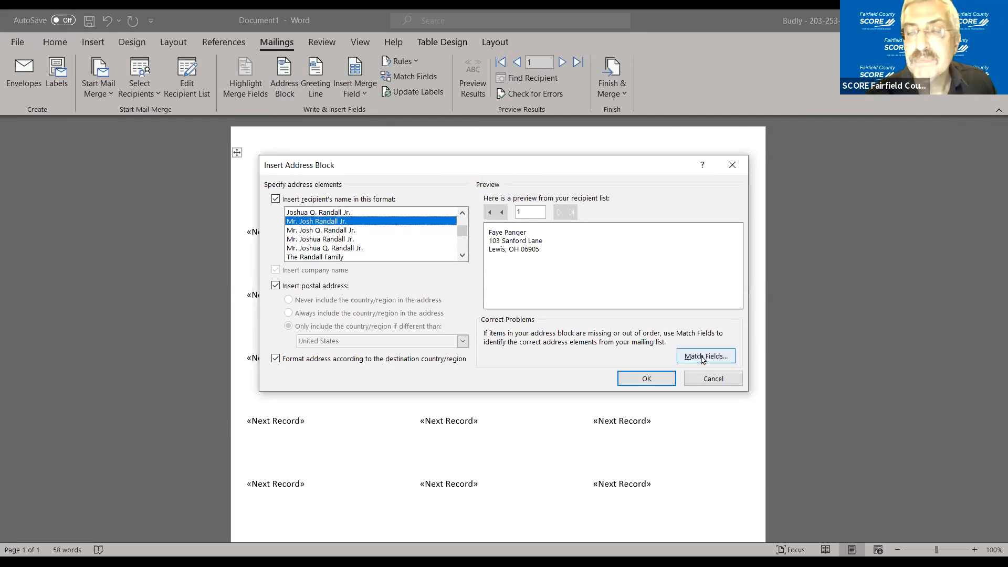
{"action": "left_click", "coordinate": [706, 356]}
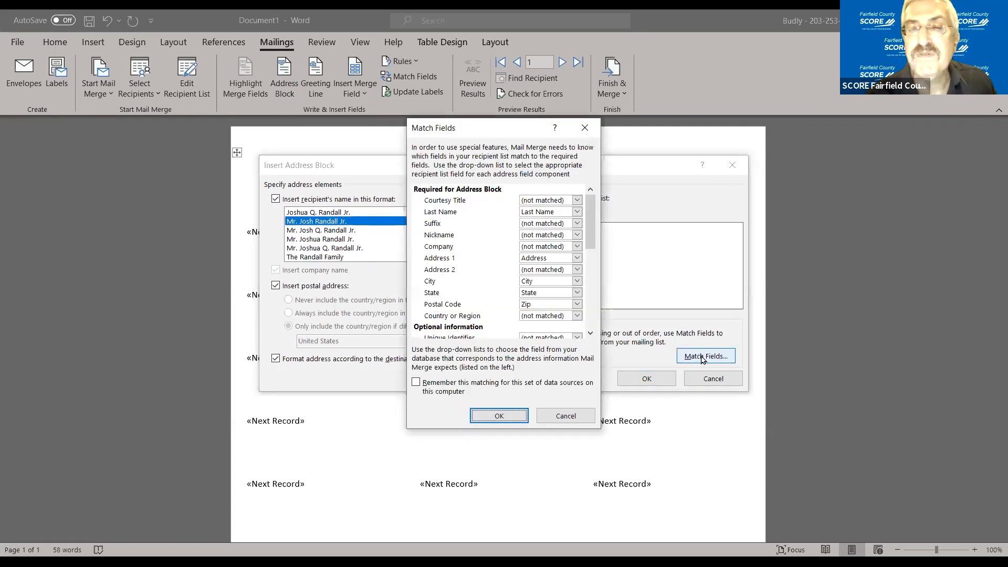
{"action": "mouse_move", "coordinate": [582, 289]}
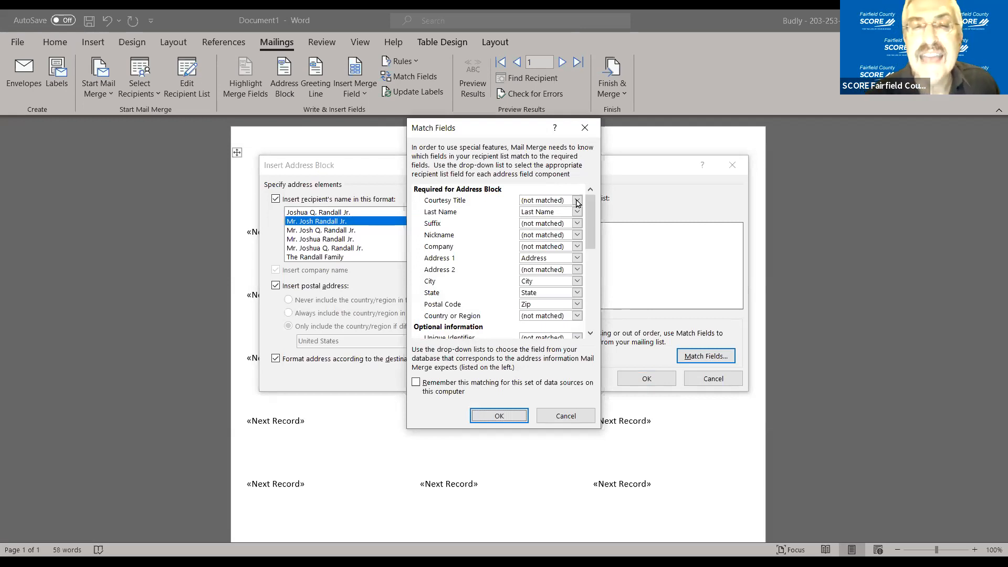
{"action": "left_click", "coordinate": [577, 200]}
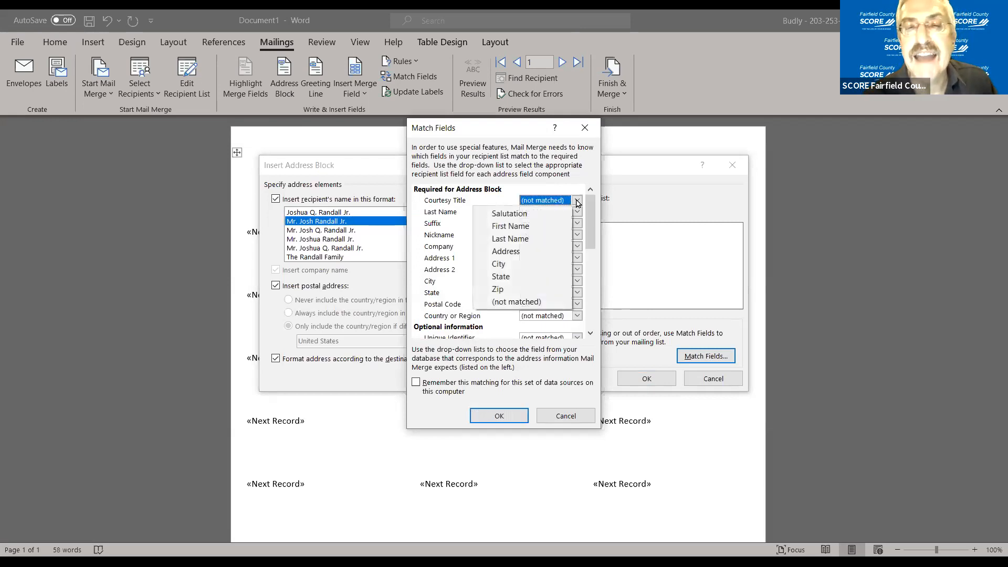
{"action": "mouse_move", "coordinate": [511, 213]}
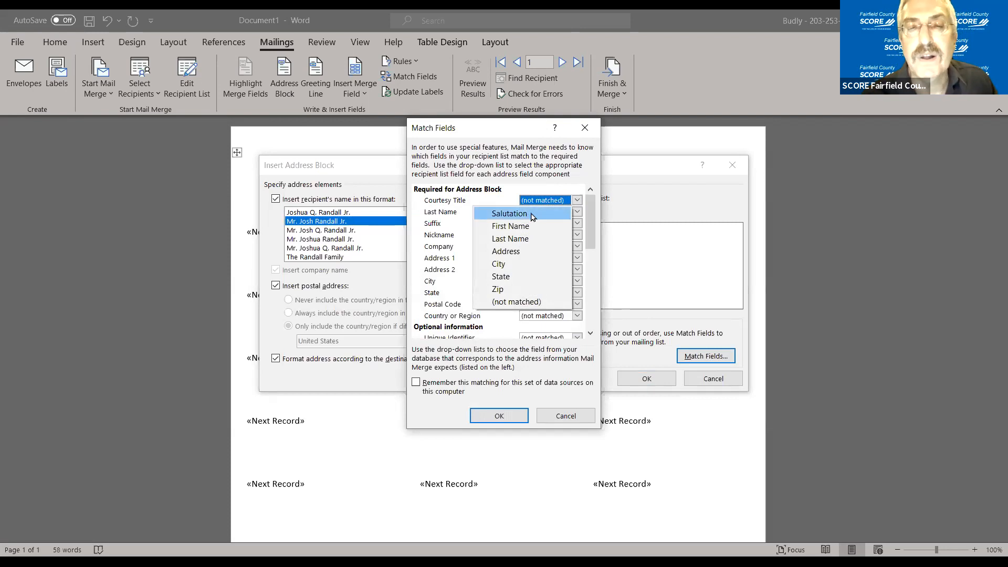
{"action": "left_click", "coordinate": [509, 213]}
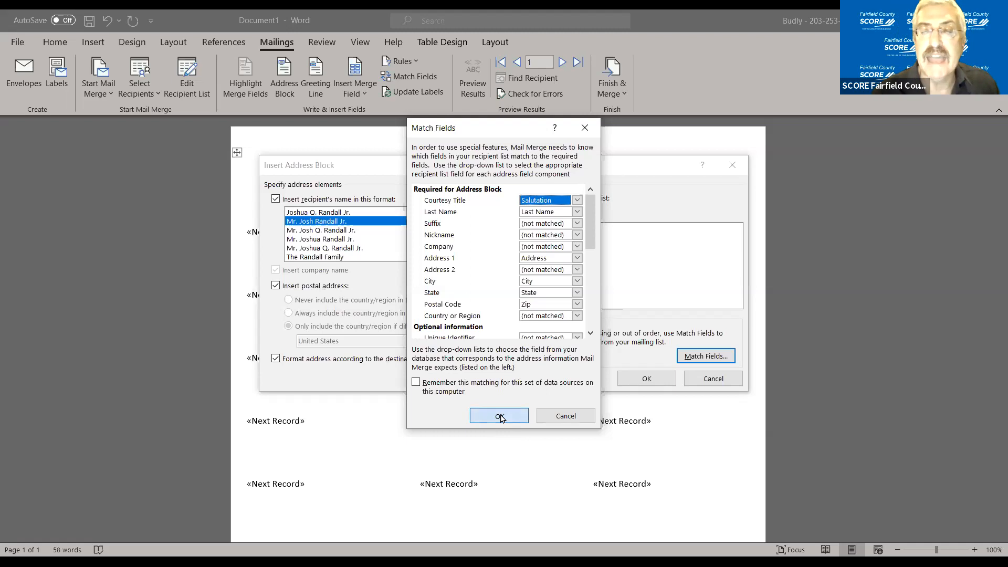
{"action": "left_click", "coordinate": [500, 416]}
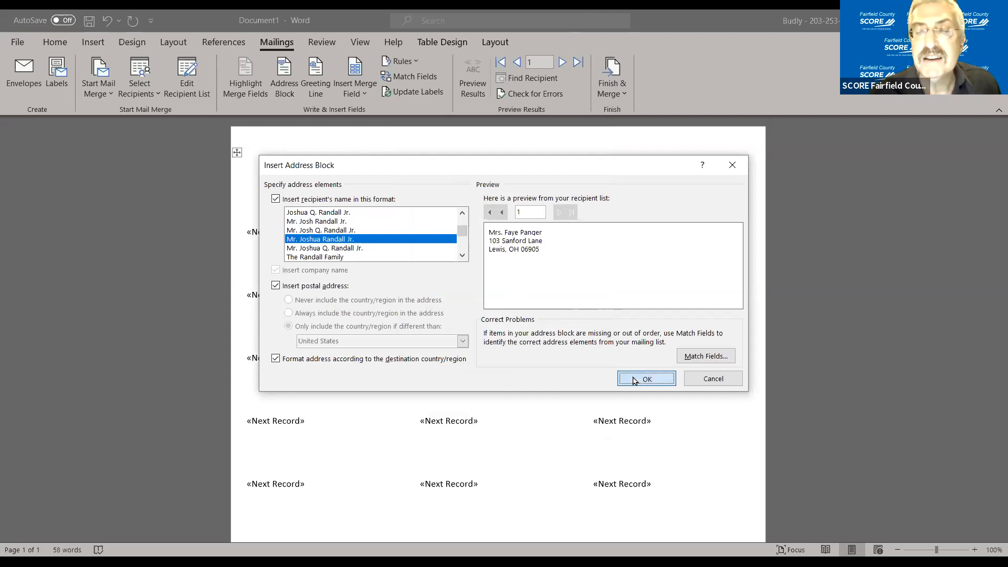
Step: Insert «AddressBlock» in the first label and Update Labels to copy it to all
{"action": "left_click", "coordinate": [647, 378]}
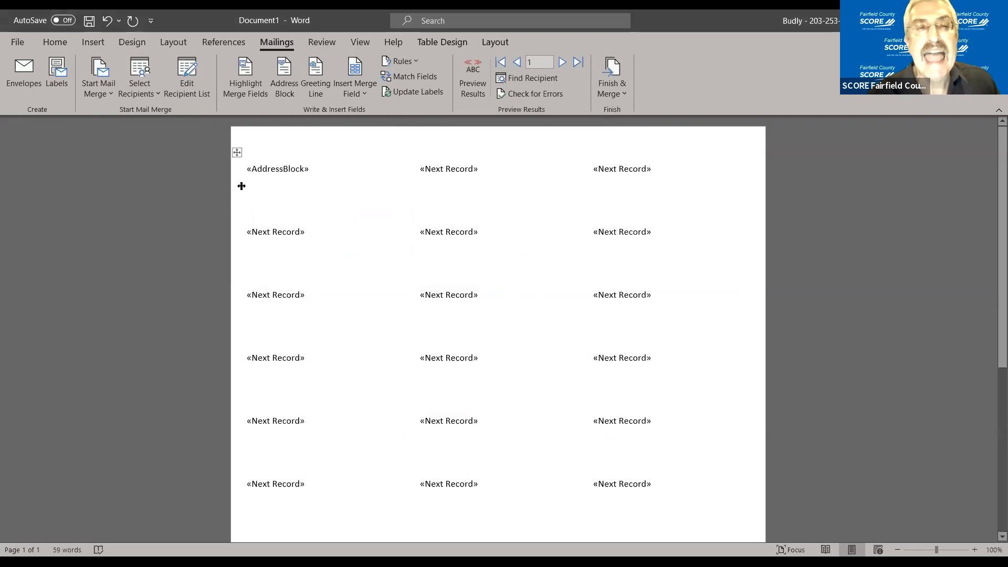
{"action": "left_click", "coordinate": [323, 177]}
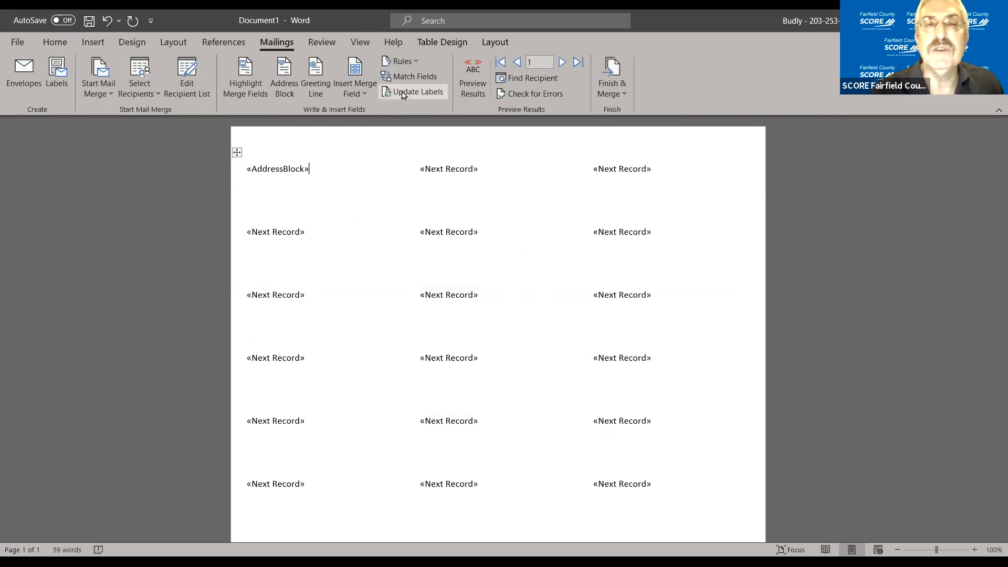
{"action": "mouse_move", "coordinate": [403, 94]}
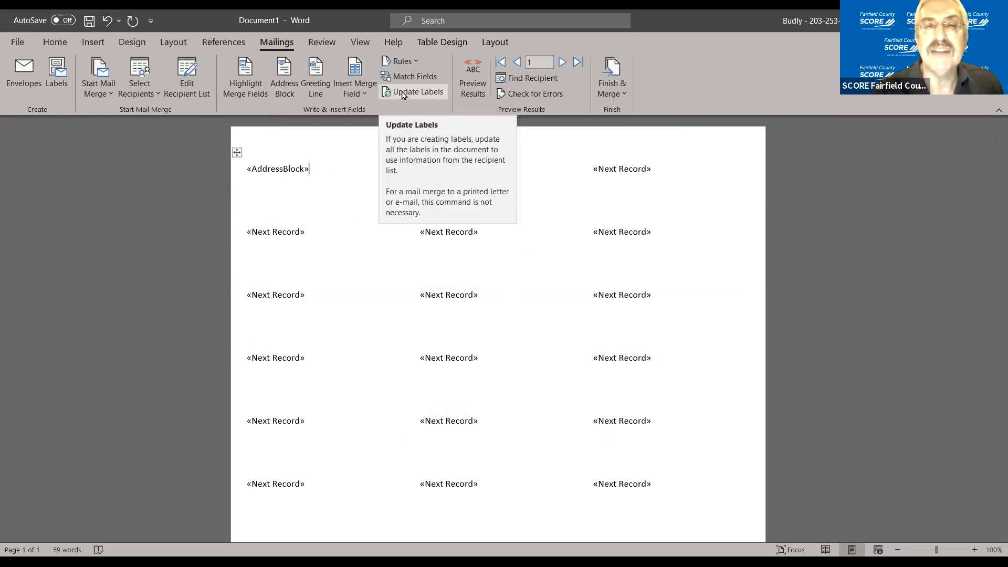
{"action": "left_click", "coordinate": [417, 92]}
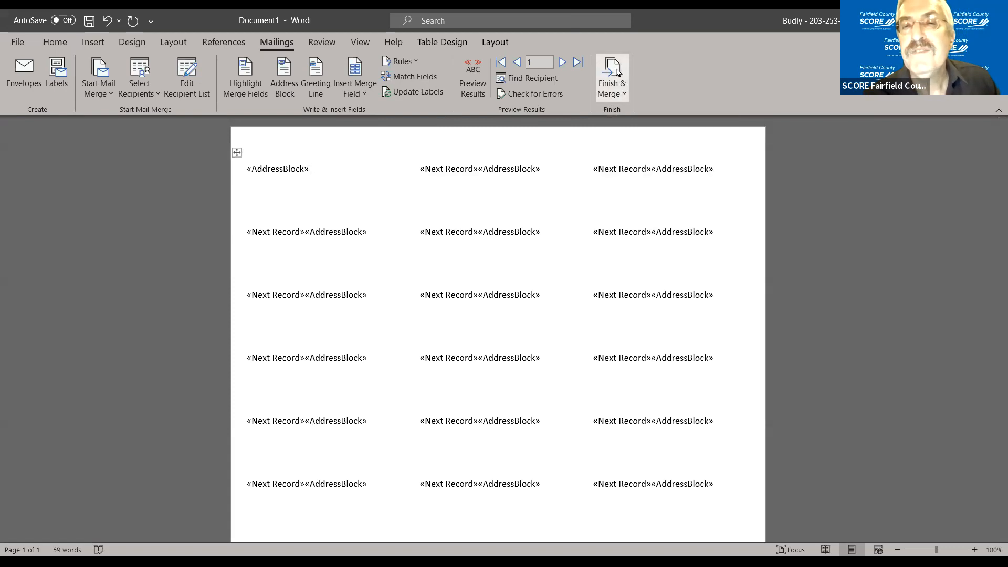
Step: Choose Finish & Merge, Edit Individual Documents to show the merge-to-new-document options
{"action": "left_click", "coordinate": [611, 73]}
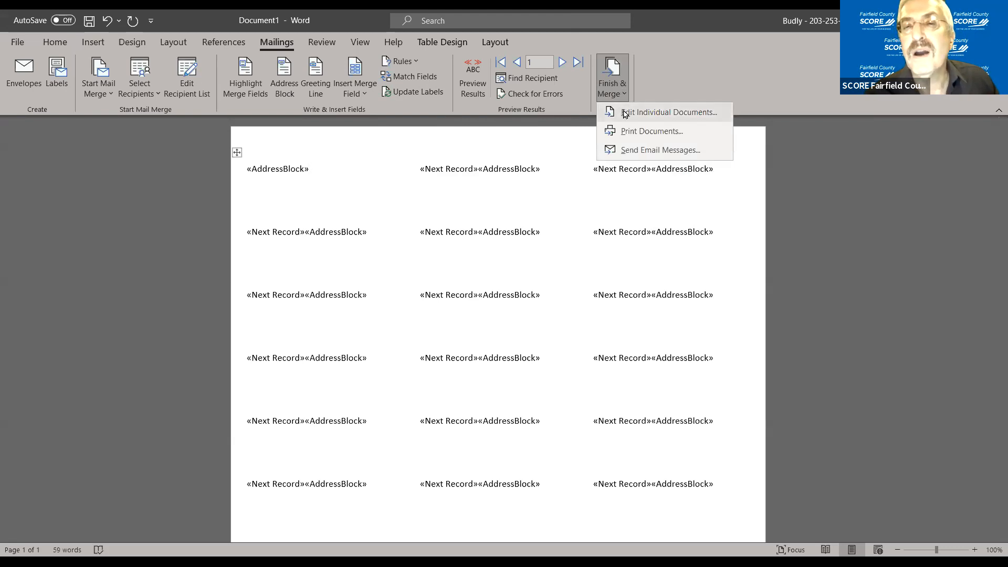
{"action": "mouse_move", "coordinate": [627, 115]}
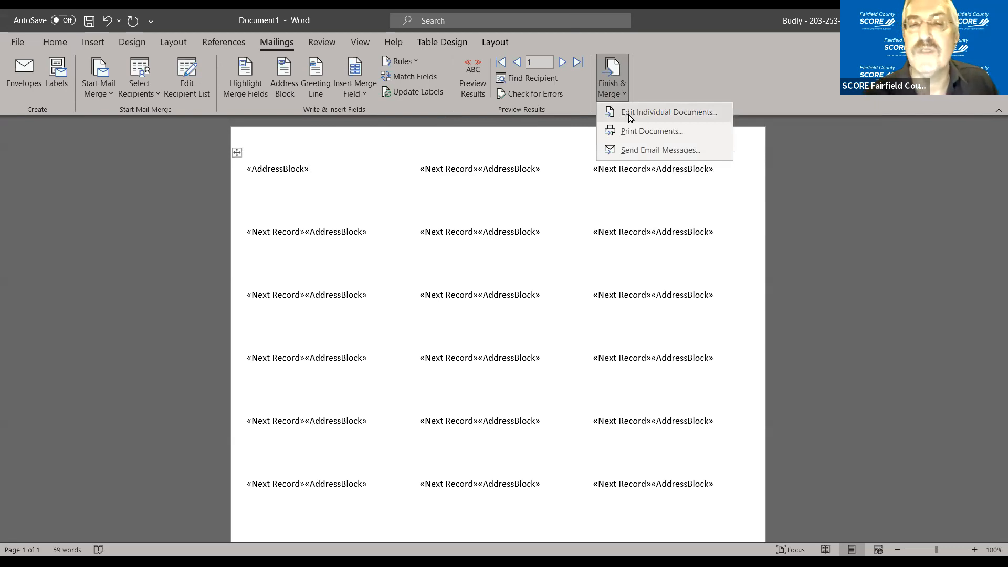
{"action": "left_click", "coordinate": [668, 111]}
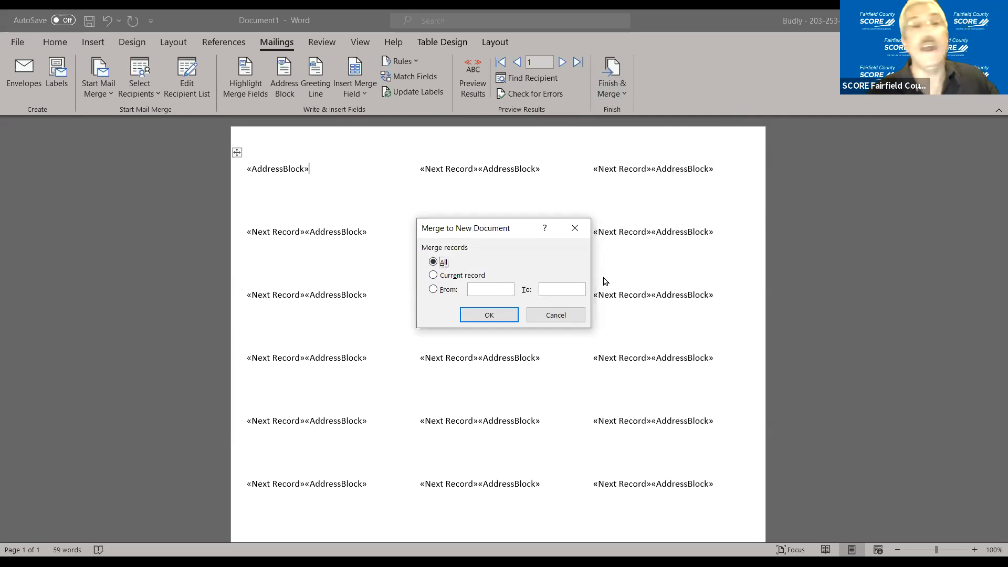
{"action": "mouse_move", "coordinate": [514, 346]}
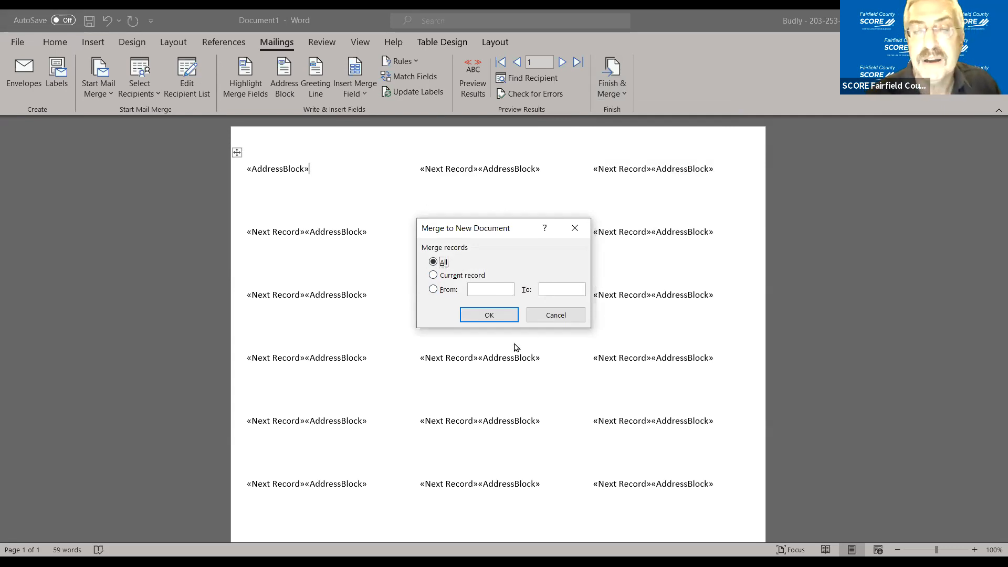
Step: Confirm merging all records into the new document
{"action": "left_click", "coordinate": [490, 315]}
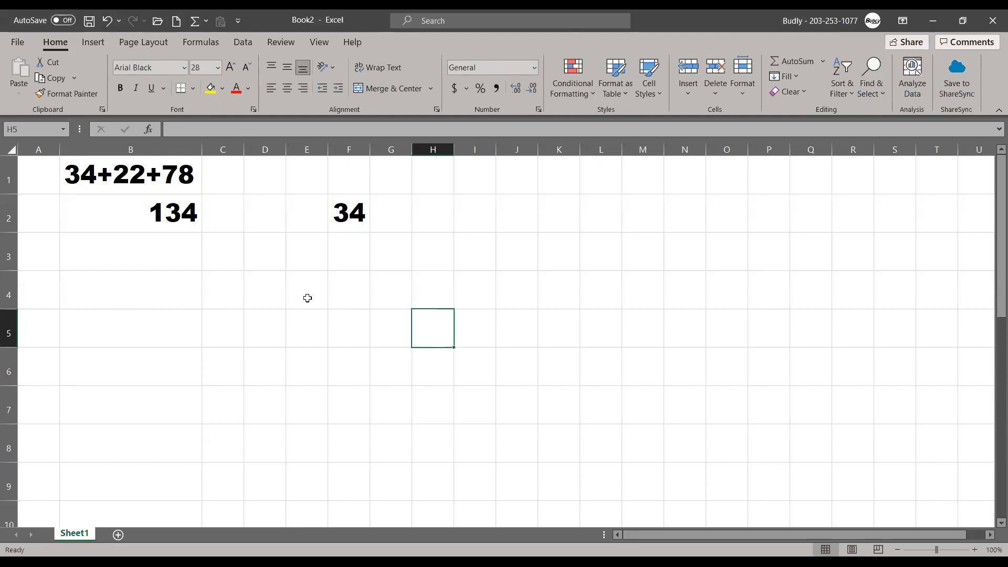
{"action": "left_click", "coordinate": [105, 175]}
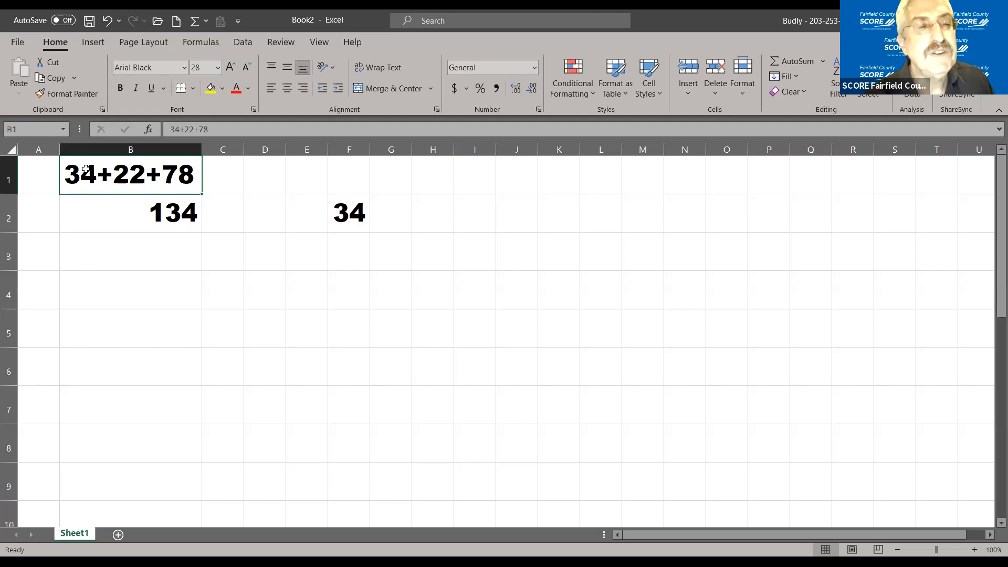
{"action": "left_click", "coordinate": [130, 212]}
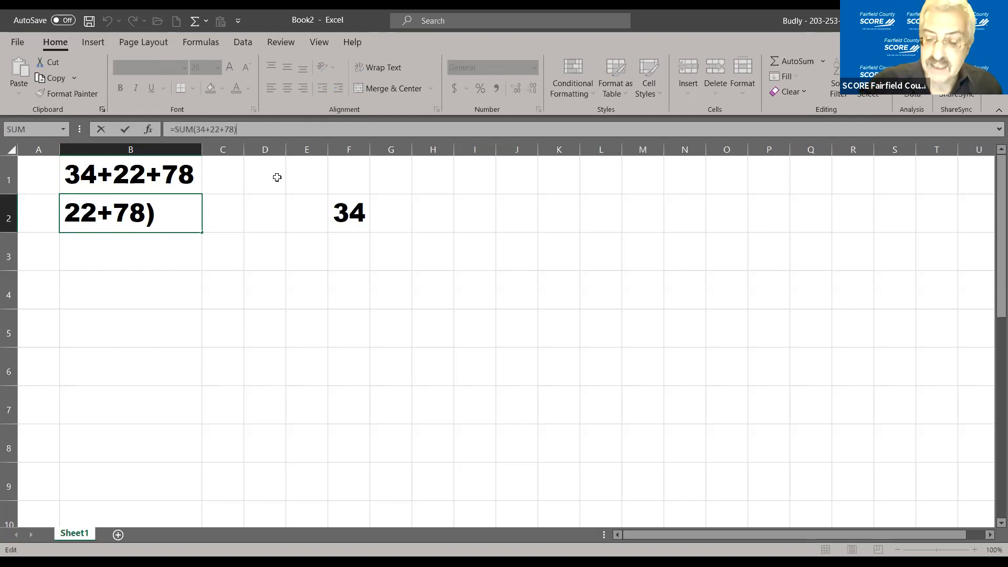
{"action": "key", "text": "Enter"}
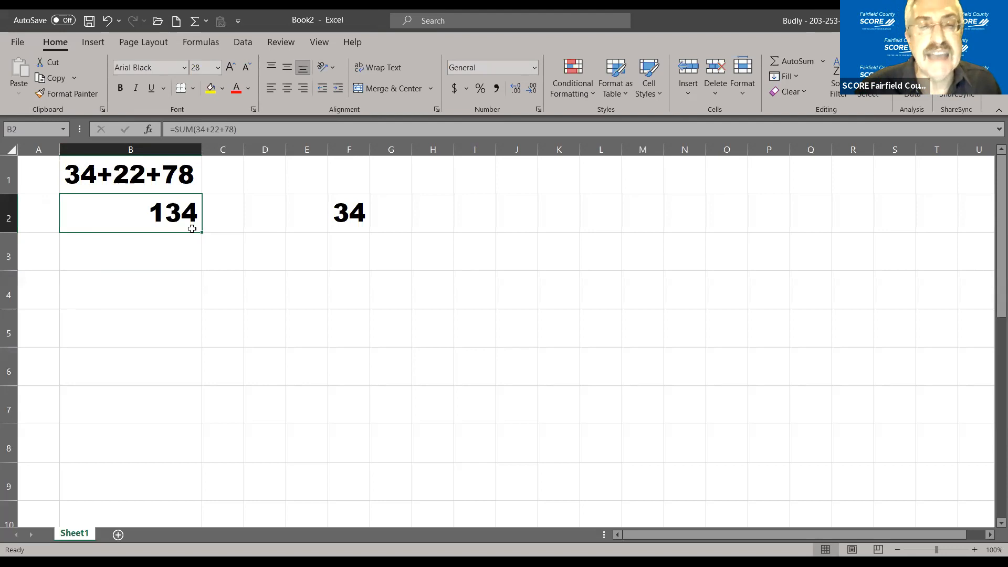
Step: Enter 22 in cell G4 and 78 in cell D7
{"action": "left_click", "coordinate": [391, 290]}
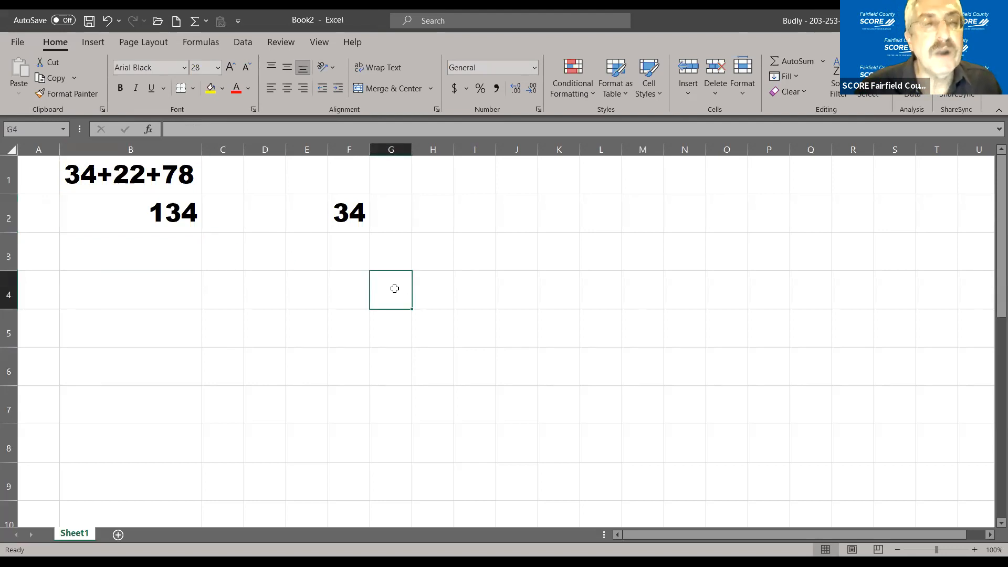
{"action": "type", "text": "22"}
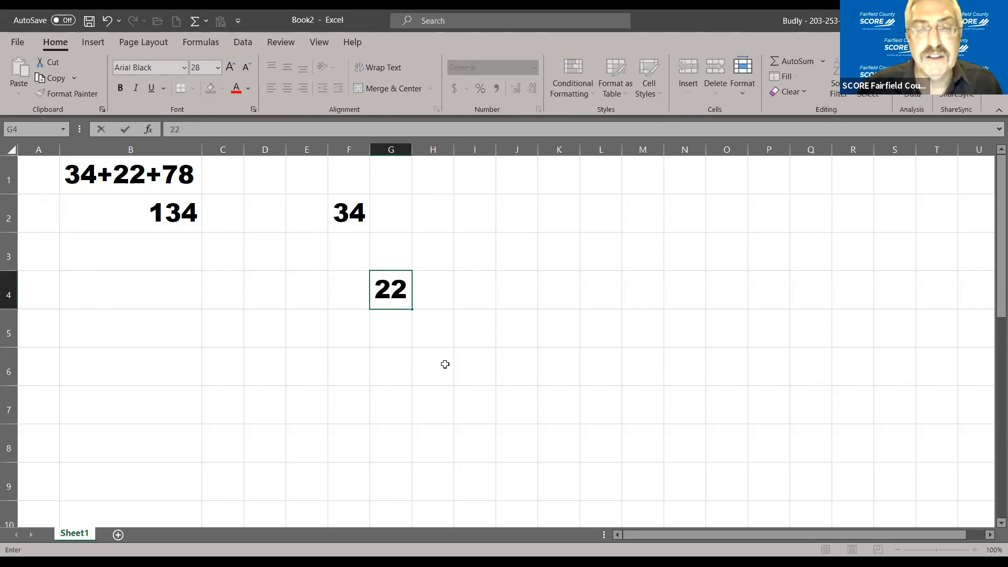
{"action": "mouse_move", "coordinate": [260, 405]}
{"action": "type", "text": "7"}
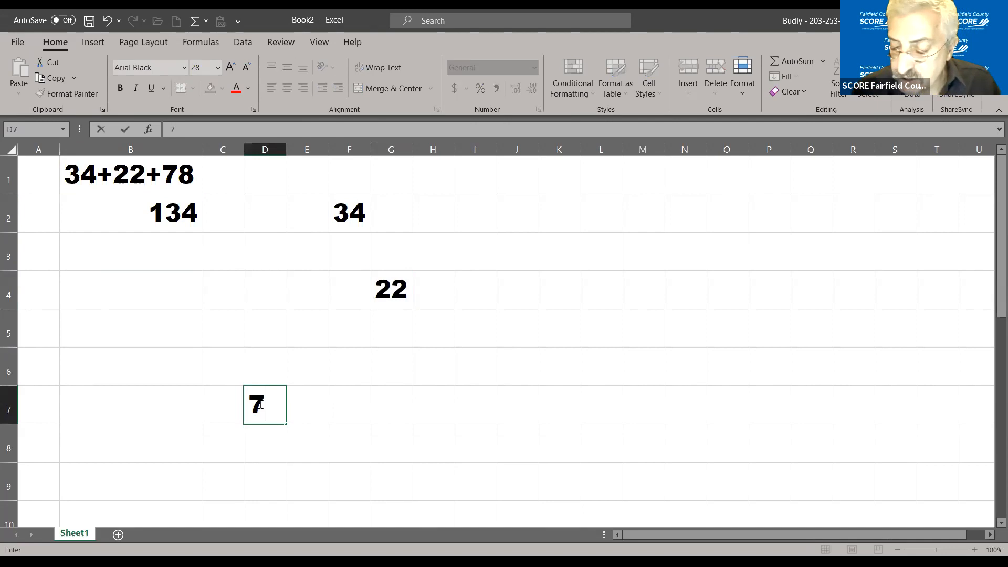
{"action": "type", "text": "8"}
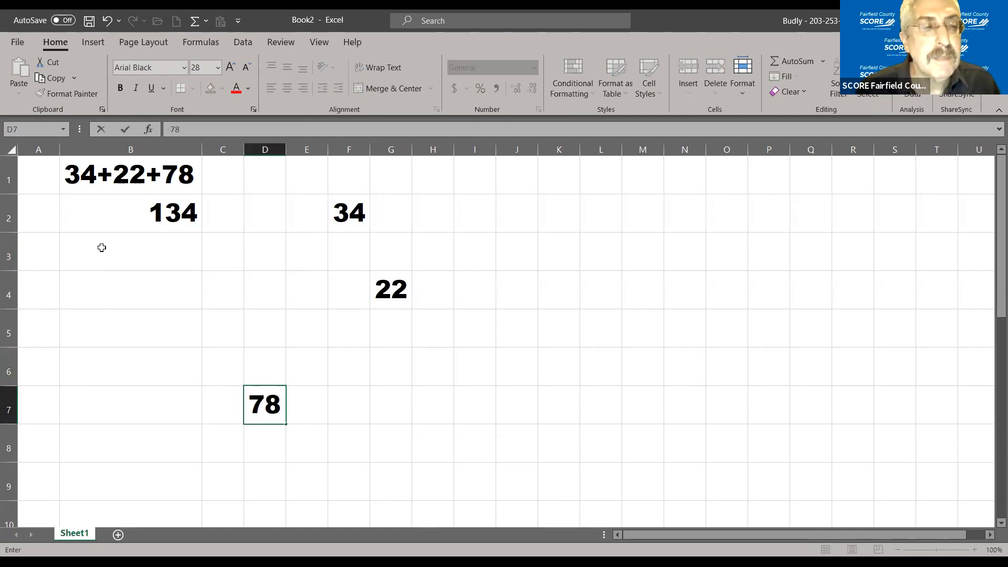
Step: Enter =SUM(F2+G4+D7) in B3 by picking the cells, so it shows 134
{"action": "left_click", "coordinate": [110, 249]}
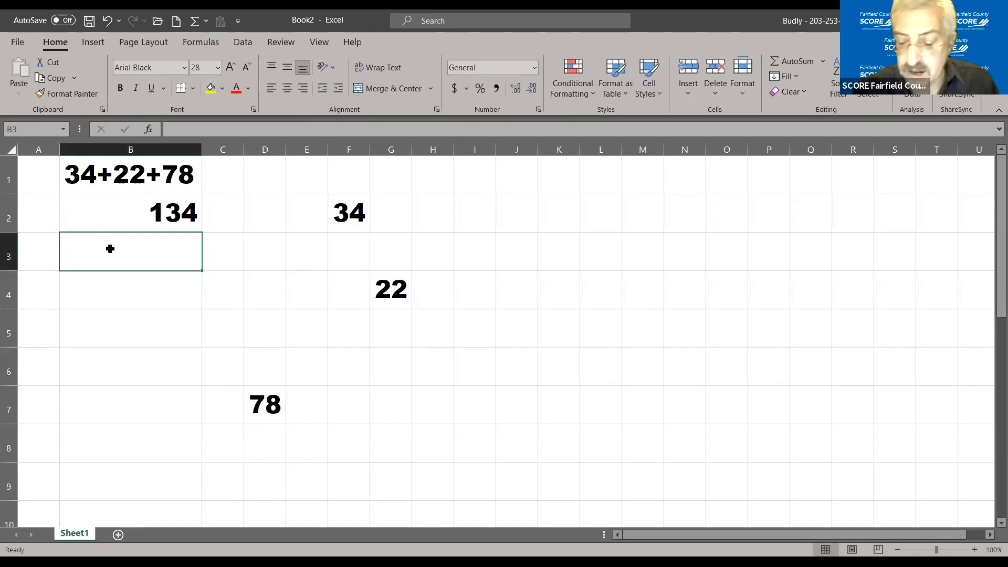
{"action": "type", "text": "="}
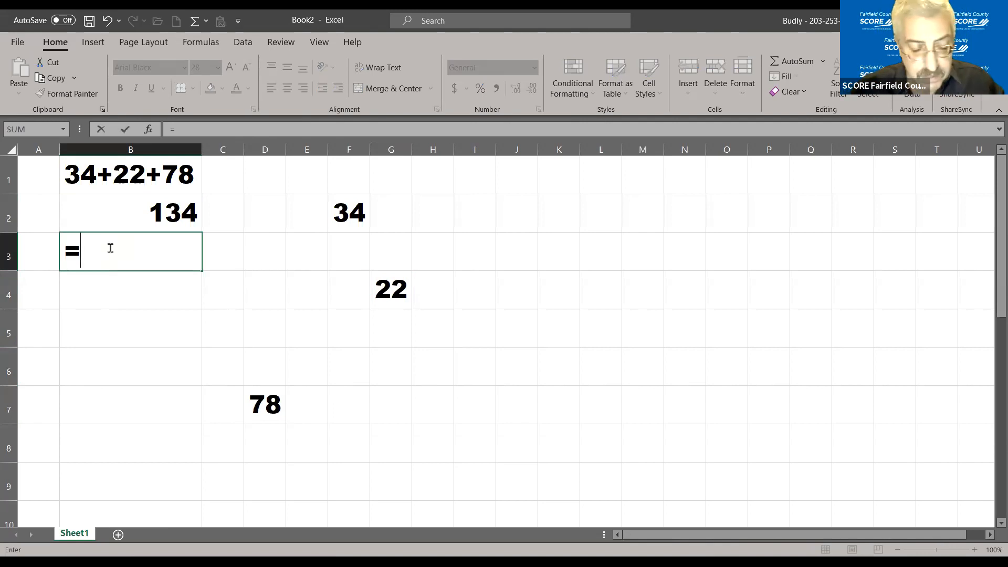
{"action": "type", "text": "sum"}
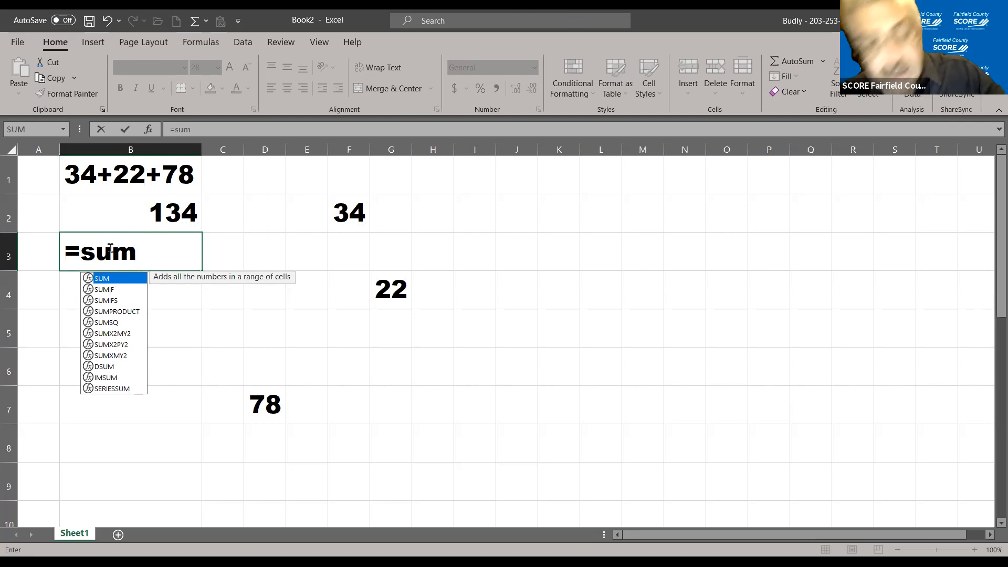
{"action": "type", "text": "("}
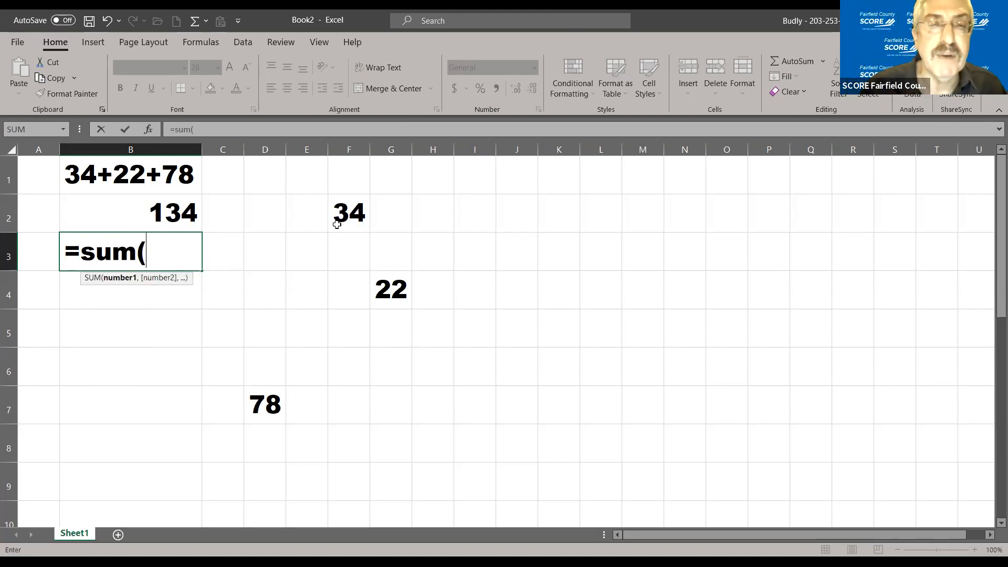
{"action": "left_click", "coordinate": [348, 213]}
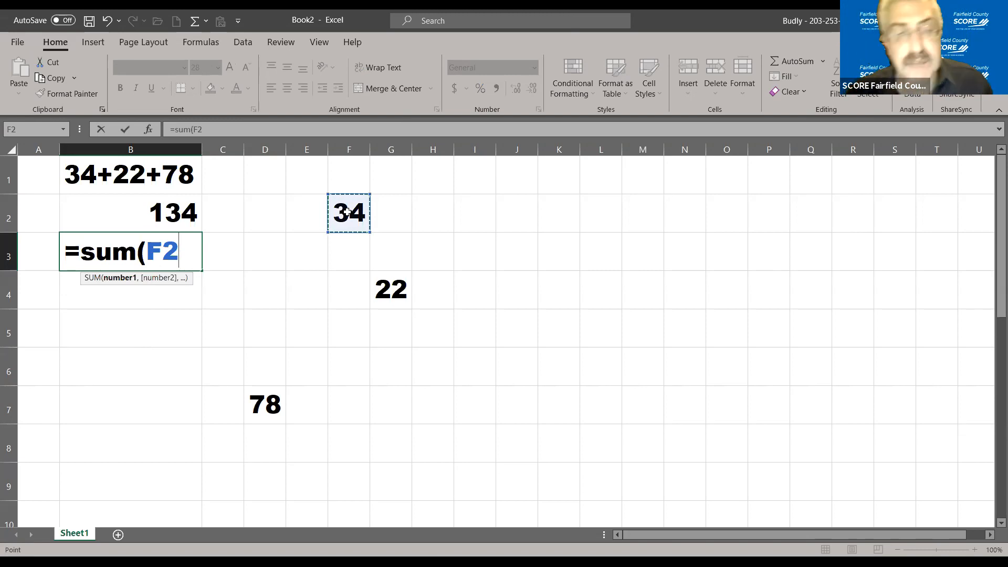
{"action": "type", "text": "+"}
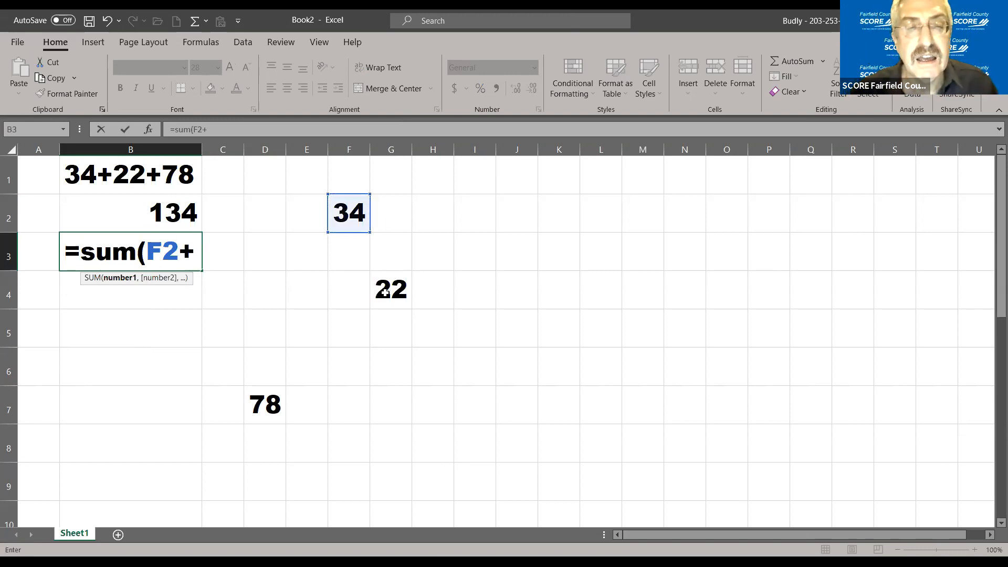
{"action": "left_click", "coordinate": [391, 290]}
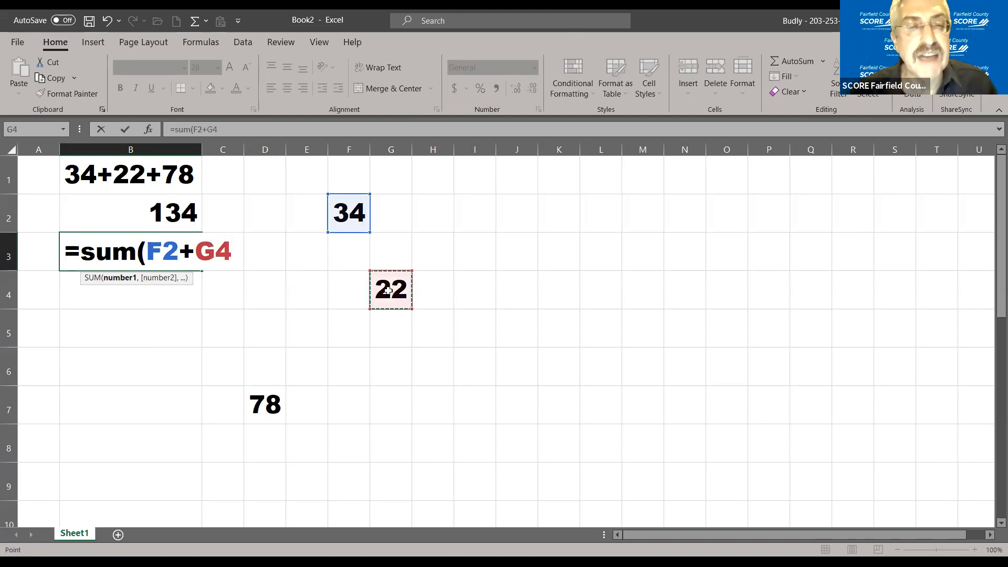
{"action": "type", "text": "+"}
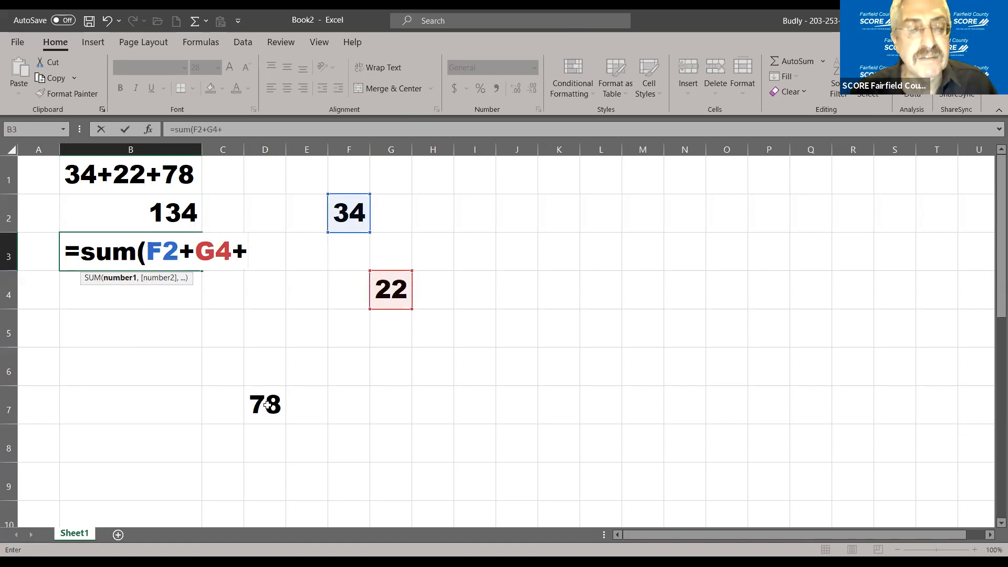
{"action": "left_click", "coordinate": [265, 406]}
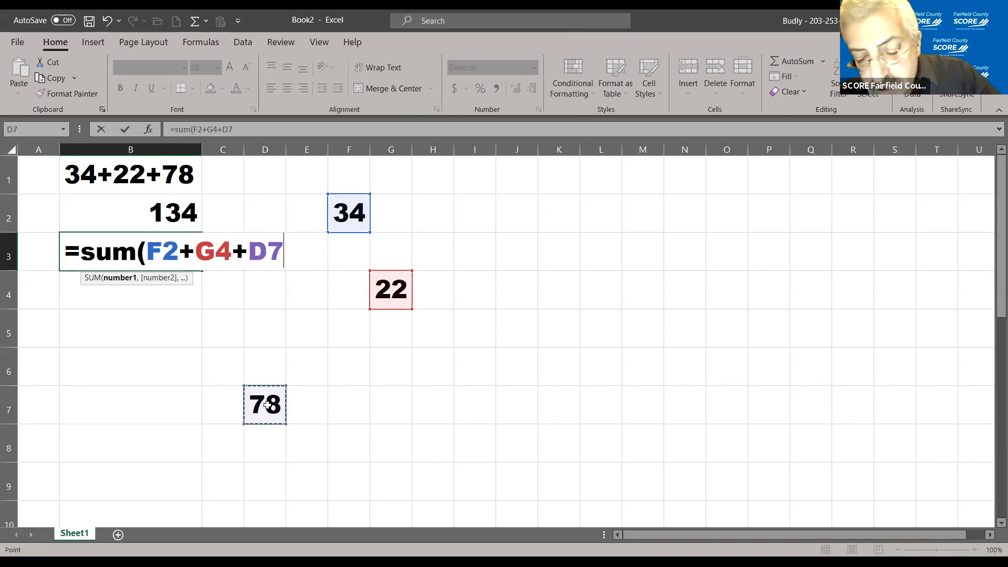
{"action": "type", "text": ")"}
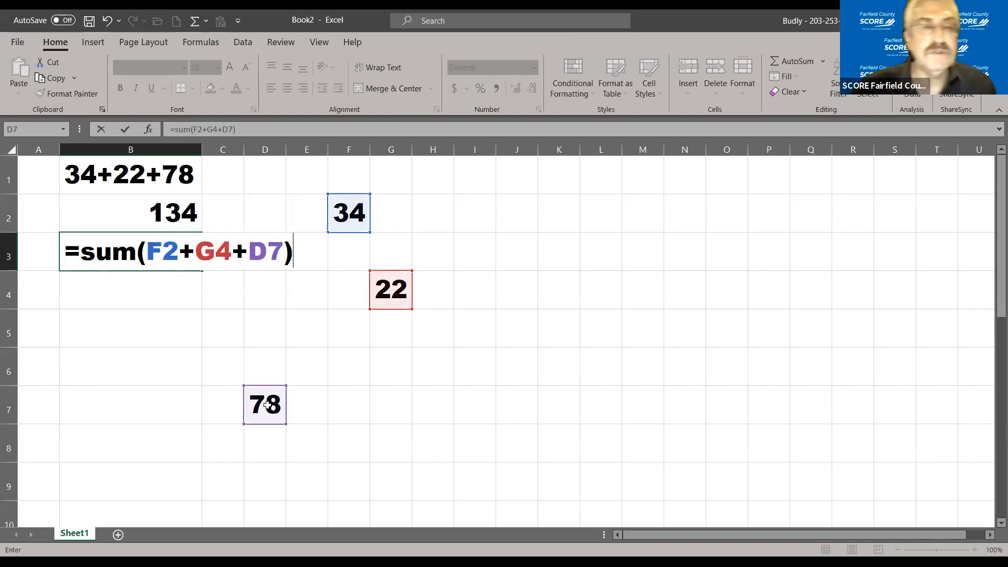
{"action": "key", "text": "Enter"}
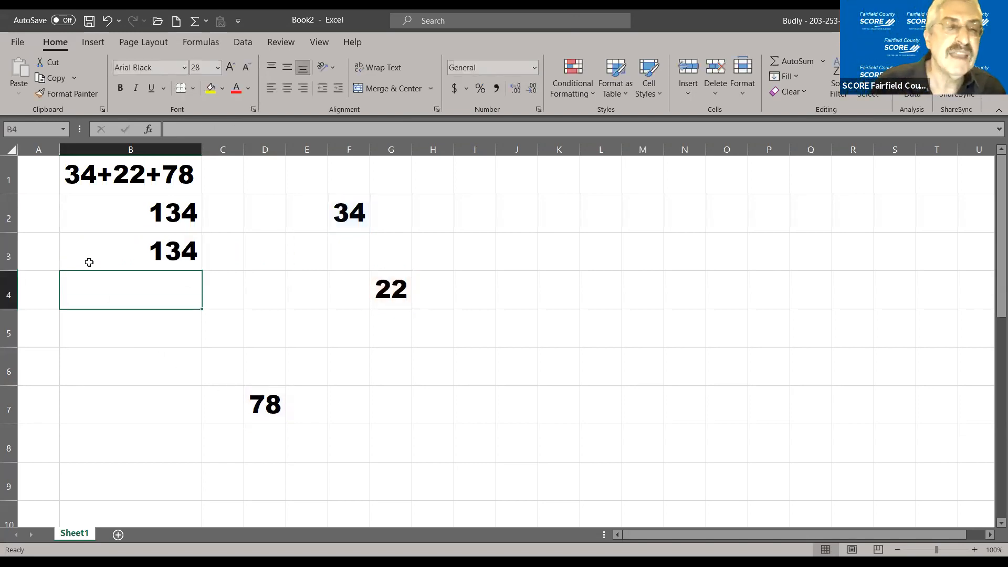
Step: Review B2's =SUM(34+22+78) and B3's =SUM(F2+G4+D7), both showing 134
{"action": "left_click", "coordinate": [130, 213]}
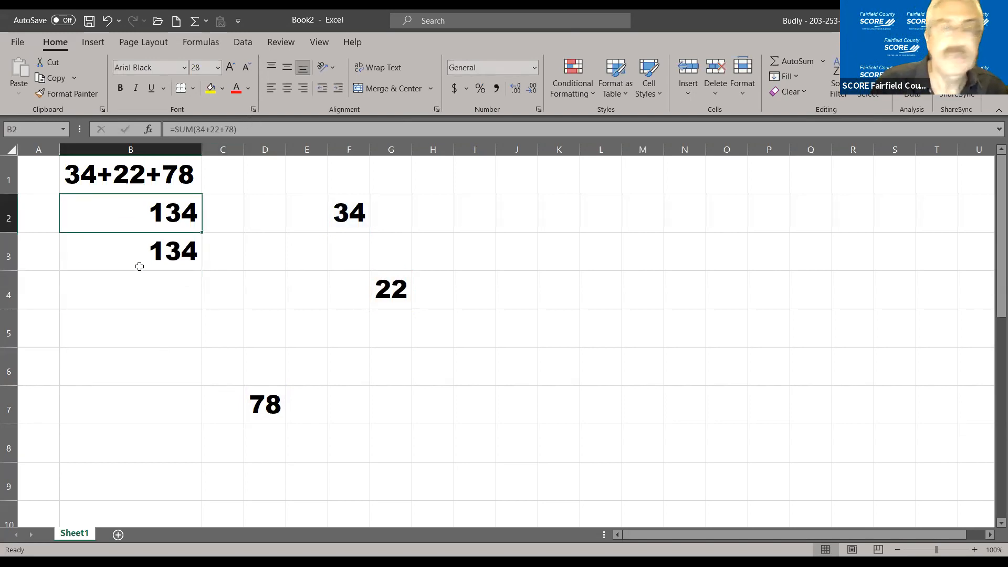
{"action": "left_click", "coordinate": [130, 251]}
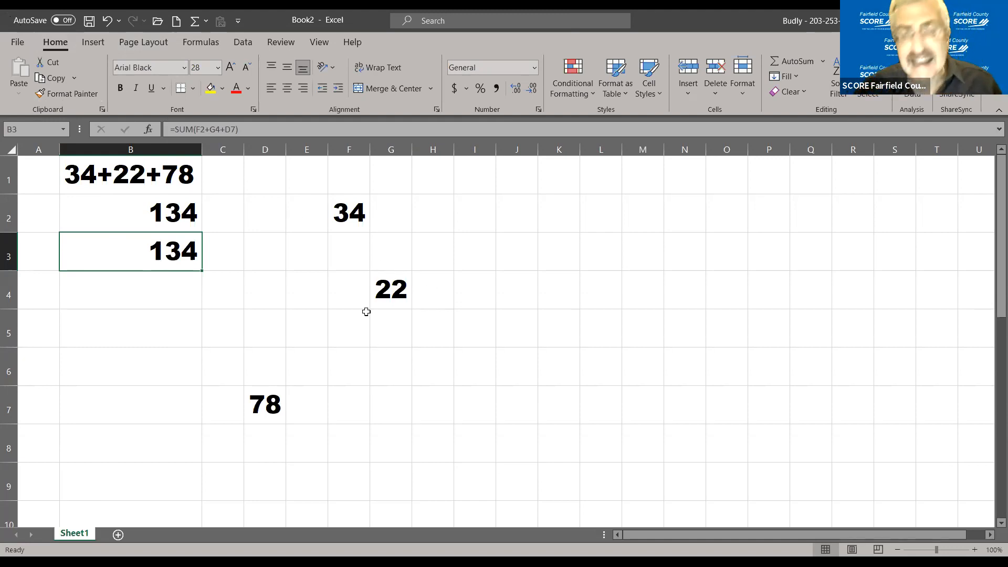
{"action": "left_click", "coordinate": [348, 149]}
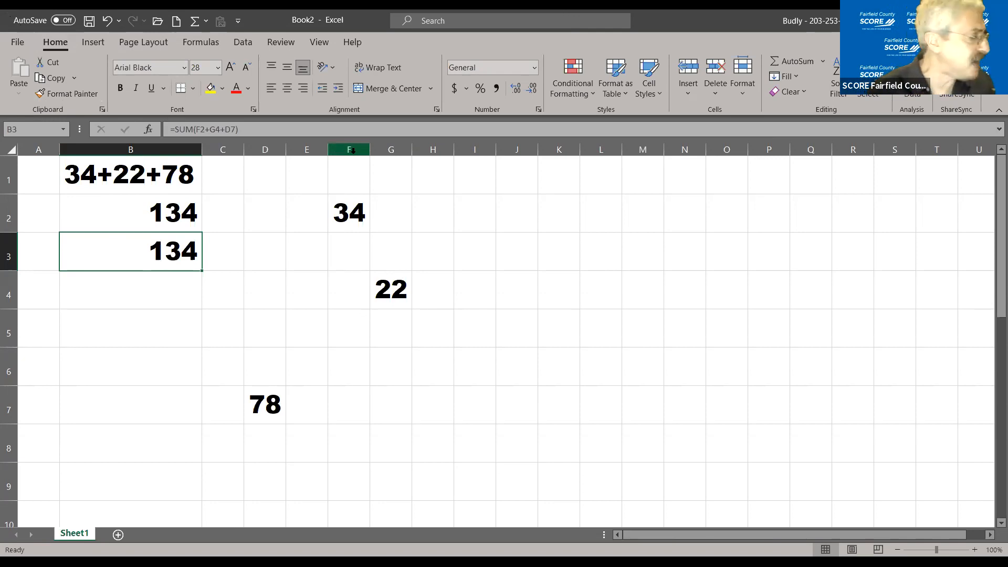